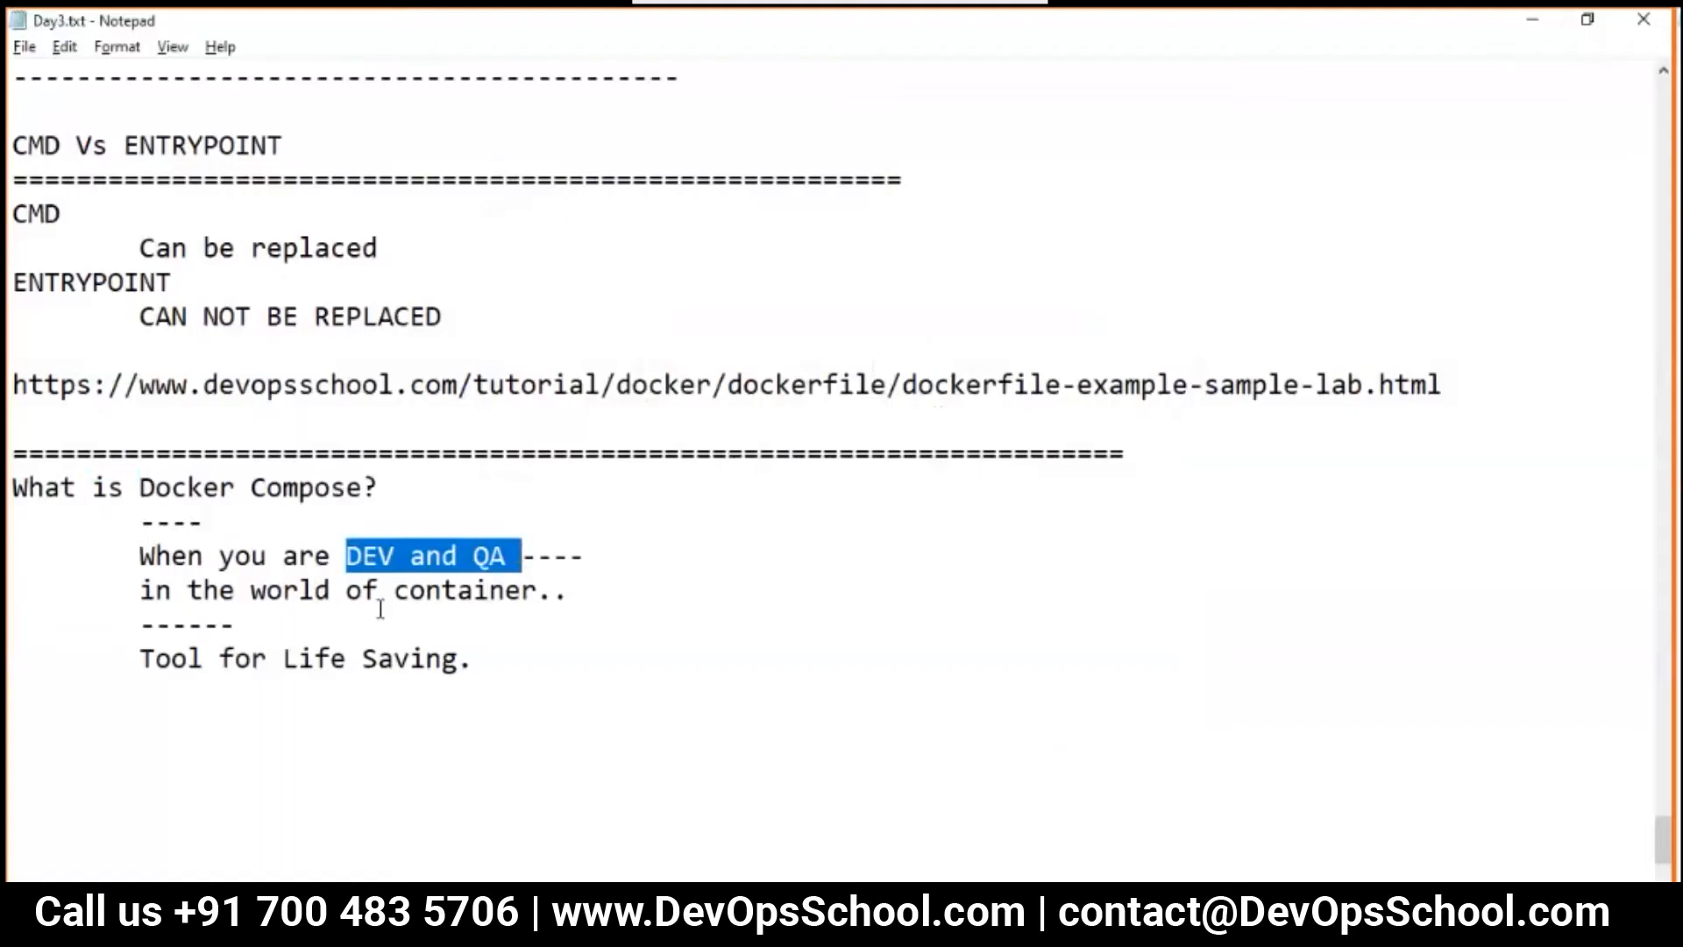
Highlight 'container' in the notes, then launch Paint by running mspaint
double_click(468, 589)
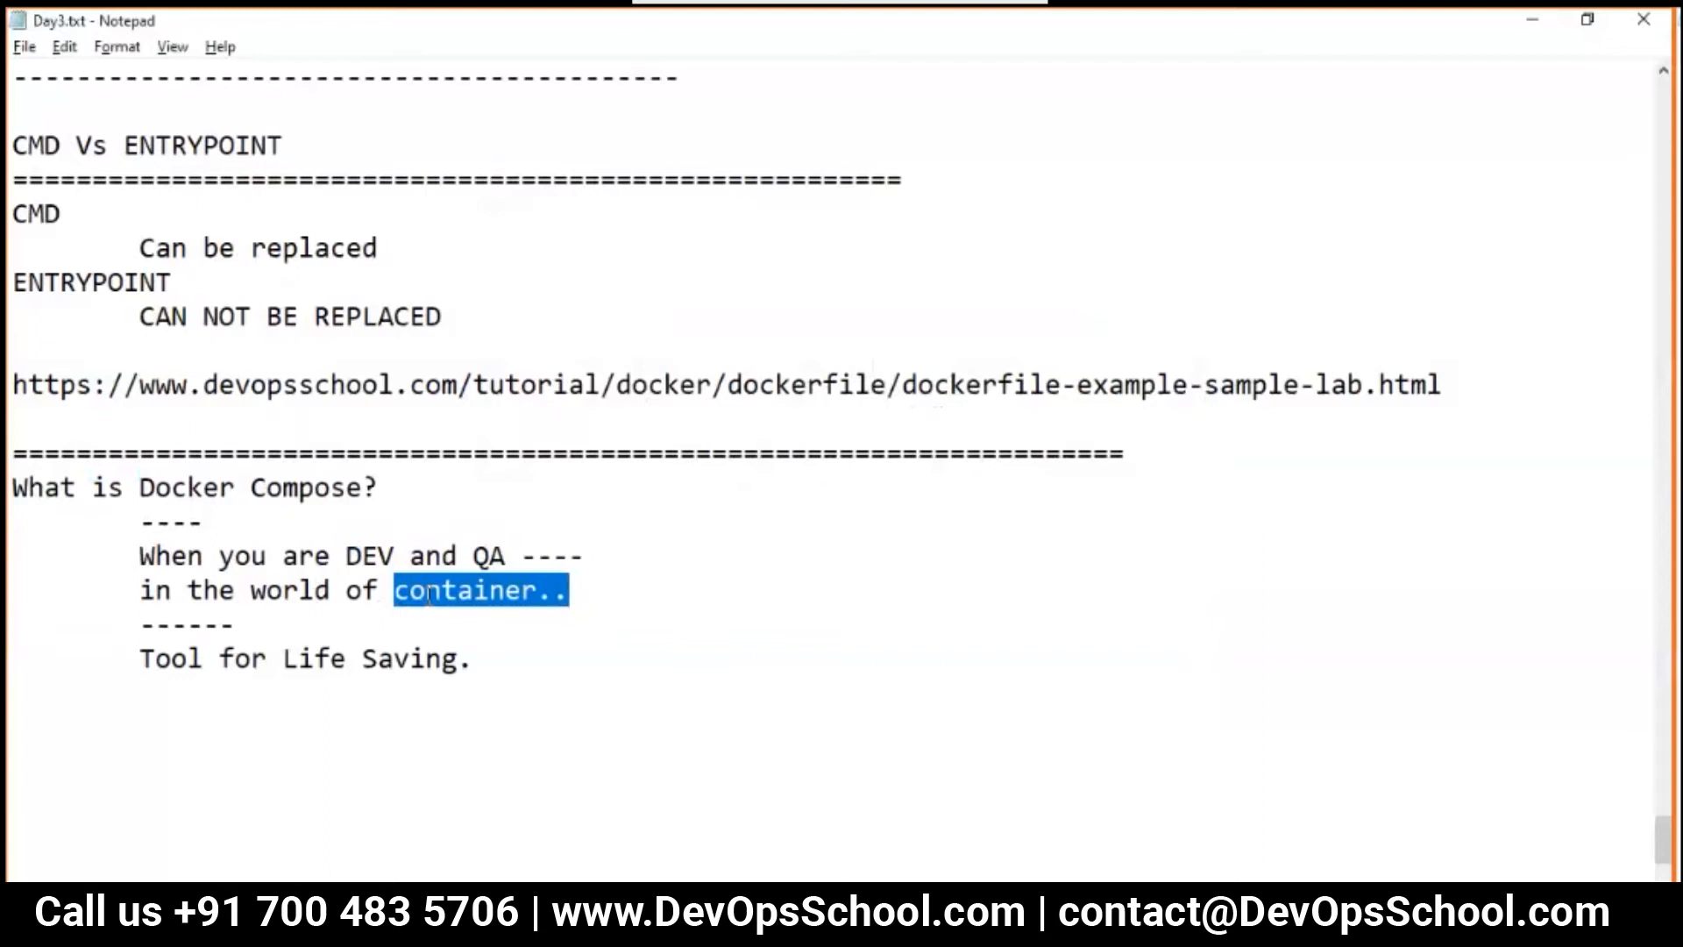
mouse_move(412, 685)
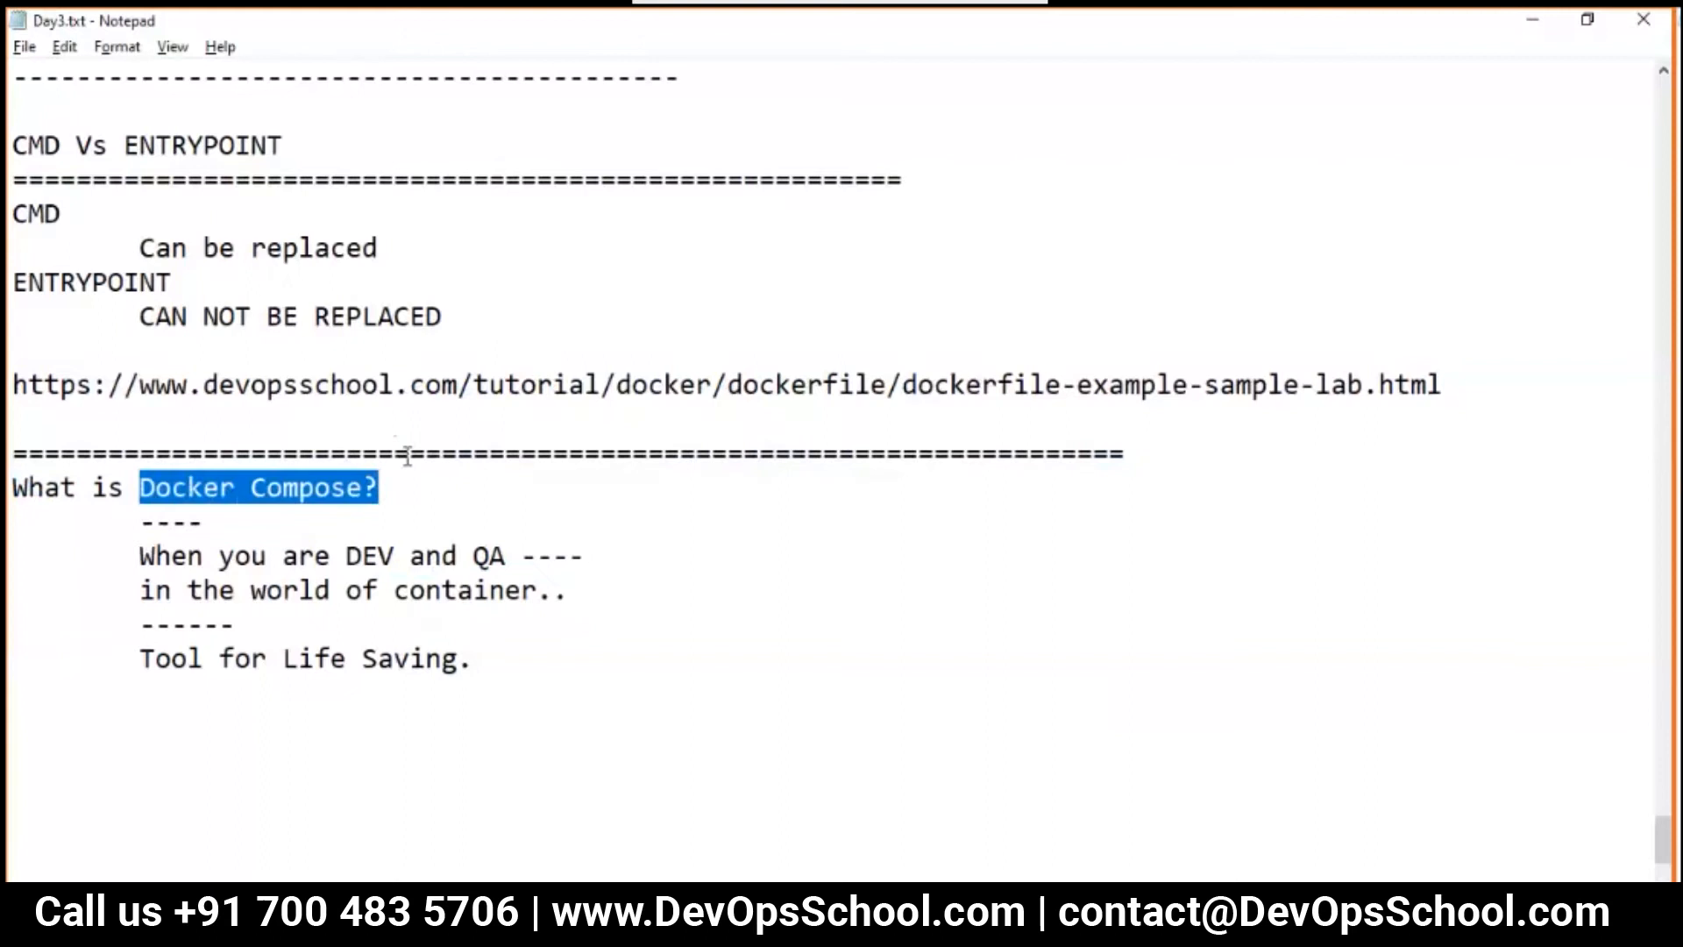
key("Win+r")
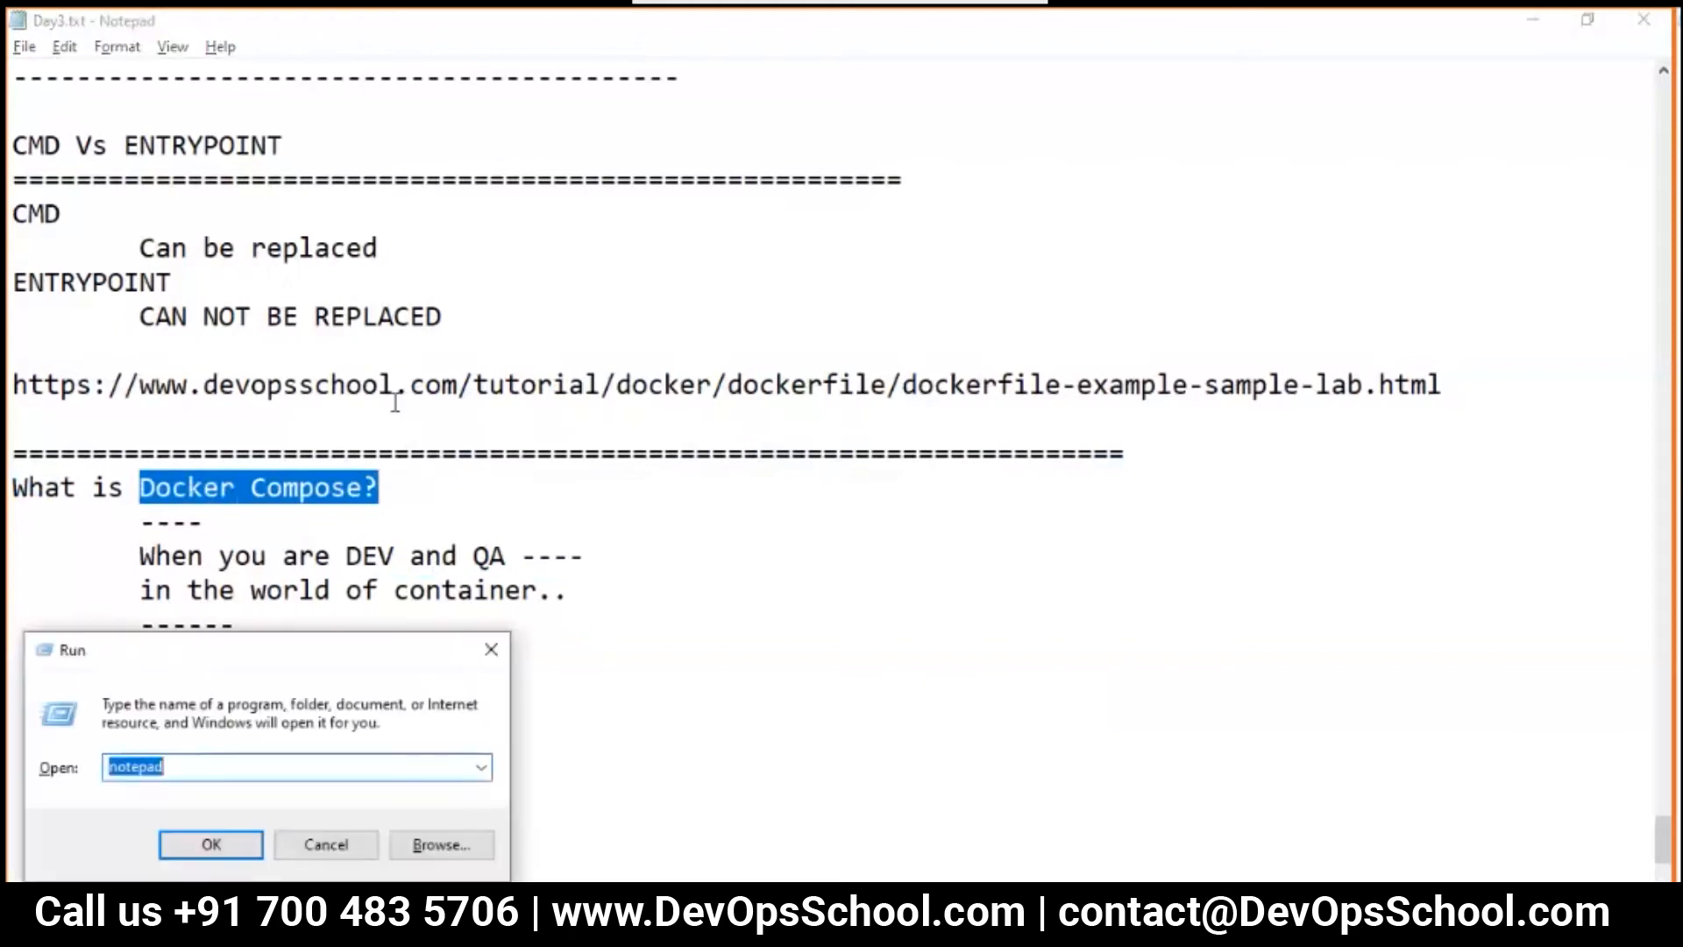
type("mspa")
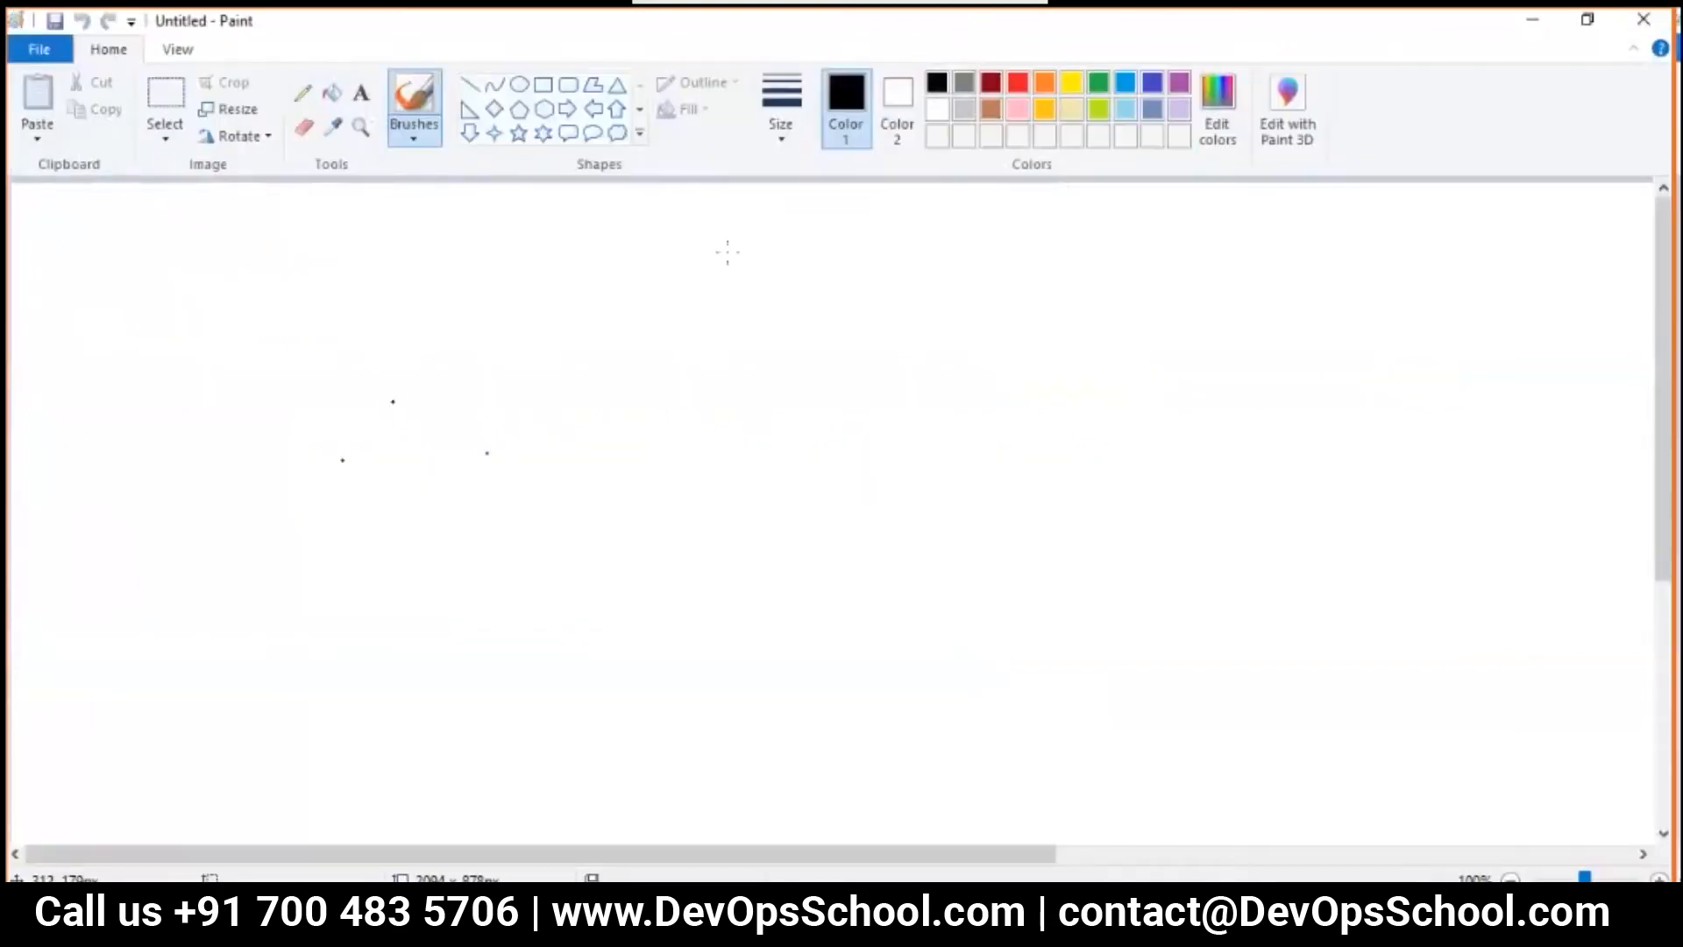
mouse_move(871, 297)
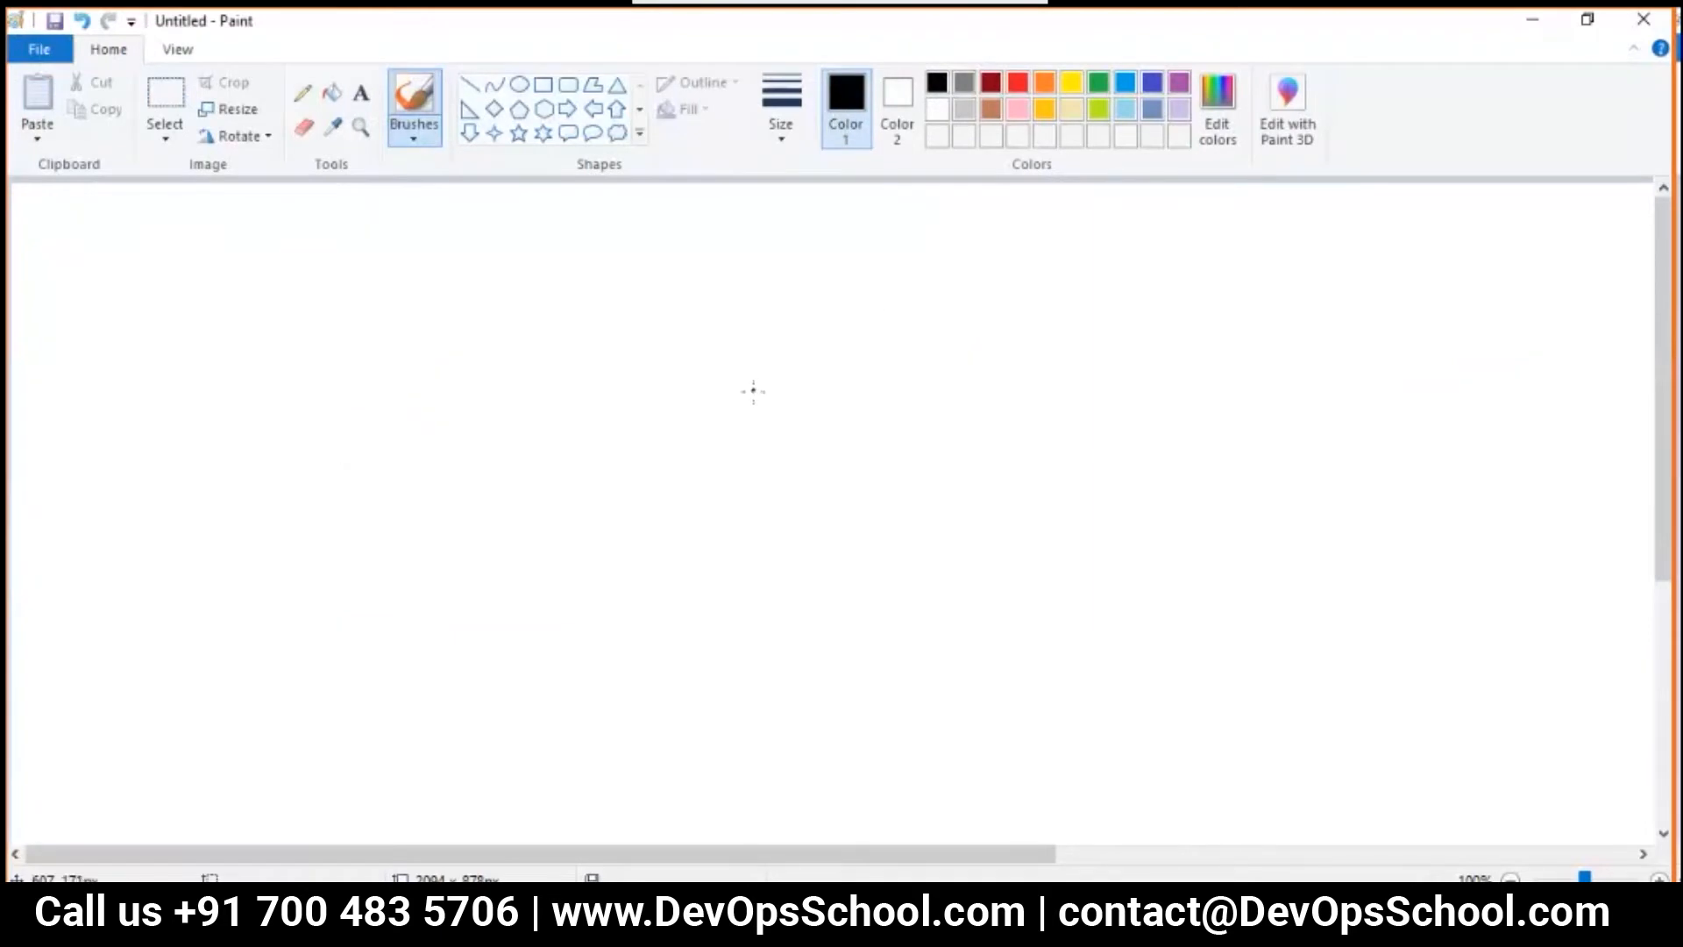
Select the Pencil tool with the thinnest line size
left_click(302, 92)
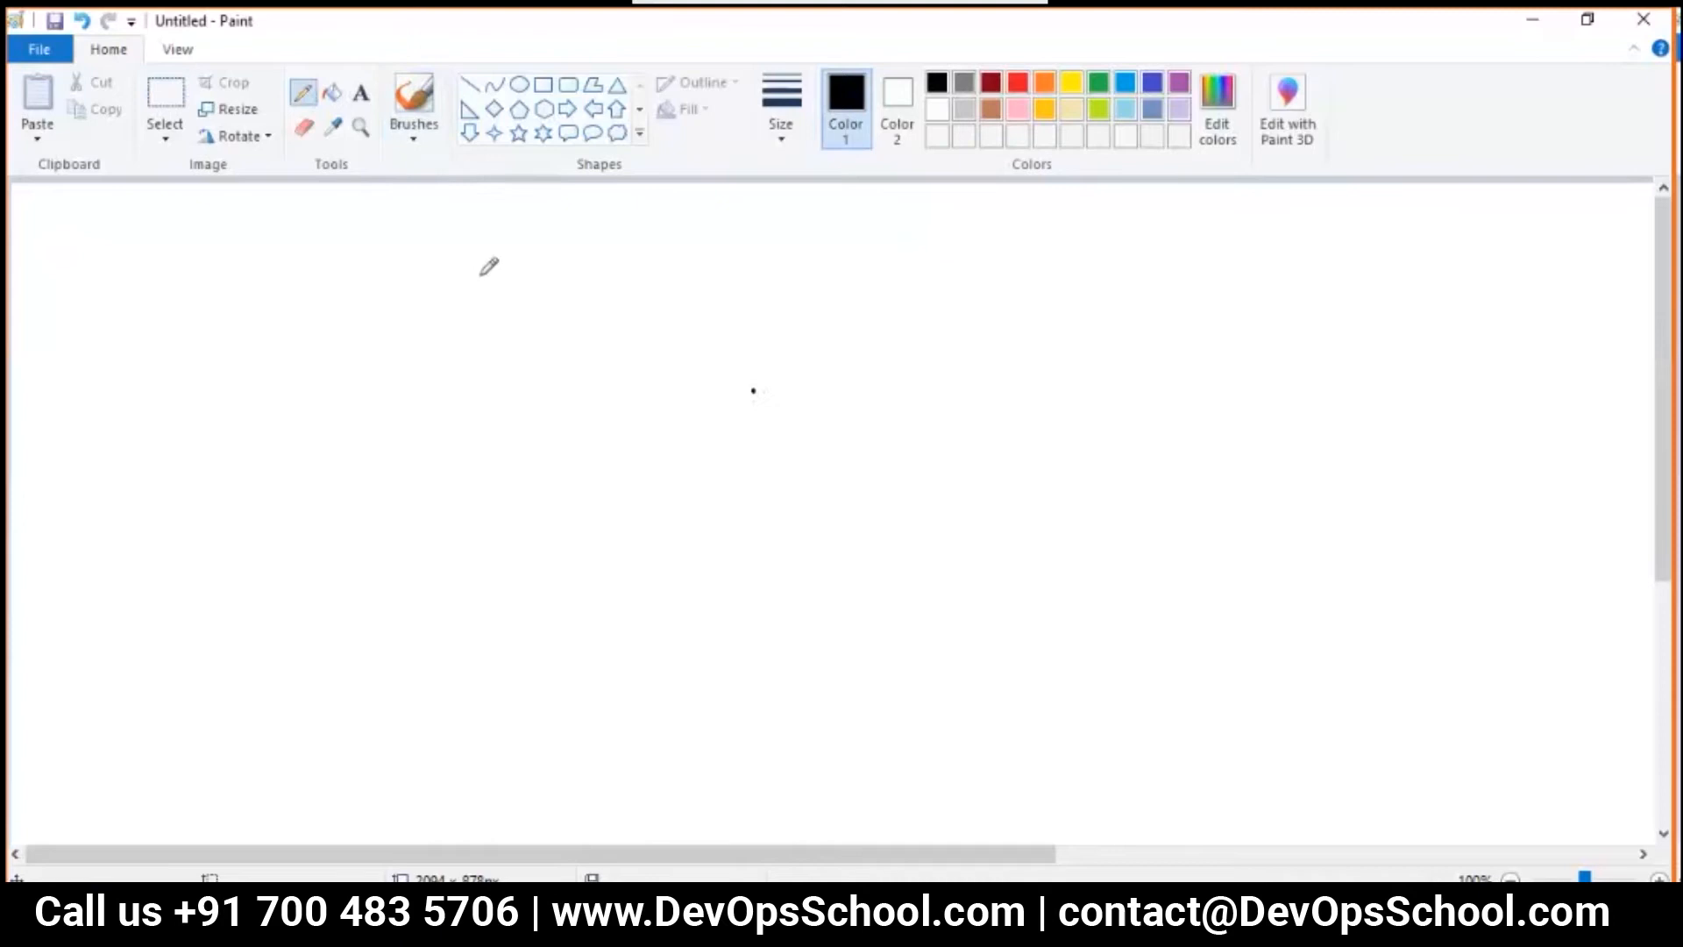
left_click(780, 101)
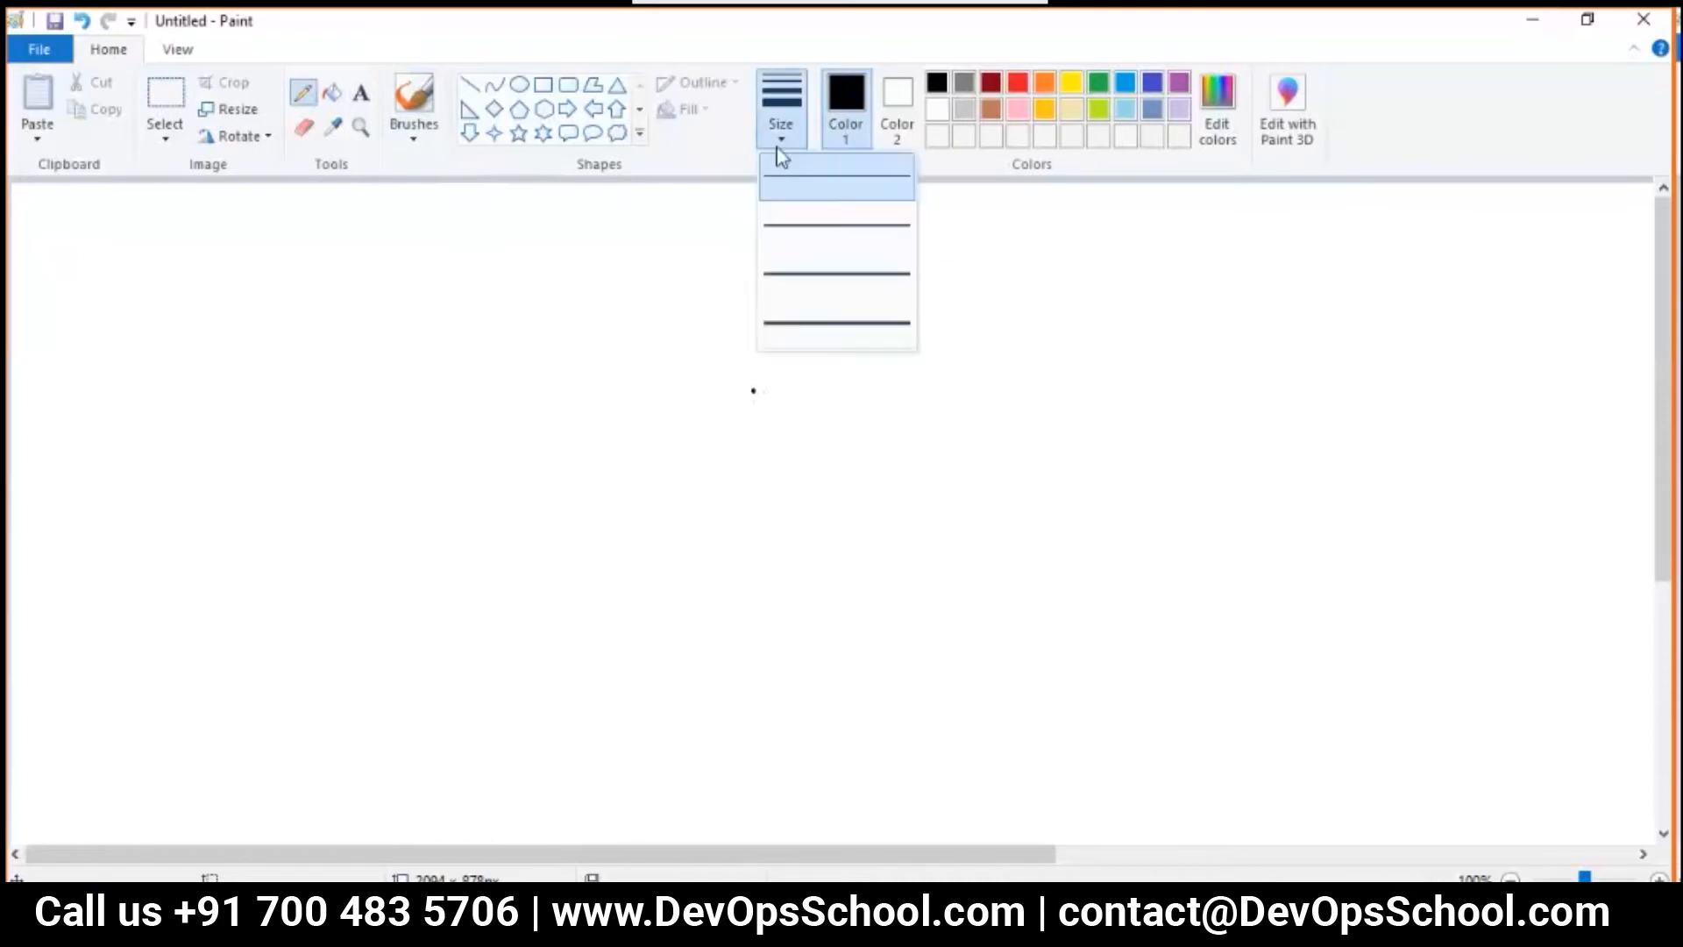
left_click(835, 183)
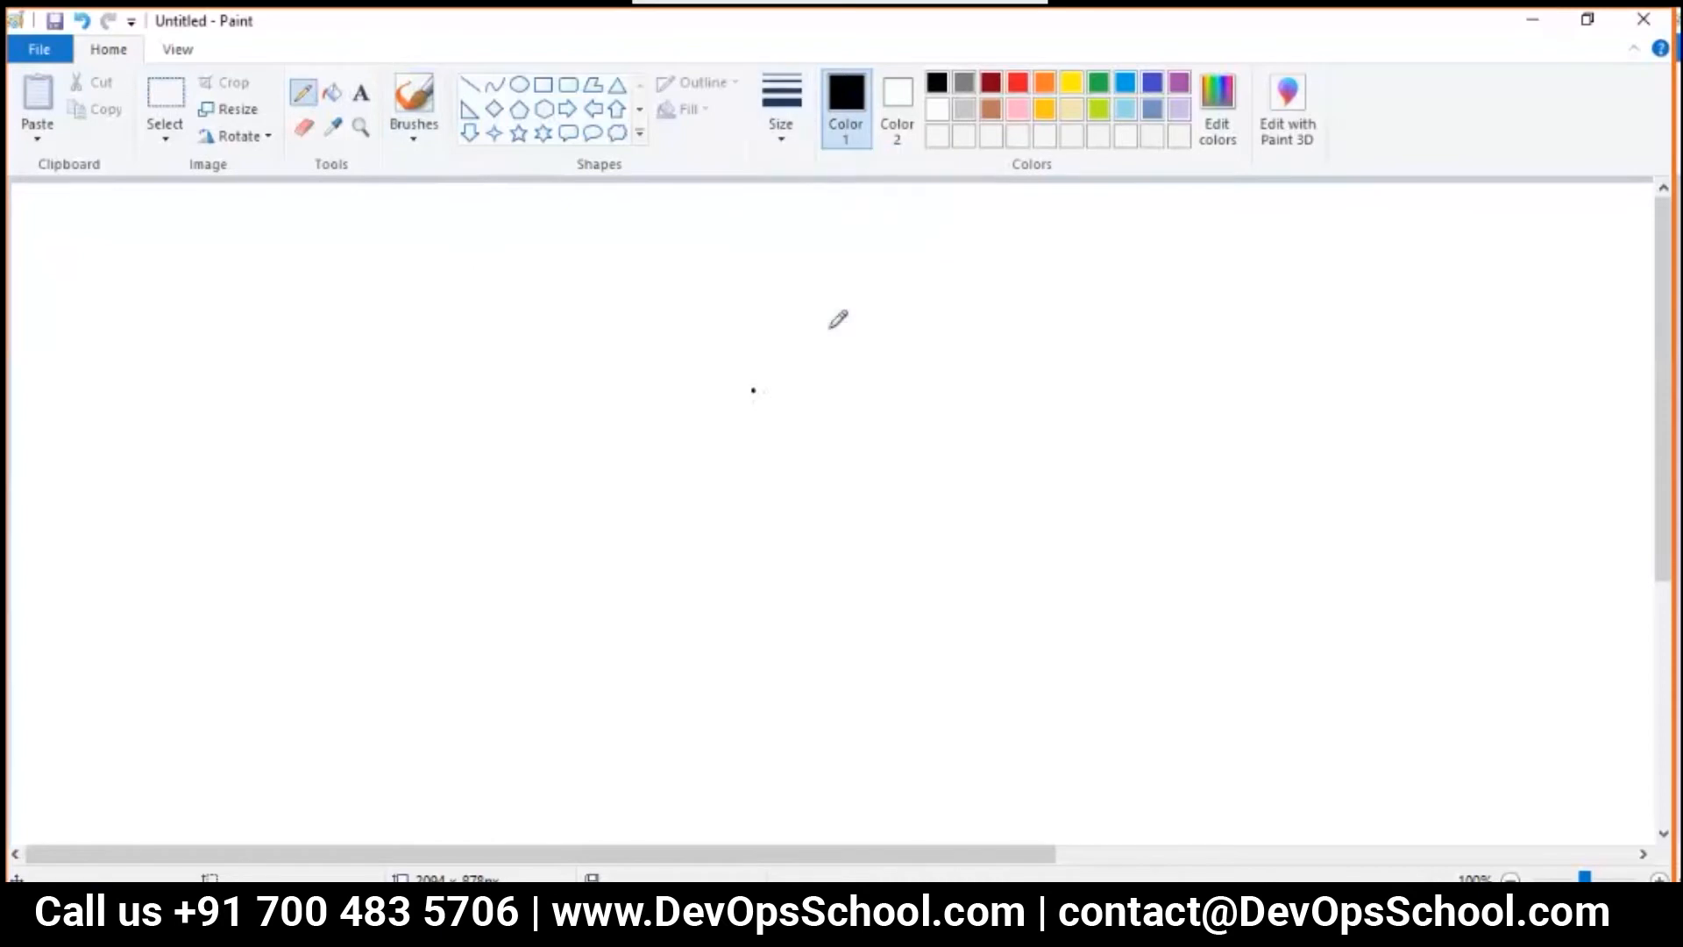
mouse_move(64, 350)
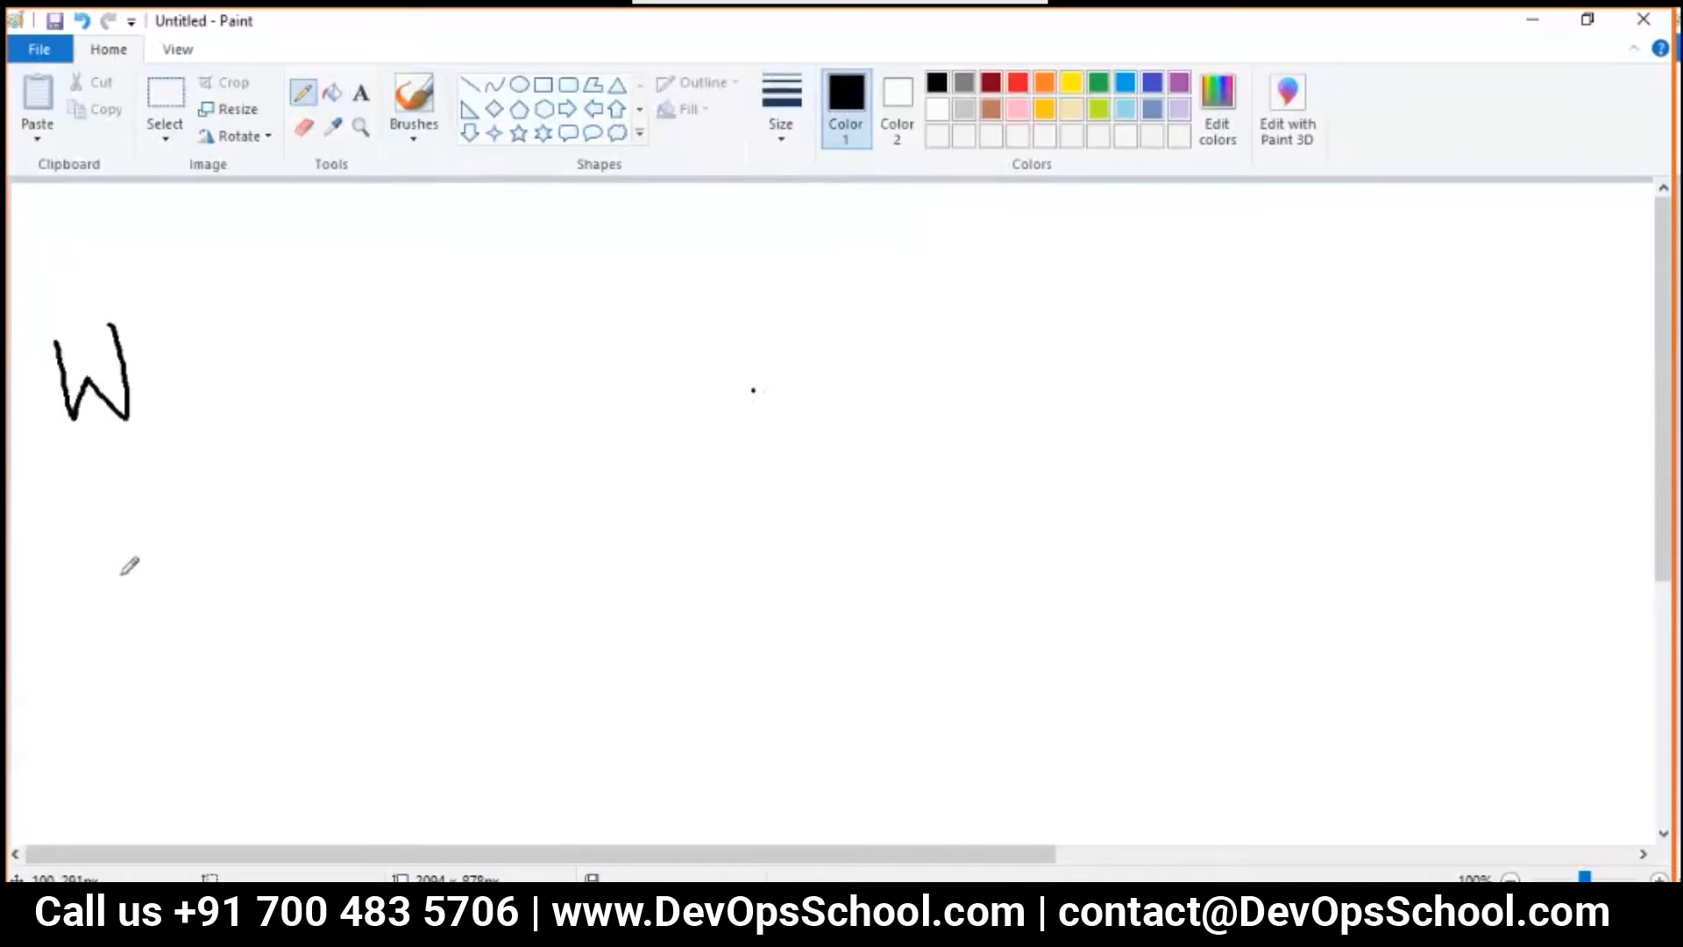
Sketch the letters W, A and d down the left side of the canvas
left_click_drag(84, 499, 129, 574)
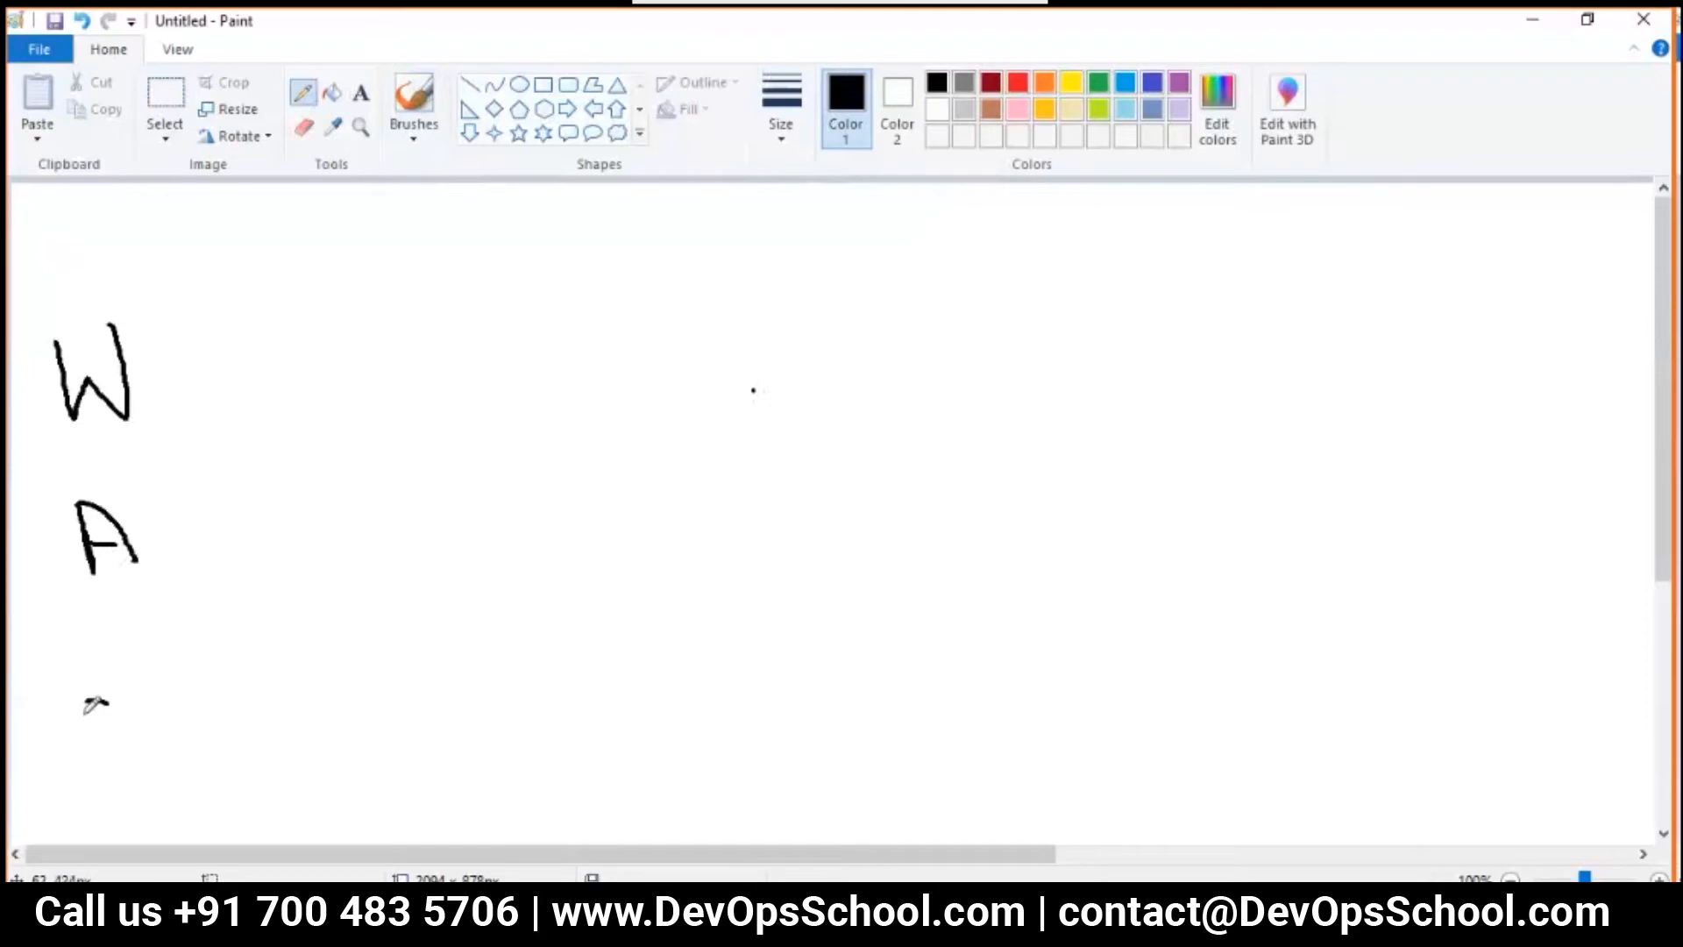
left_click_drag(102, 644, 145, 817)
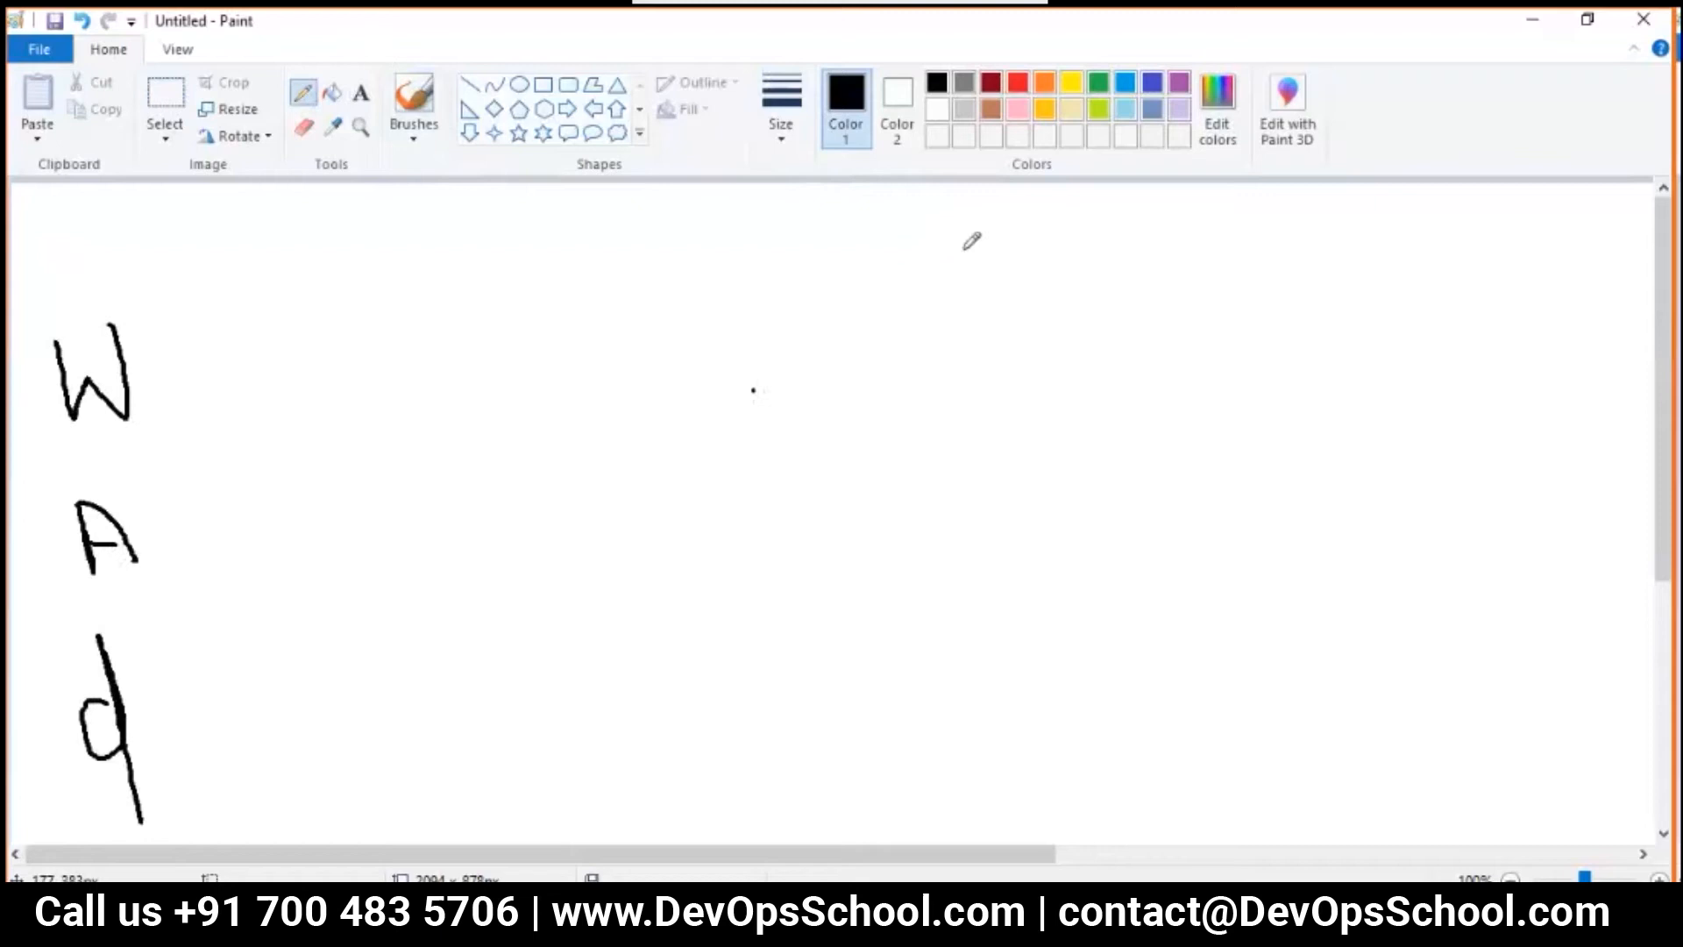
left_click_drag(210, 253, 214, 327)
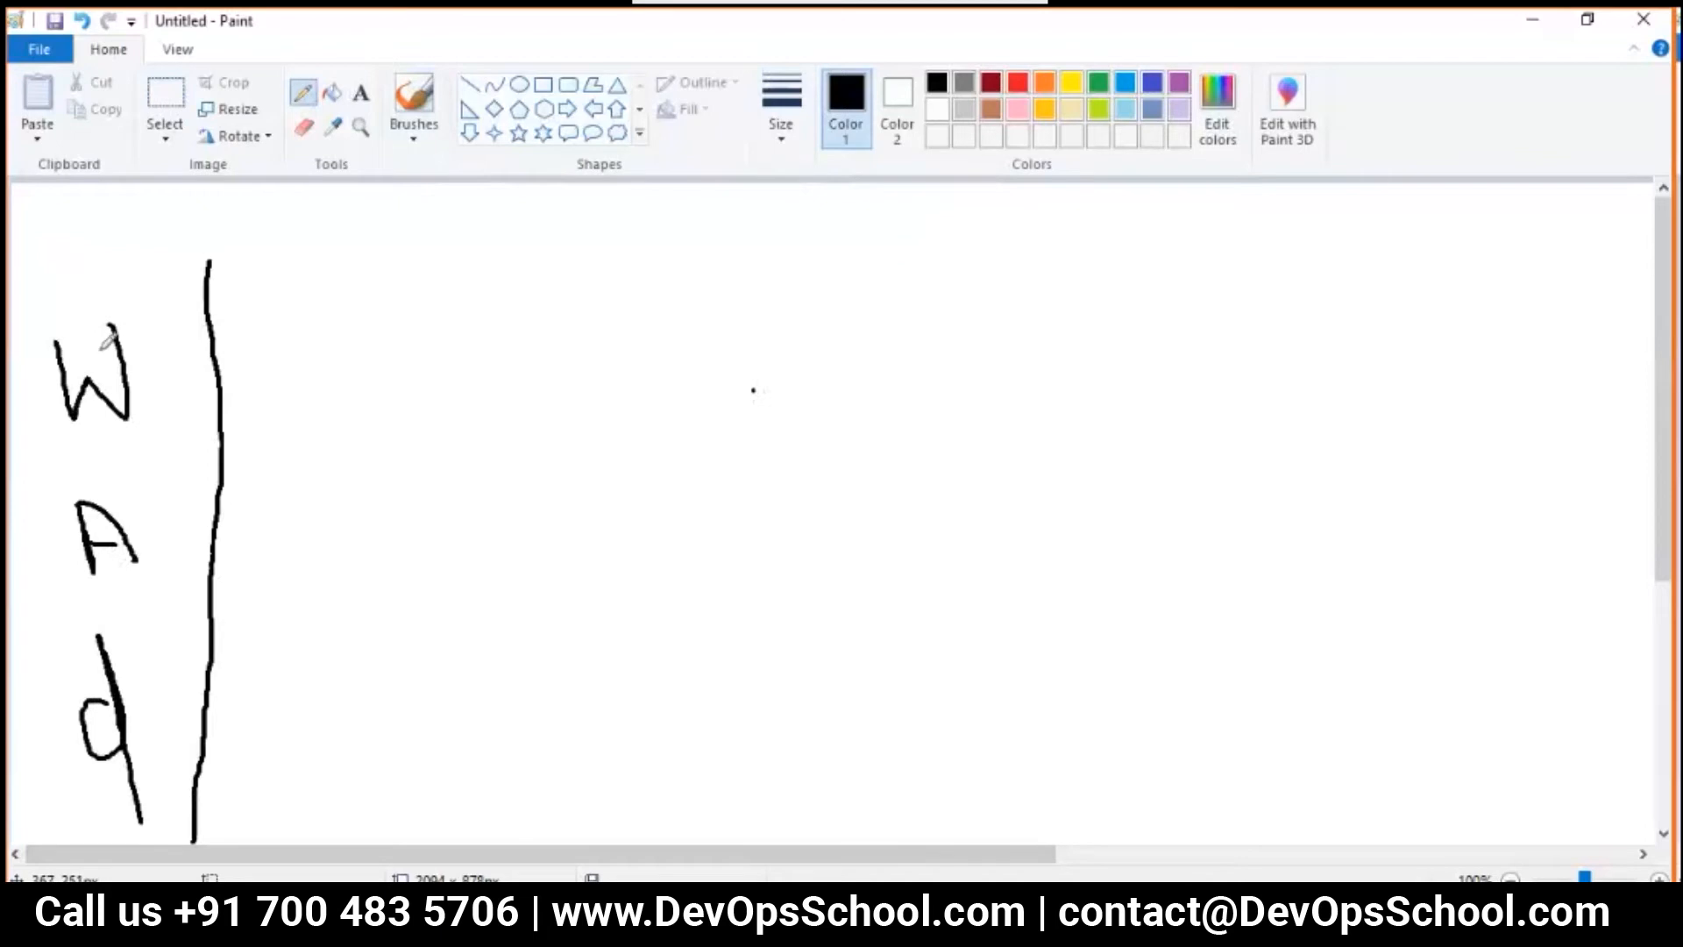
Connect W, A and d to the vertical line, then write B and R across the top
left_click_drag(101, 339, 263, 381)
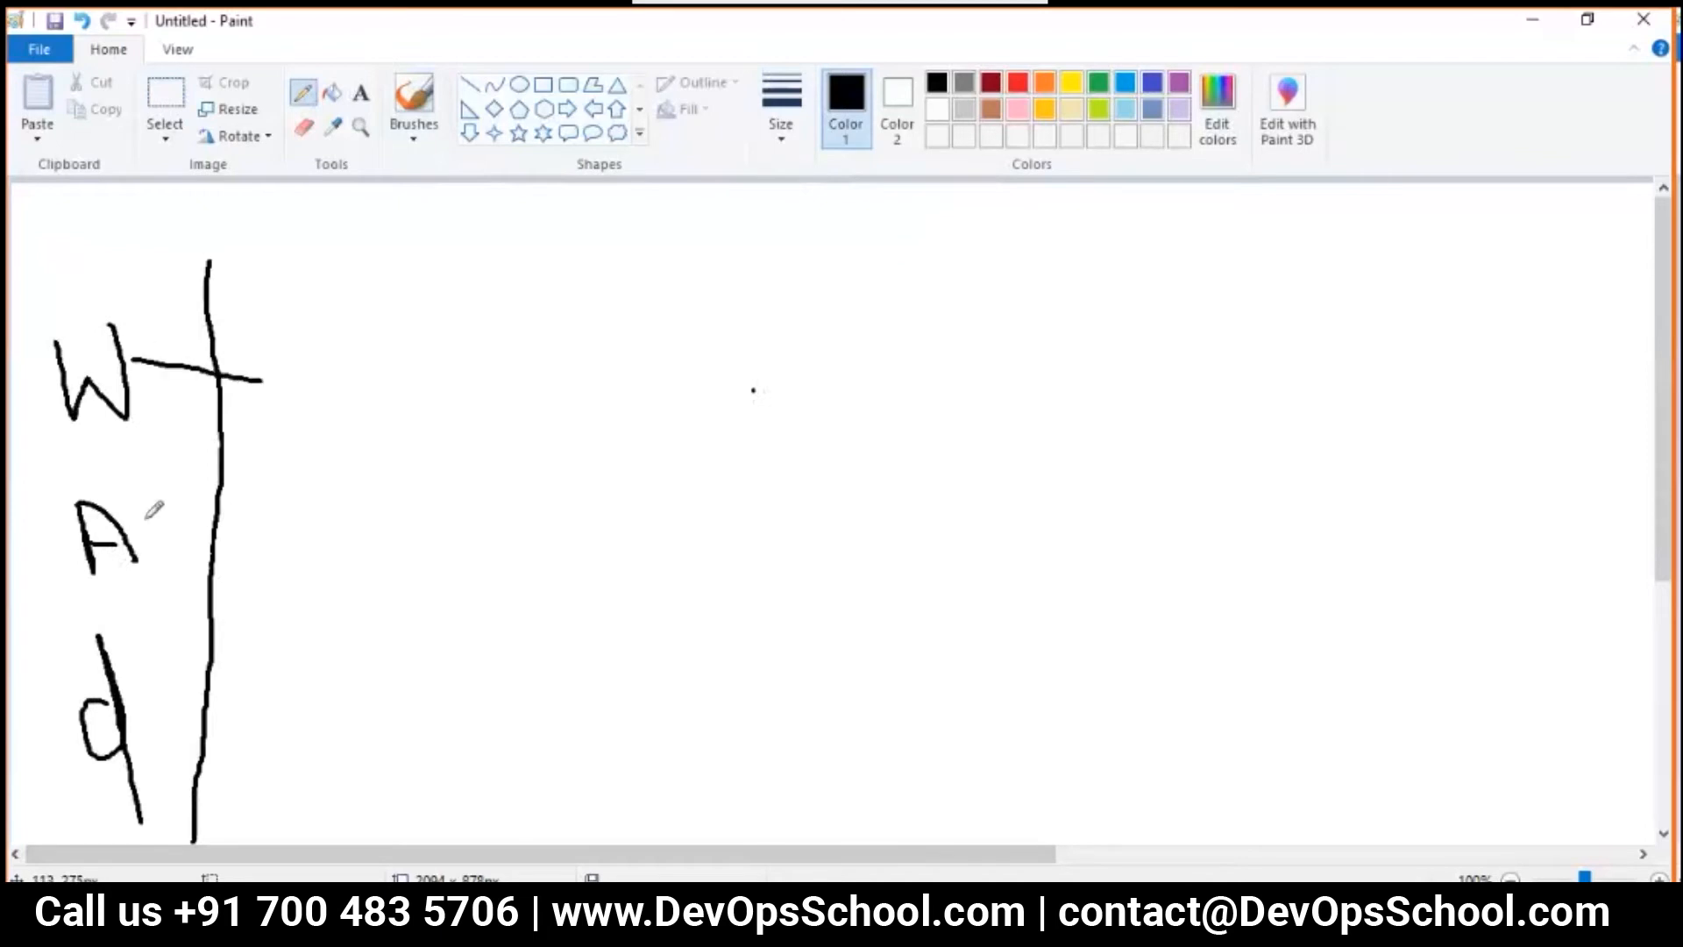
left_click_drag(139, 520, 257, 531)
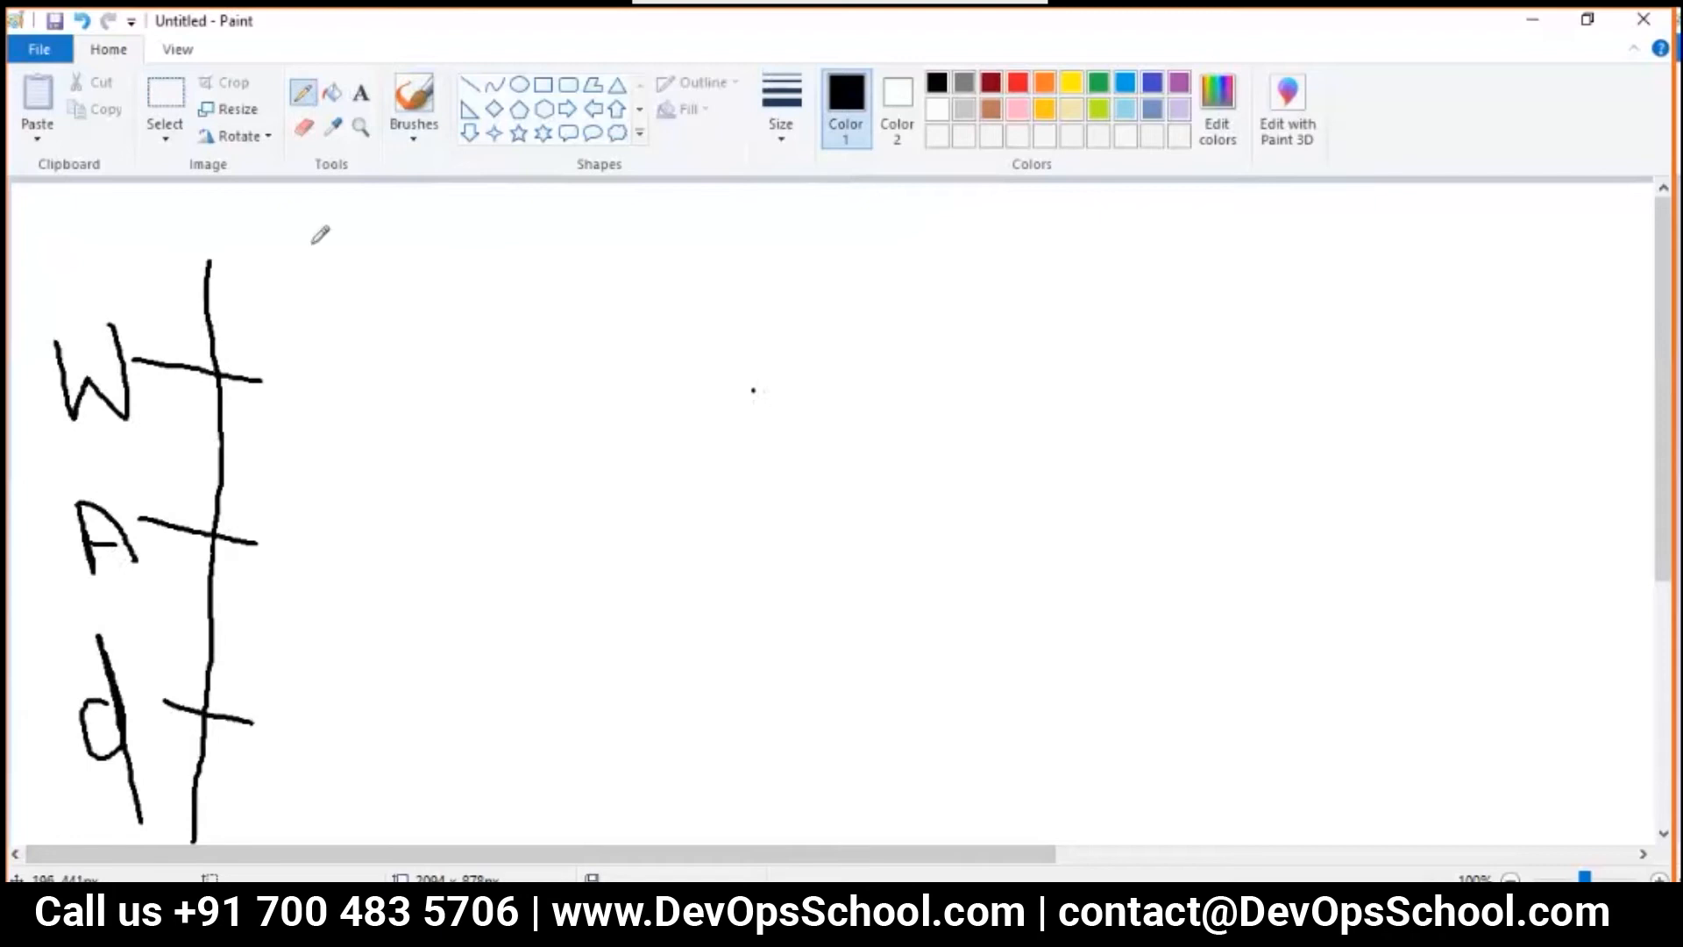
left_click_drag(381, 187, 368, 296)
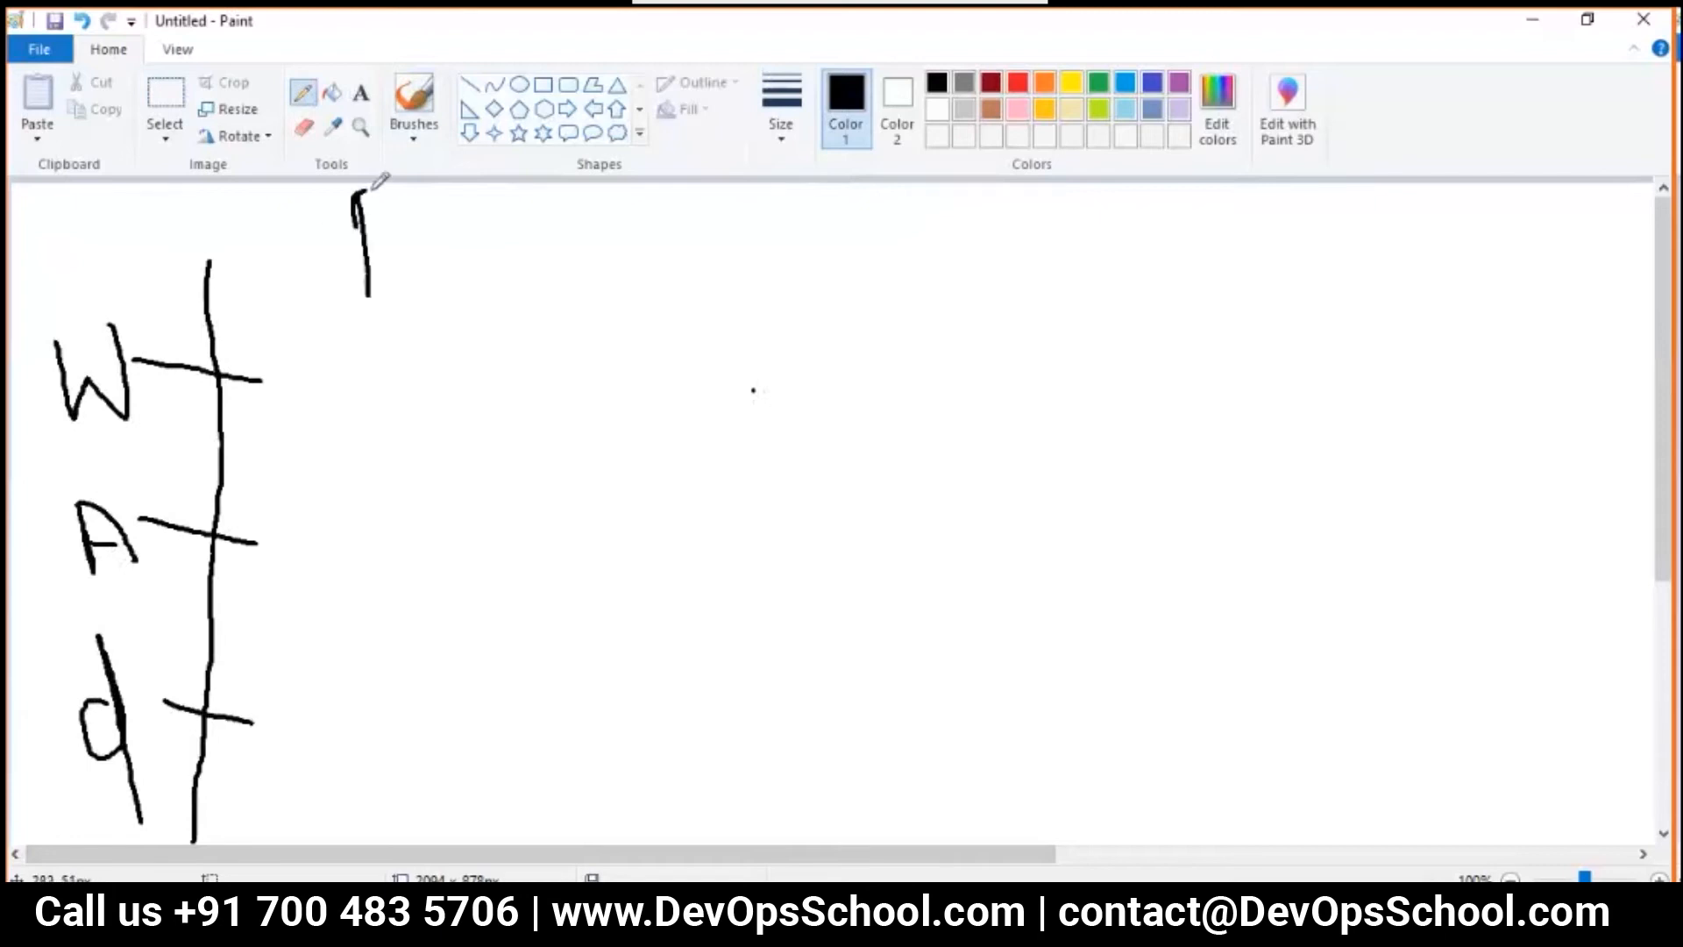
left_click_drag(370, 204, 387, 291)
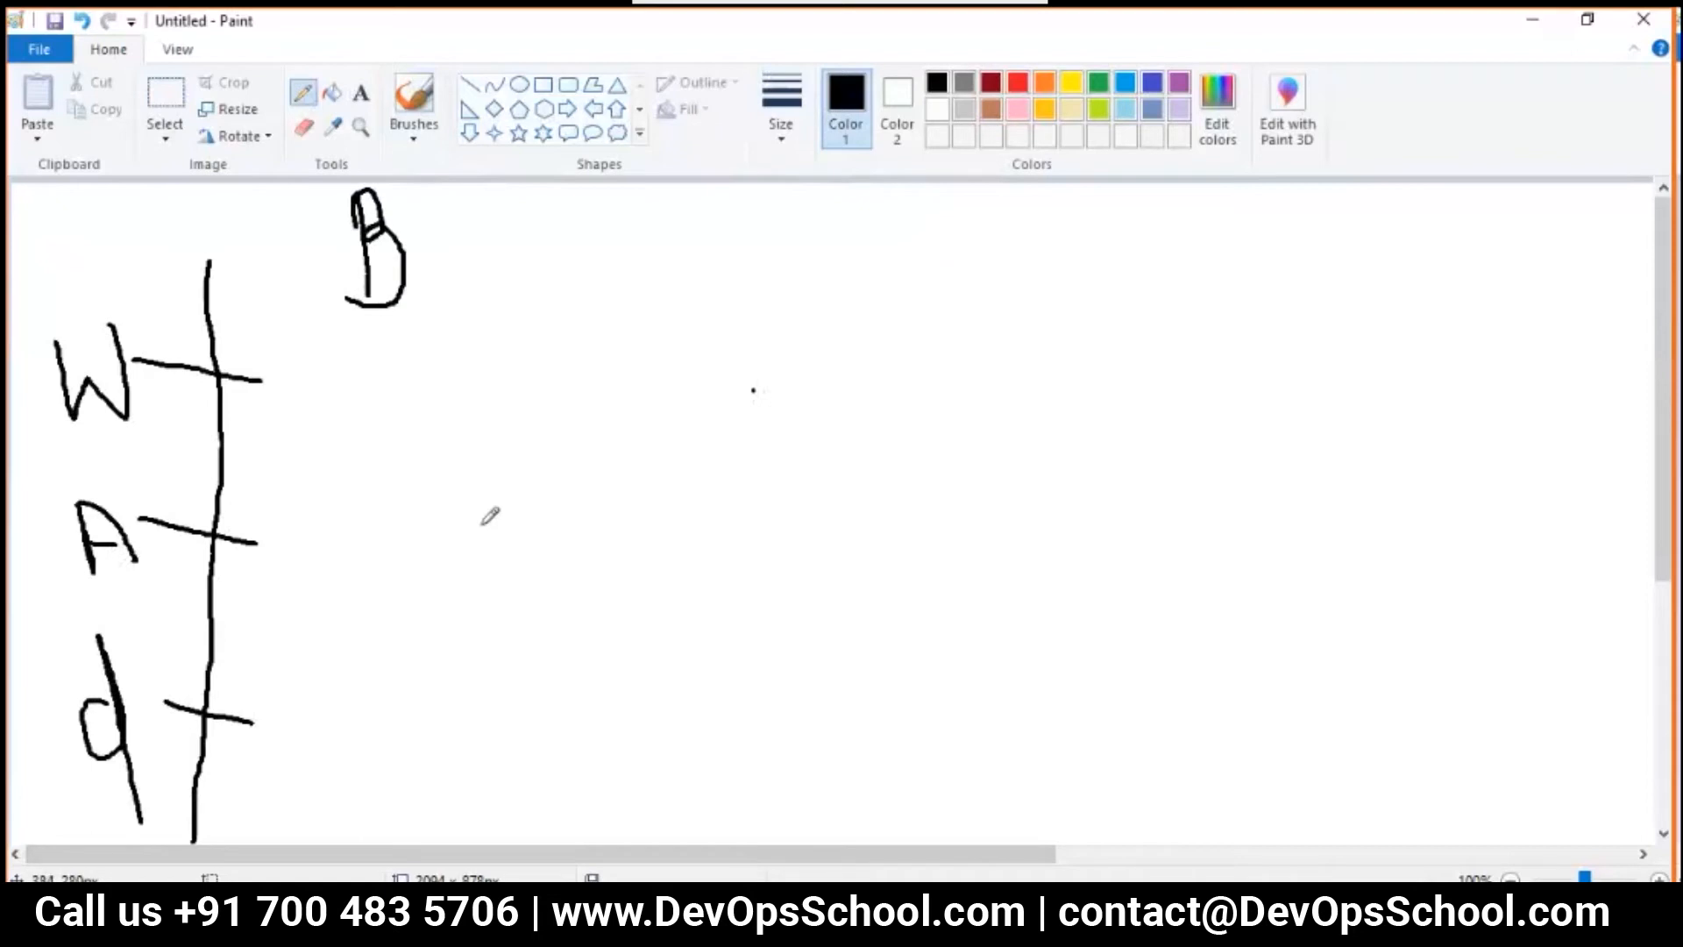
mouse_move(618, 188)
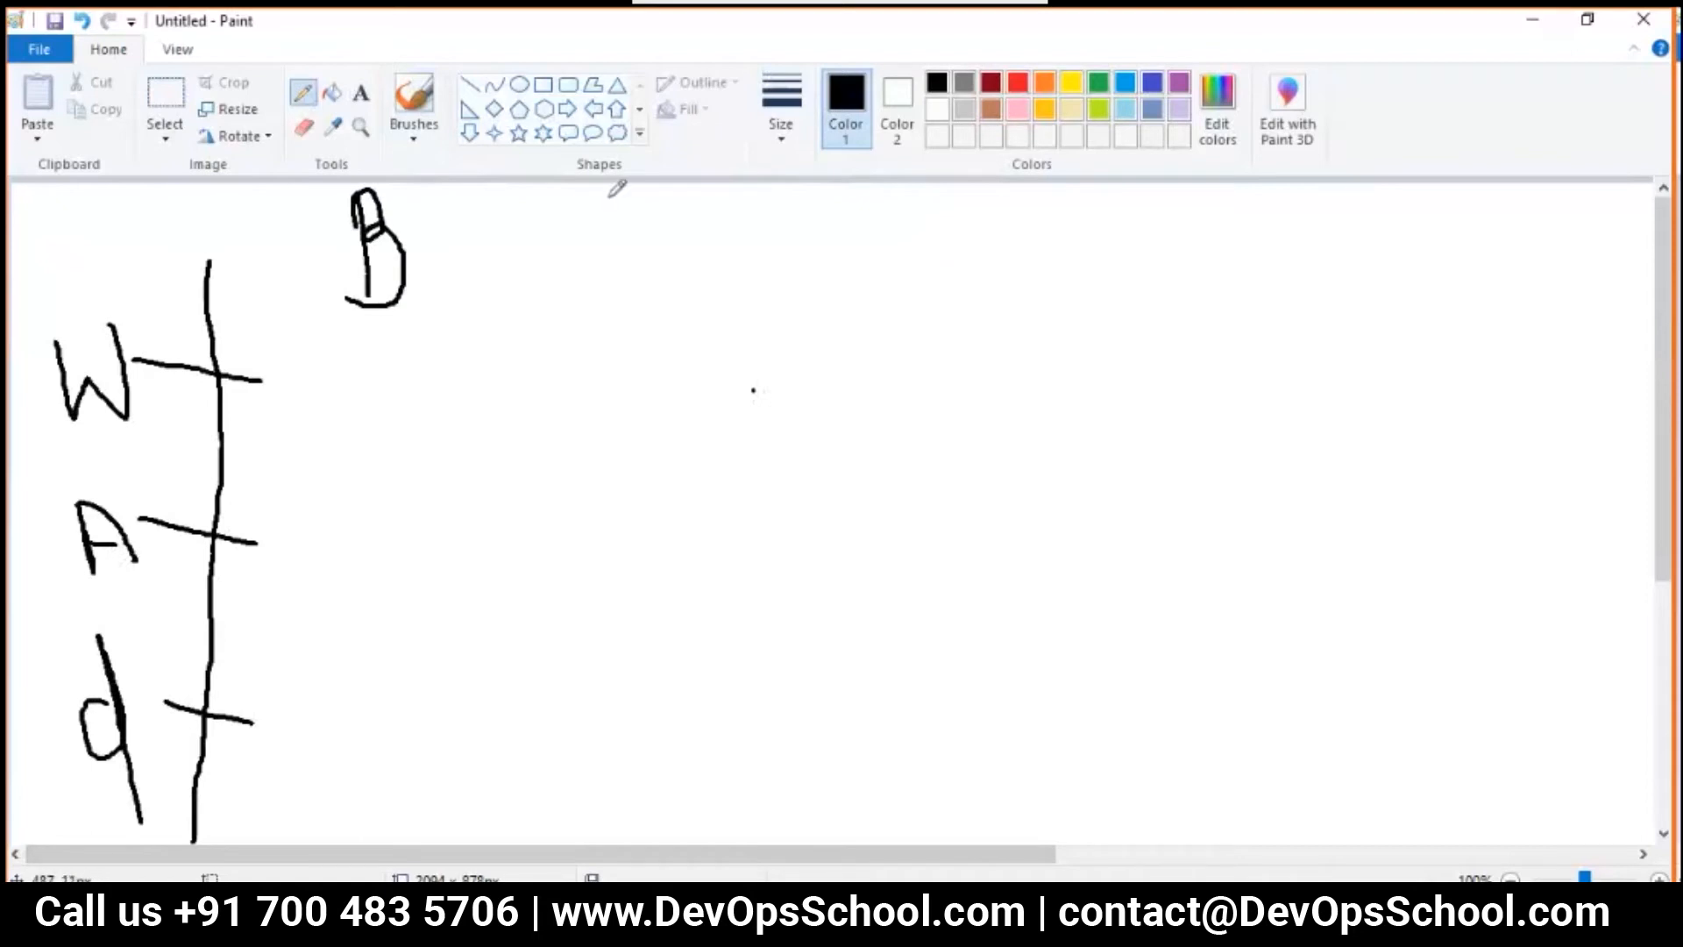
left_click_drag(612, 192, 645, 322)
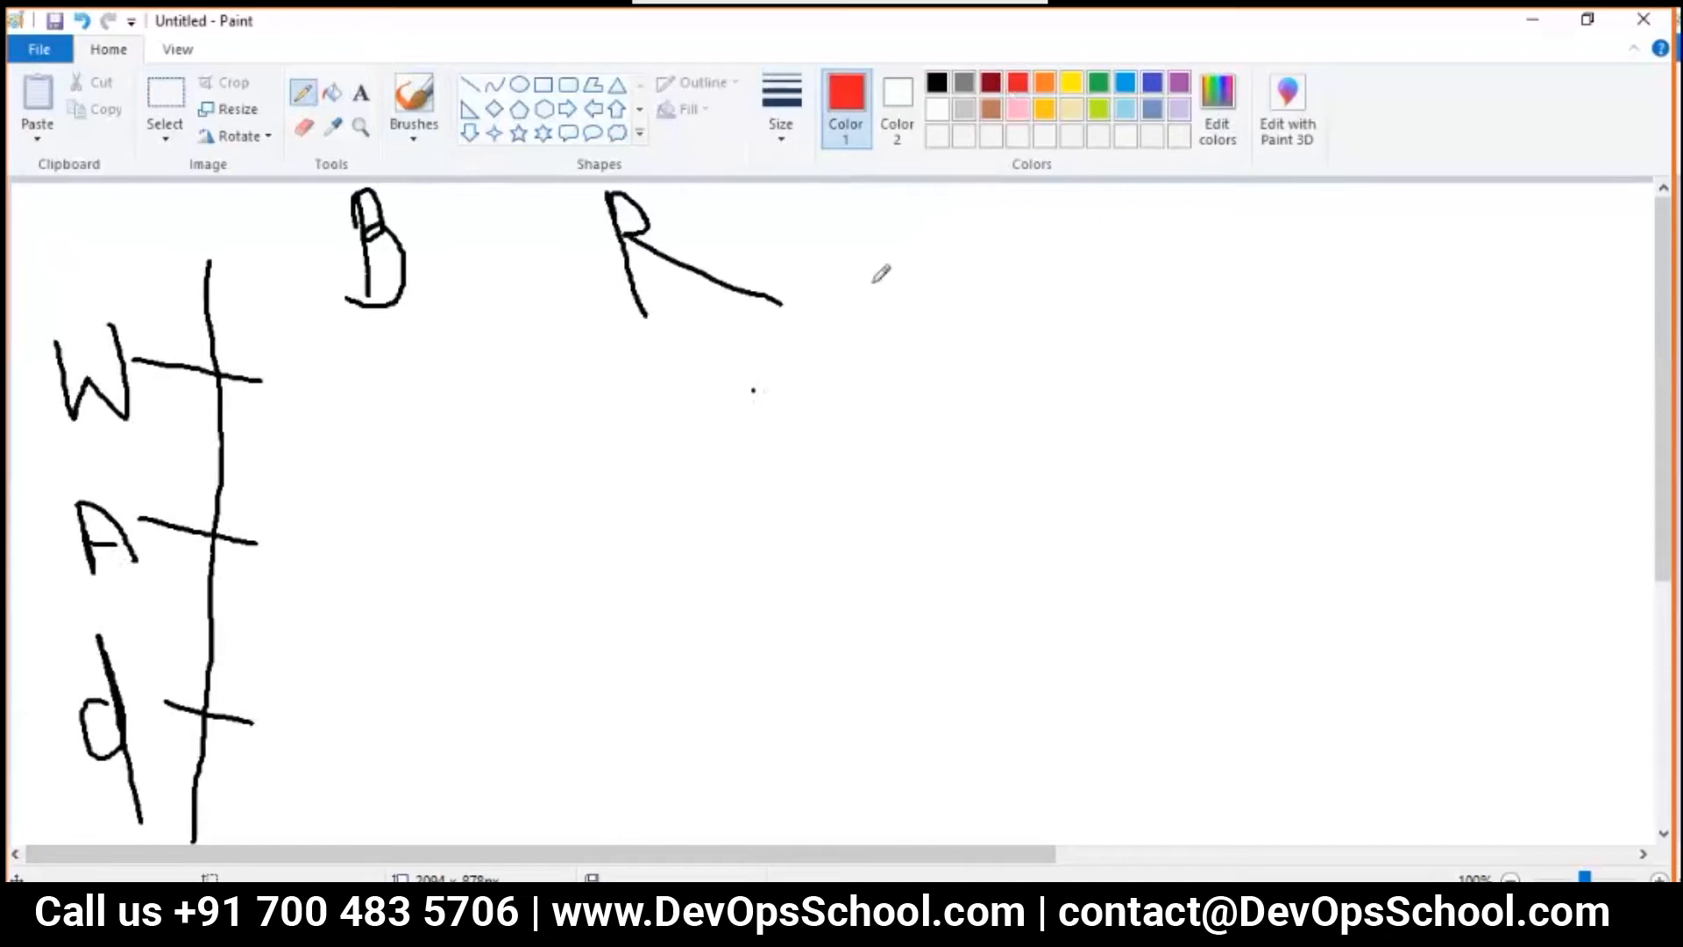
Add red strokes, a C and a bracket beside the top R, plus a mark under B
left_click_drag(698, 200, 762, 199)
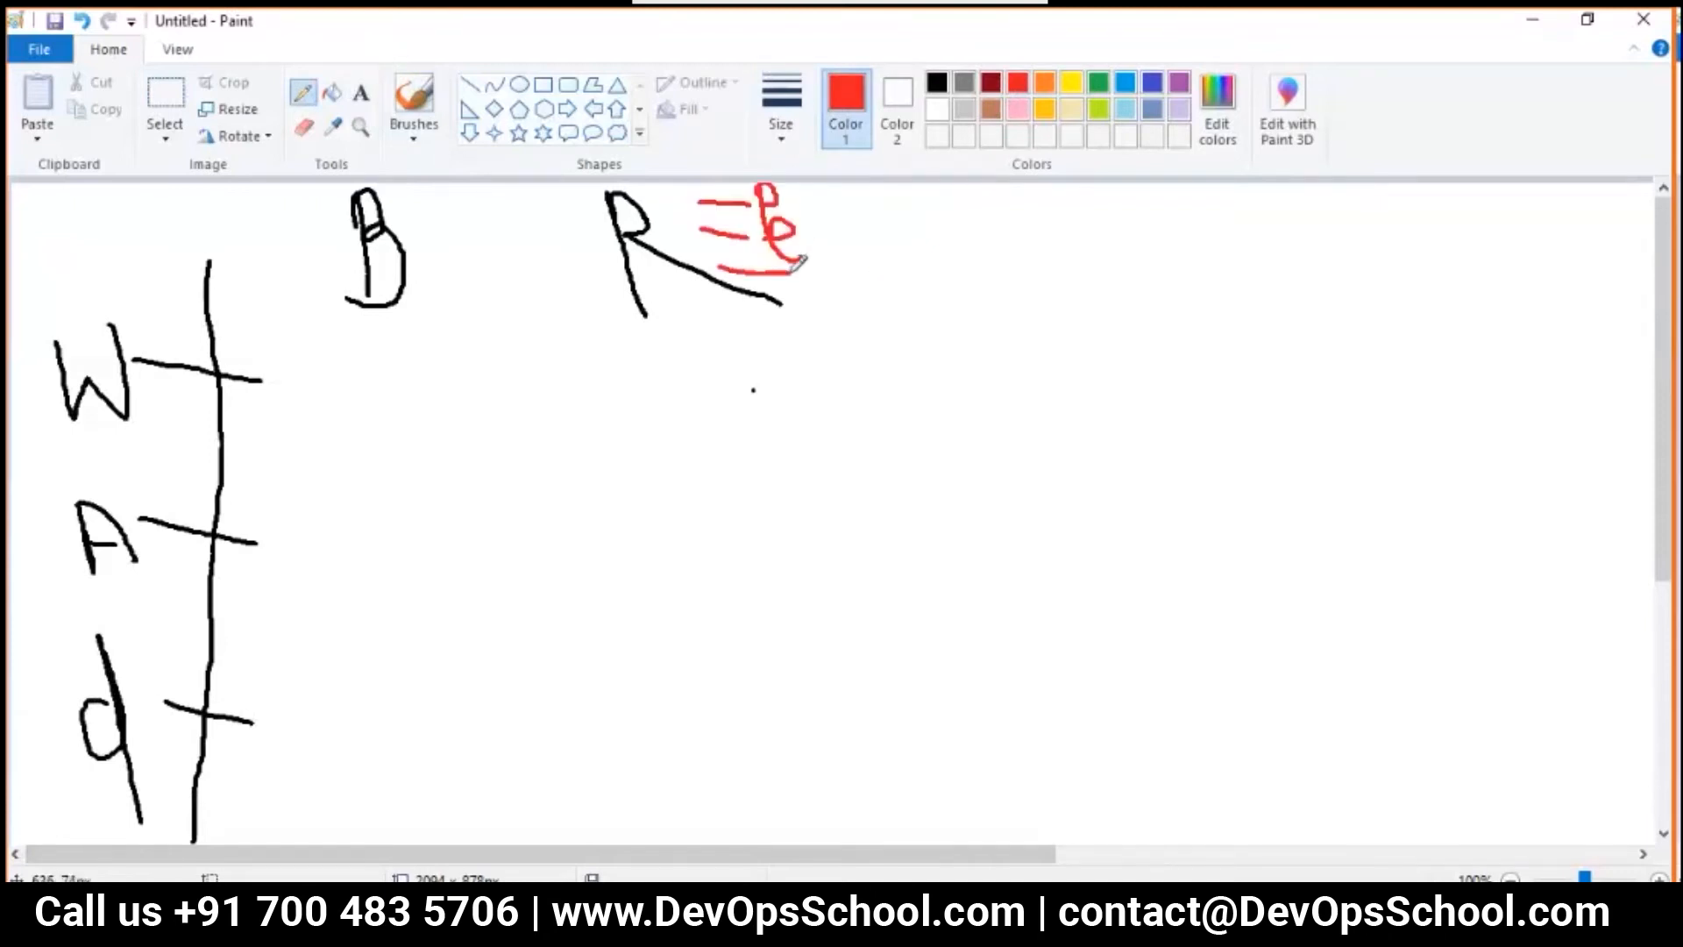
left_click_drag(789, 253, 822, 291)
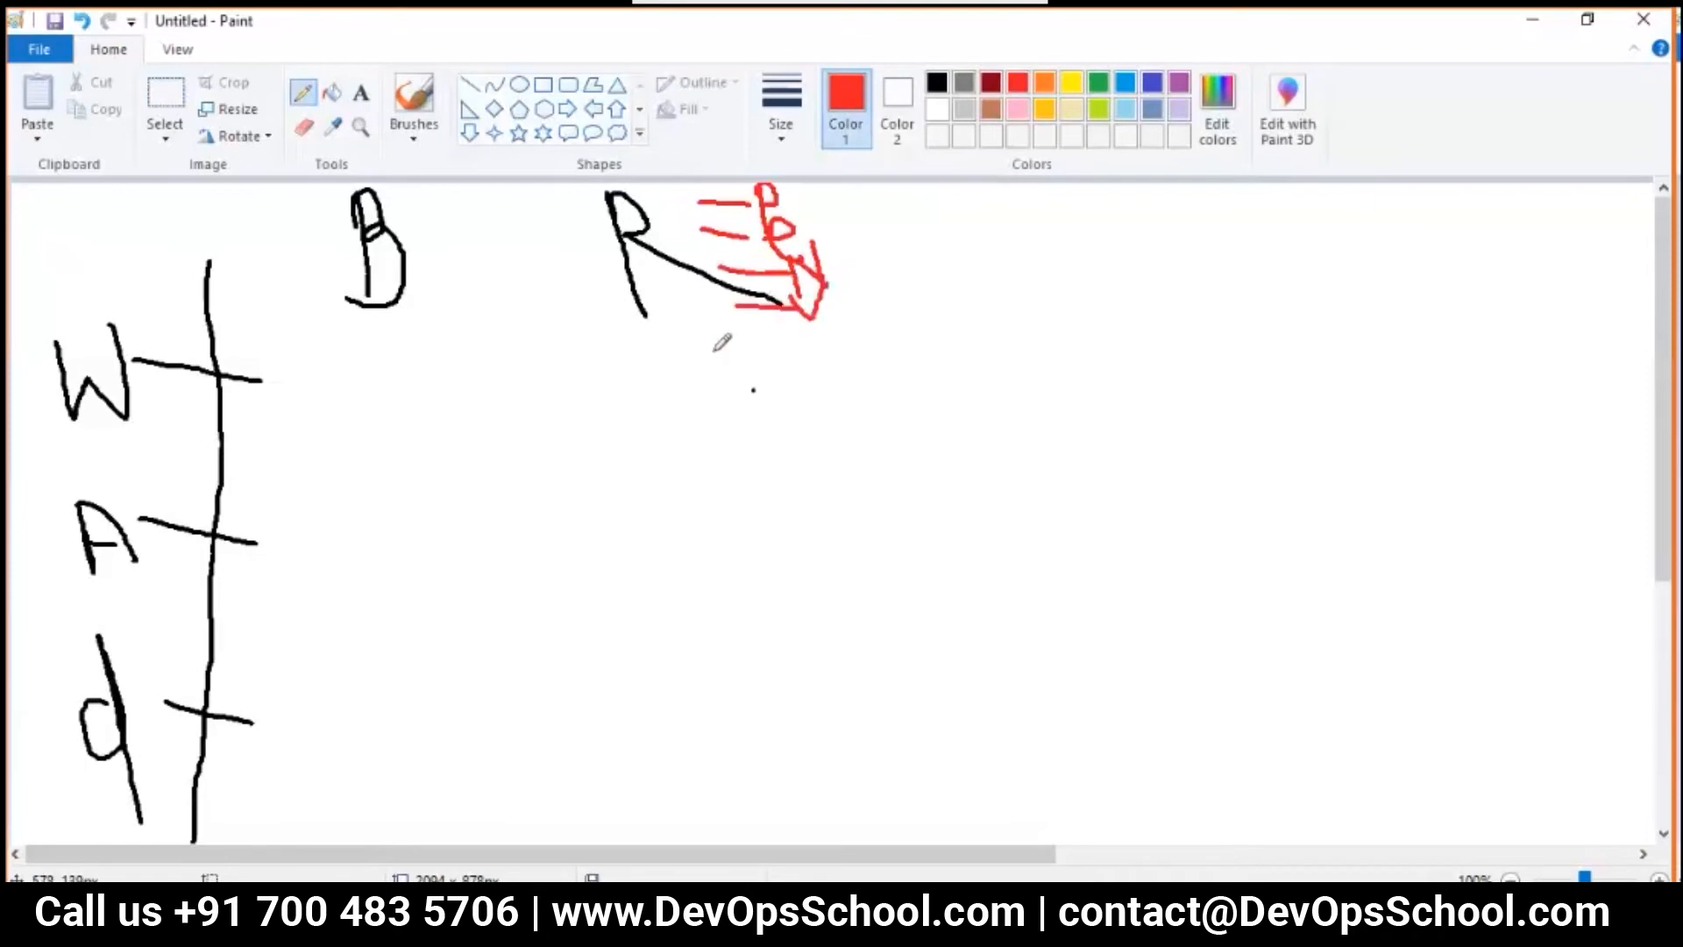
left_click_drag(709, 349, 816, 354)
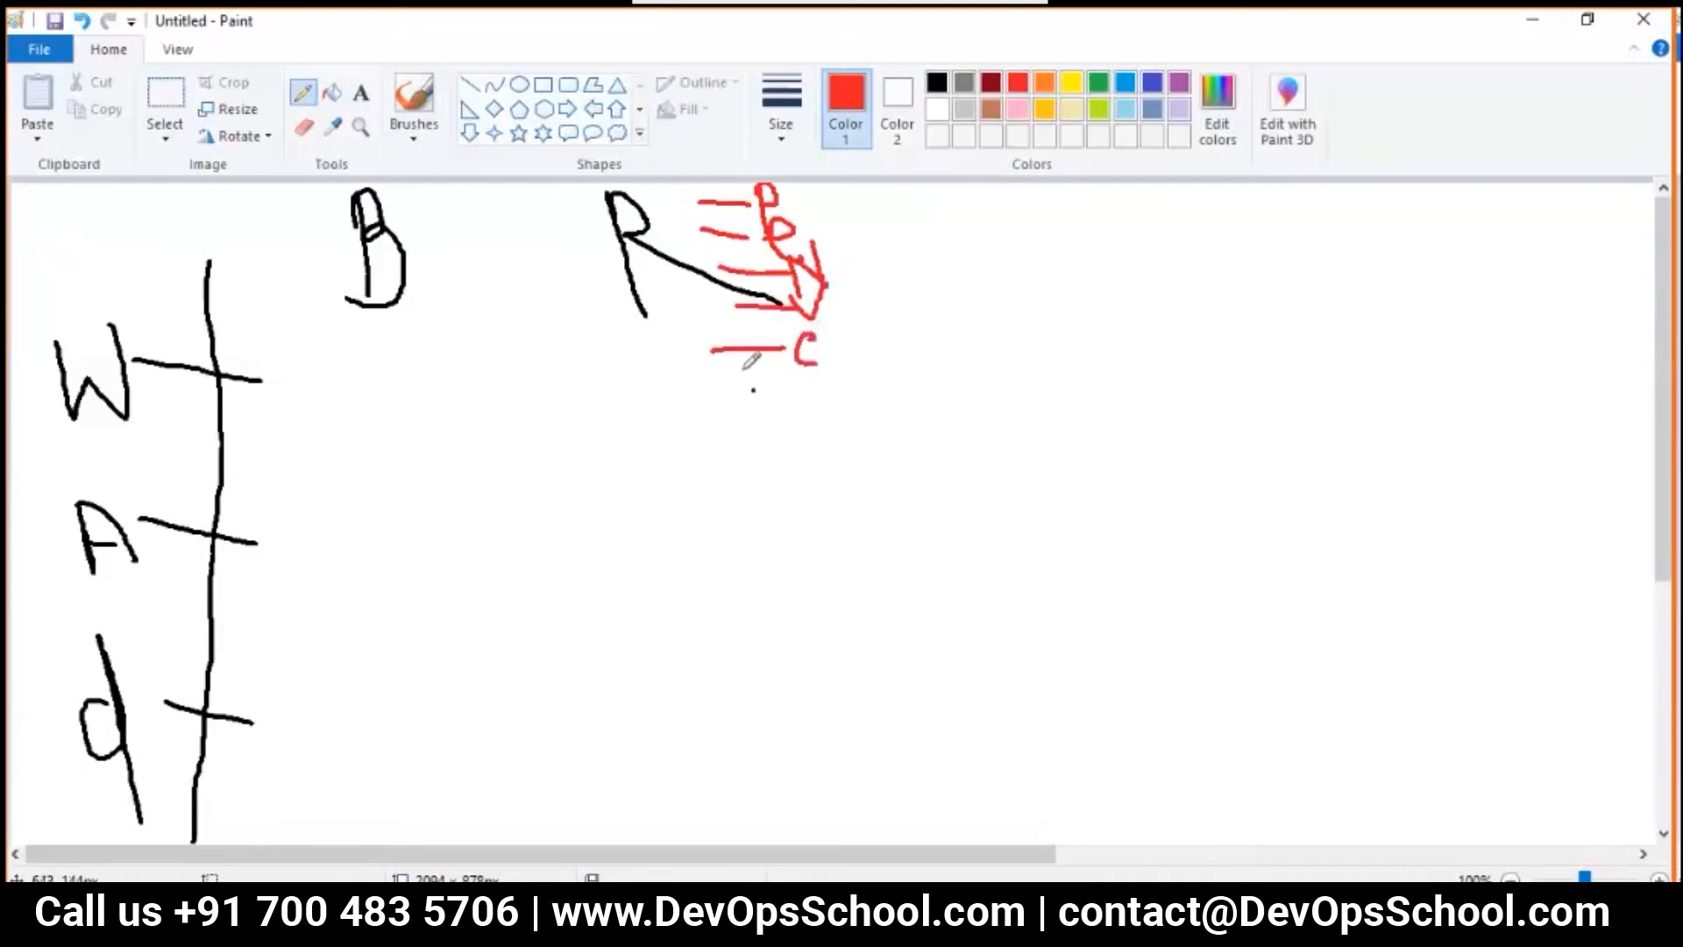
left_click_drag(713, 381, 816, 369)
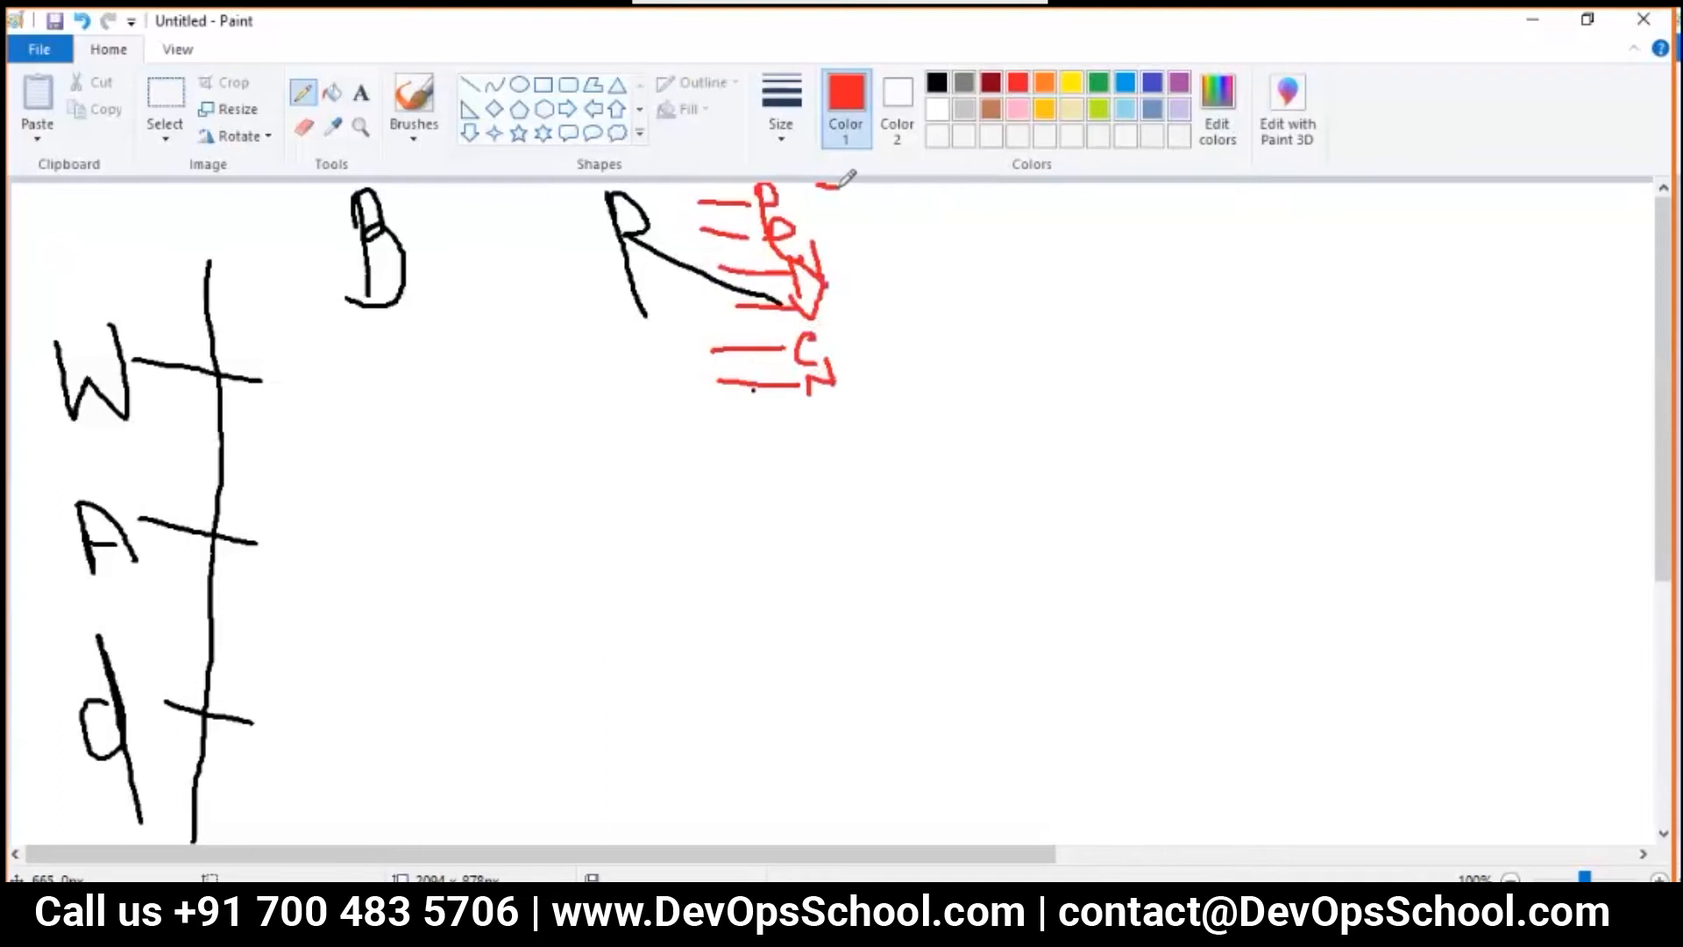
left_click_drag(848, 177, 869, 400)
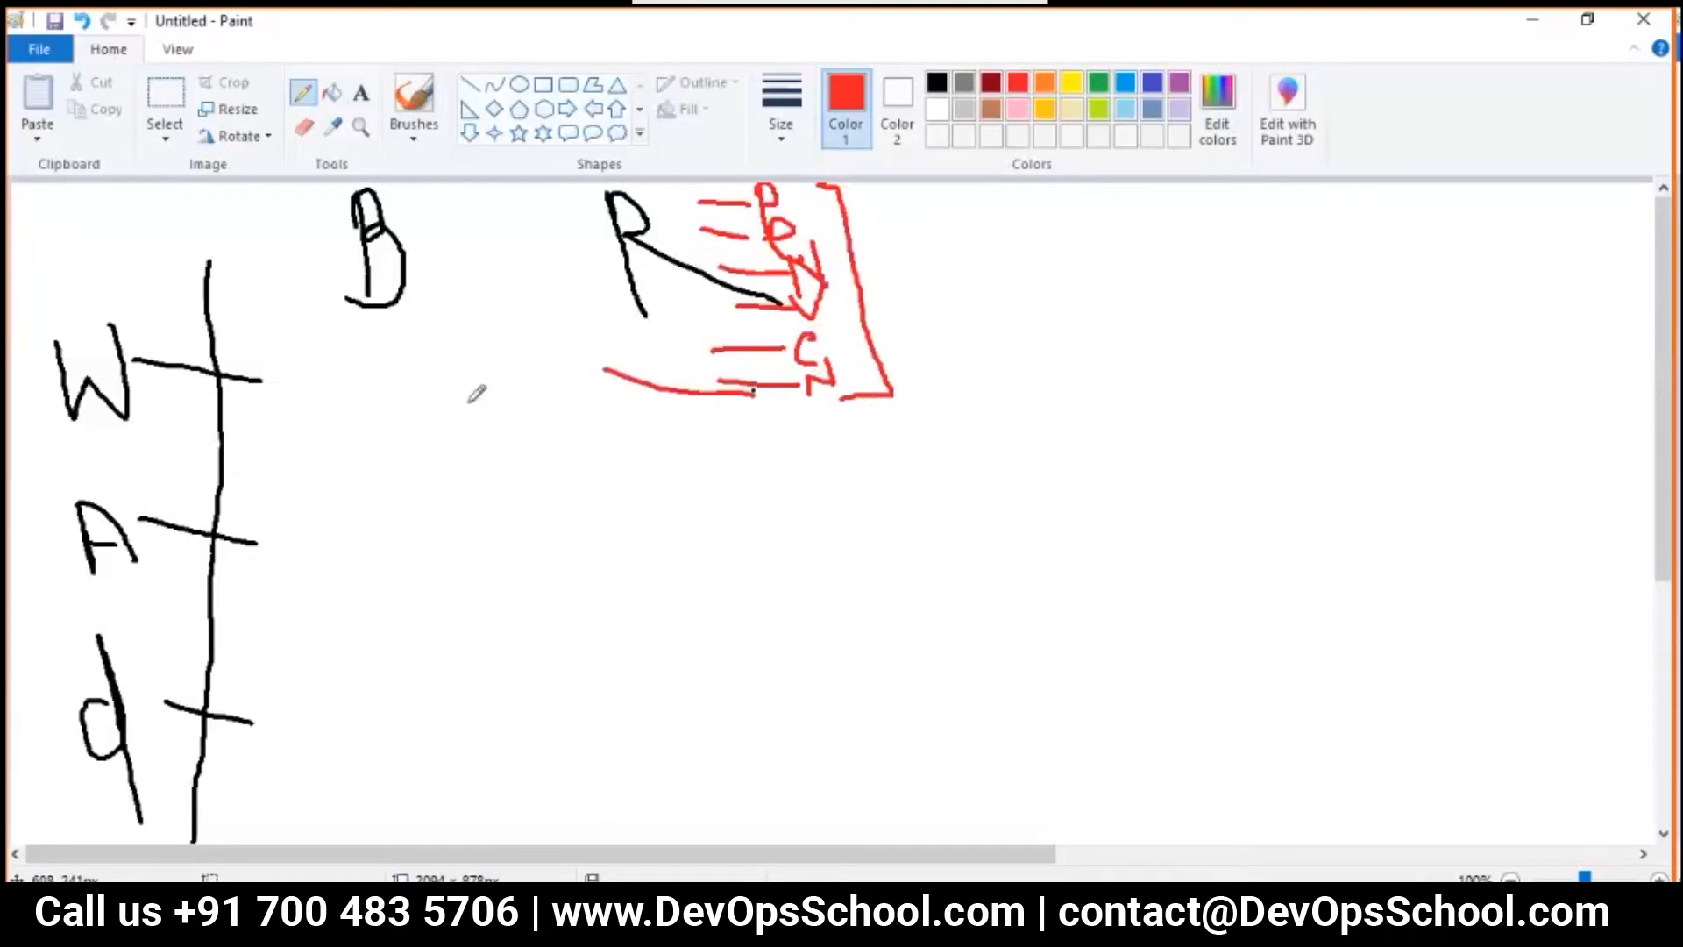
left_click_drag(349, 347, 408, 344)
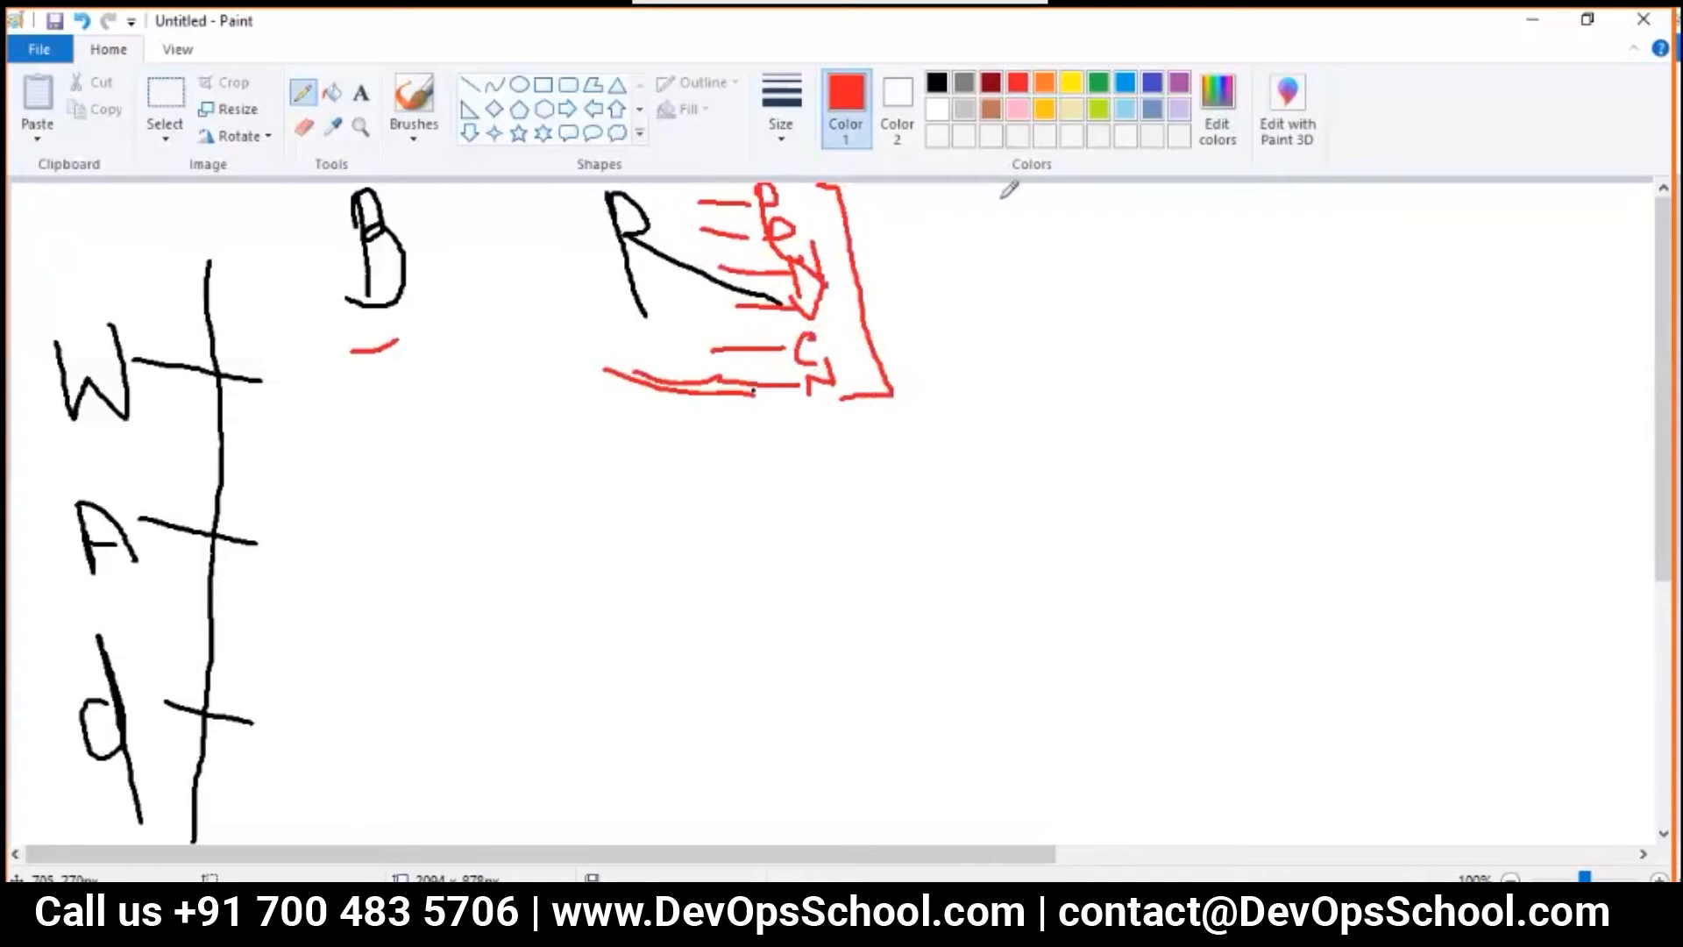
Write red letters S and R further right along the top
left_click_drag(1036, 193, 1004, 263)
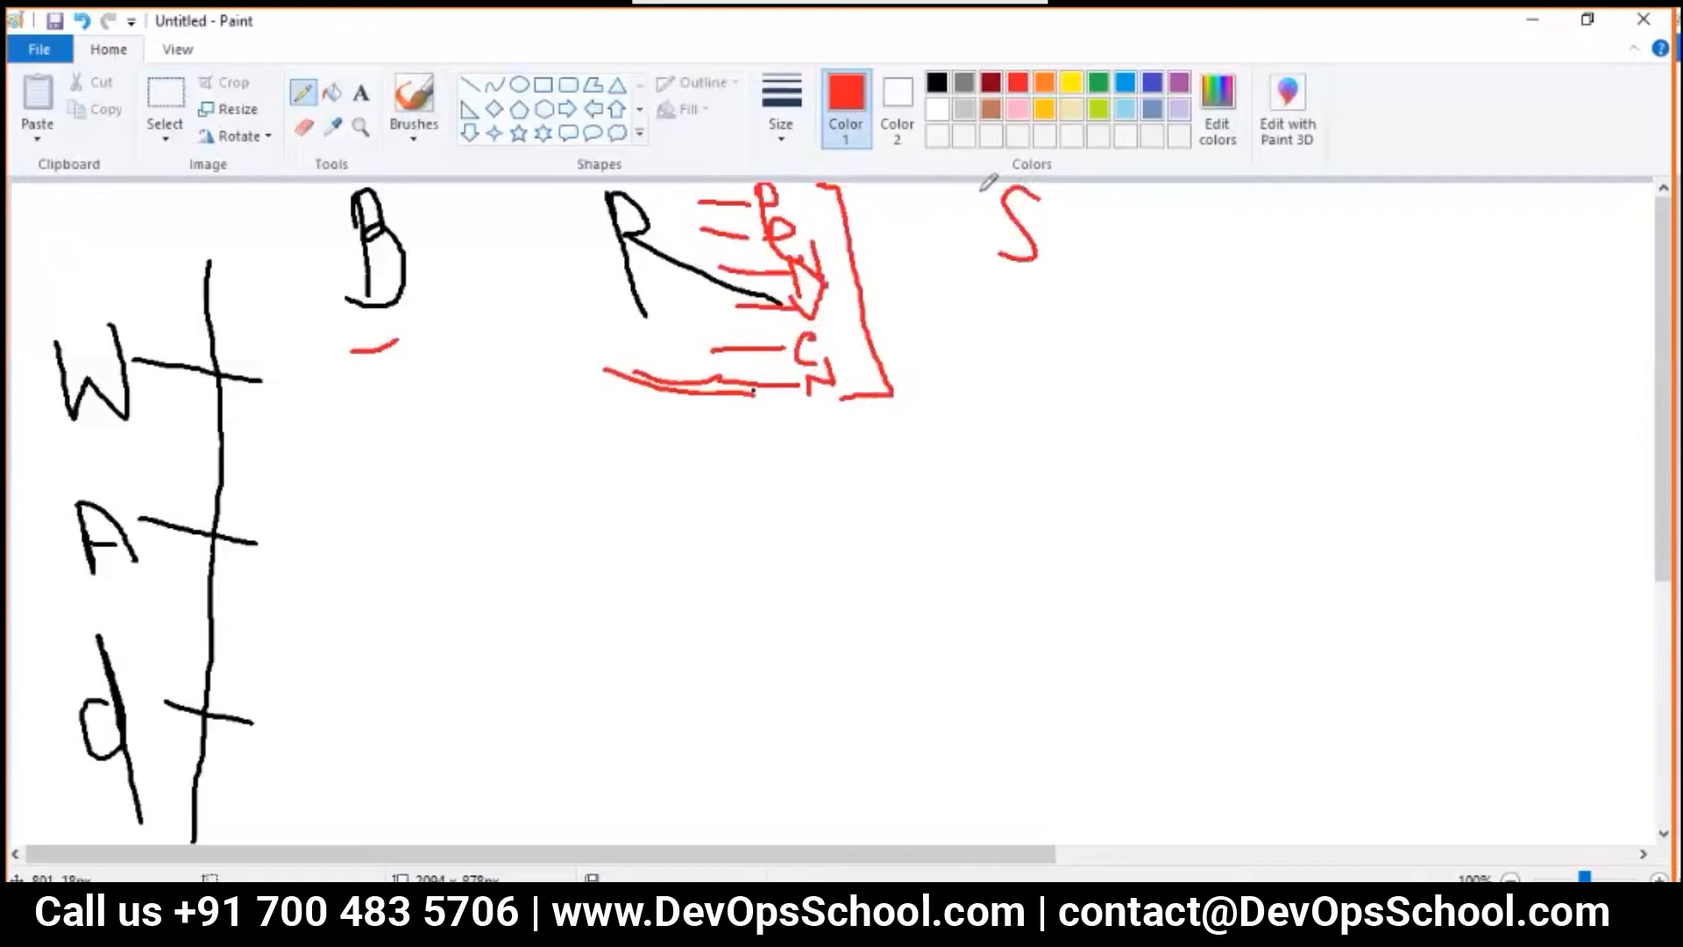
left_click_drag(1245, 204, 1243, 279)
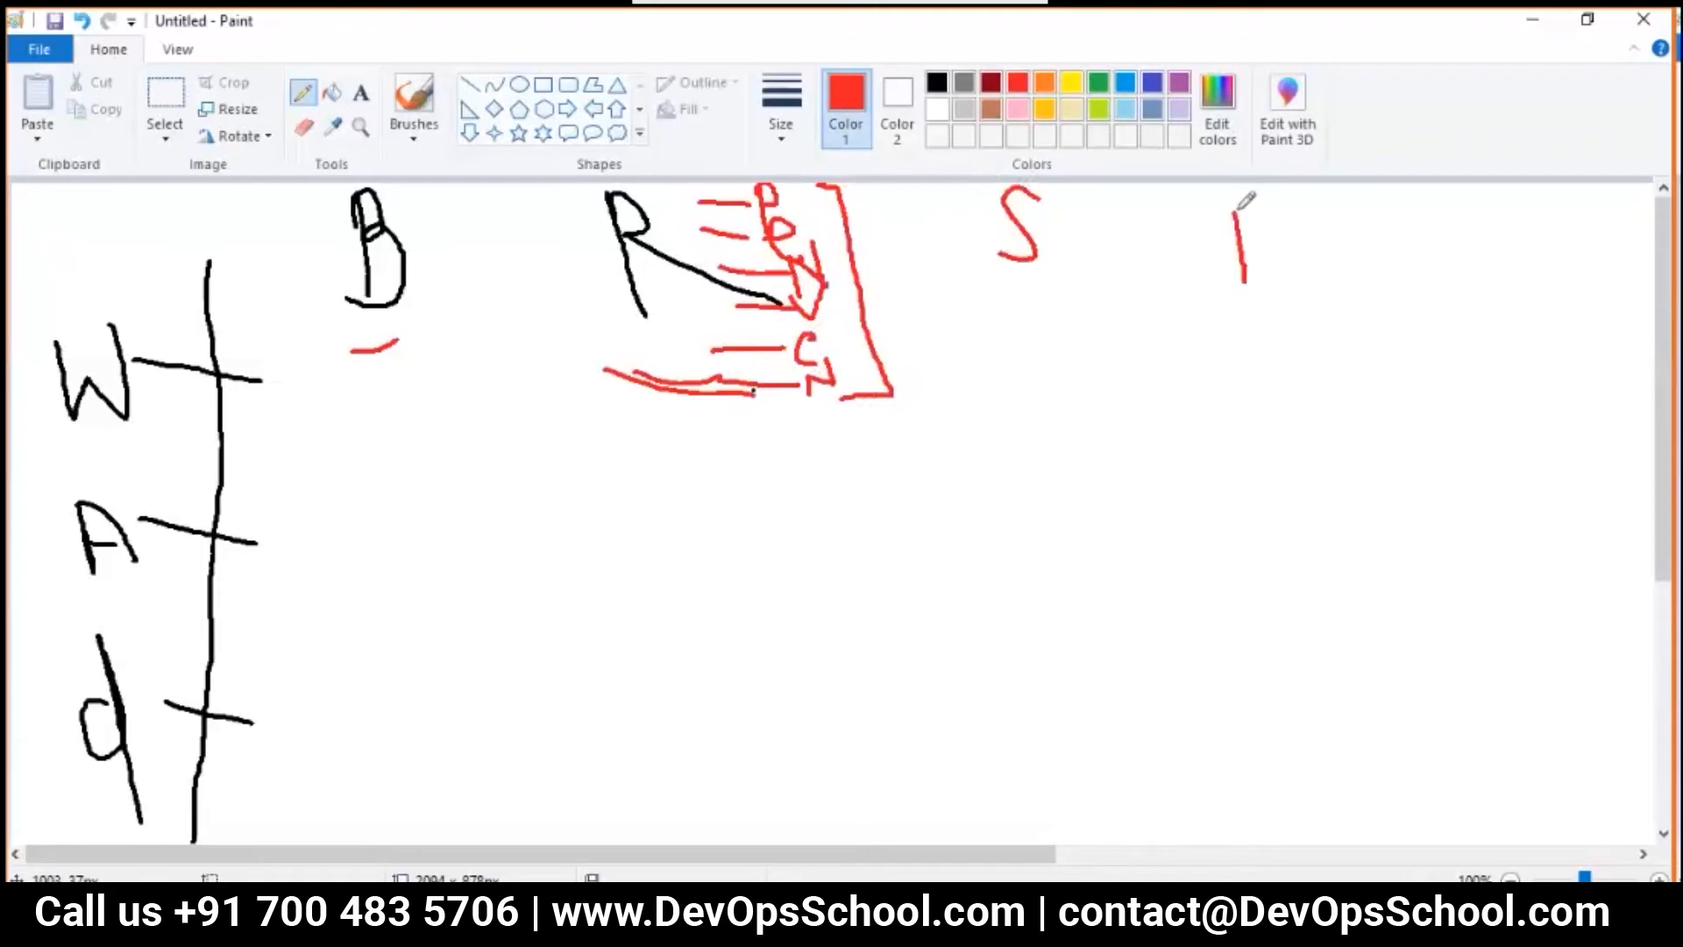
left_click_drag(1245, 199, 1315, 284)
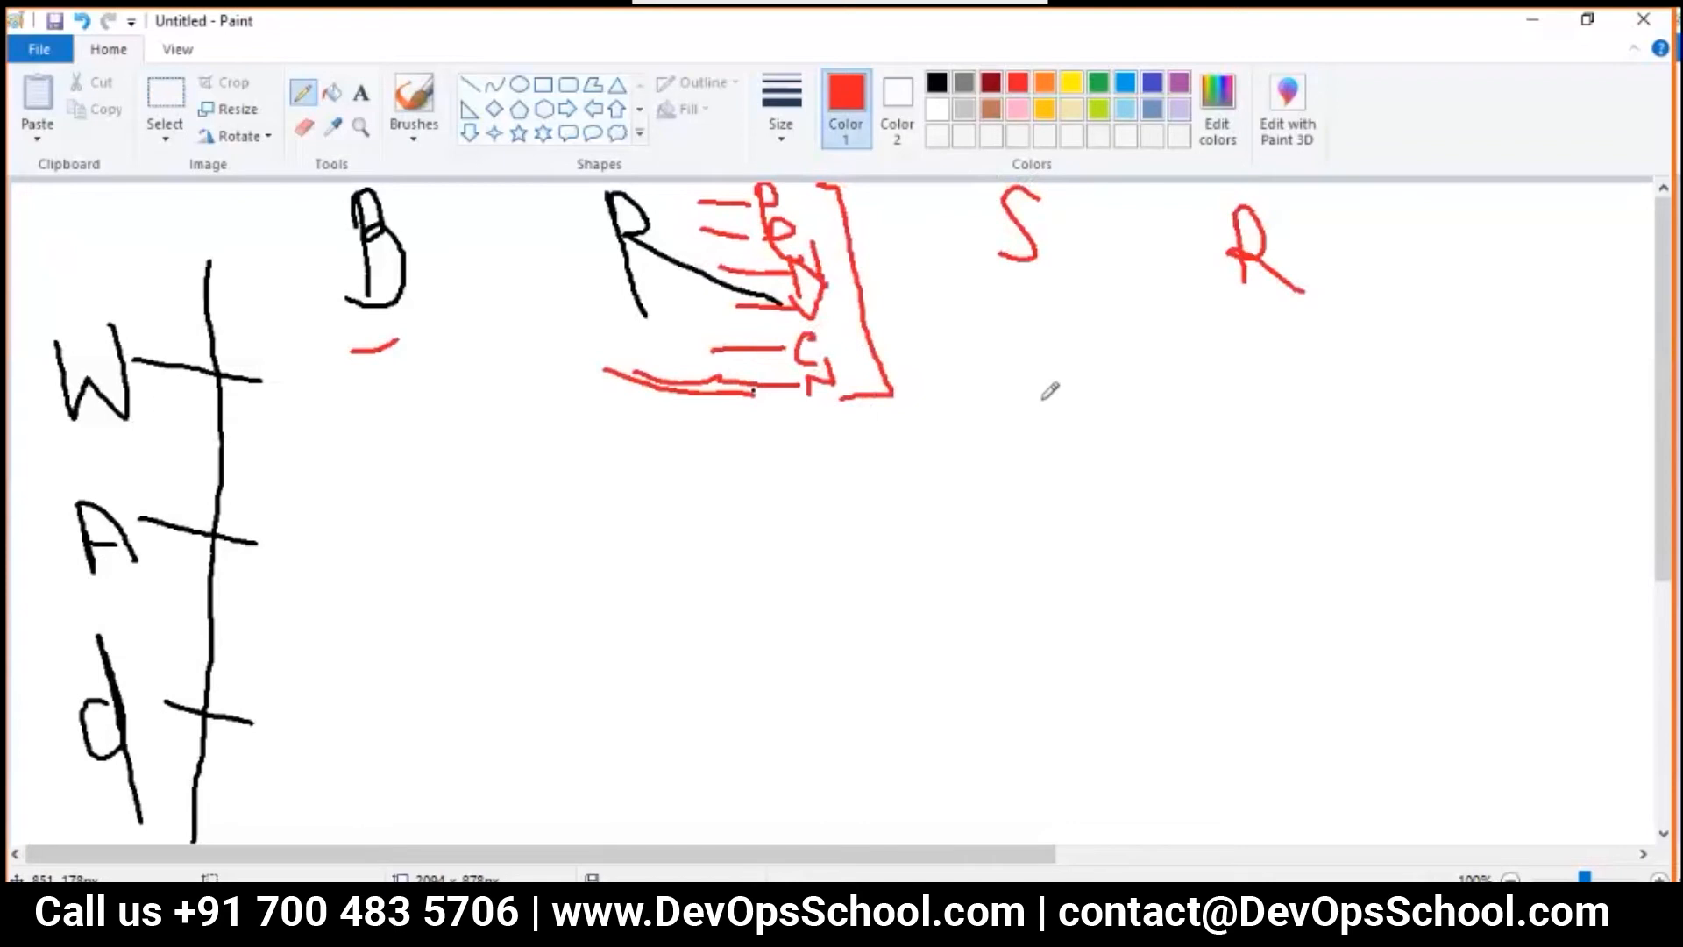
mouse_move(1154, 96)
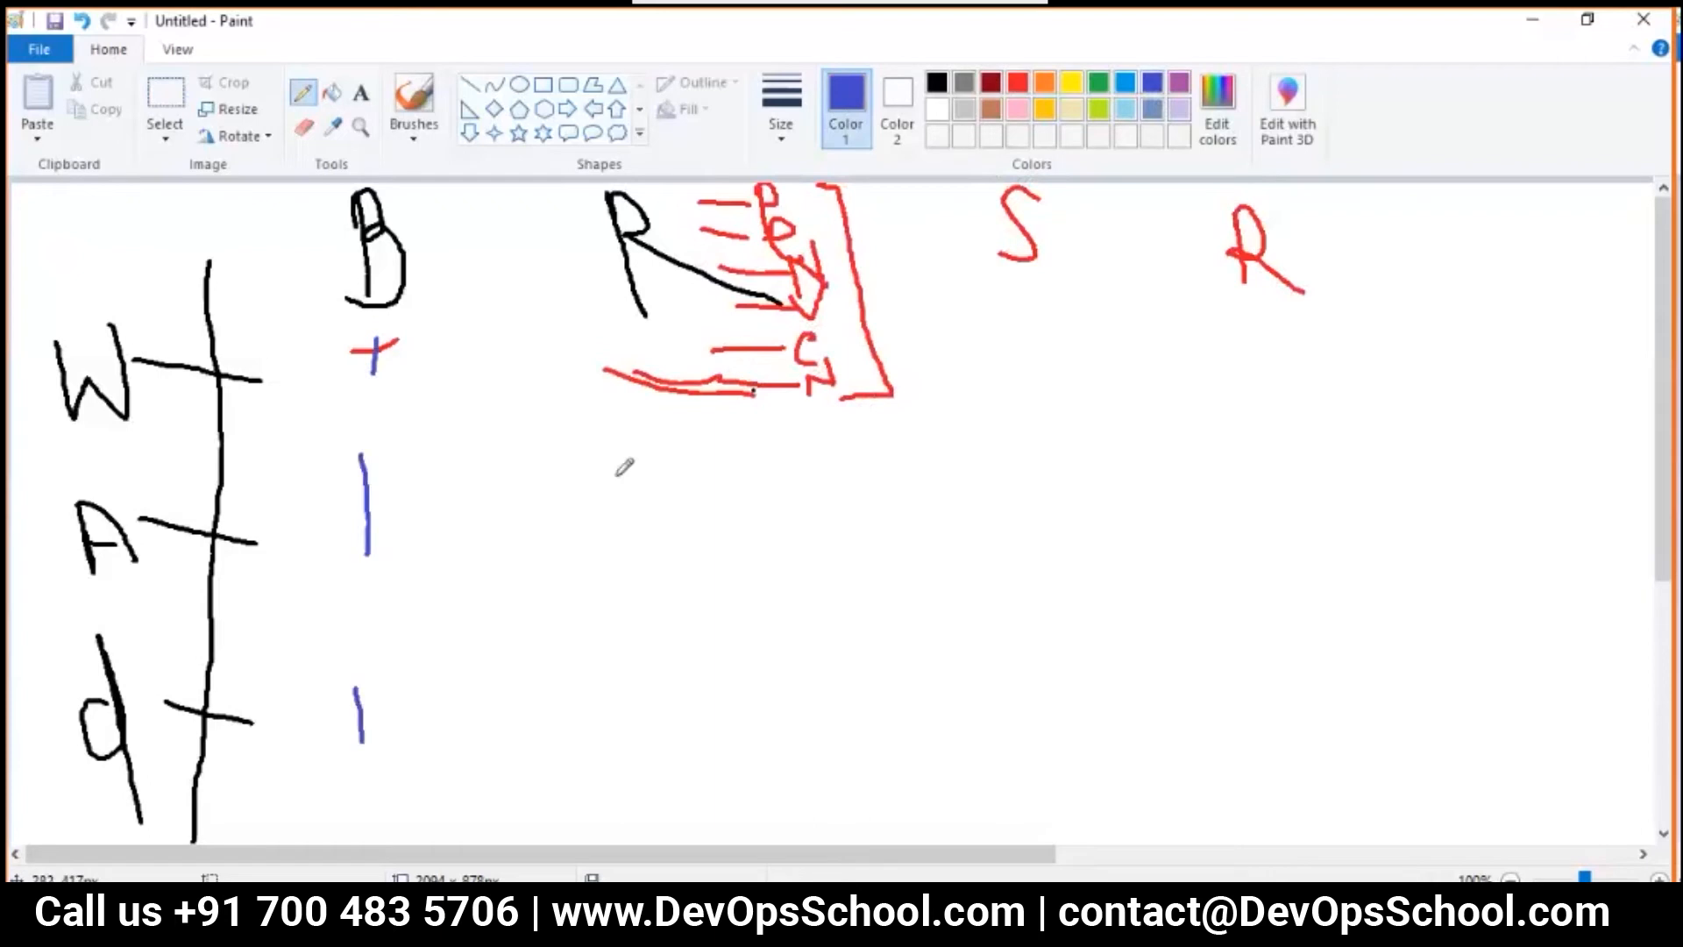
Draw blue ticks under the letters, a bottom-right line with '12X20', and a scribble
left_click_drag(621, 484, 614, 571)
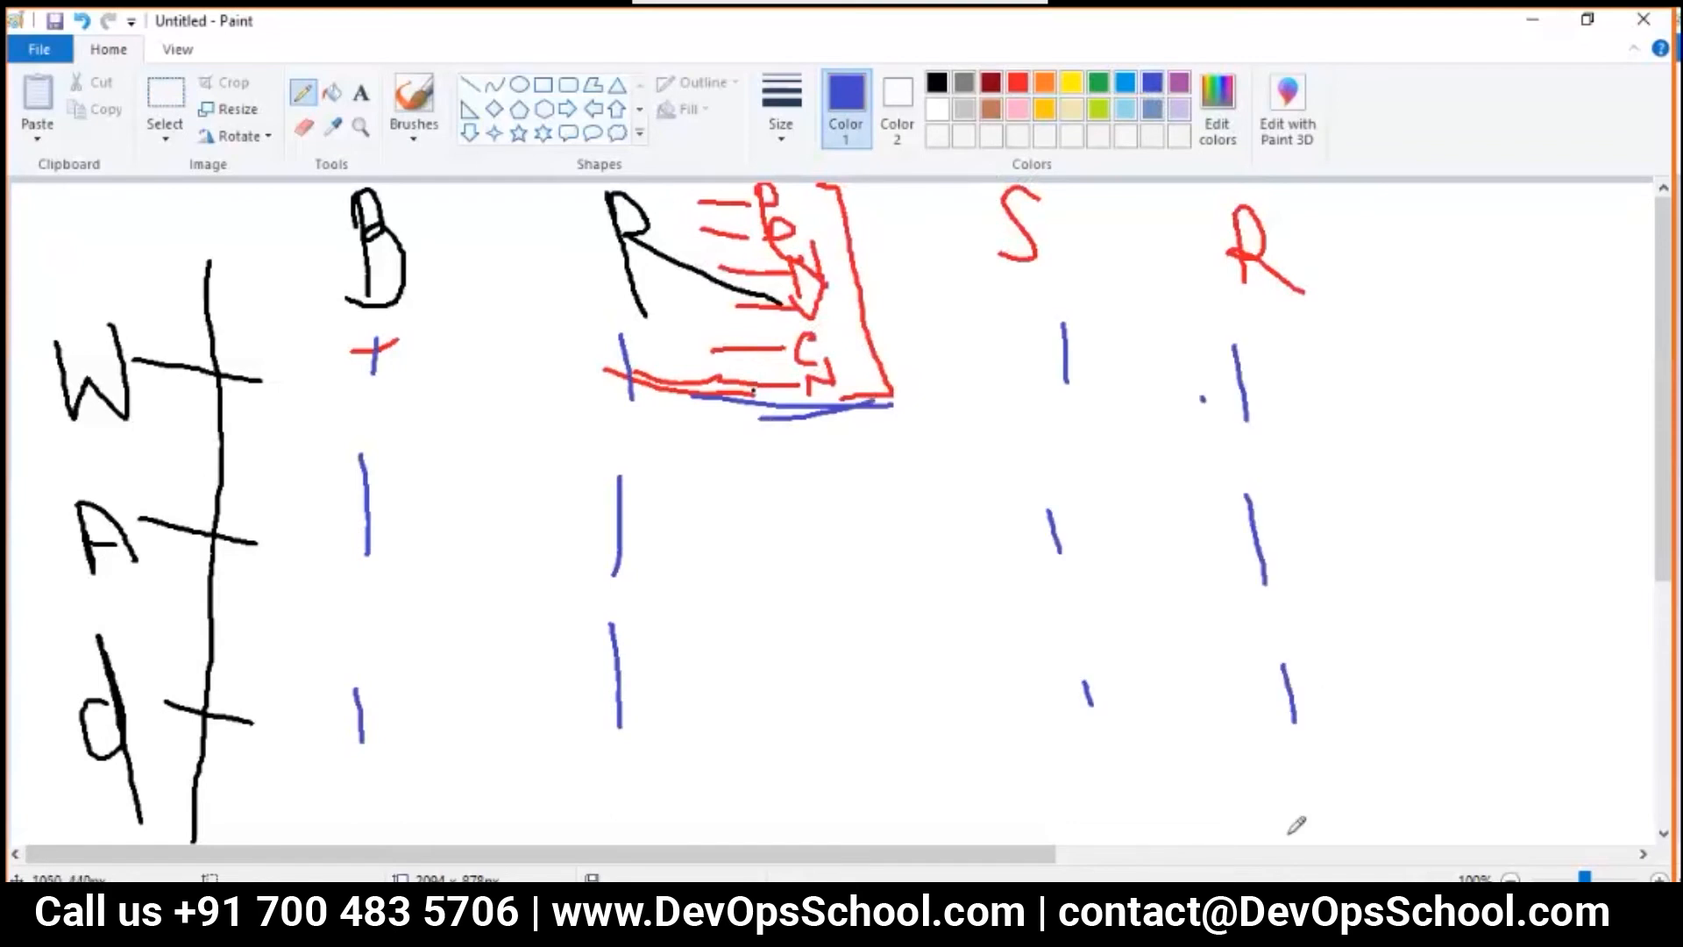
left_click_drag(1256, 751, 1459, 731)
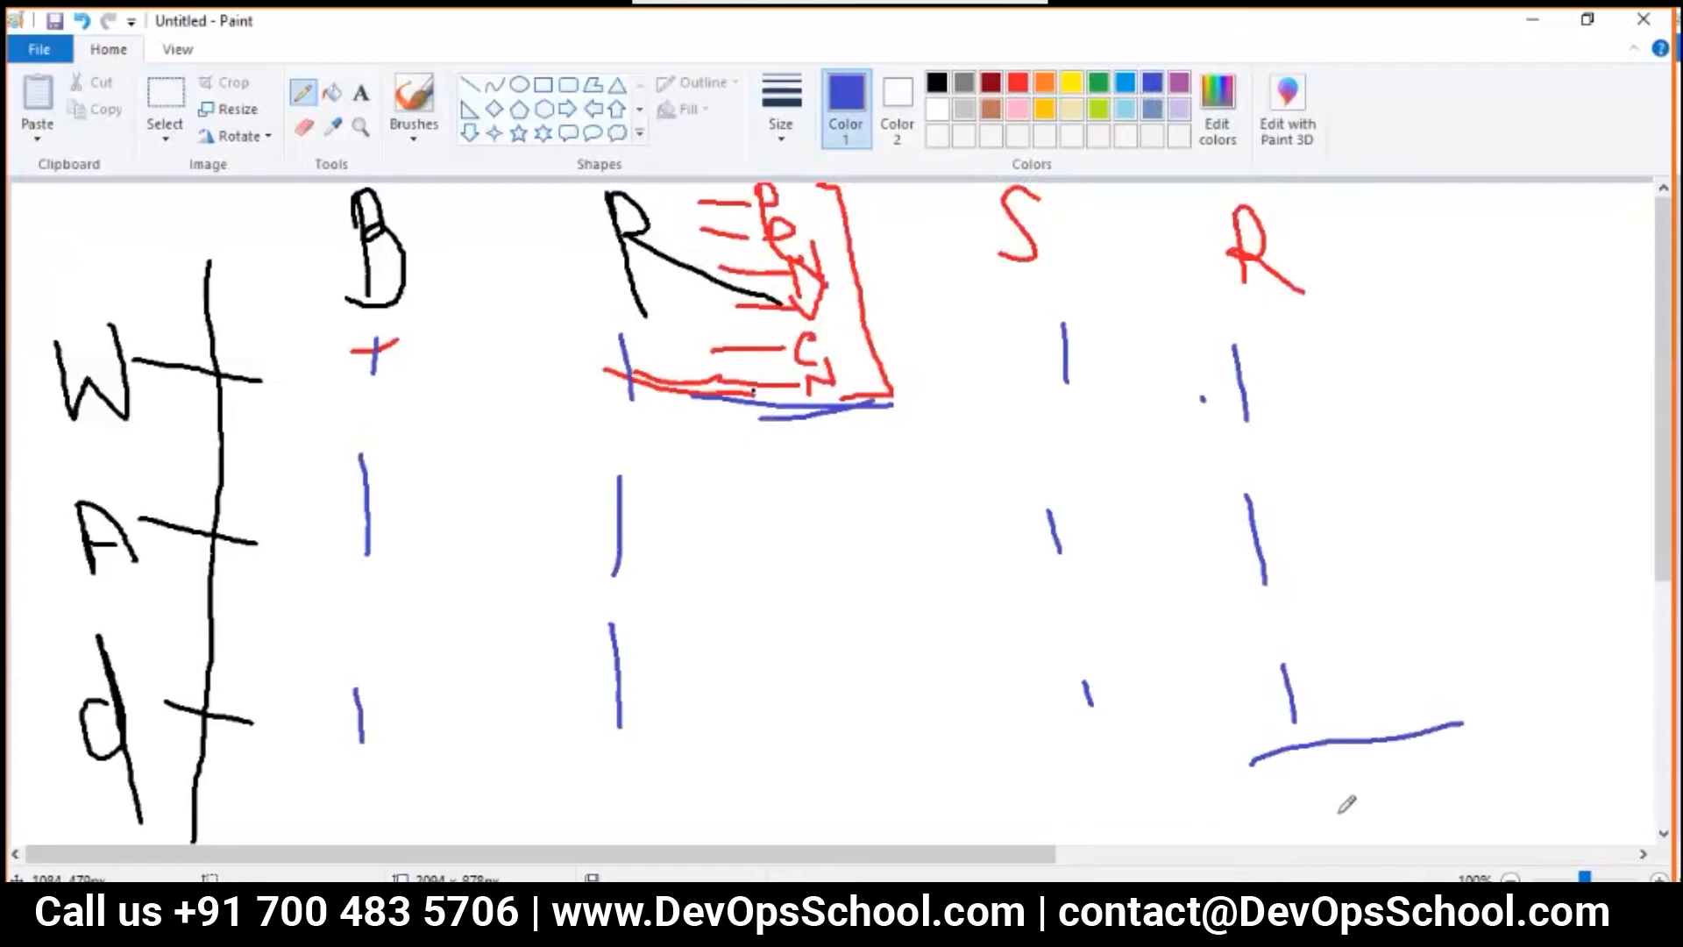
left_click_drag(1336, 762, 1444, 794)
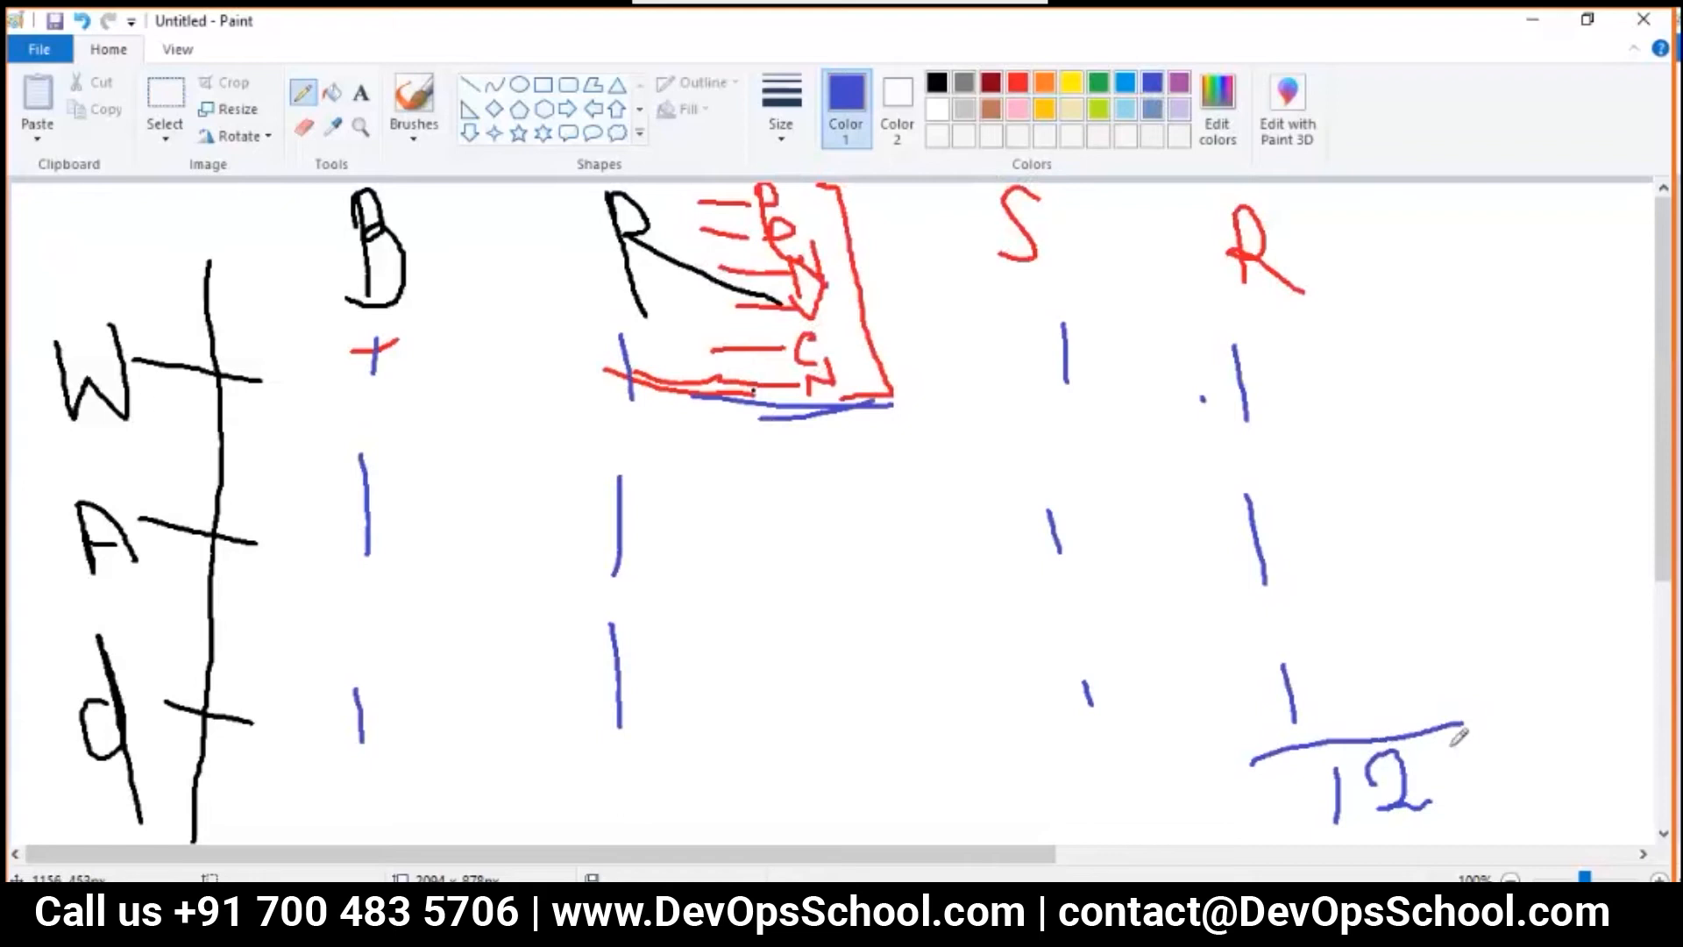
left_click_drag(1459, 719, 1439, 794)
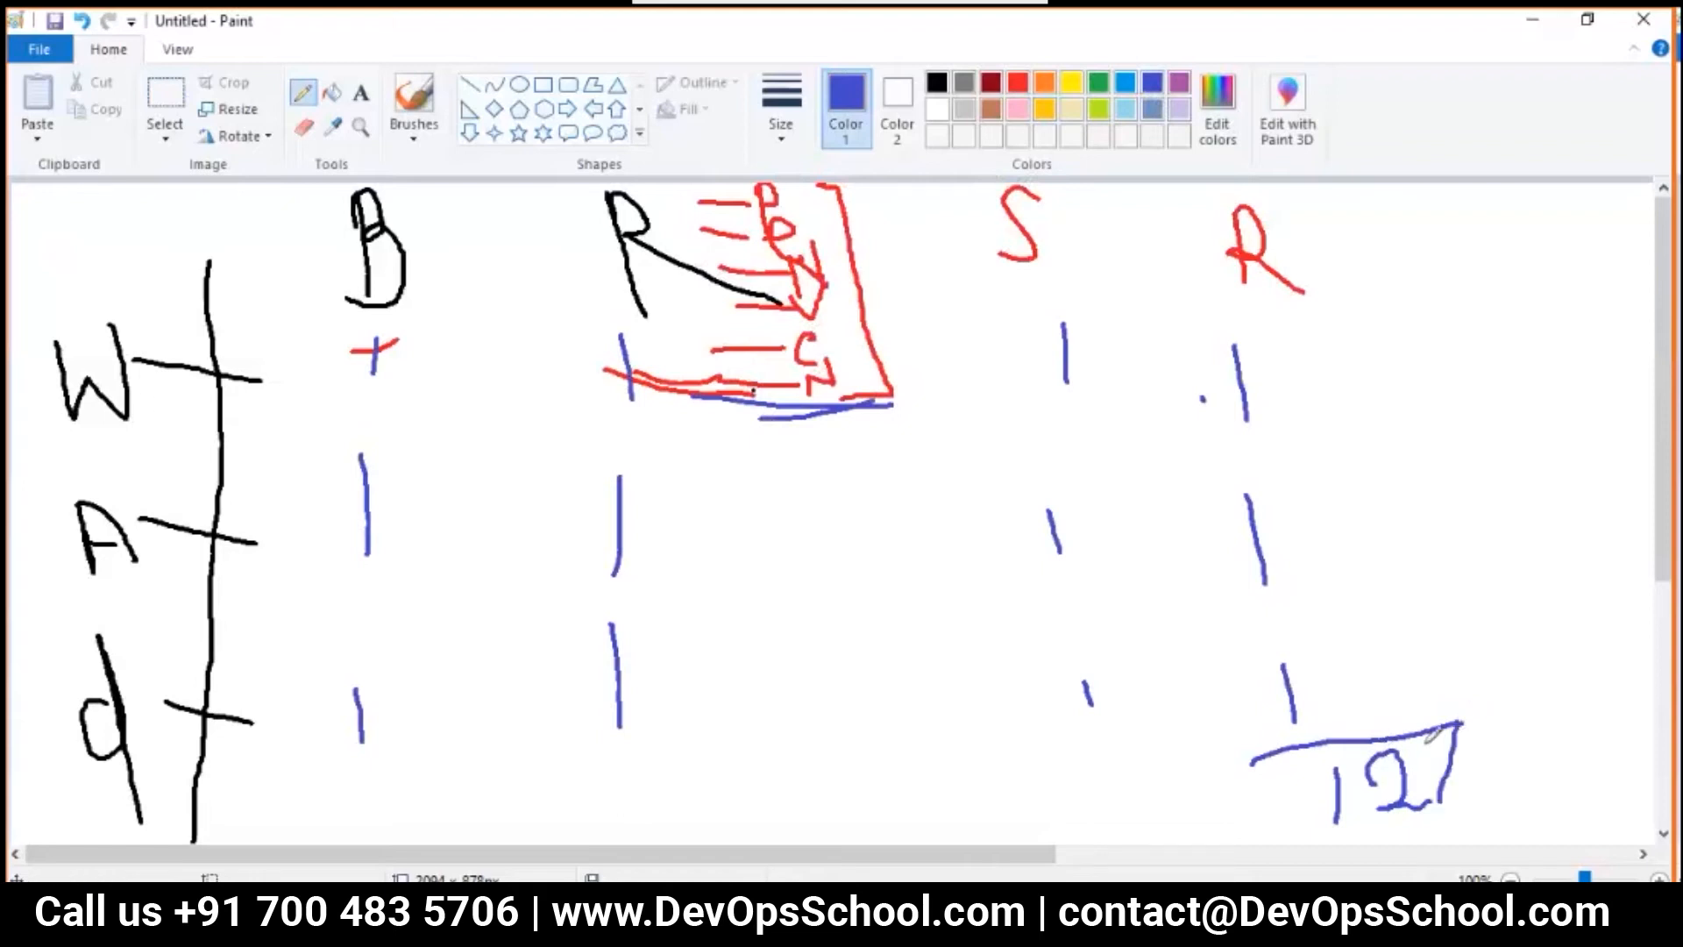
left_click_drag(1428, 751, 1524, 746)
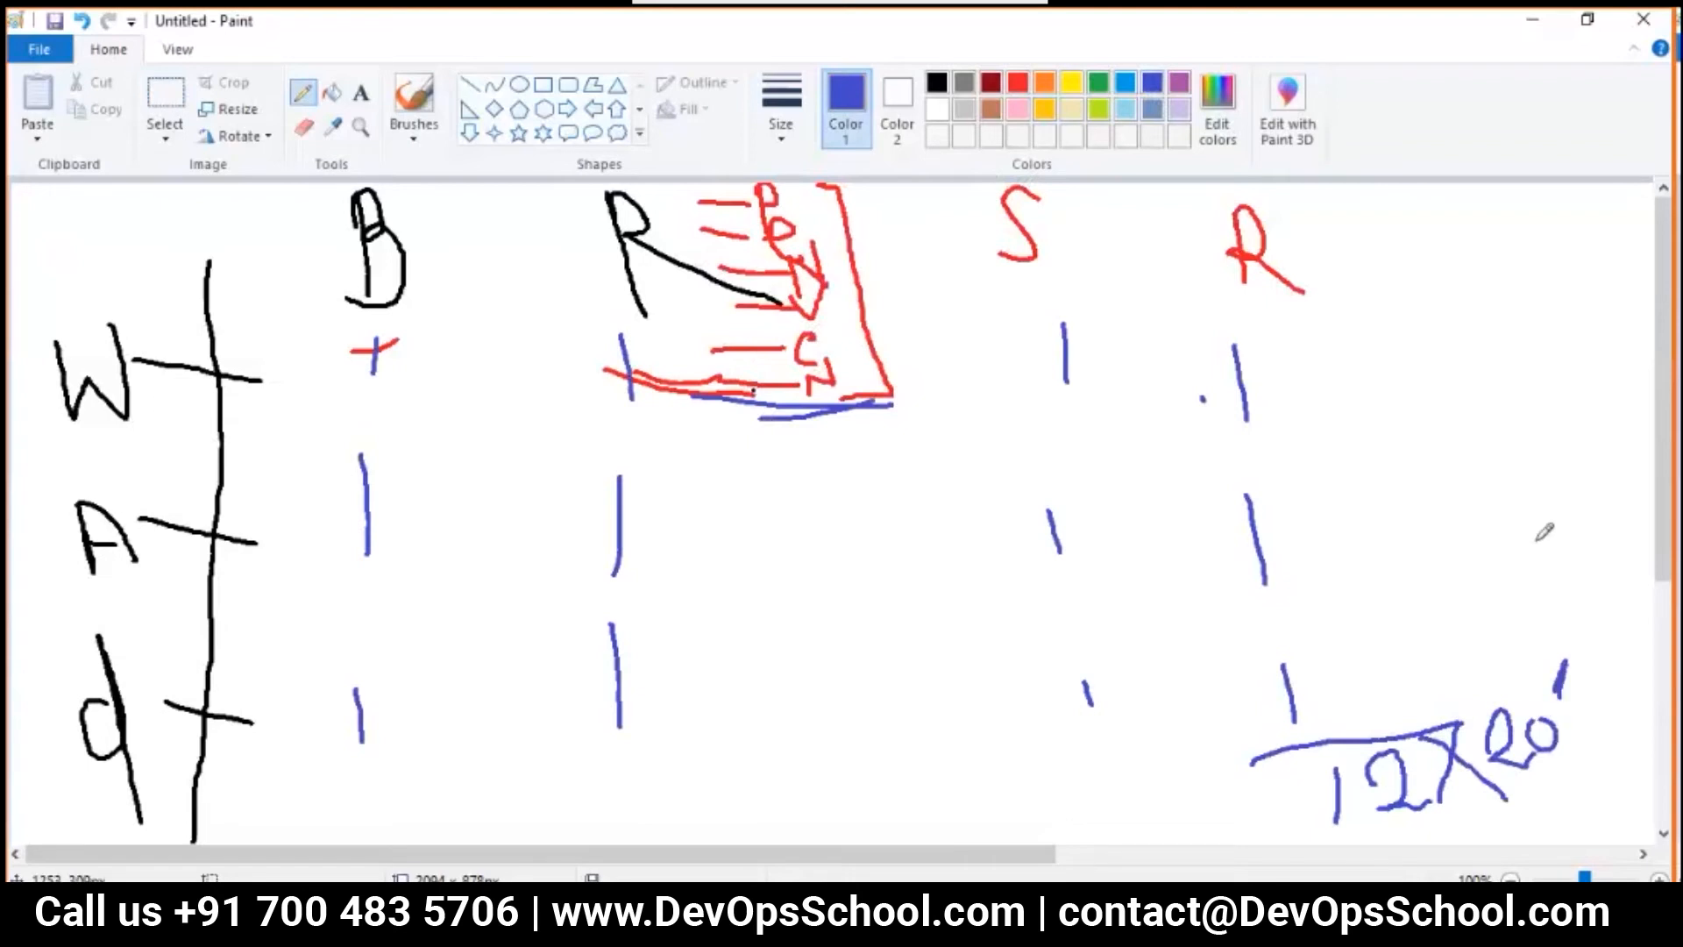
left_click_drag(1550, 505, 1525, 612)
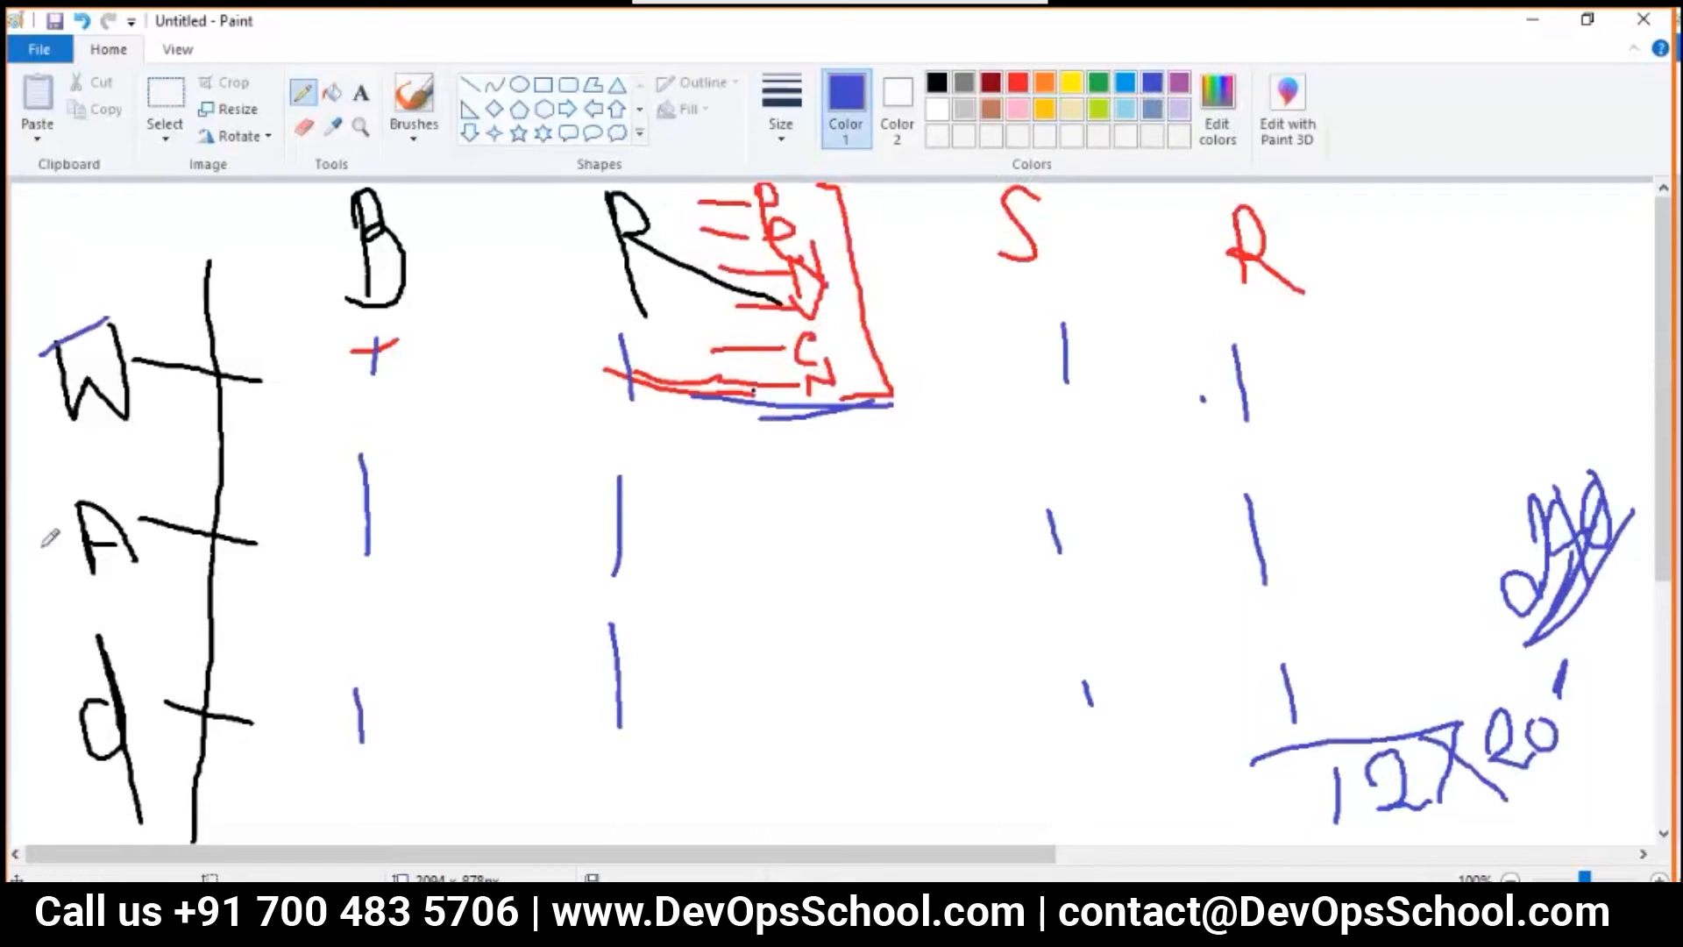
Strike through A and d in blue and draw long lines across the W, A and d rows
left_click_drag(33, 692, 128, 708)
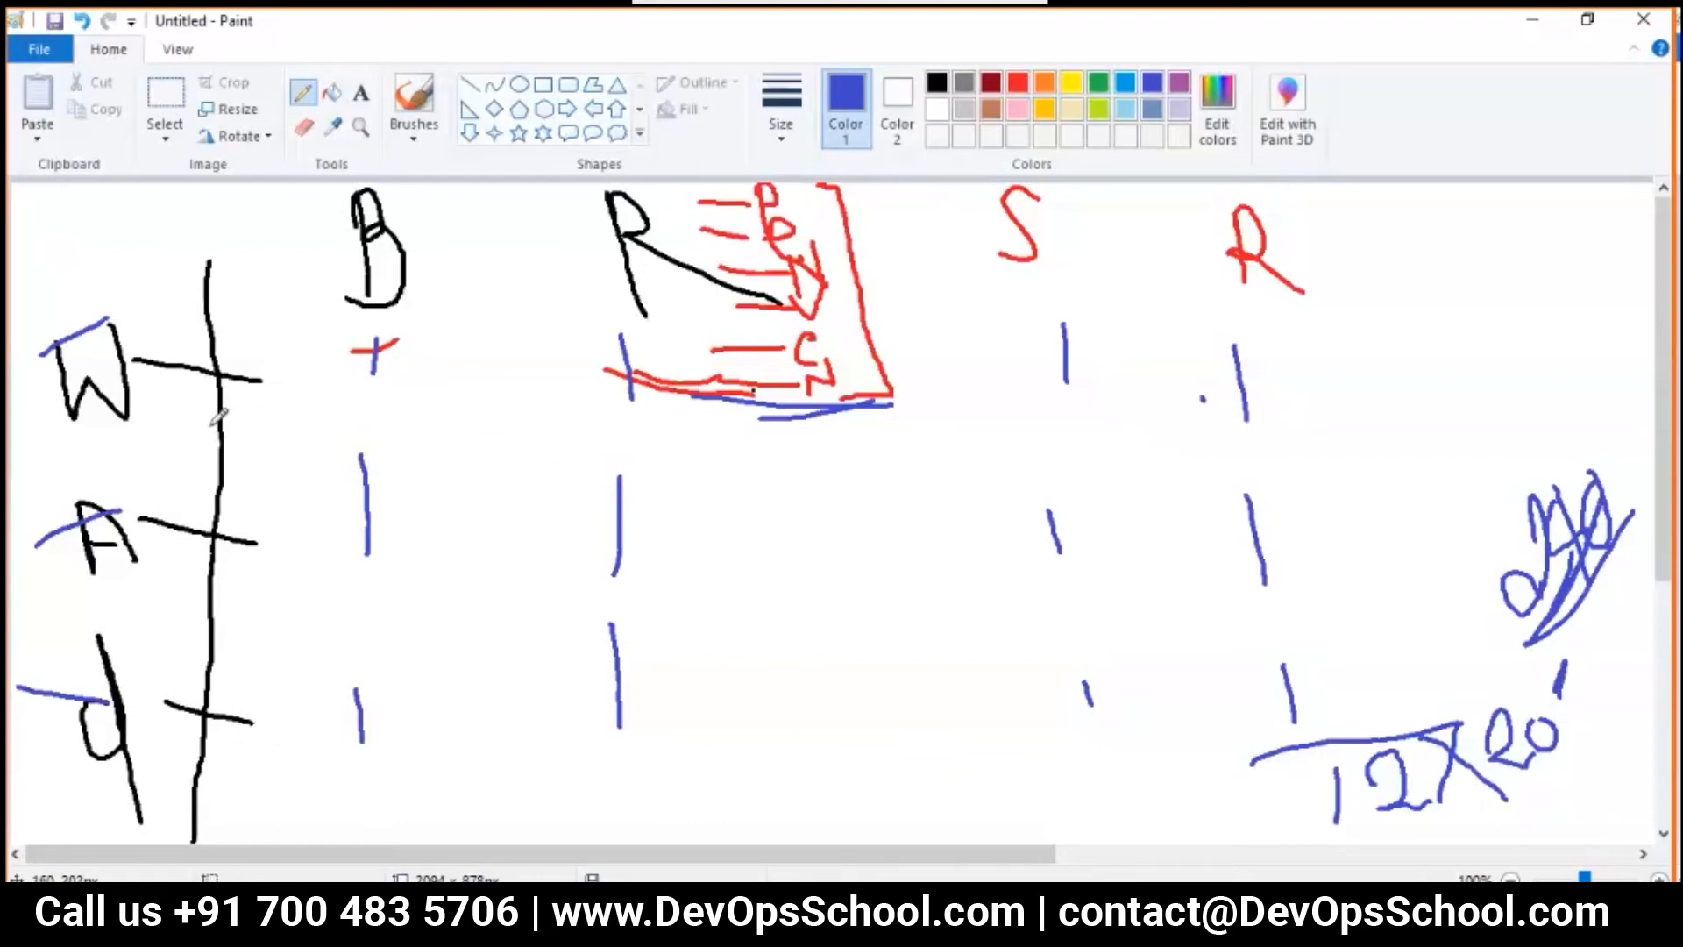
left_click_drag(220, 419, 1335, 410)
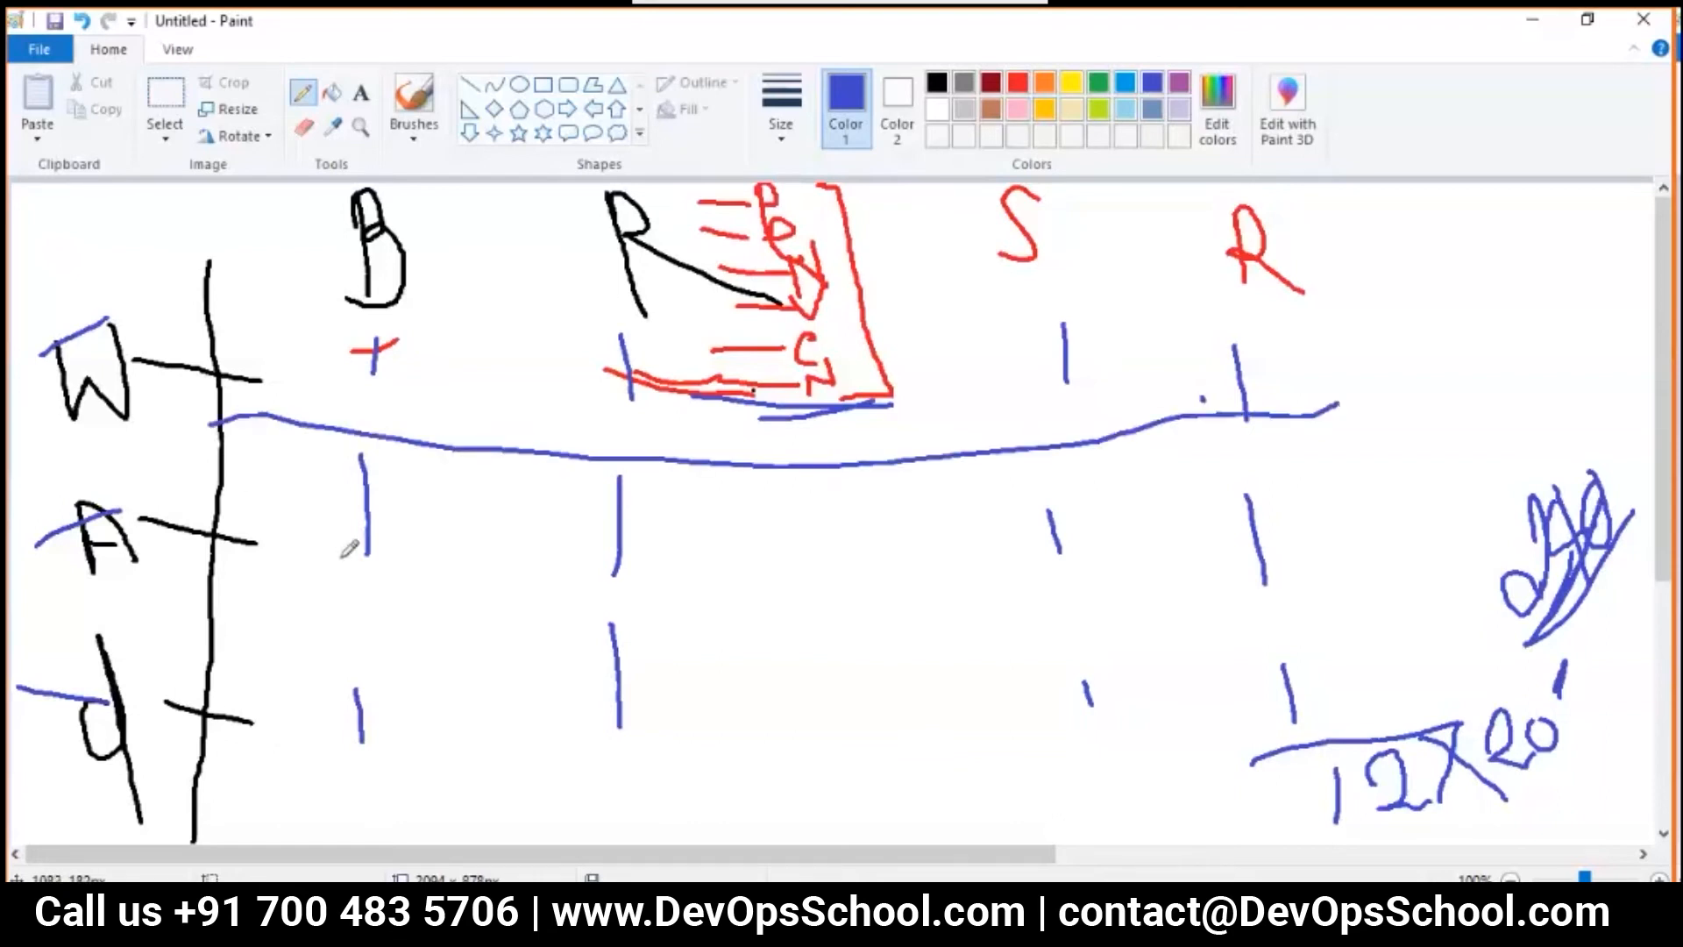
left_click_drag(172, 590, 1330, 564)
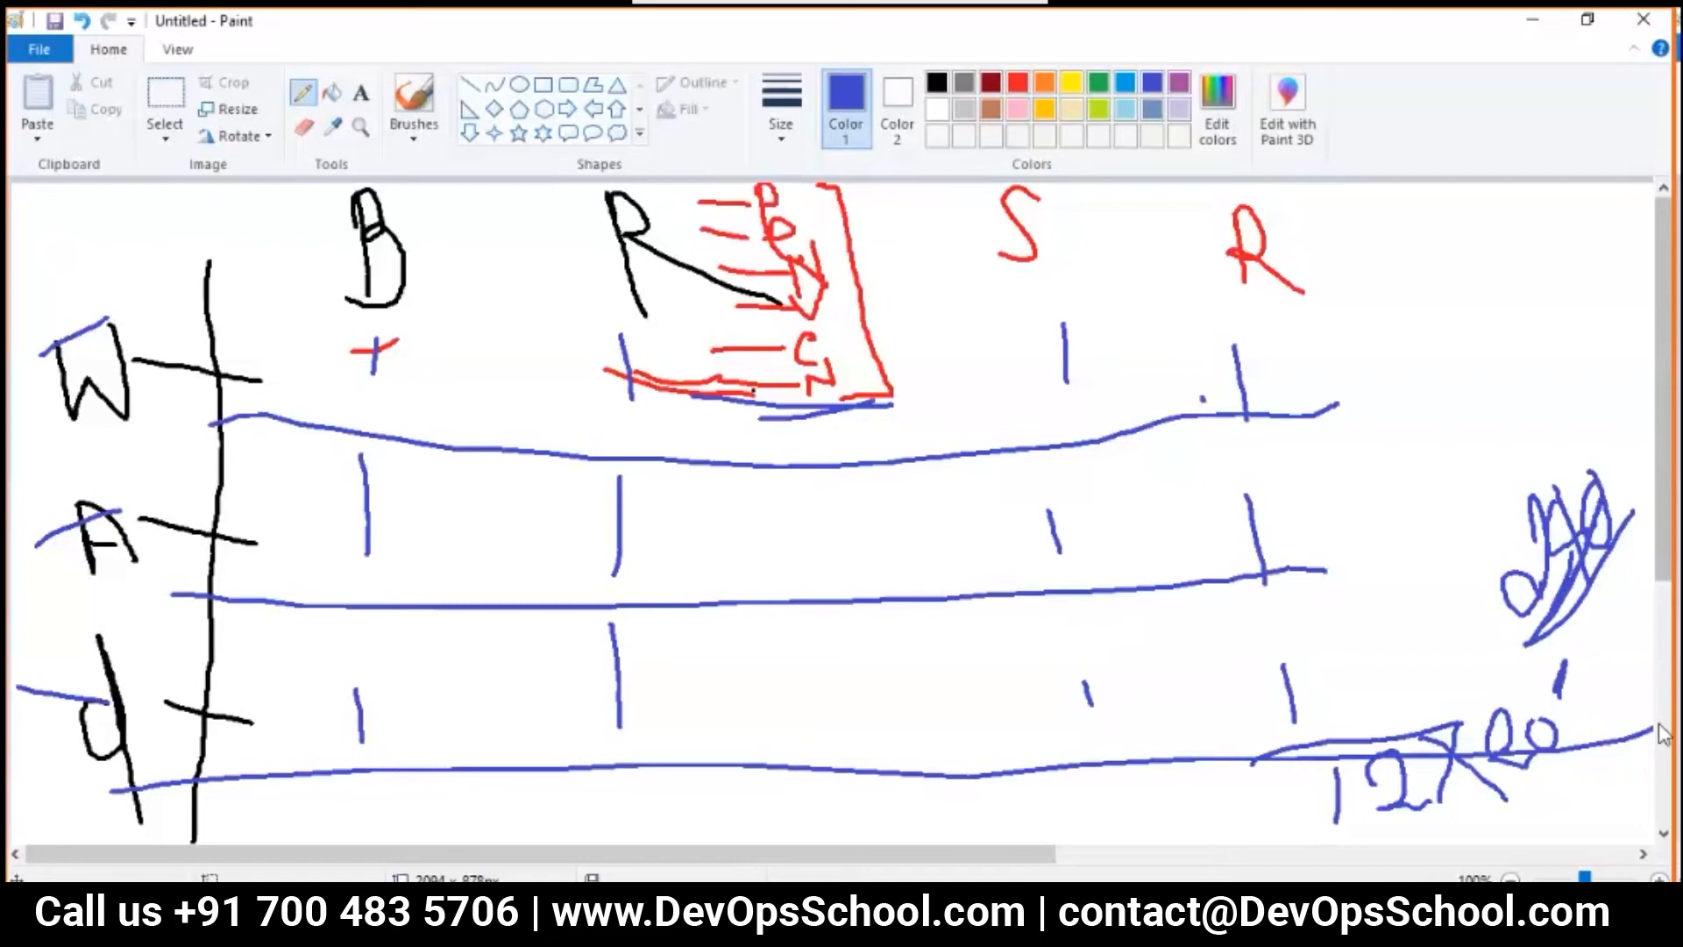
mouse_move(1664, 756)
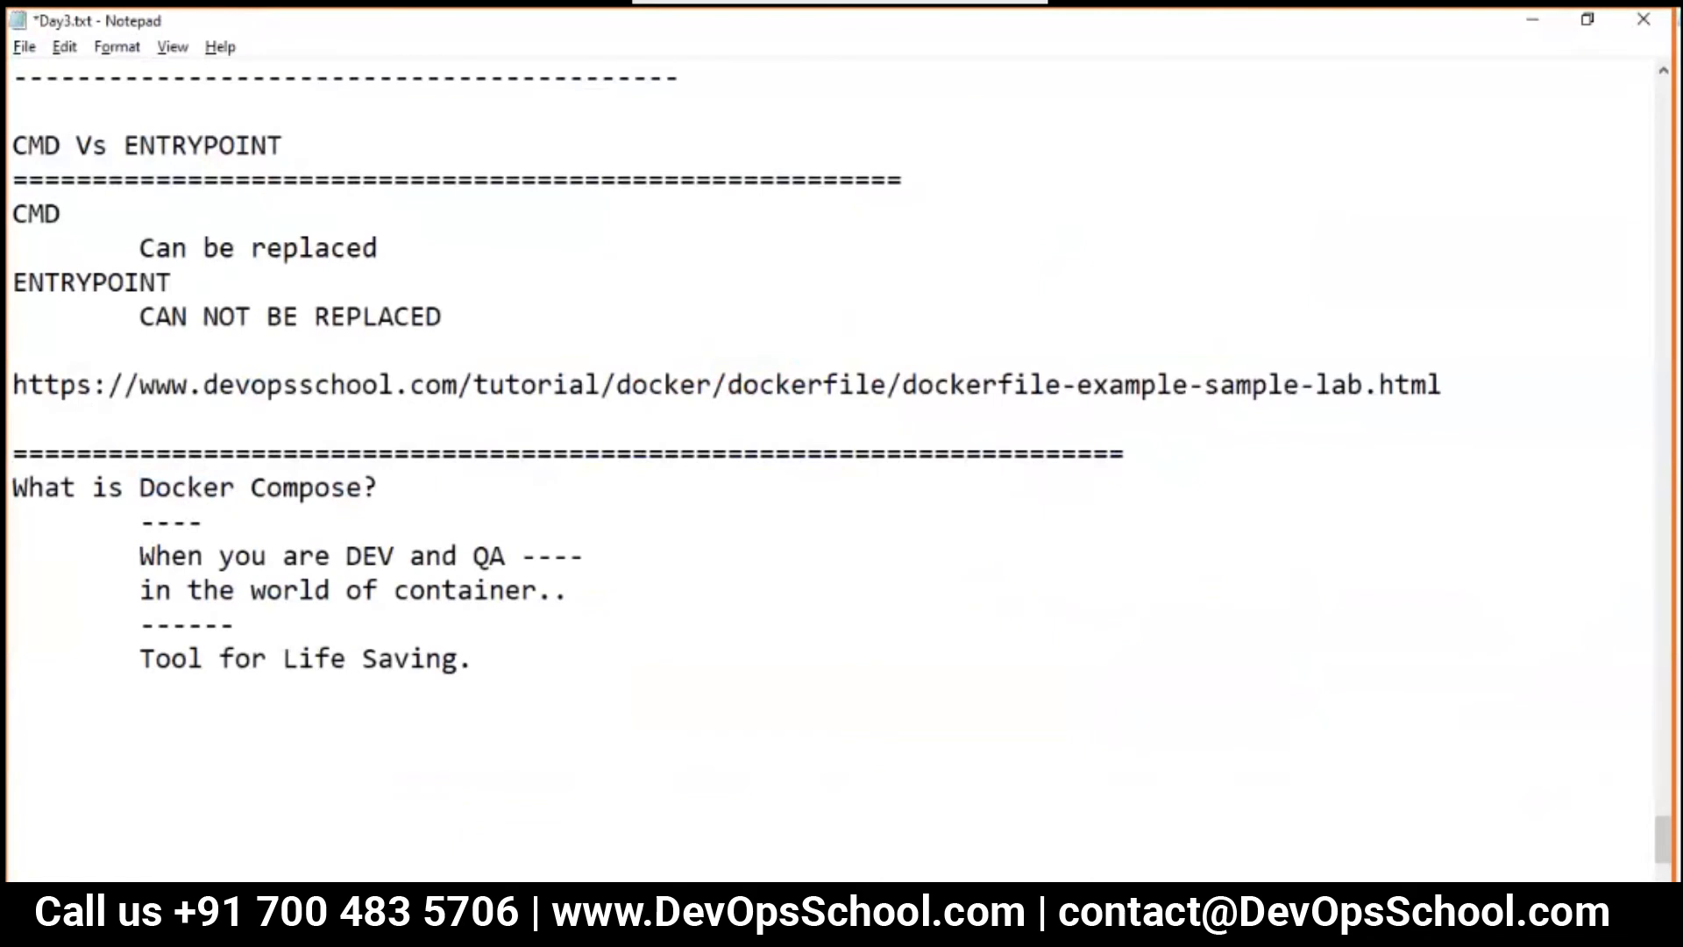
Add a 'Tools' line and a note about reading the docker-compose.yaml file
type("Tools")
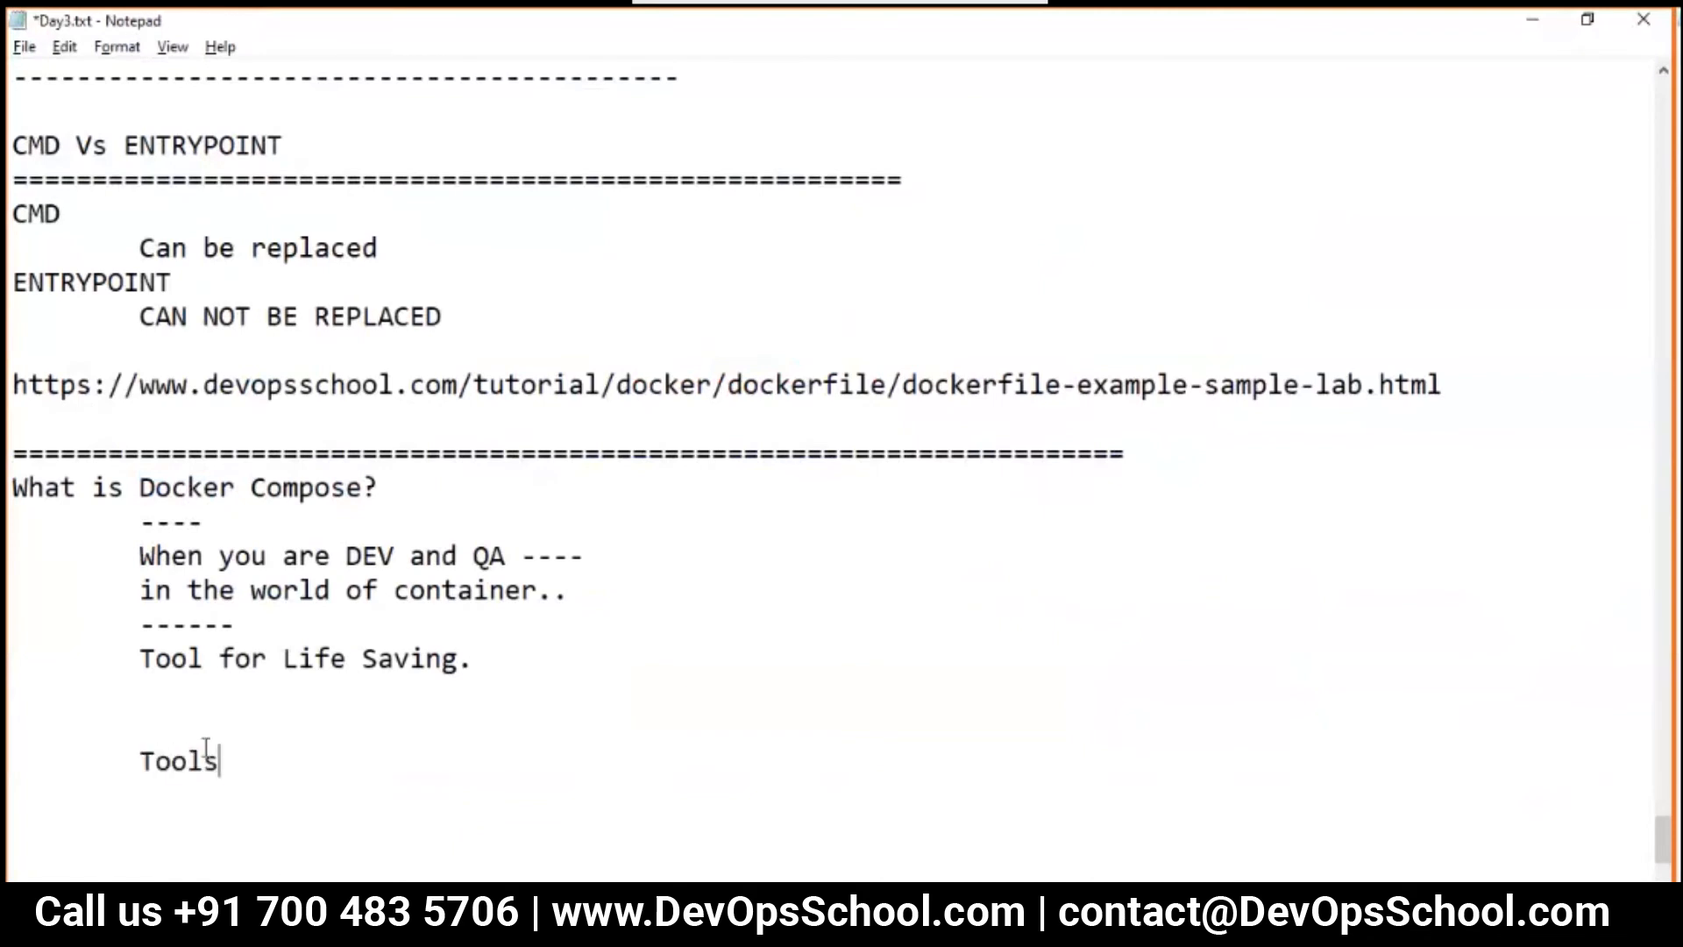
key("enter")
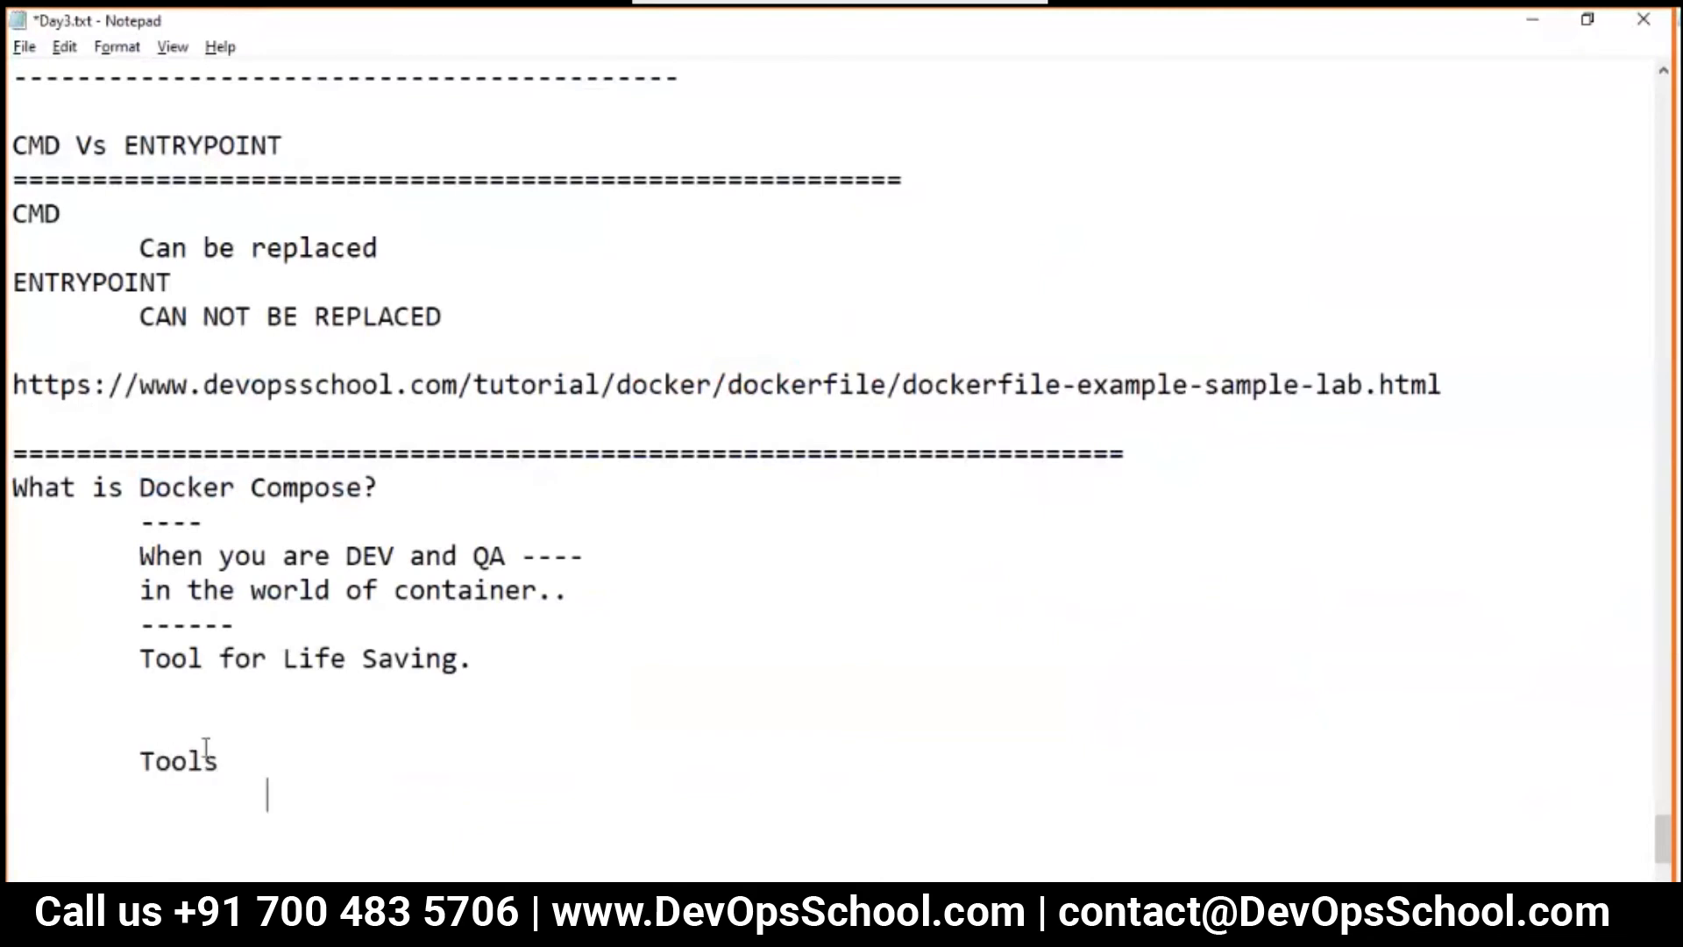
type("Which Read a fio")
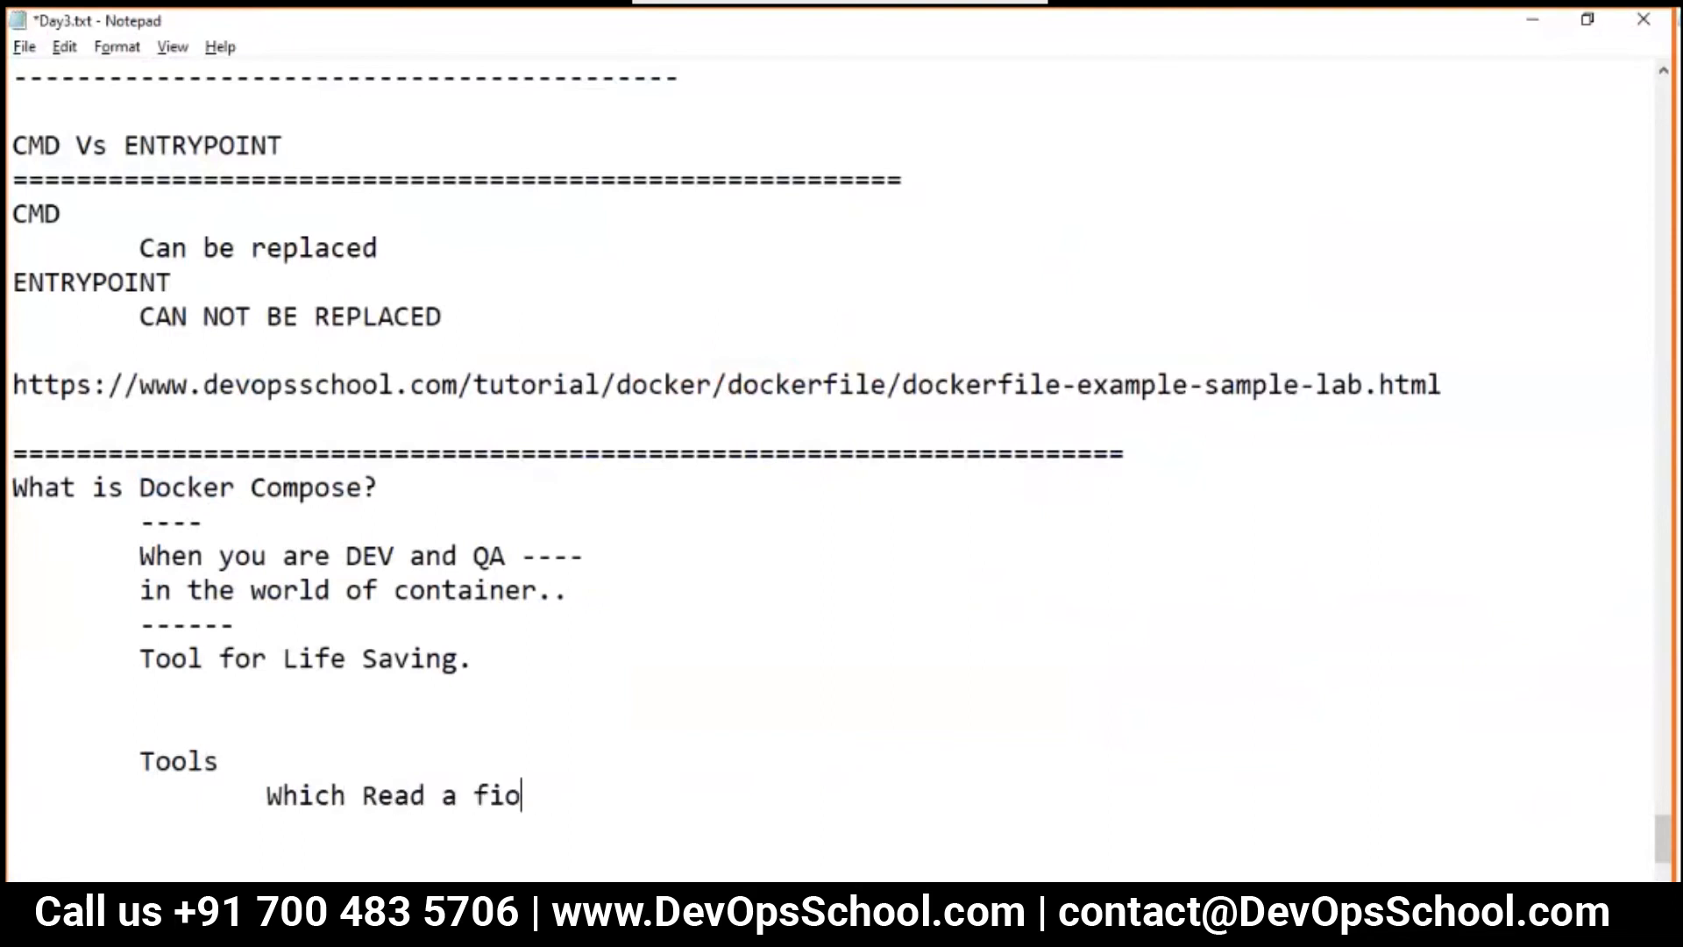
type("le")
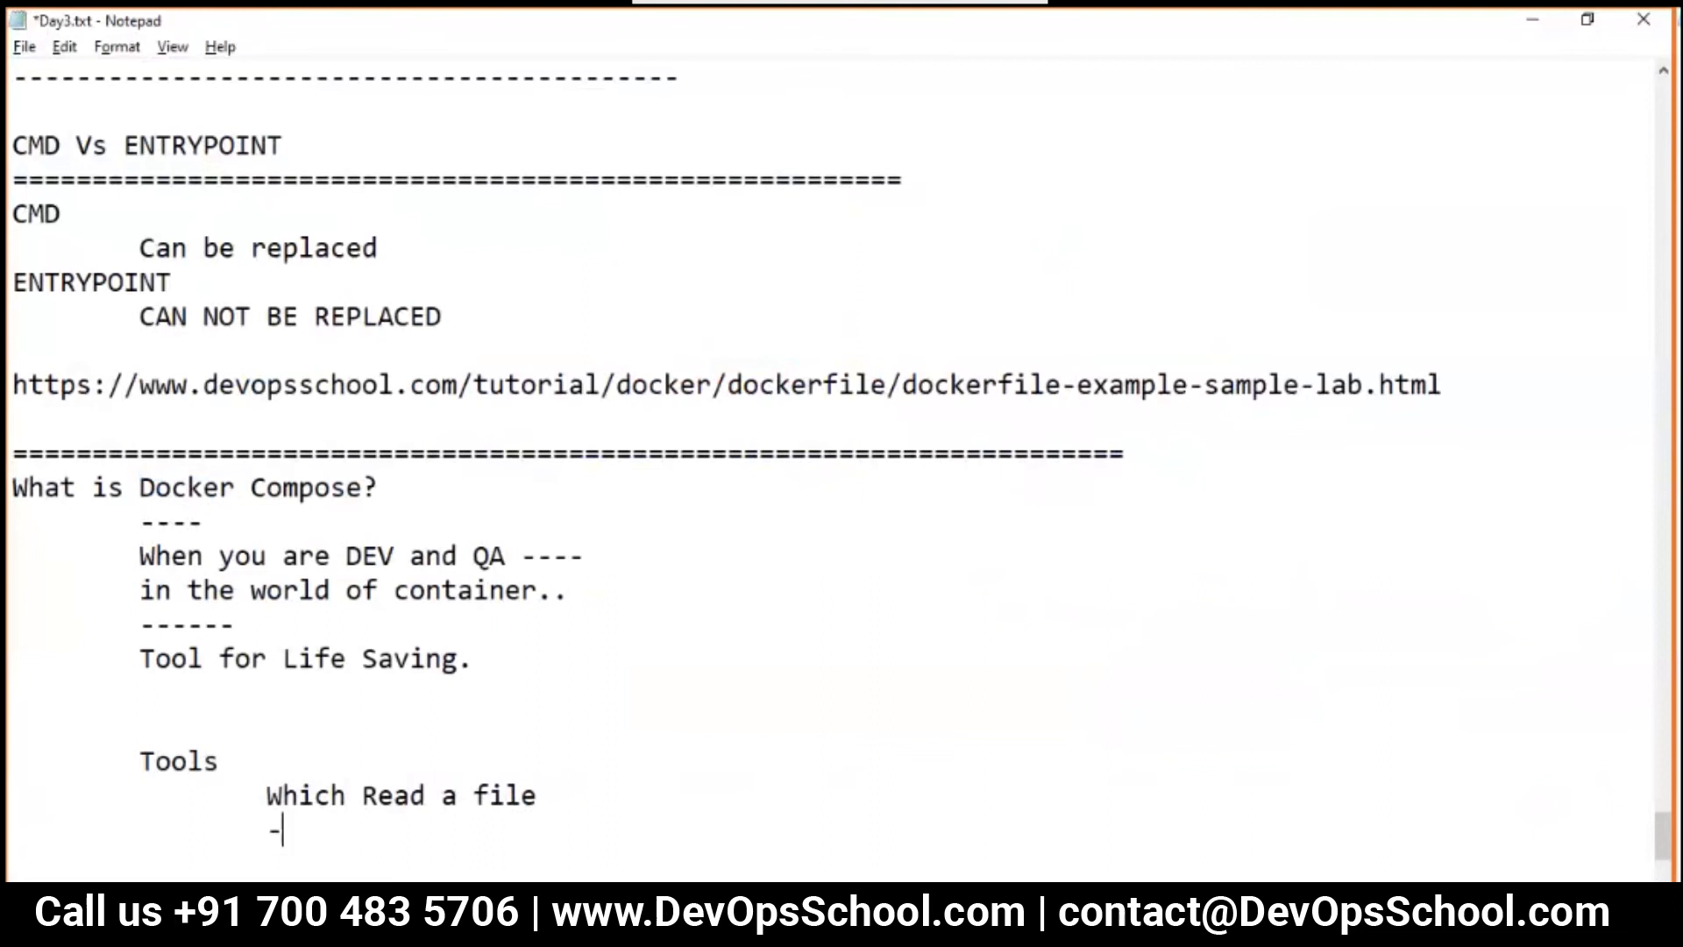
type("docker-co")
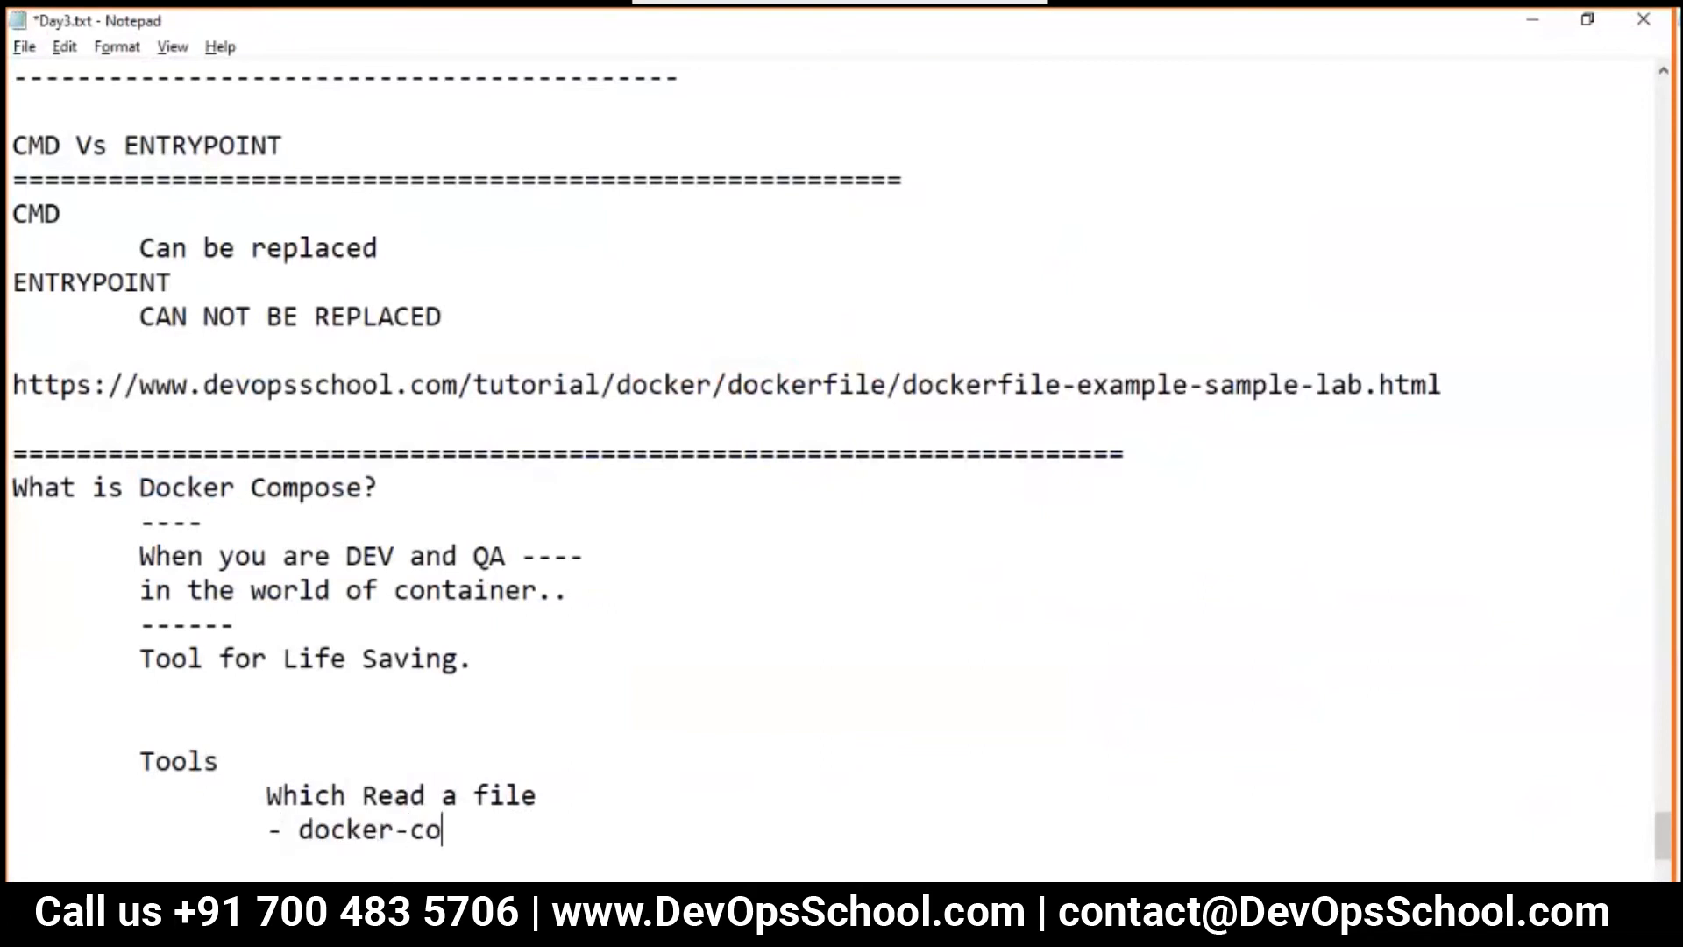
type("mpose.yaml")
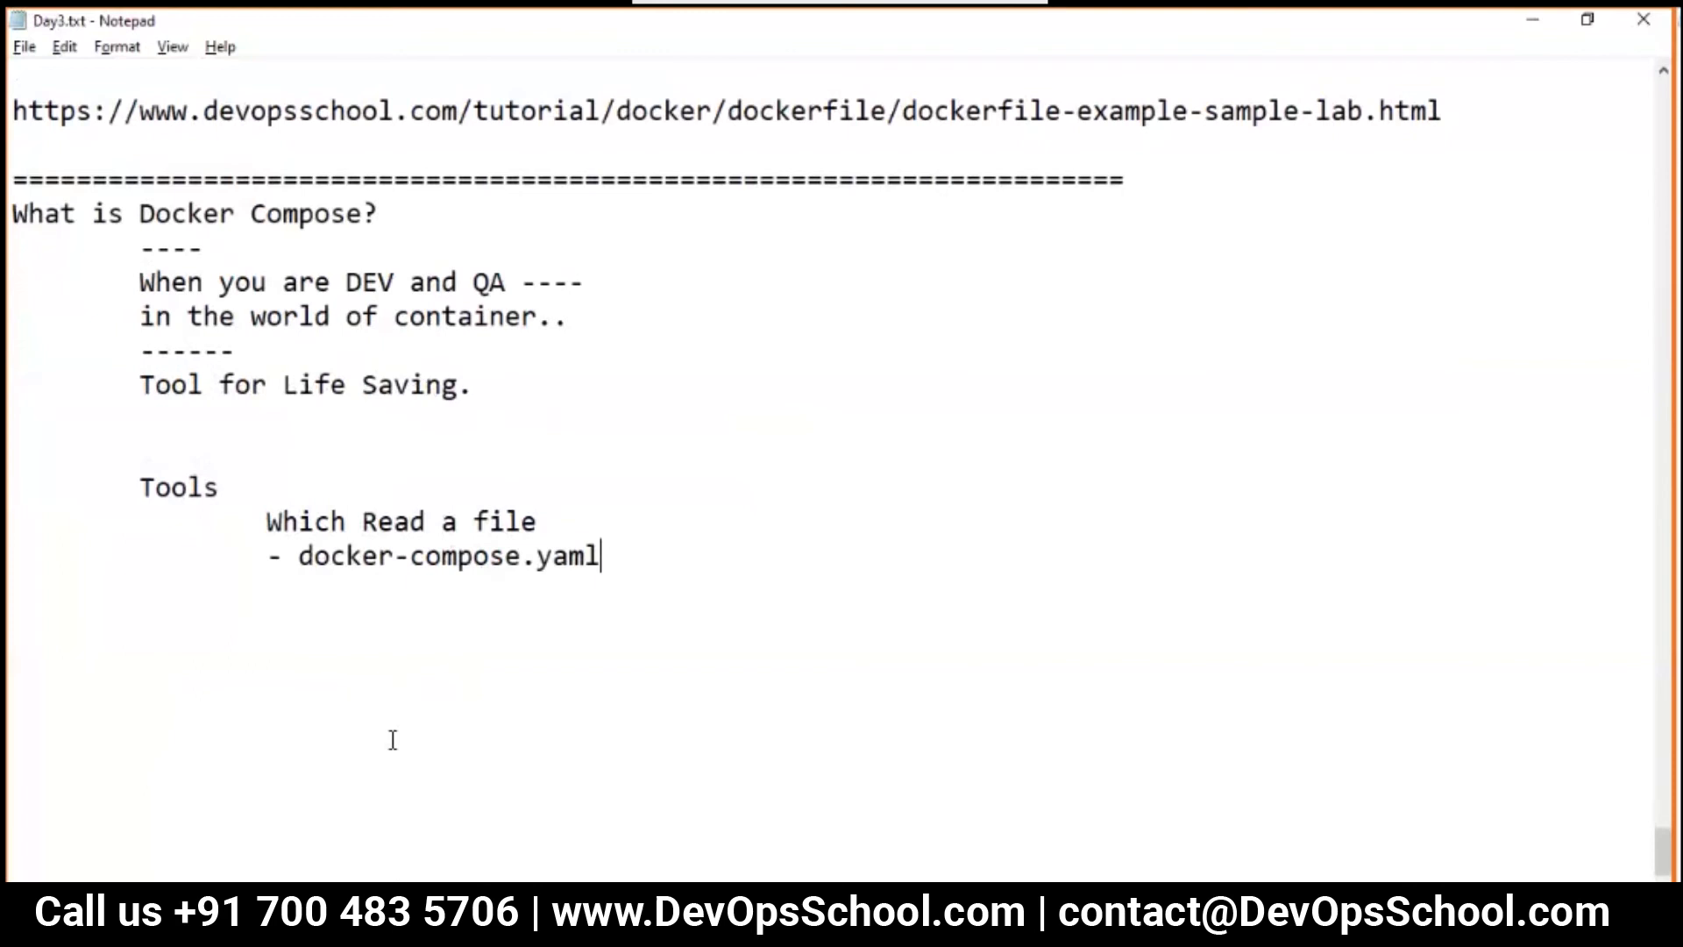
key("enter")
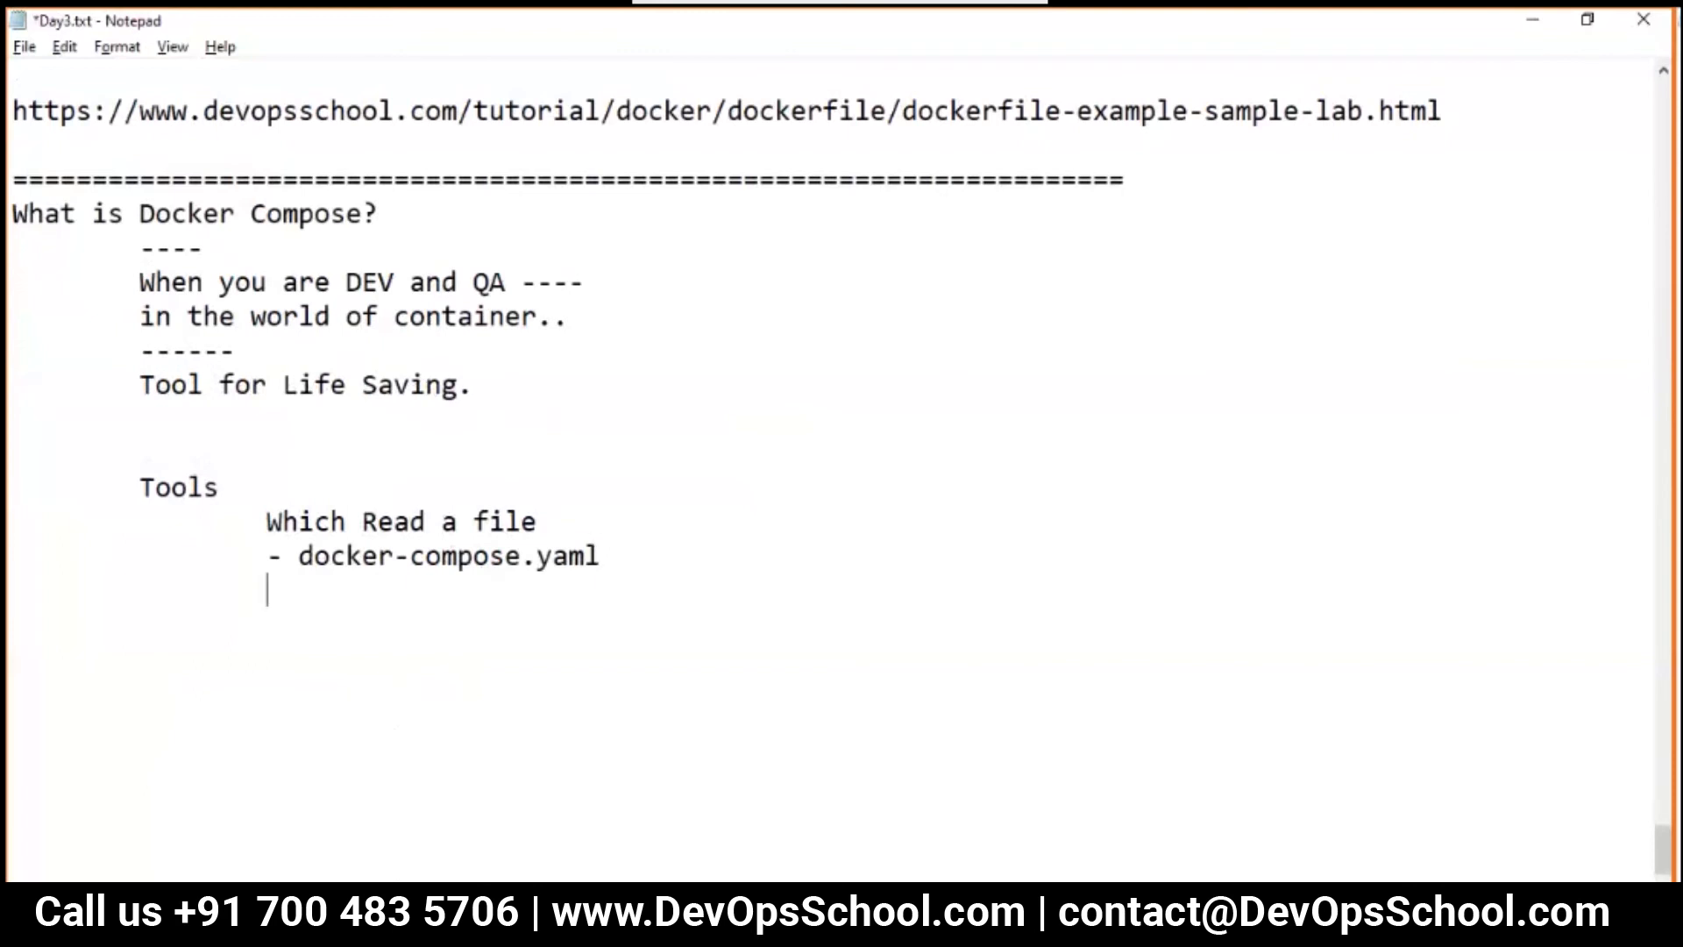
Add 'Services:' with service1, service2 and Service3 listed beneath it
type("Container")
type("S")
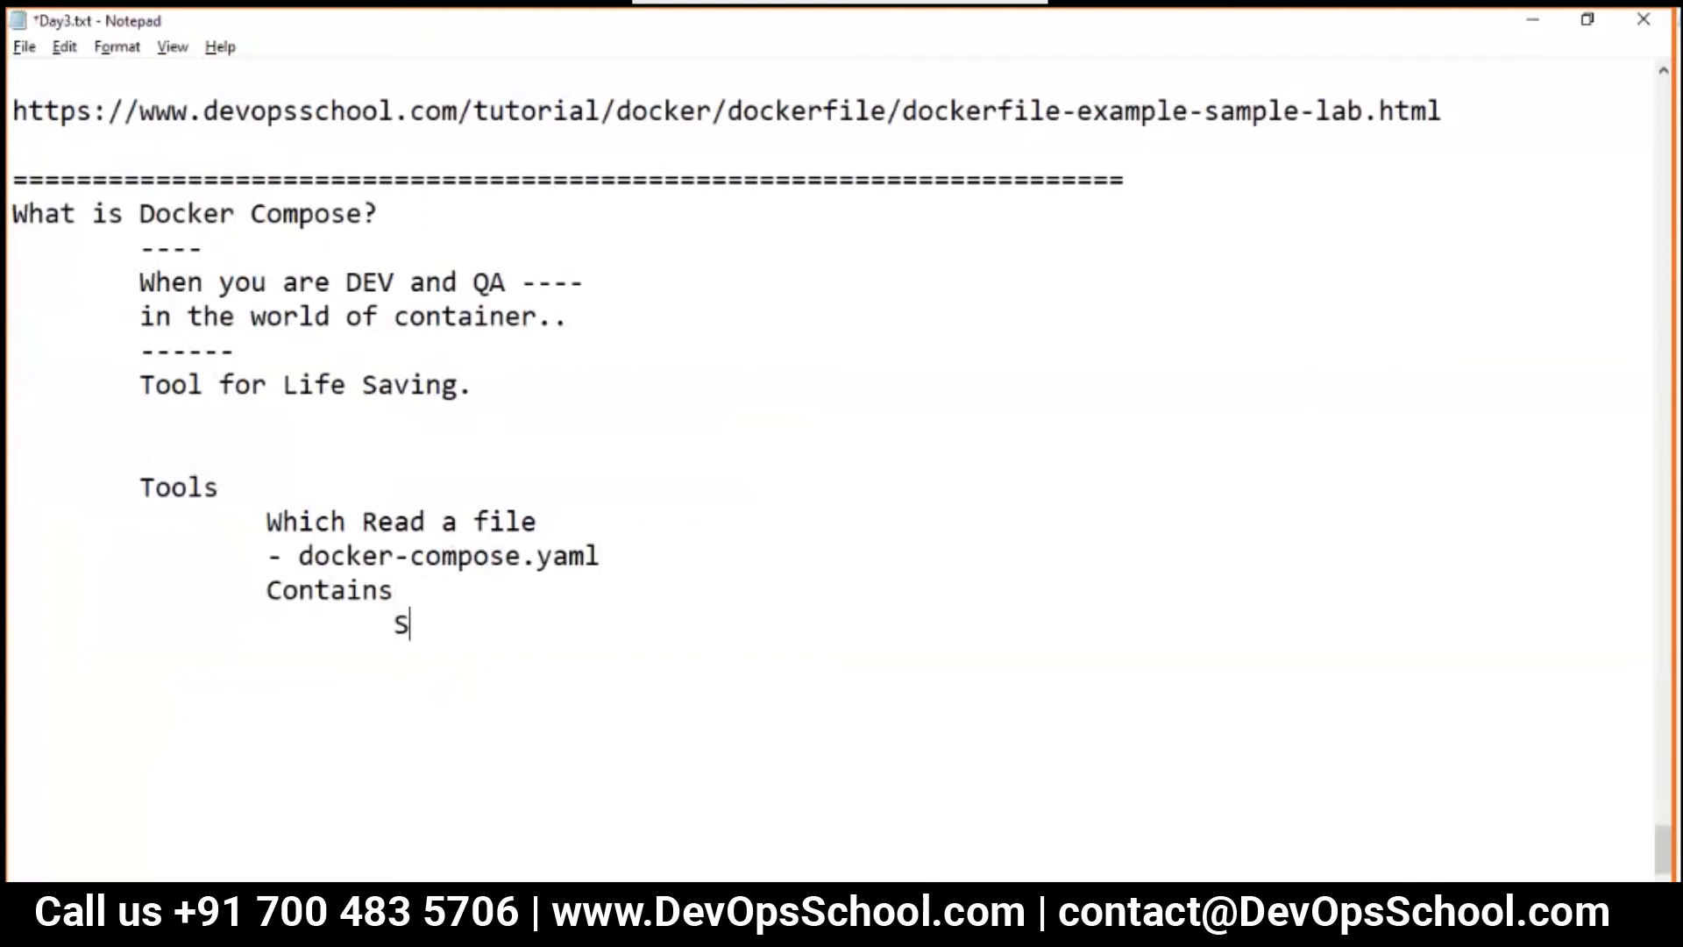
type("ervices:")
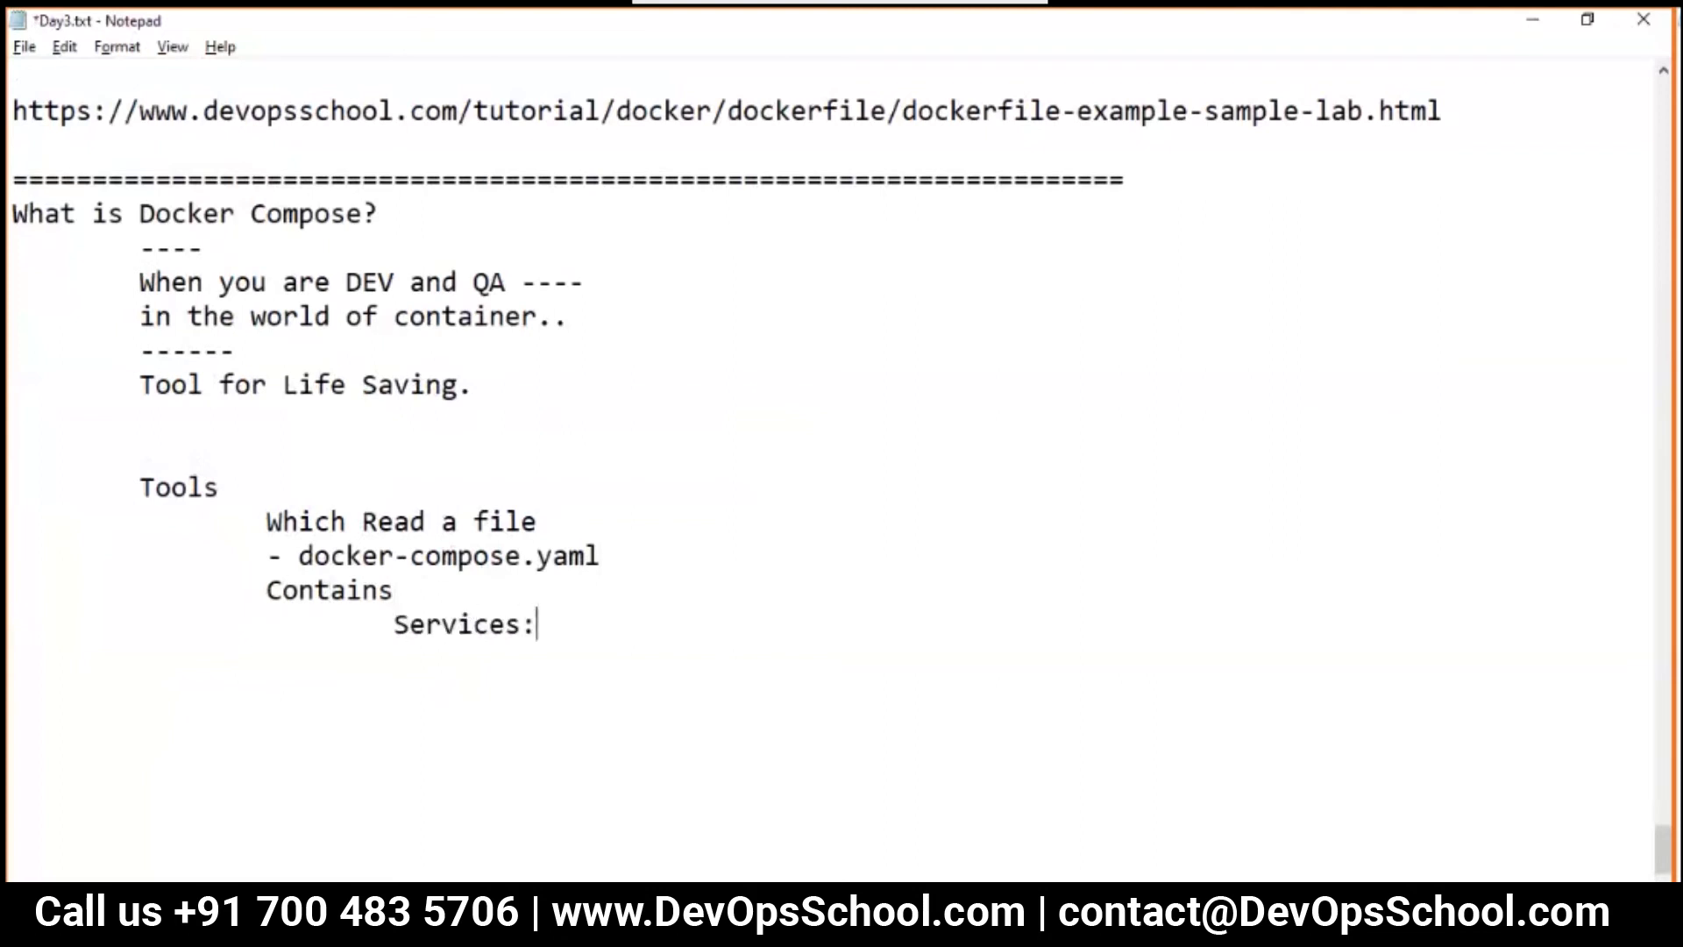
type("service1")
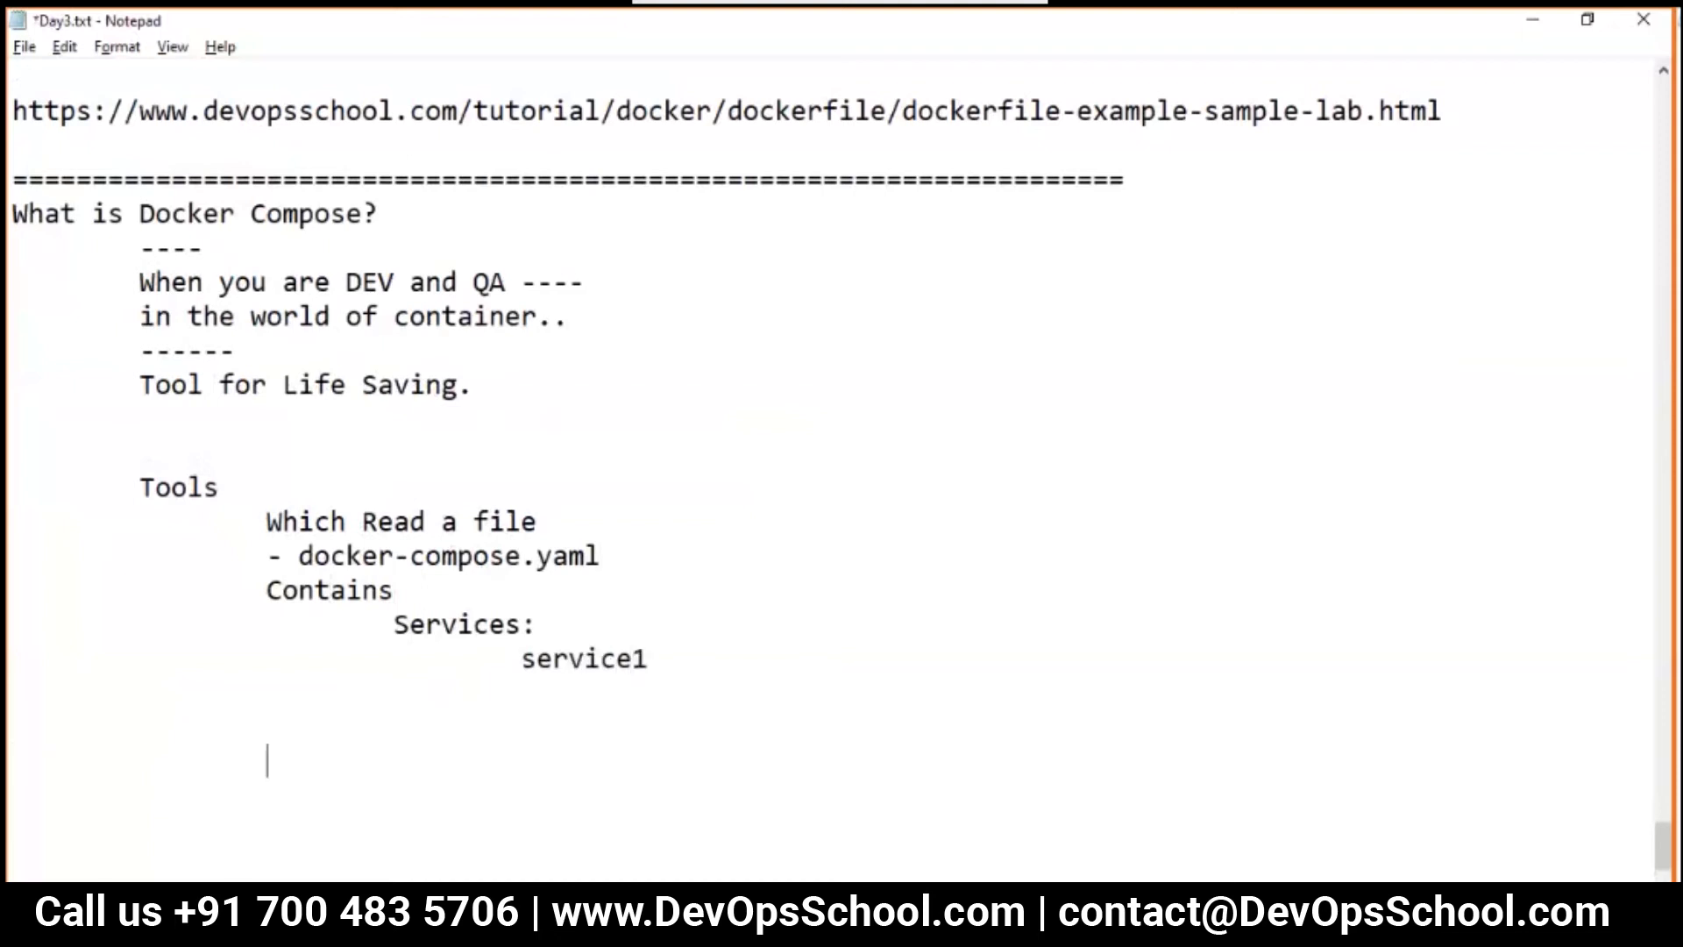
type("service")
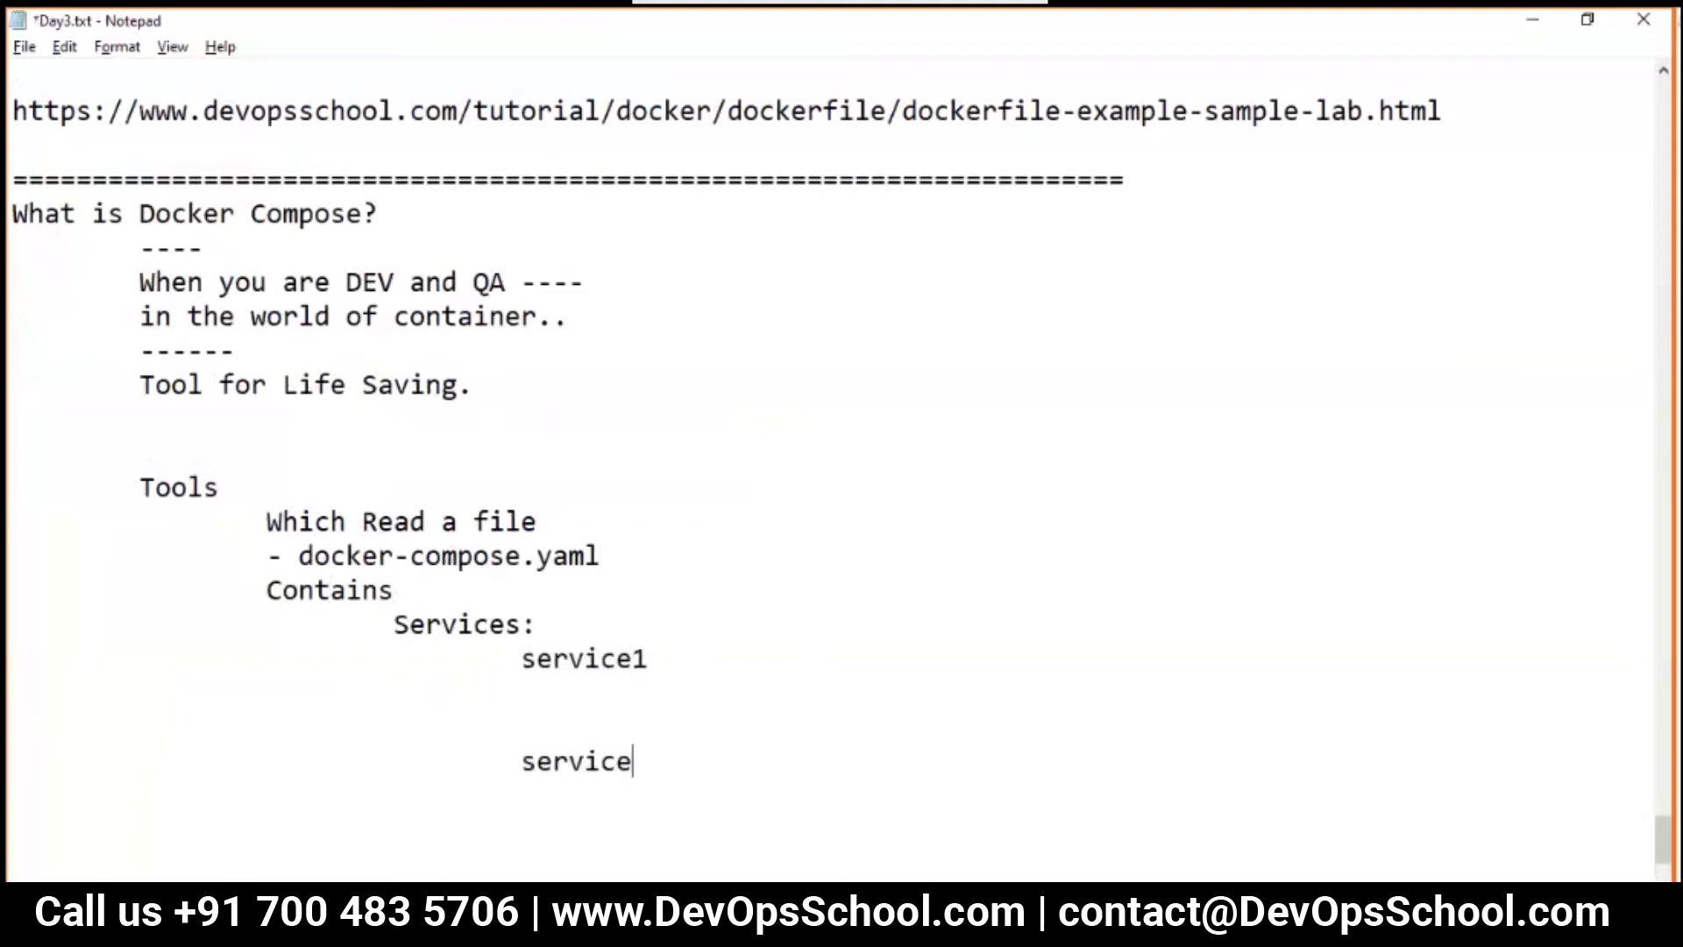
type("2")
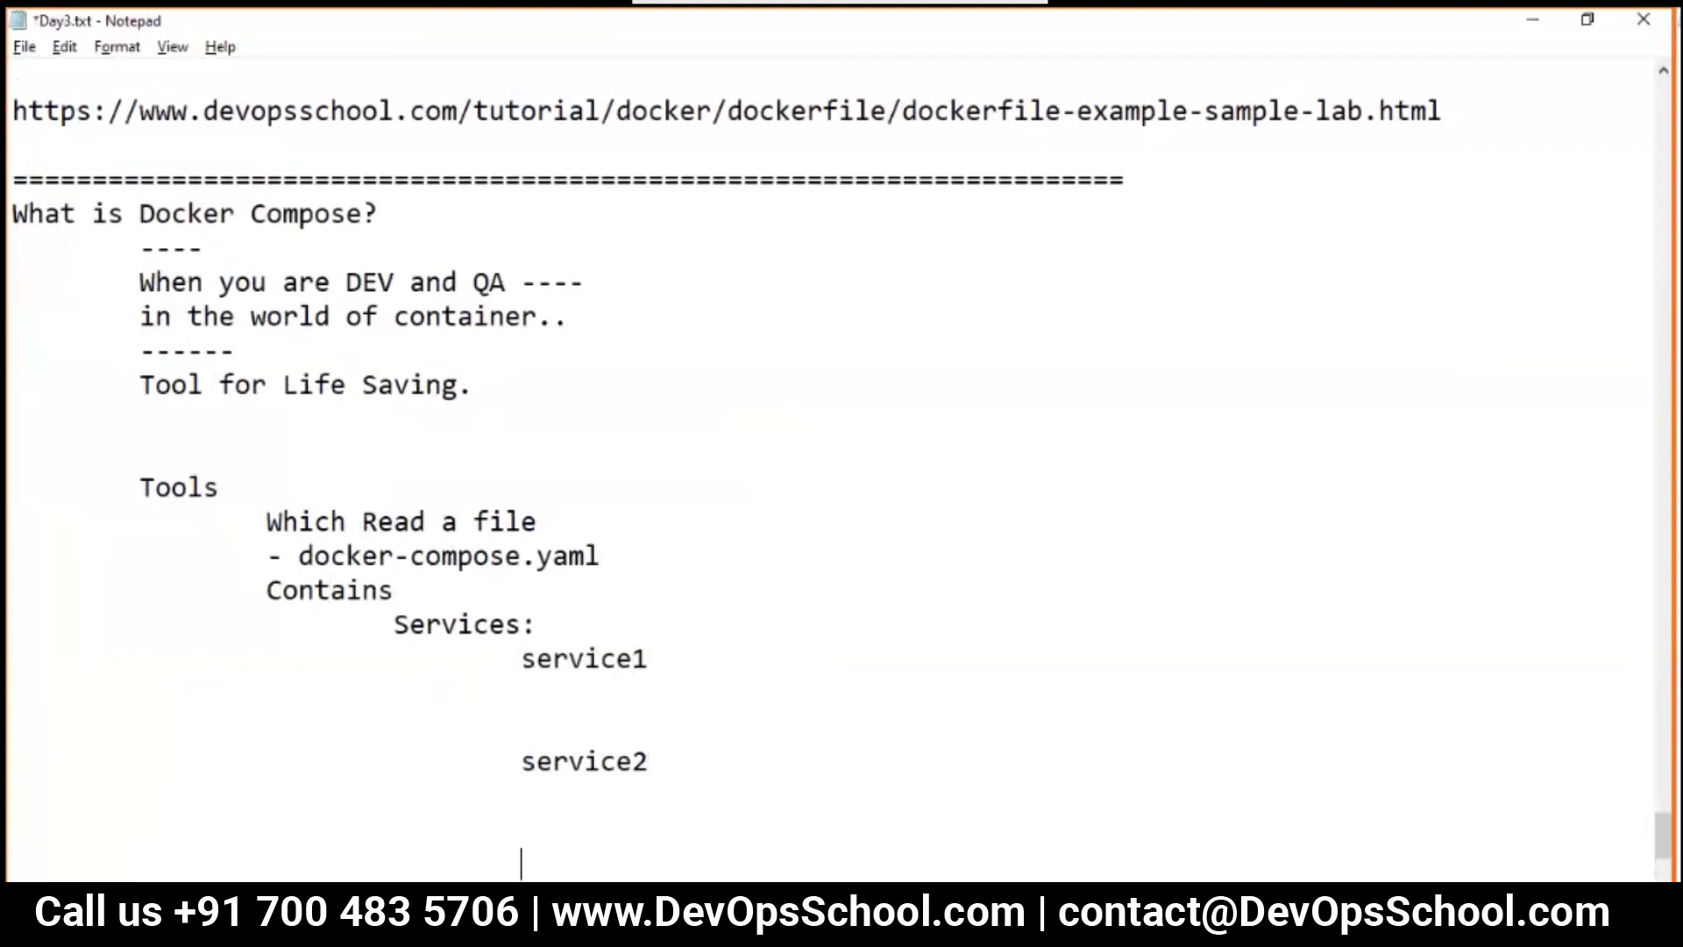
type("Services")
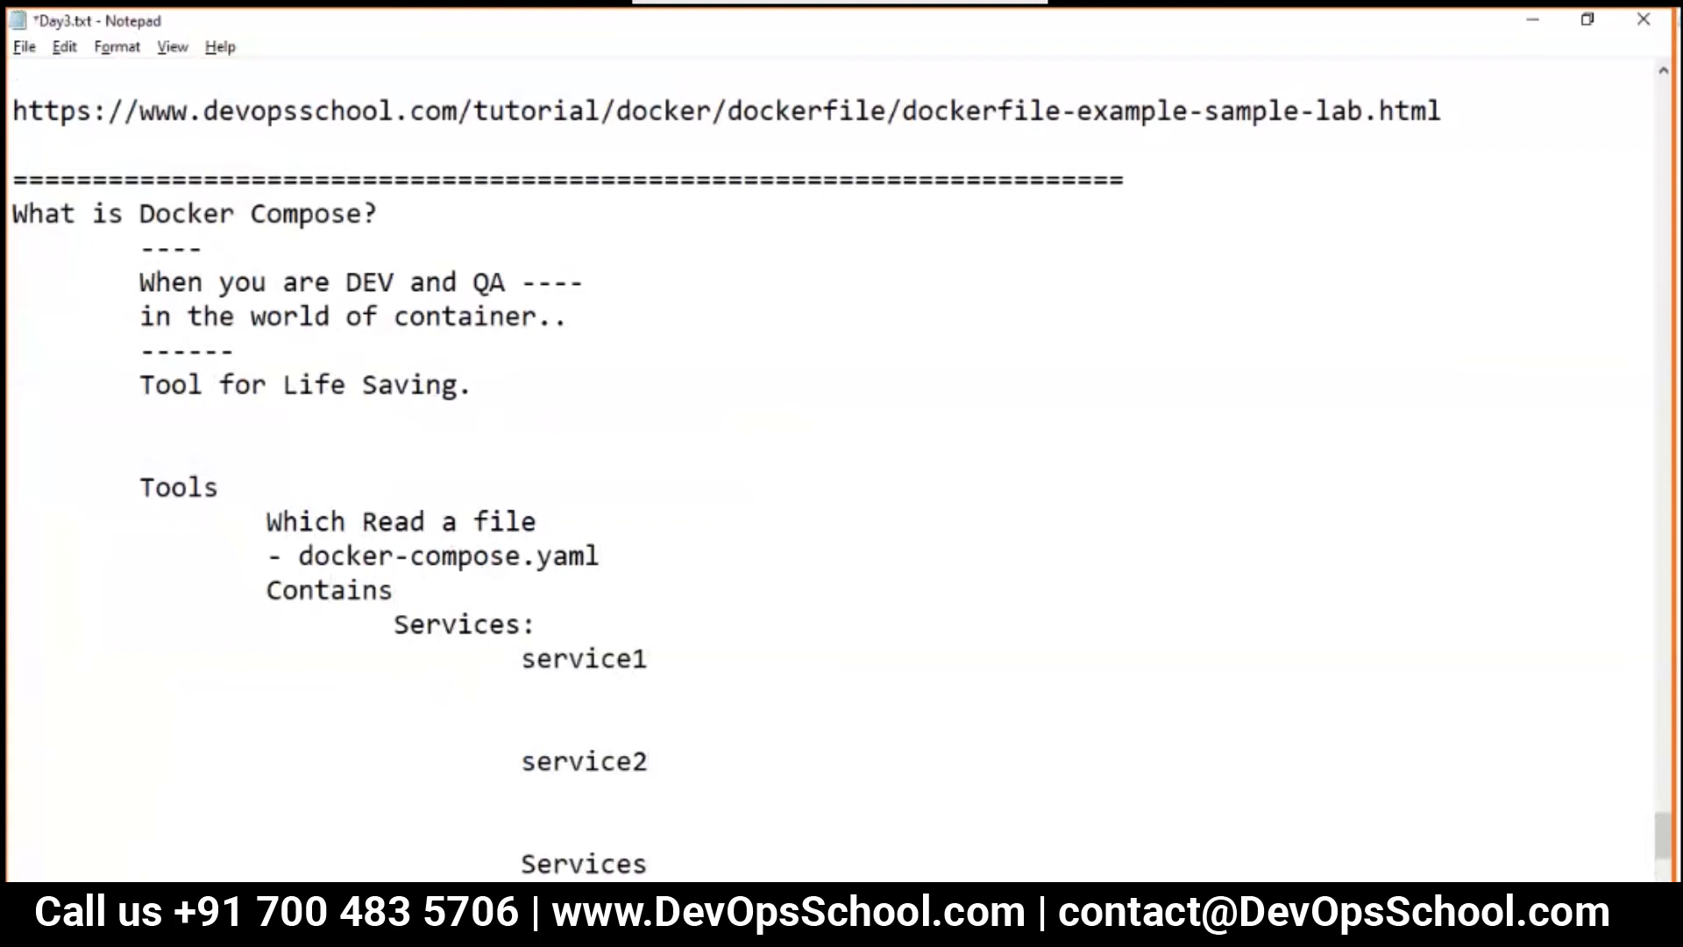
type("Service3")
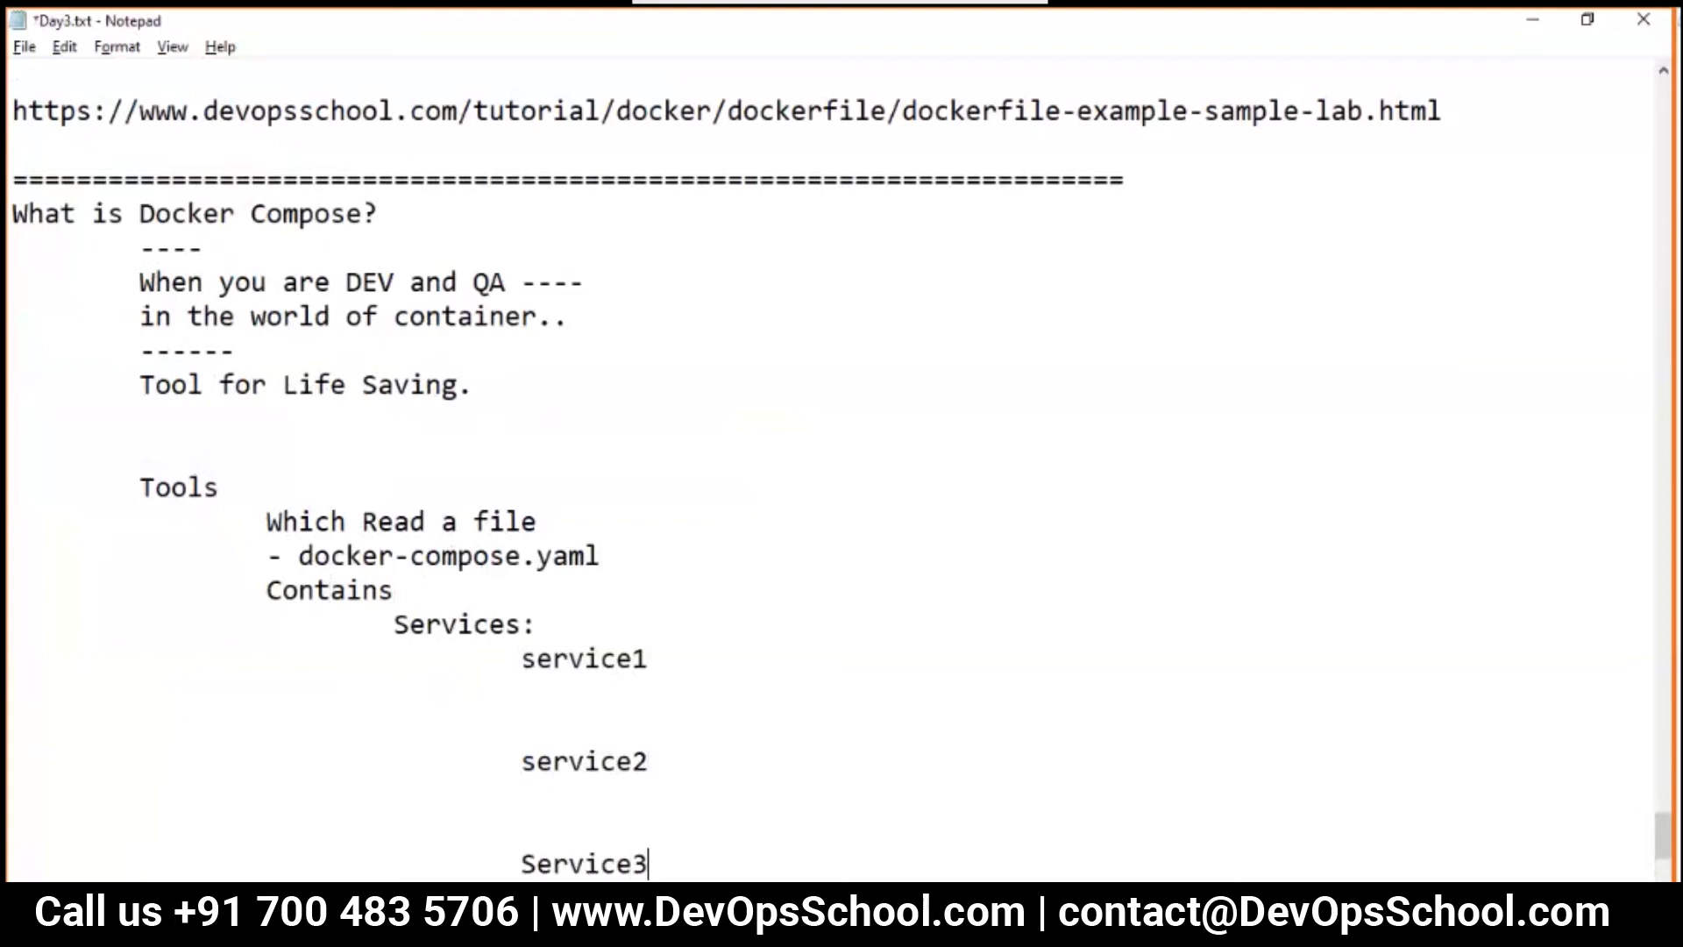
scroll("down", 3)
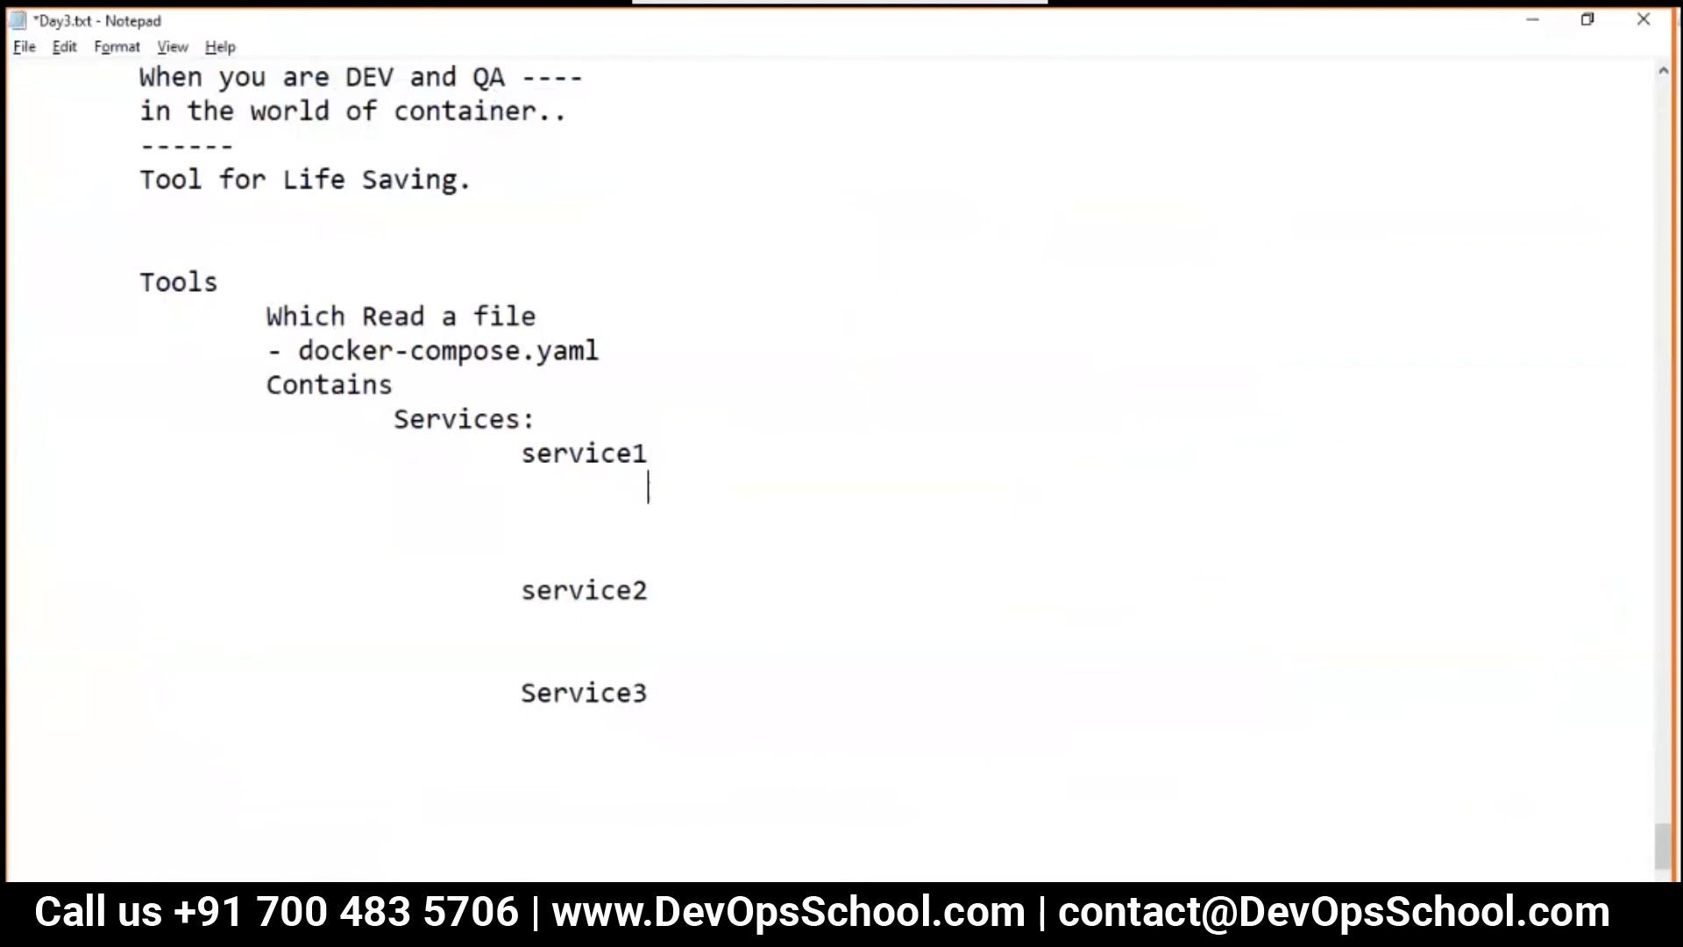
Type build, image, port, vol and net under service1 and save Day3.txt
type("bui")
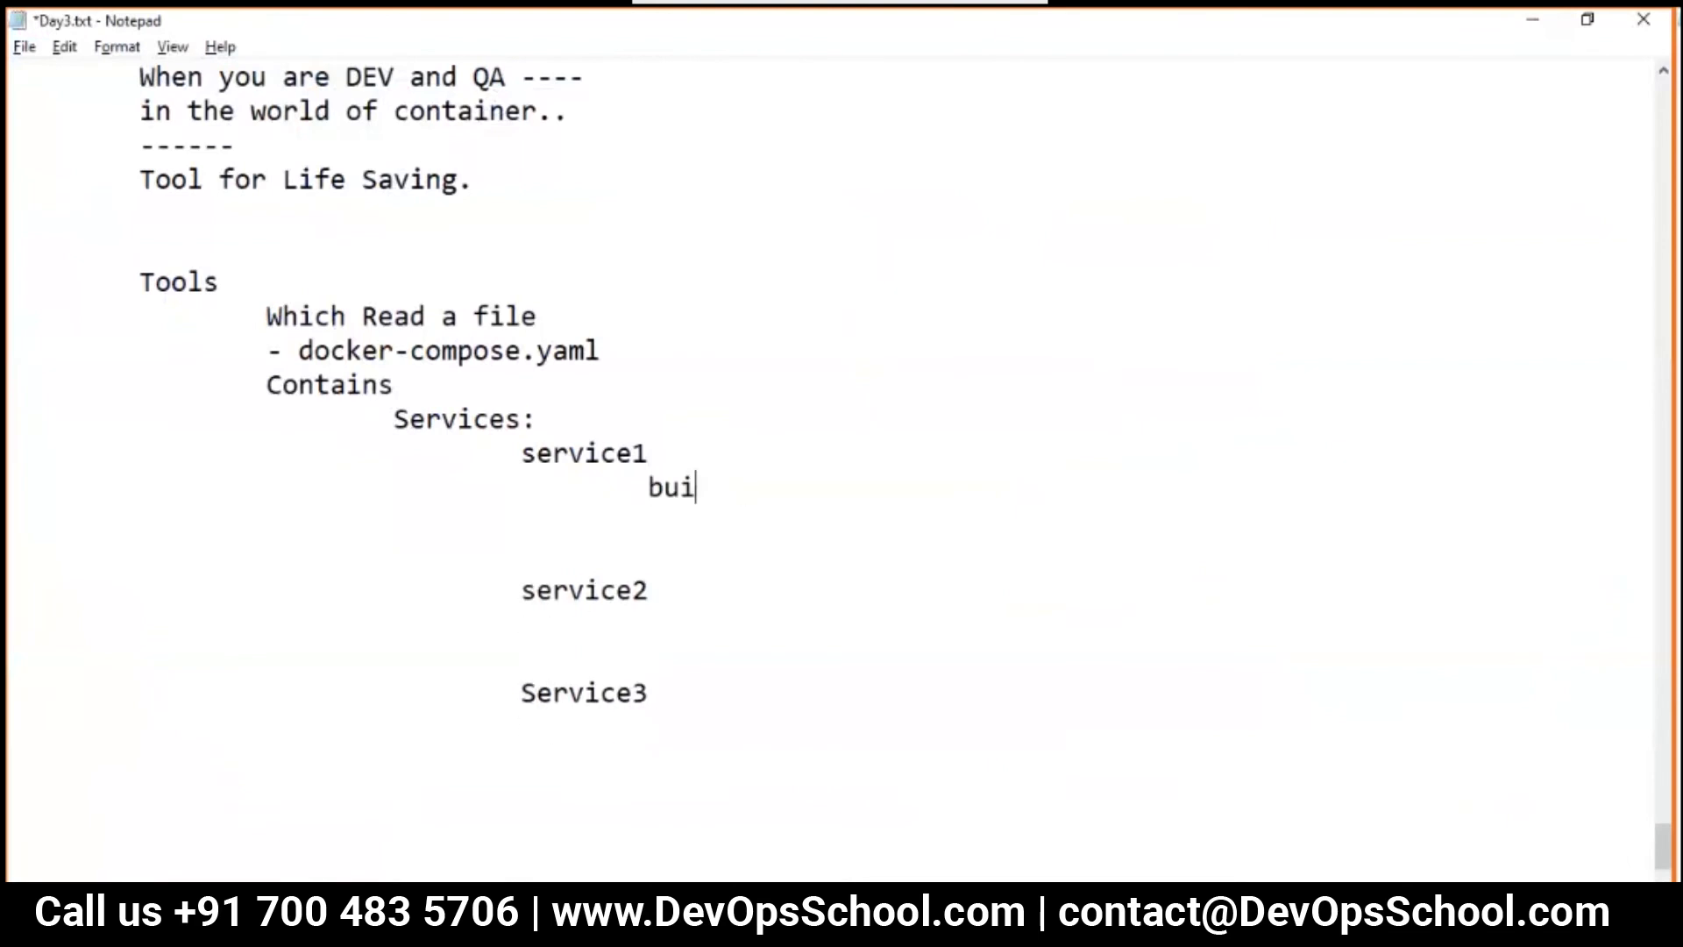
type("l")
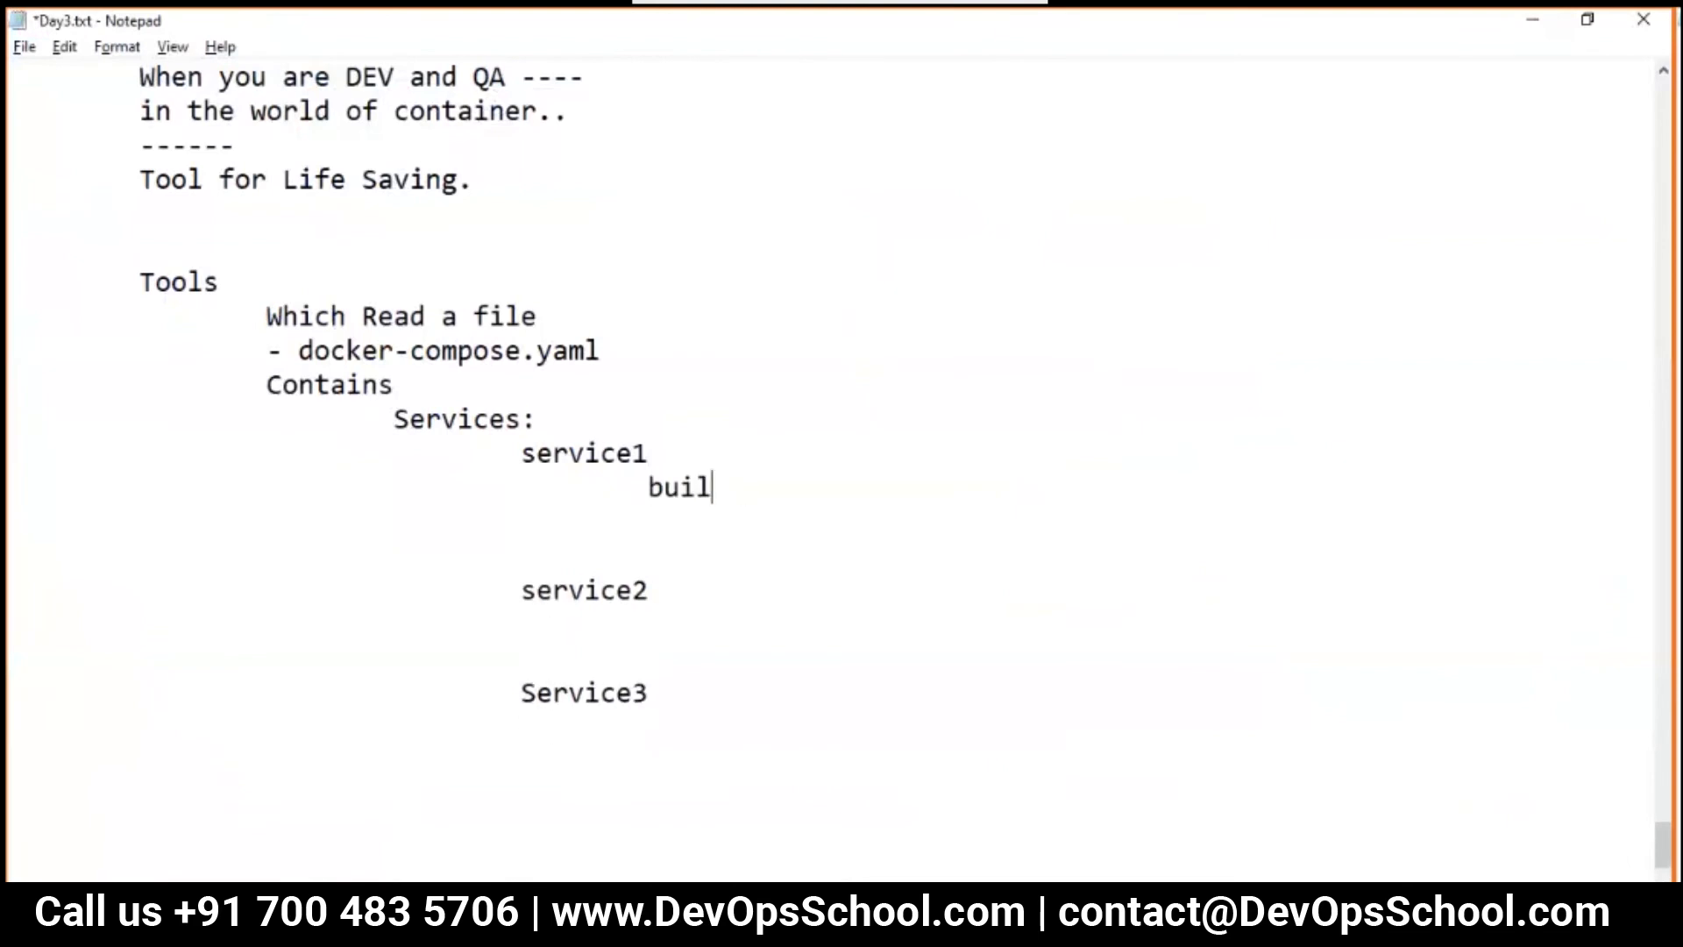
type("d")
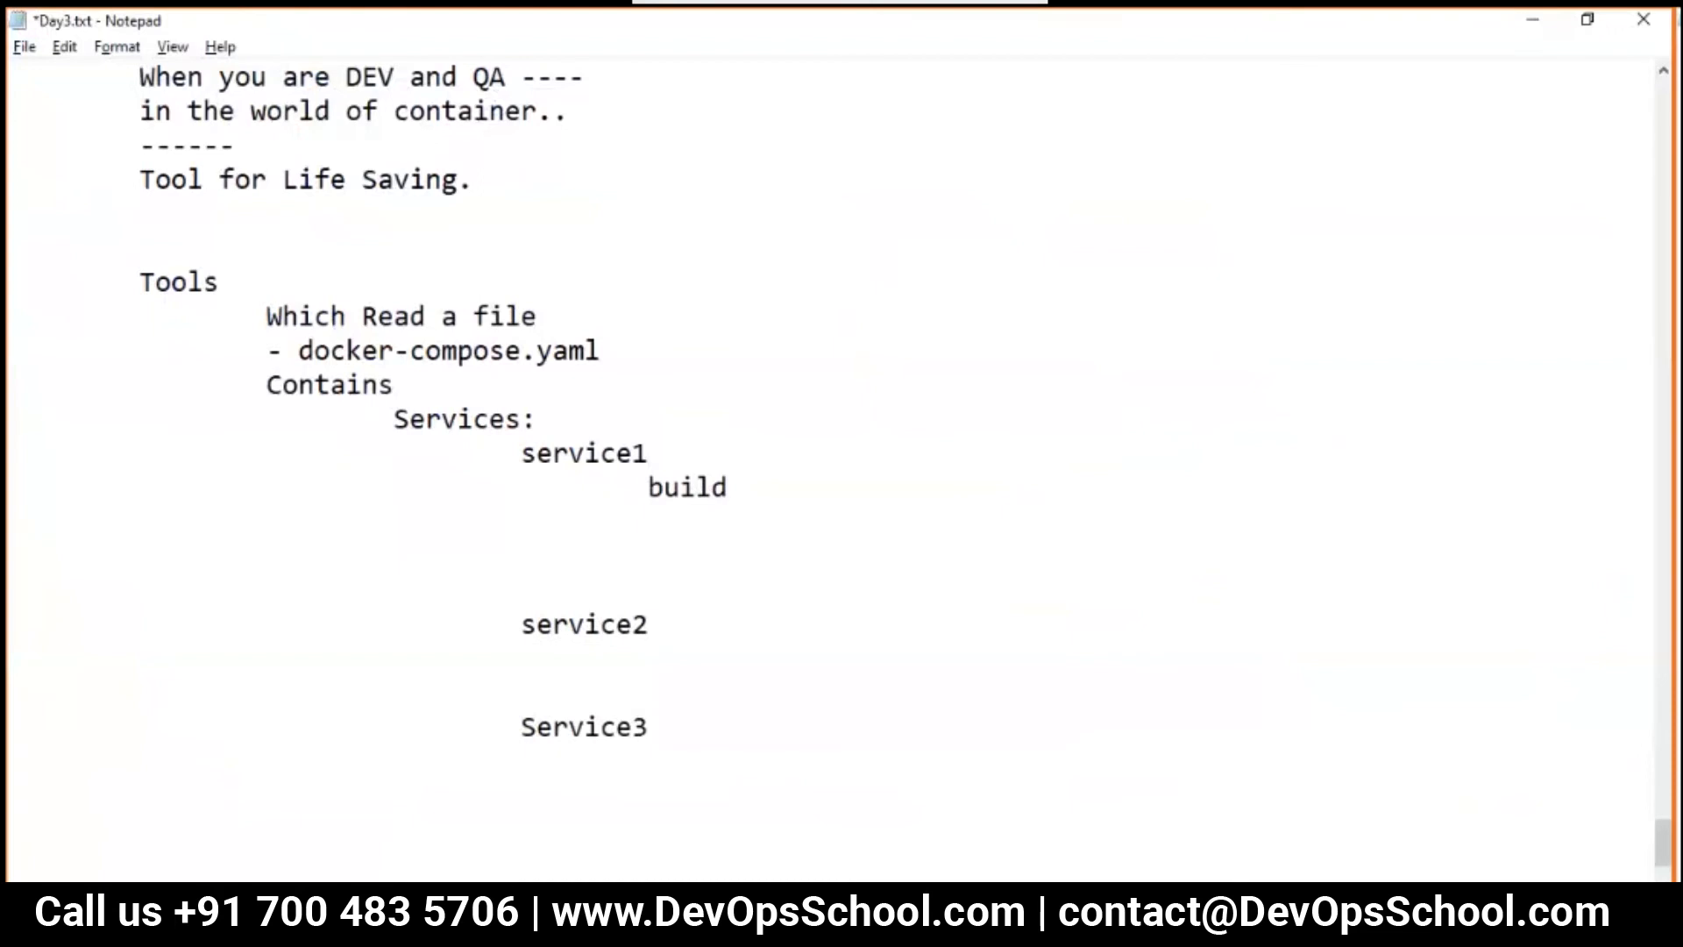
type("image")
type("env")
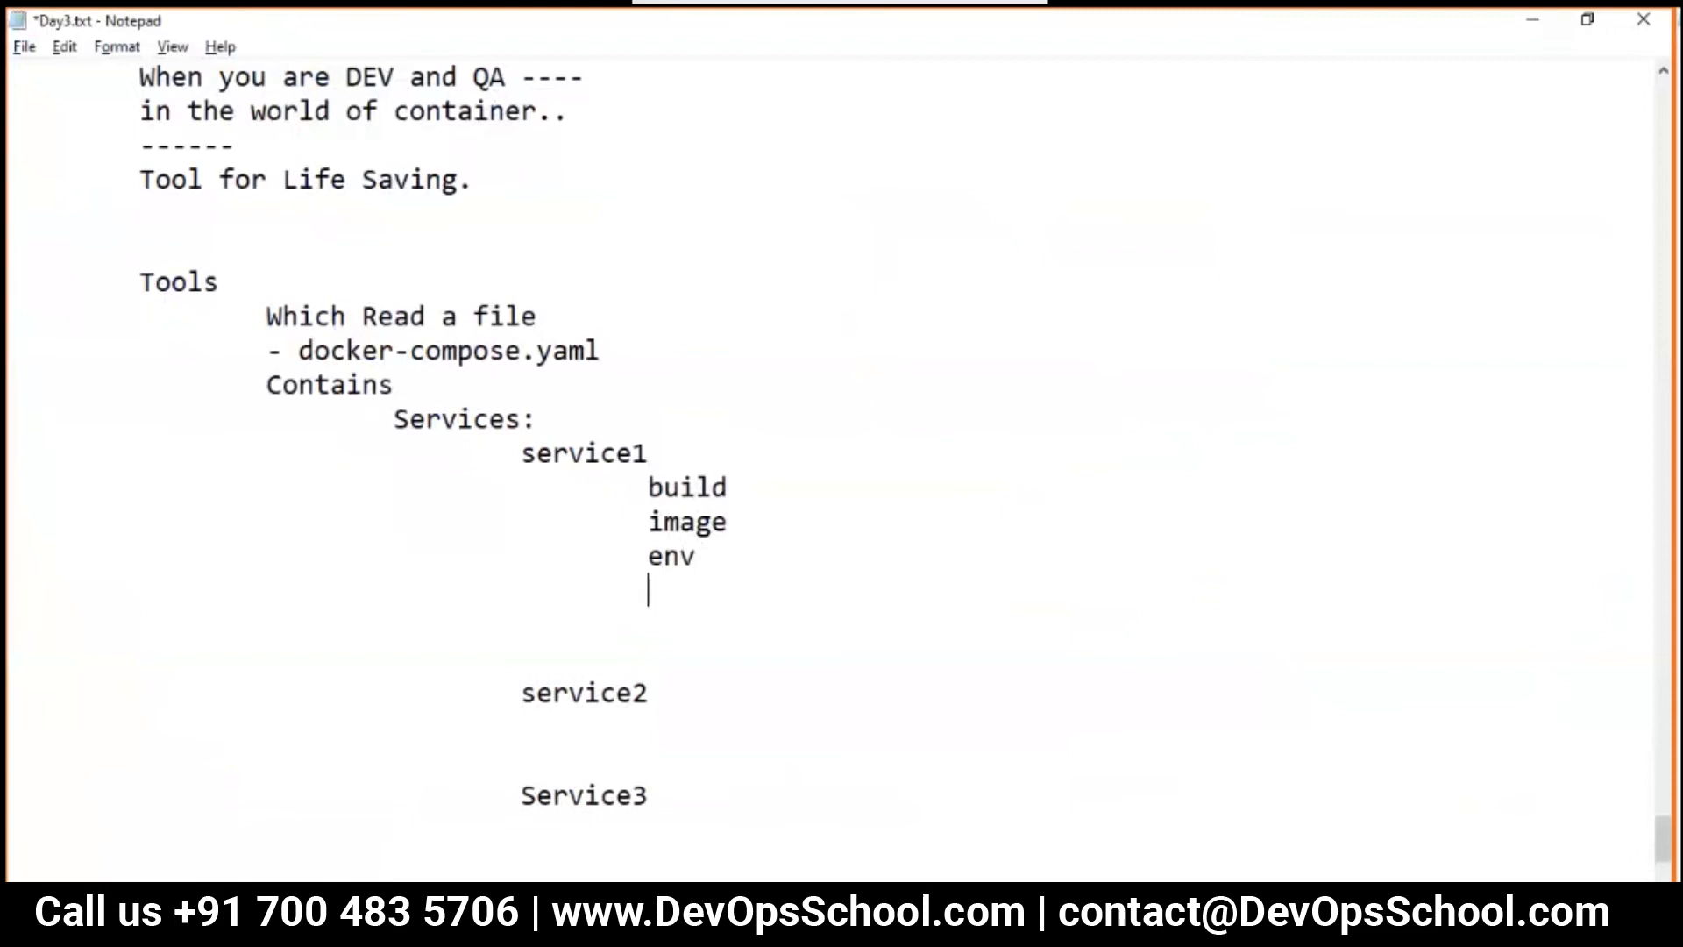
type("port")
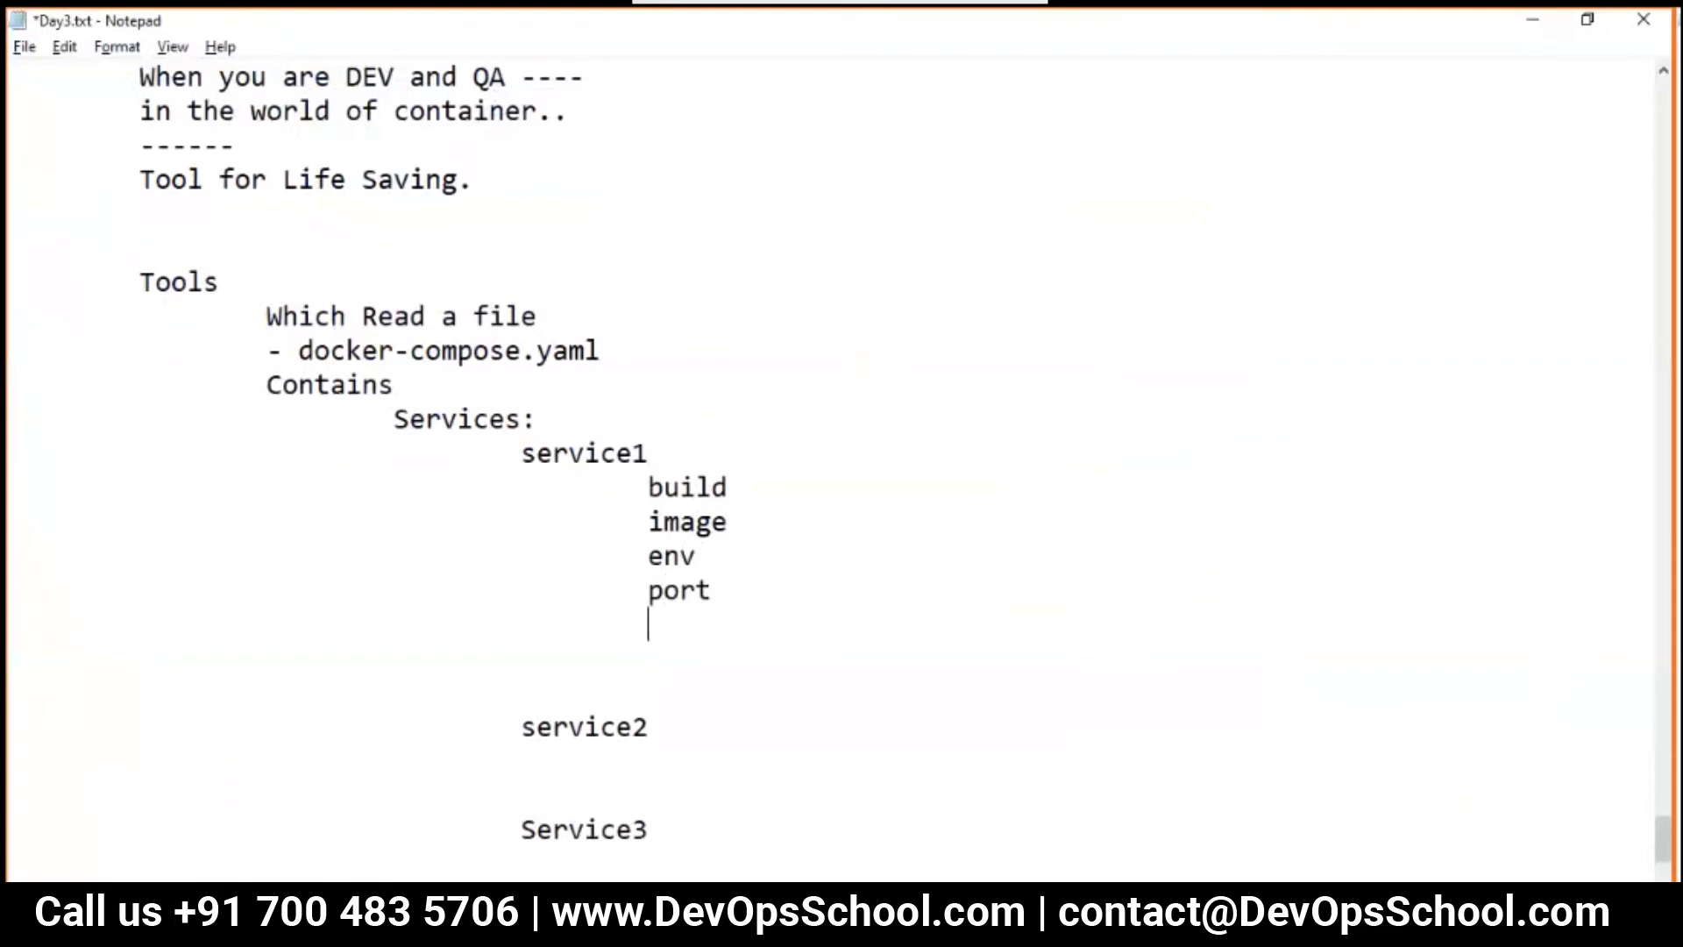
type("vol")
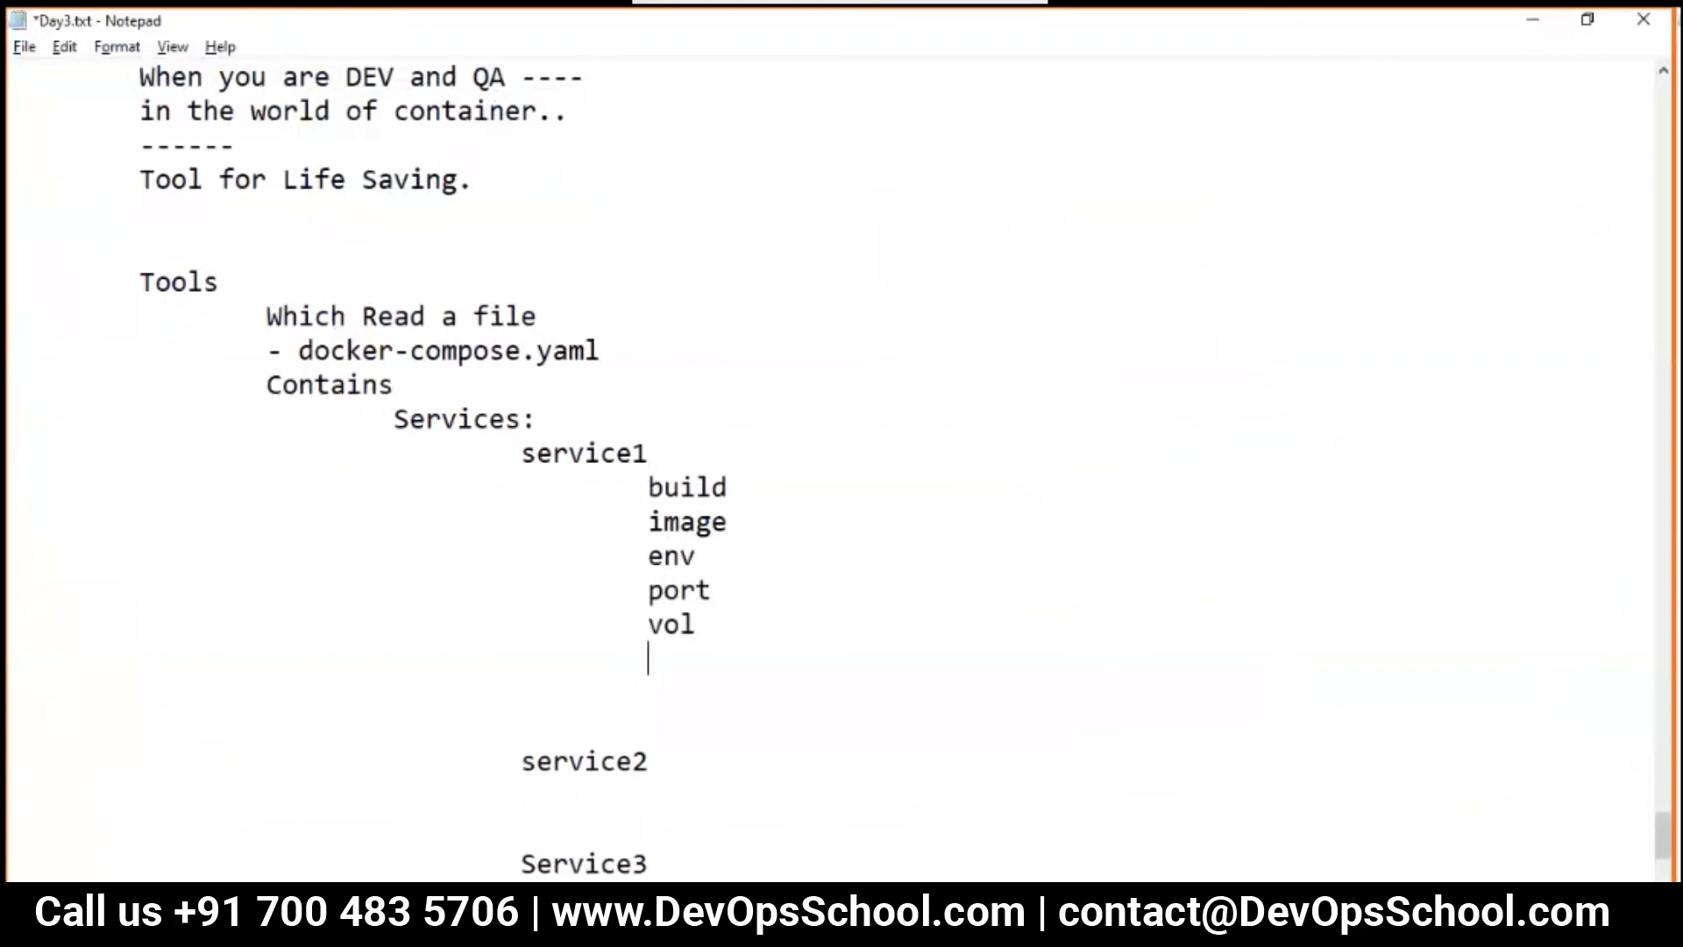
type("net")
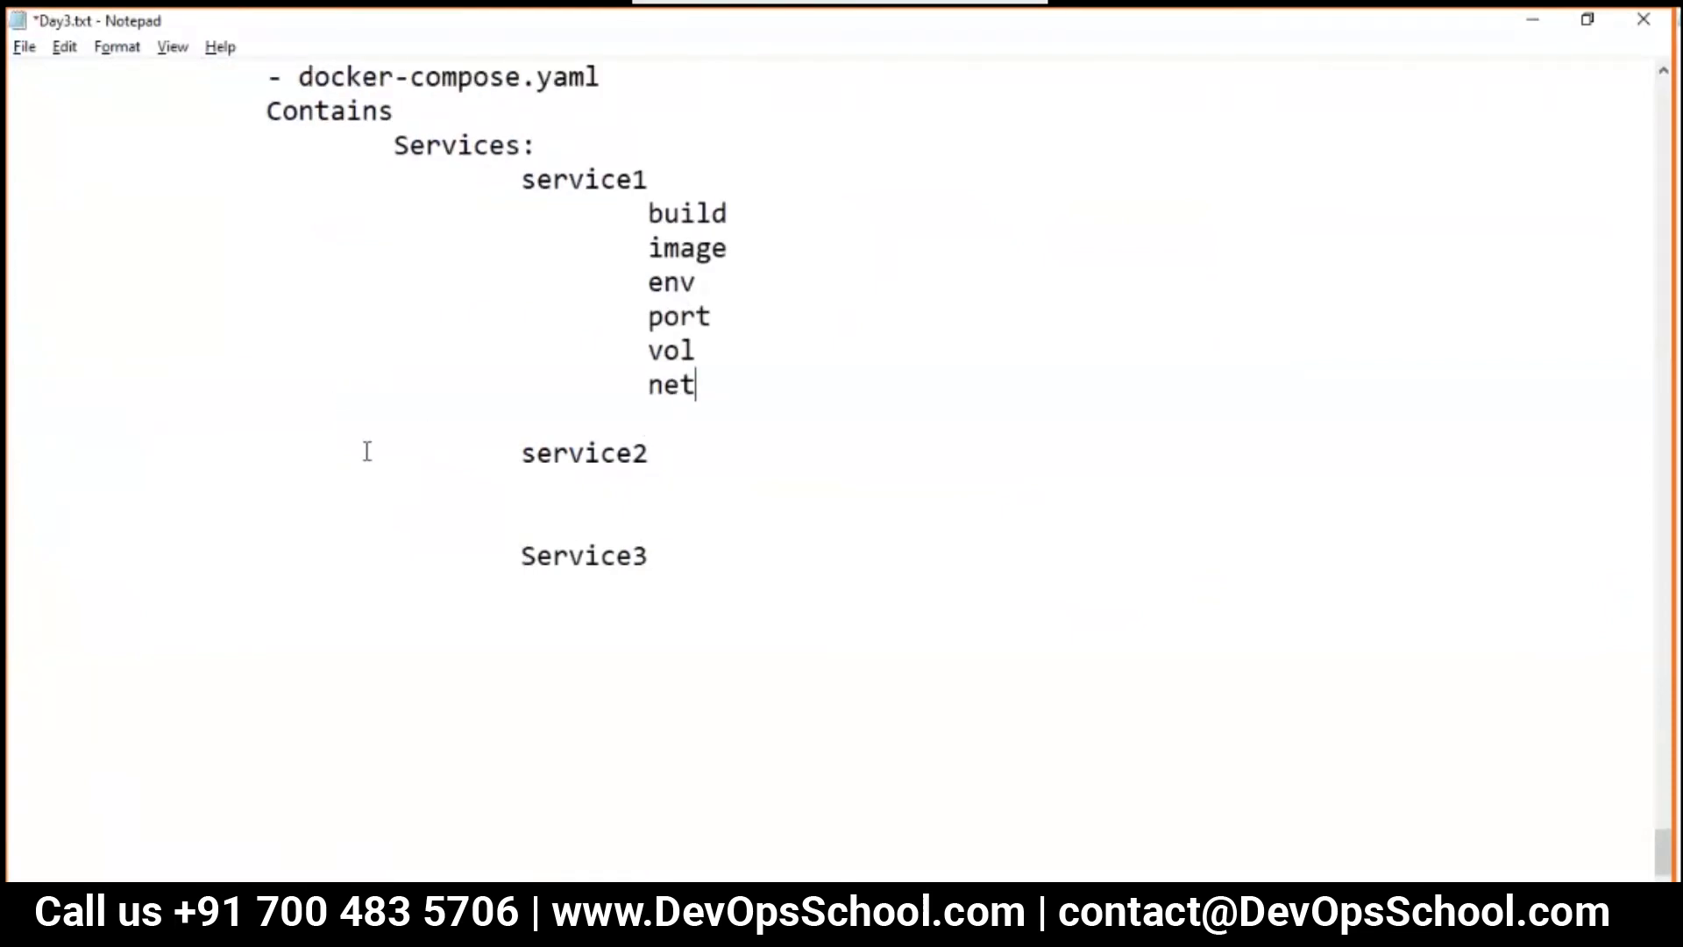
type("Which Read a file")
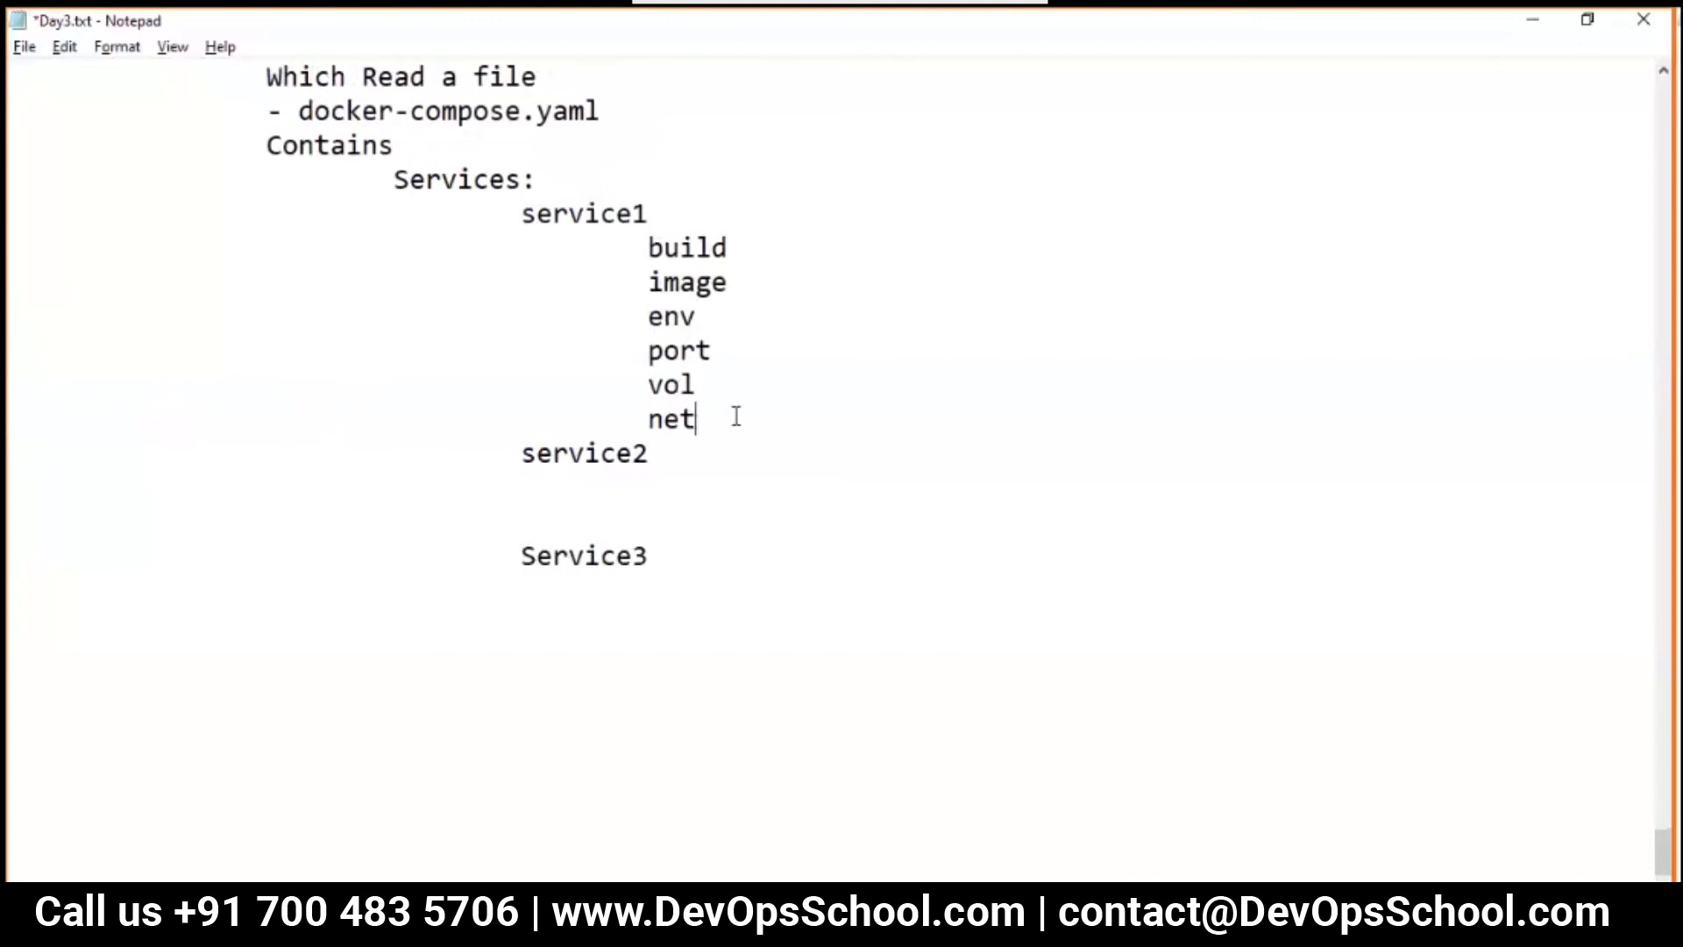
key("ctrl+s")
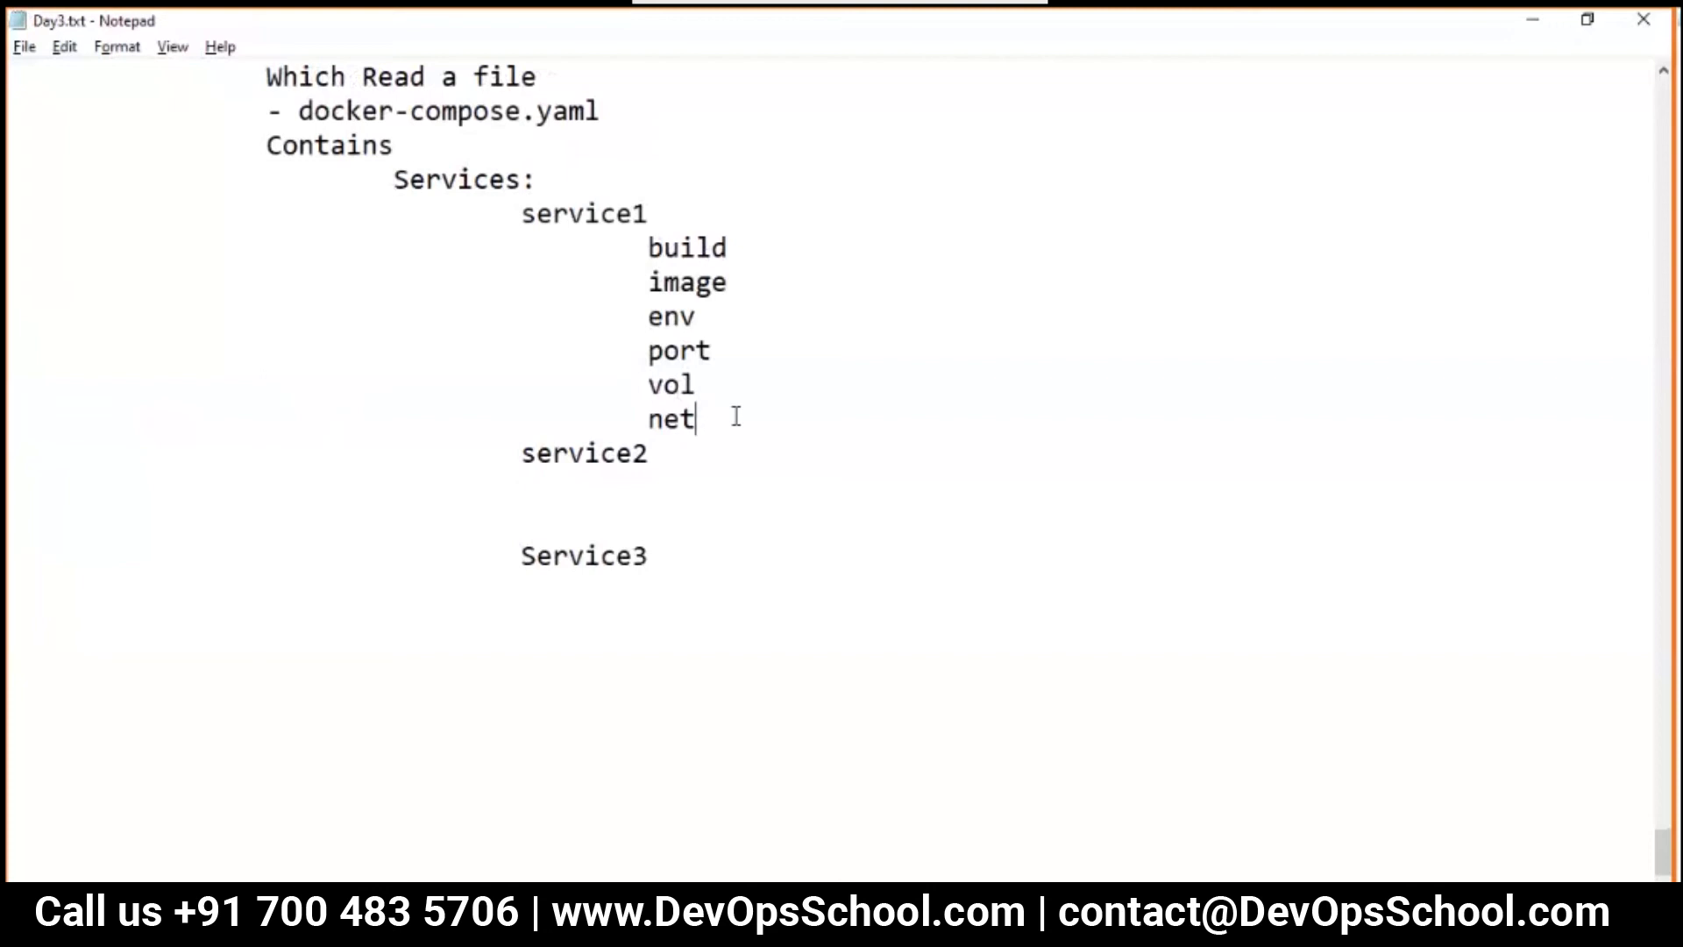
mouse_move(759, 259)
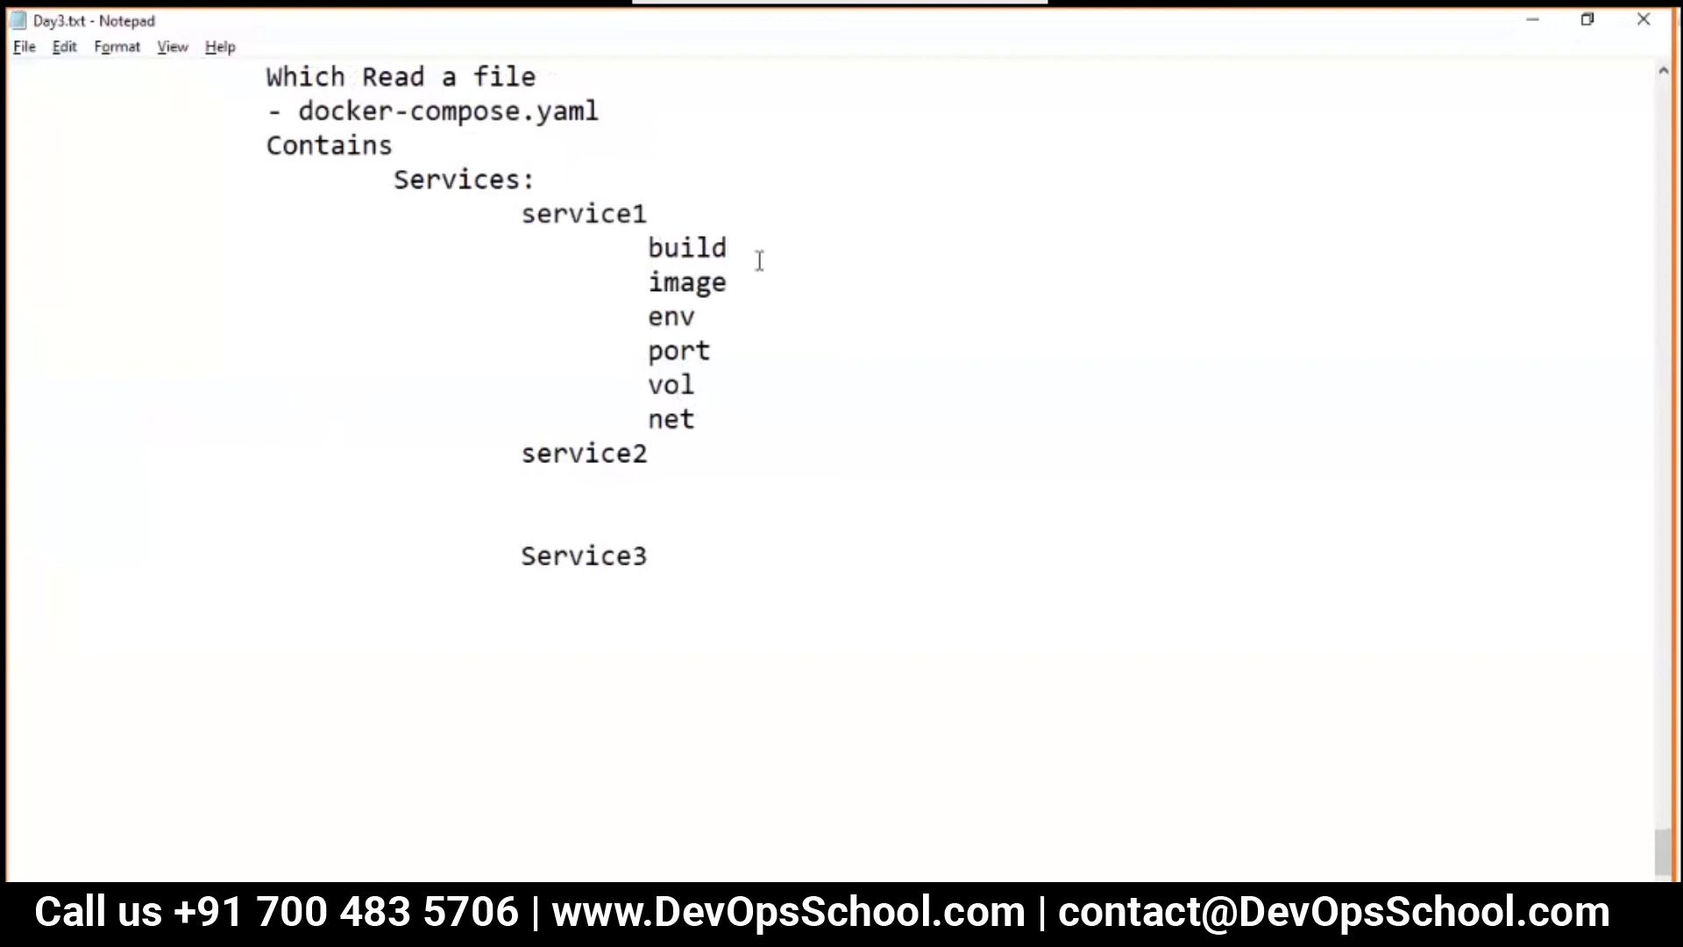
Add '- dockerfile' and '- imagename' entries, then start filling the service2 block
type("- docke")
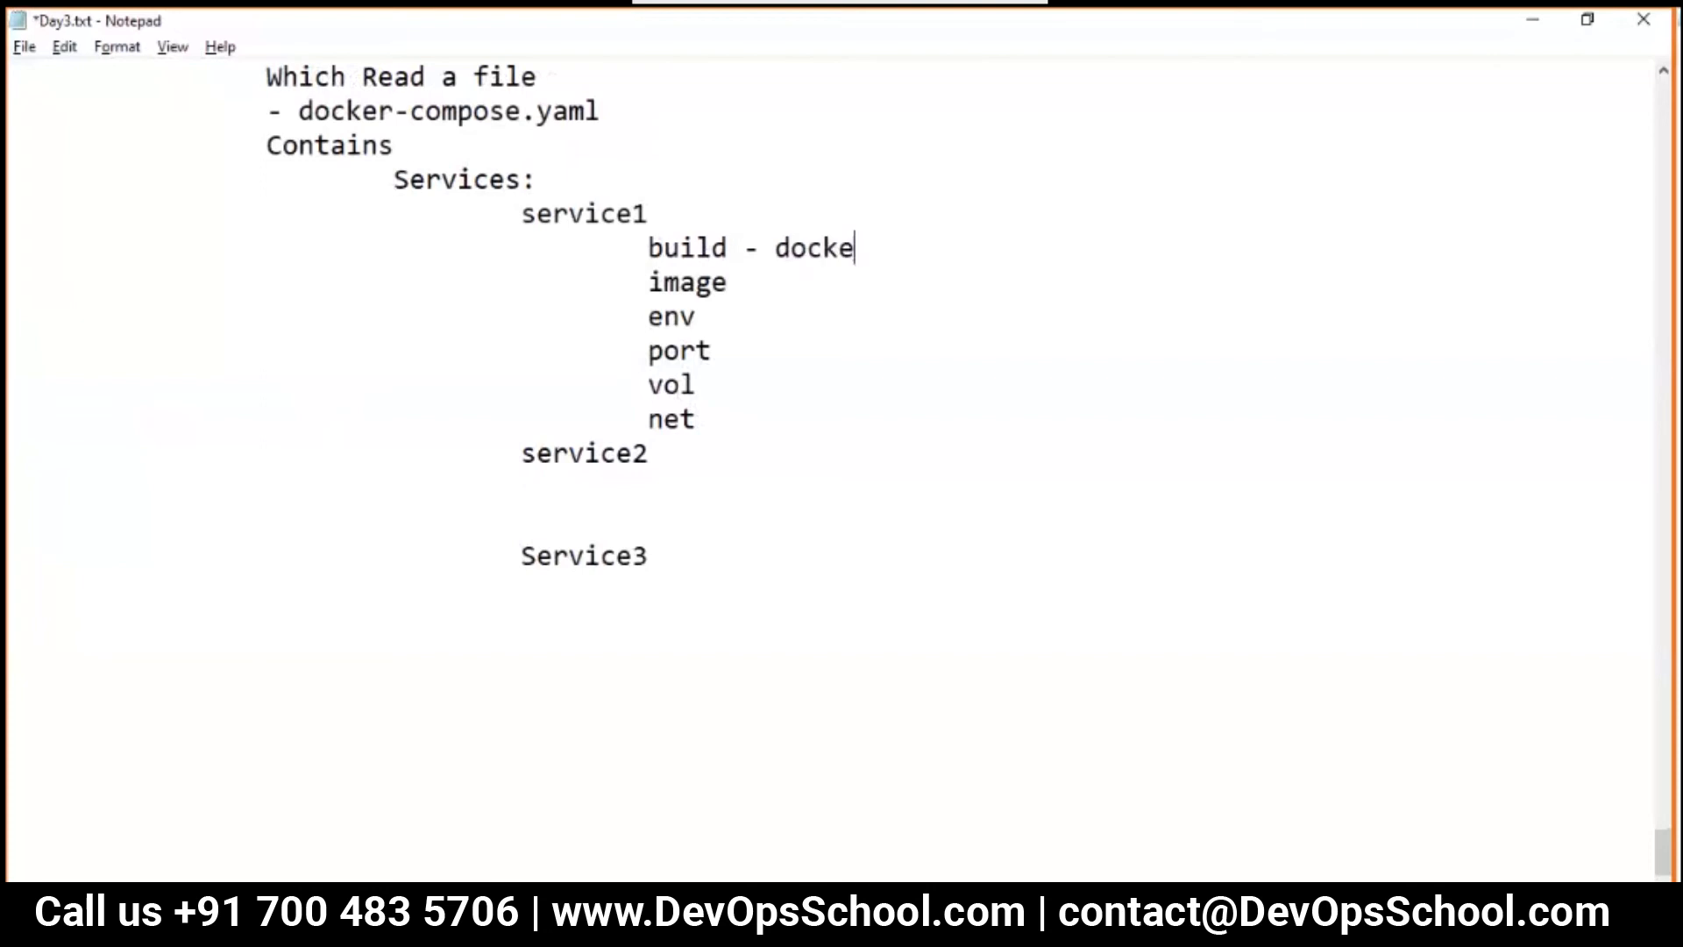
type("rfile")
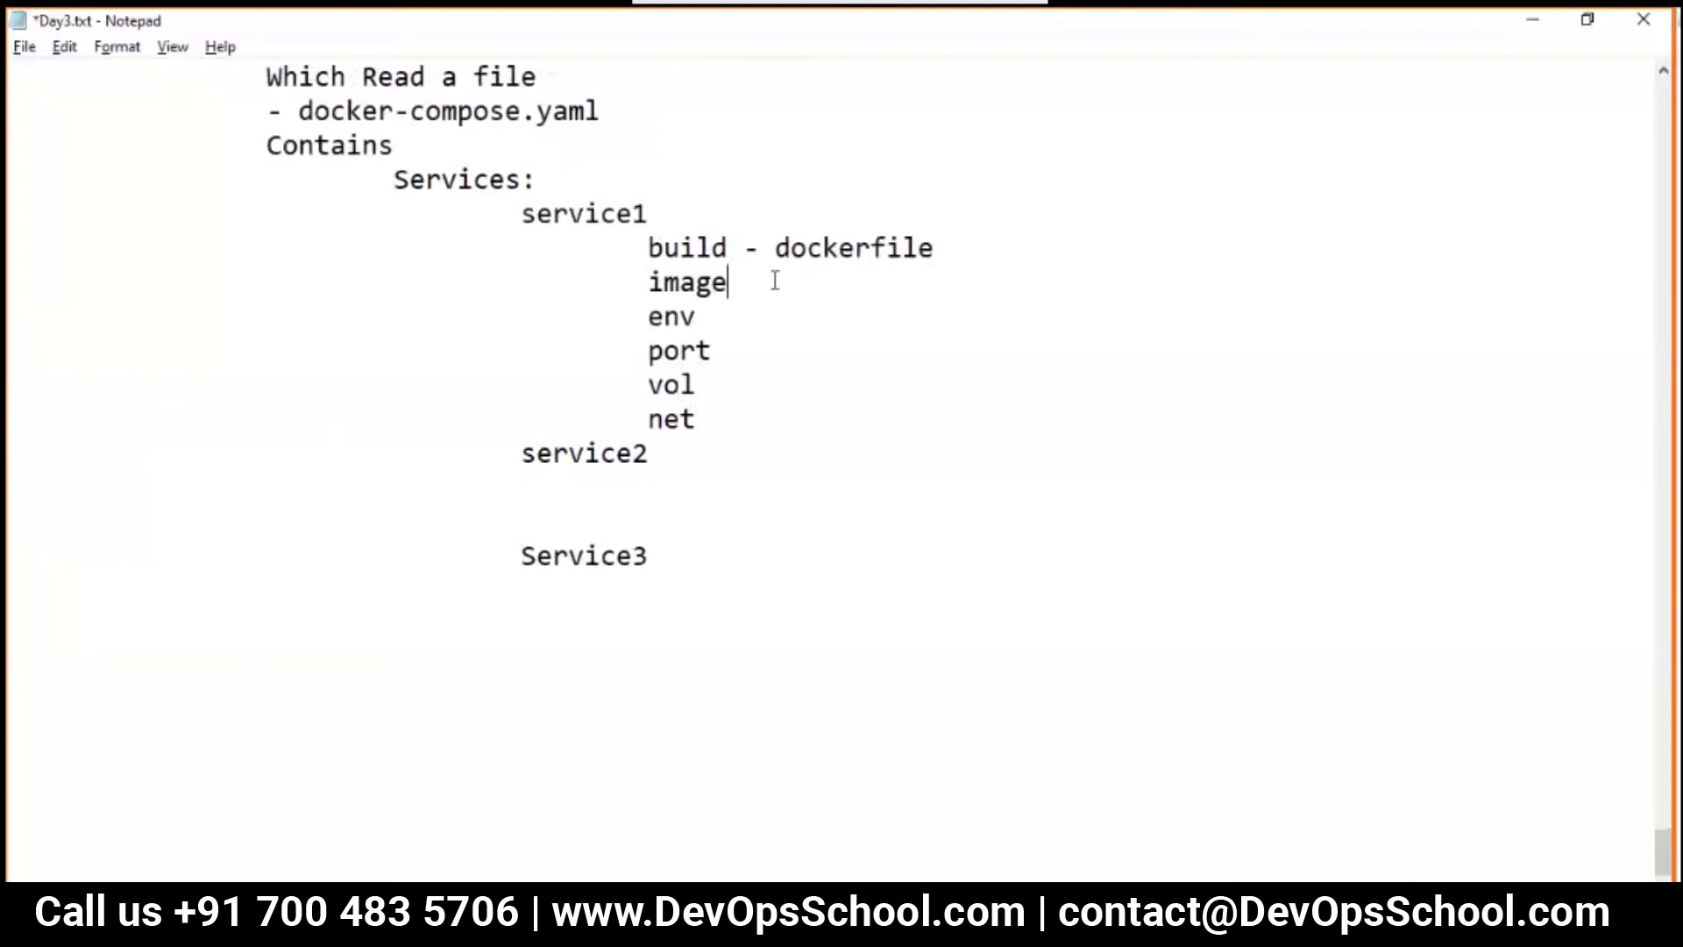
type("- i")
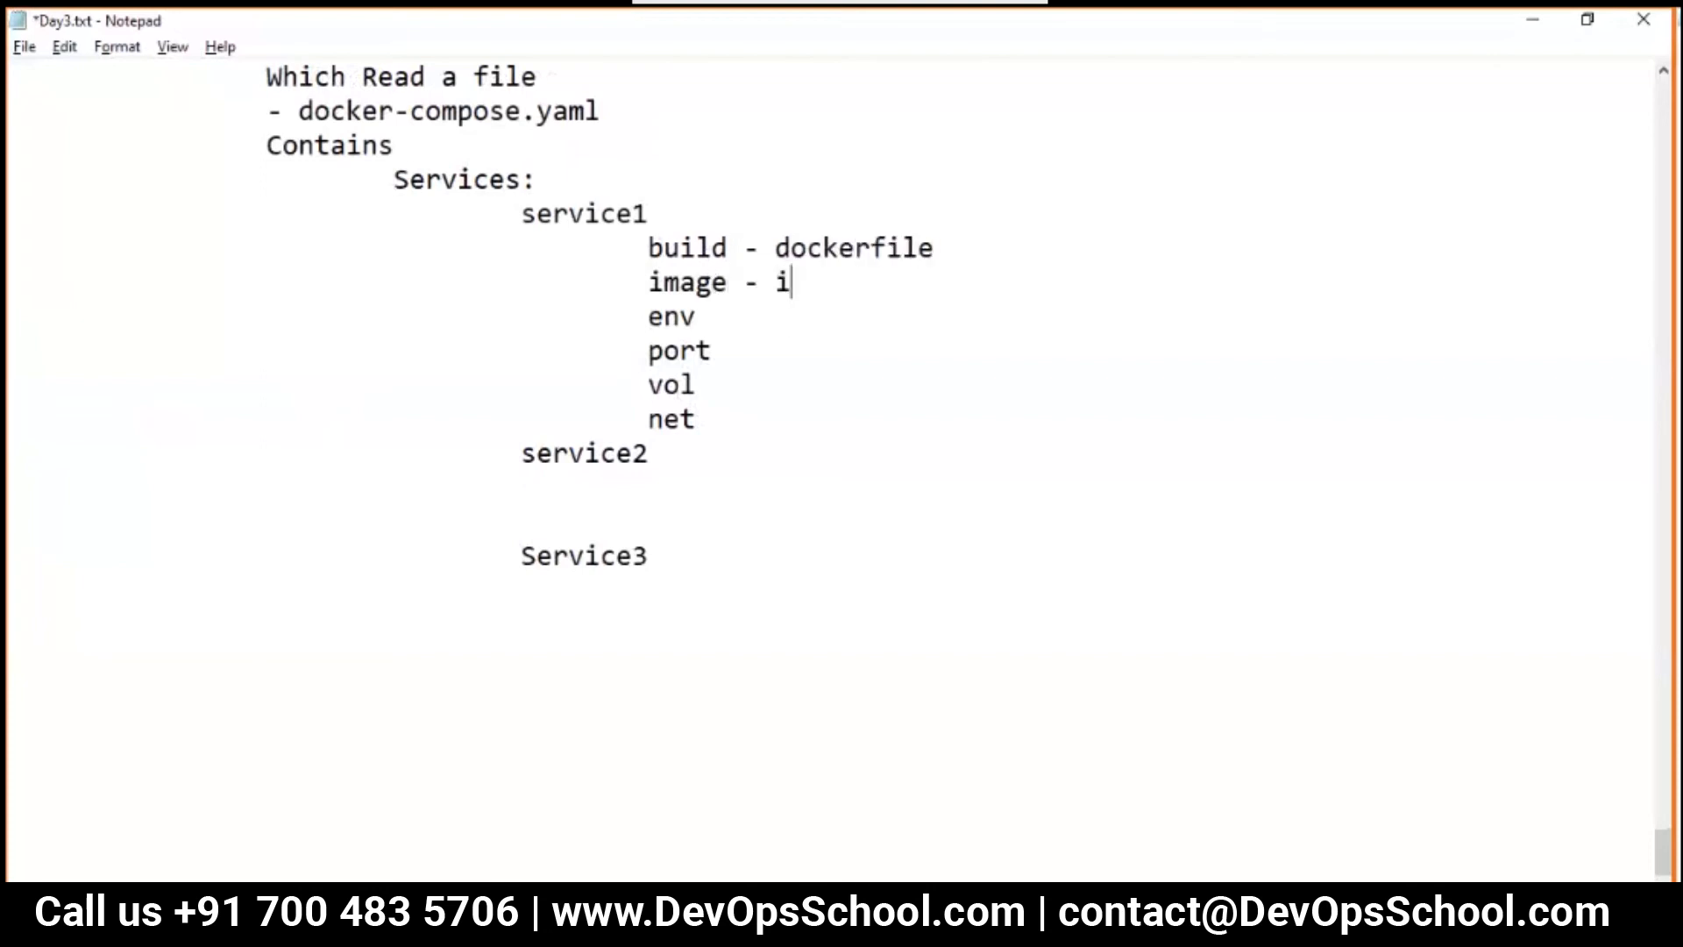
type("magename")
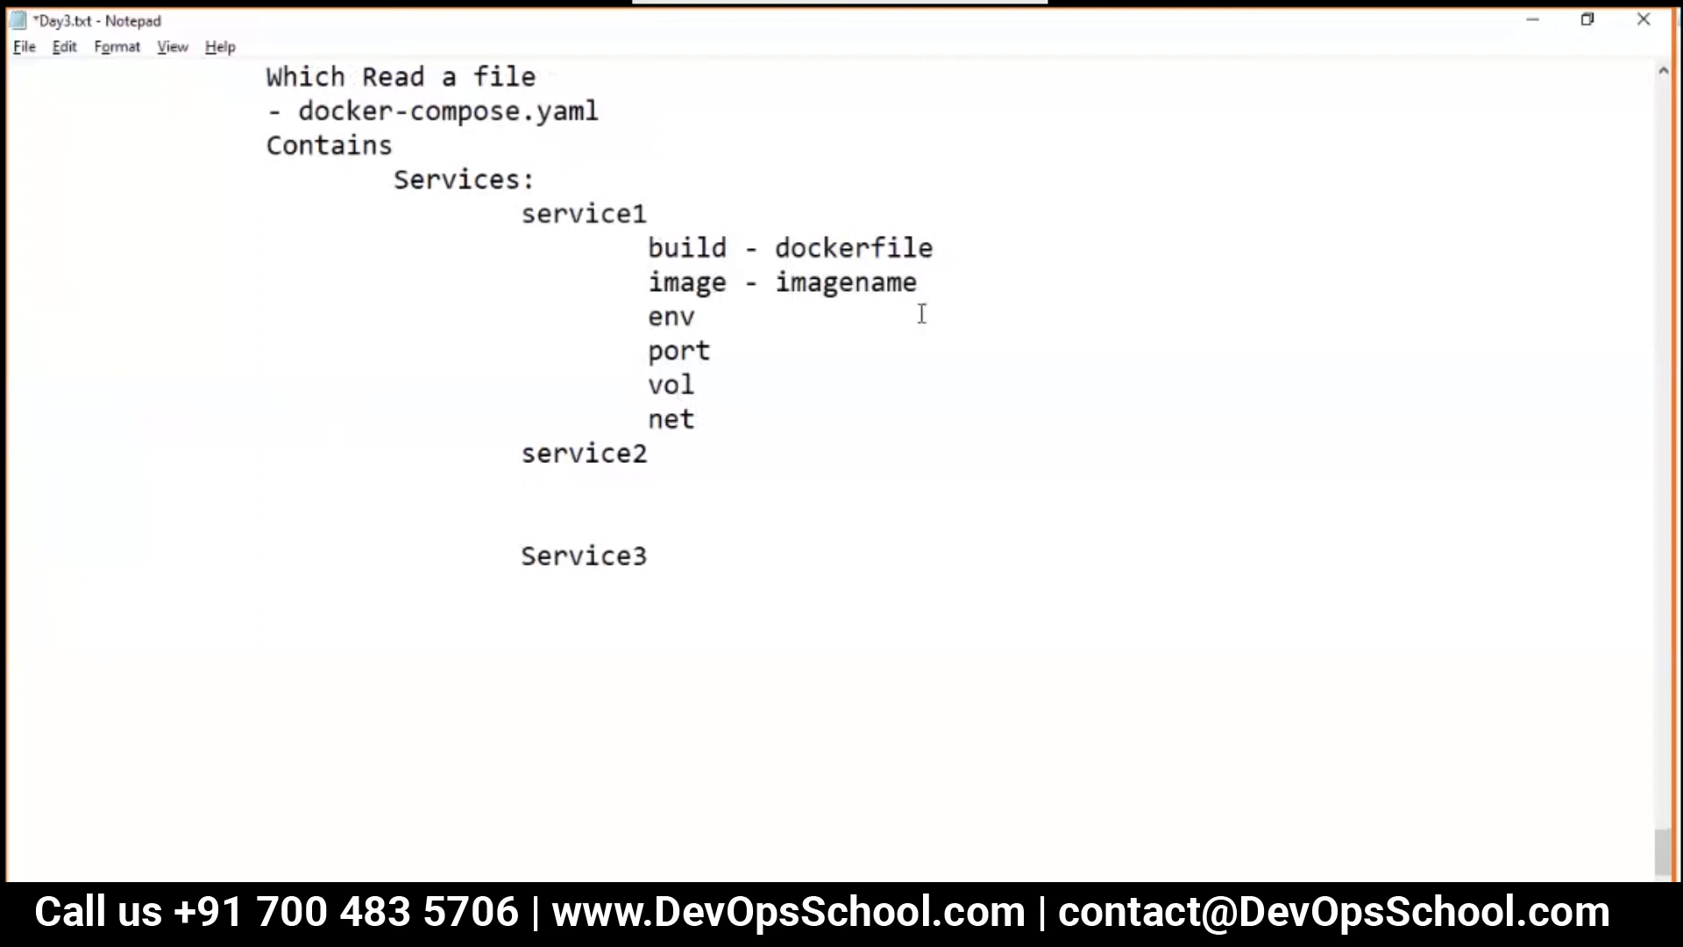
left_click(703, 419)
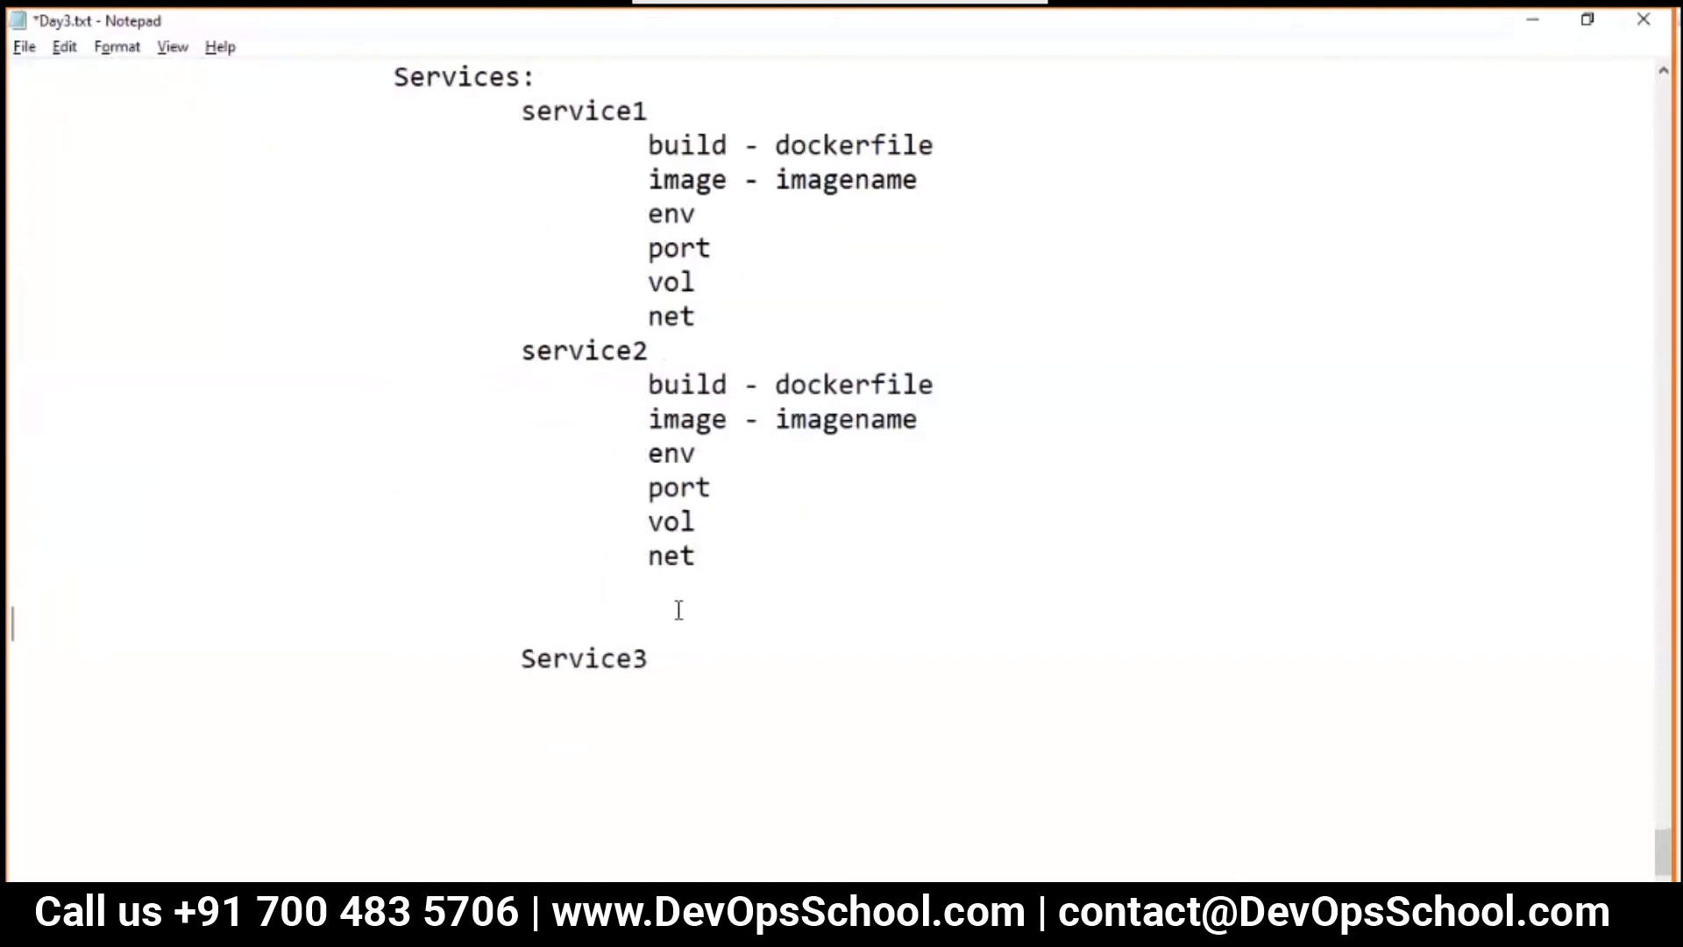
key("Backspace")
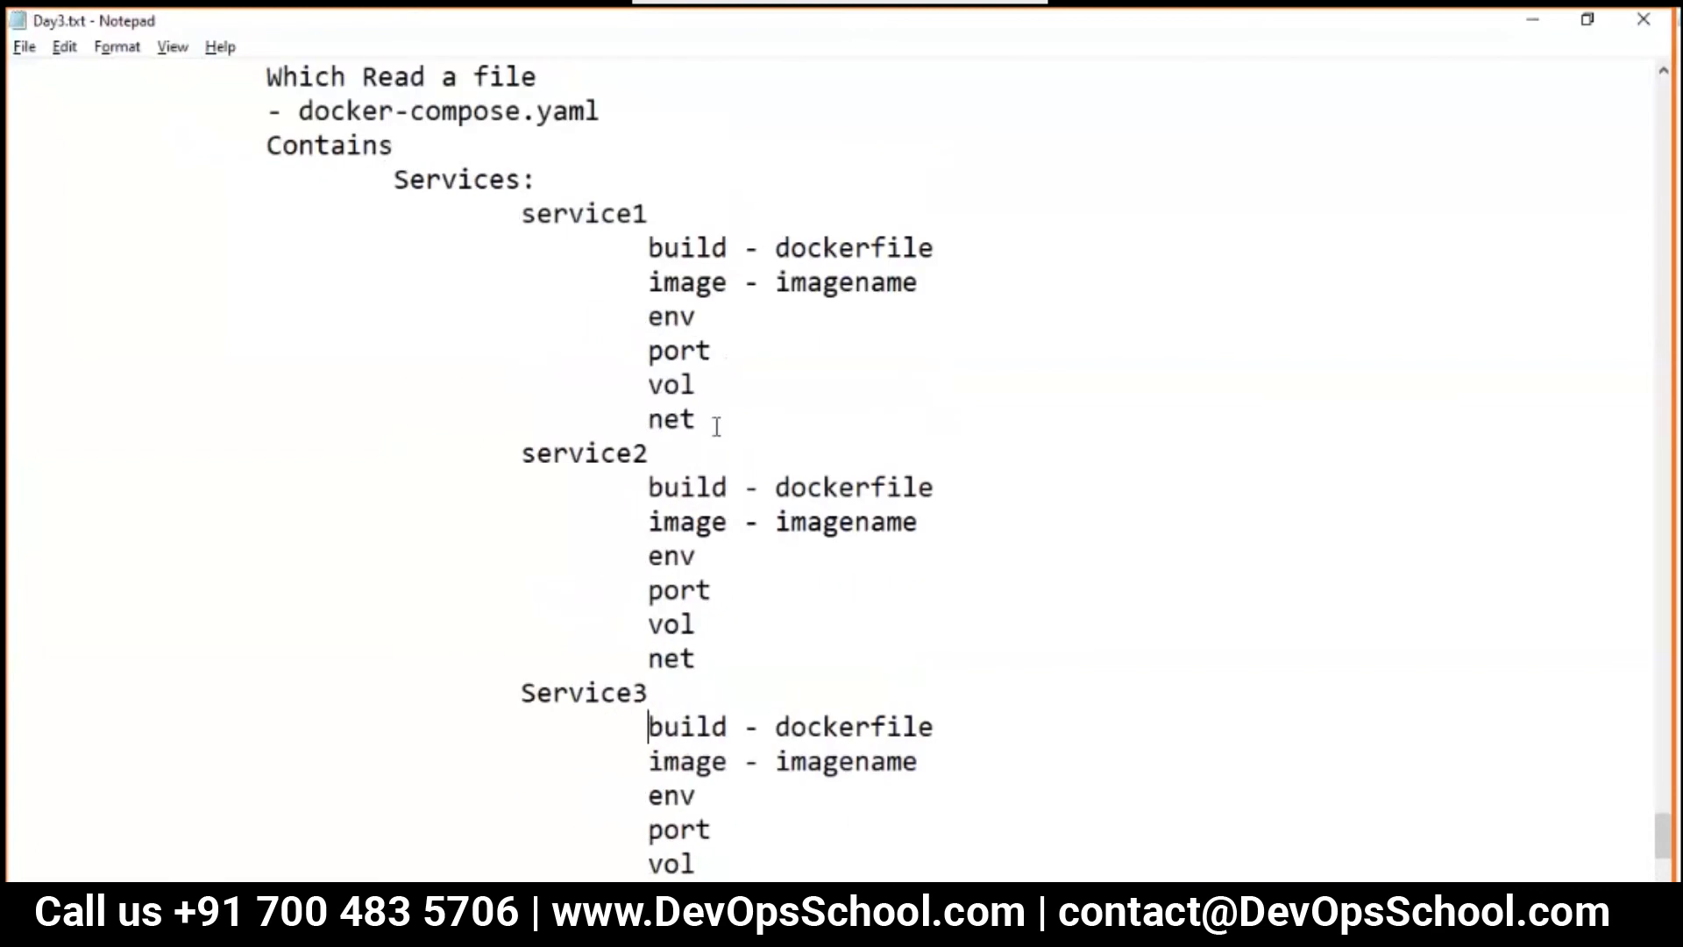
scroll("down", 3)
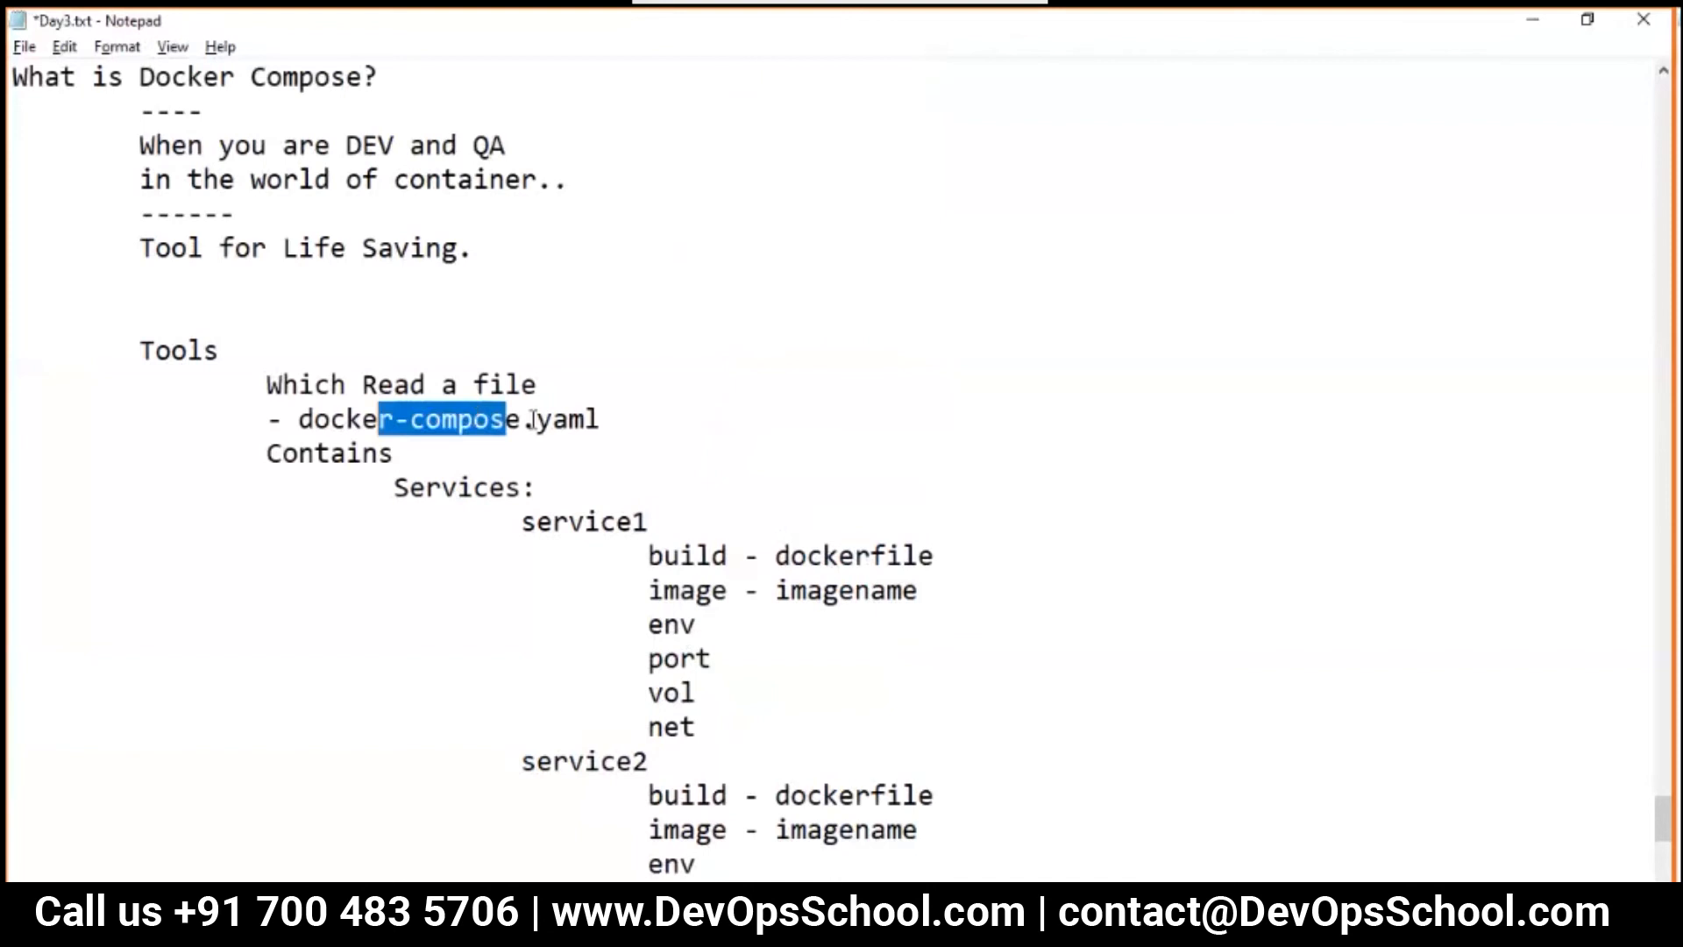
Add 'docker-compose up -d' and 'docker-compose down' to the command list
double_click(408, 419)
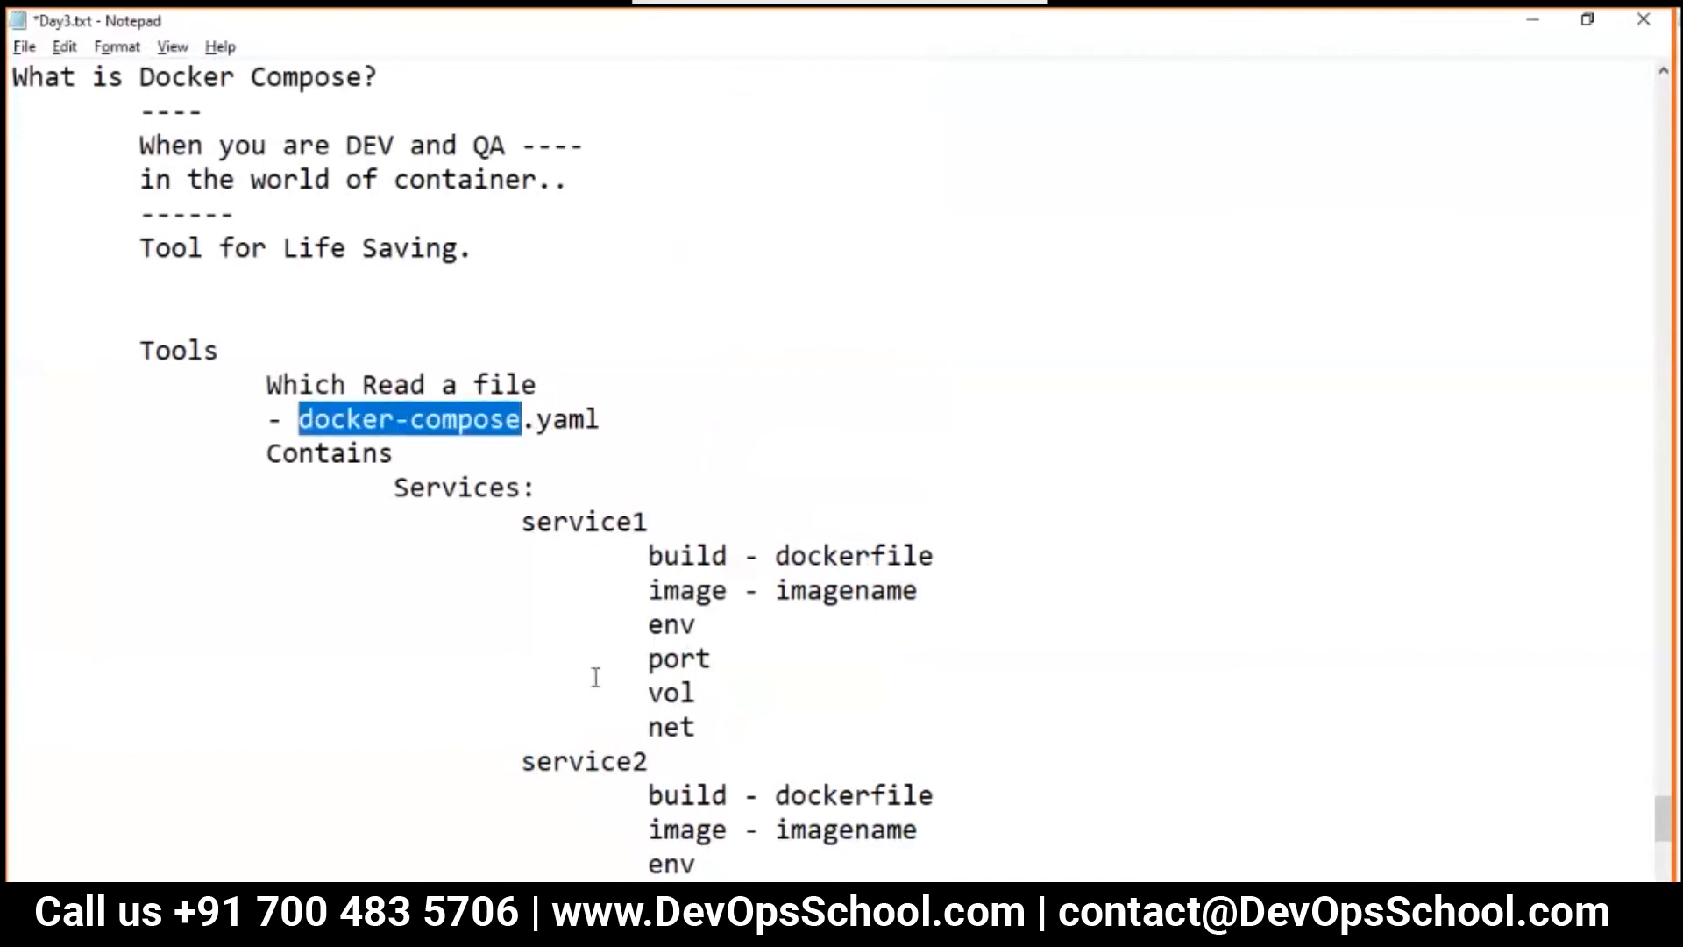
scroll("down", 3)
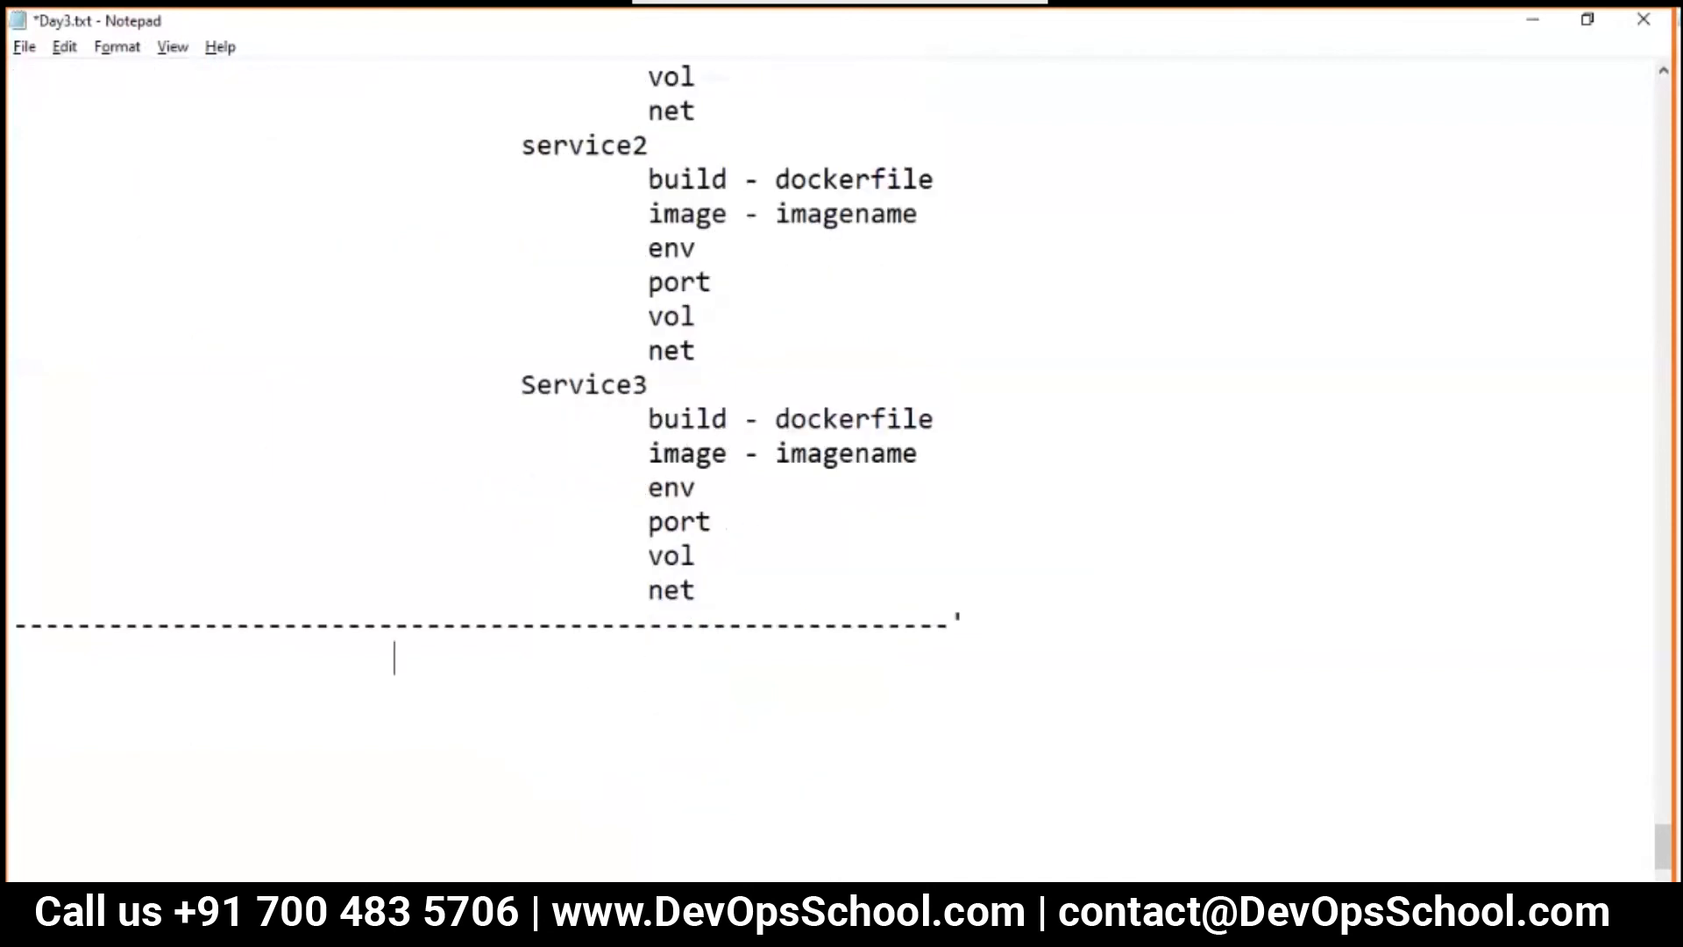
type("docker-compose up")
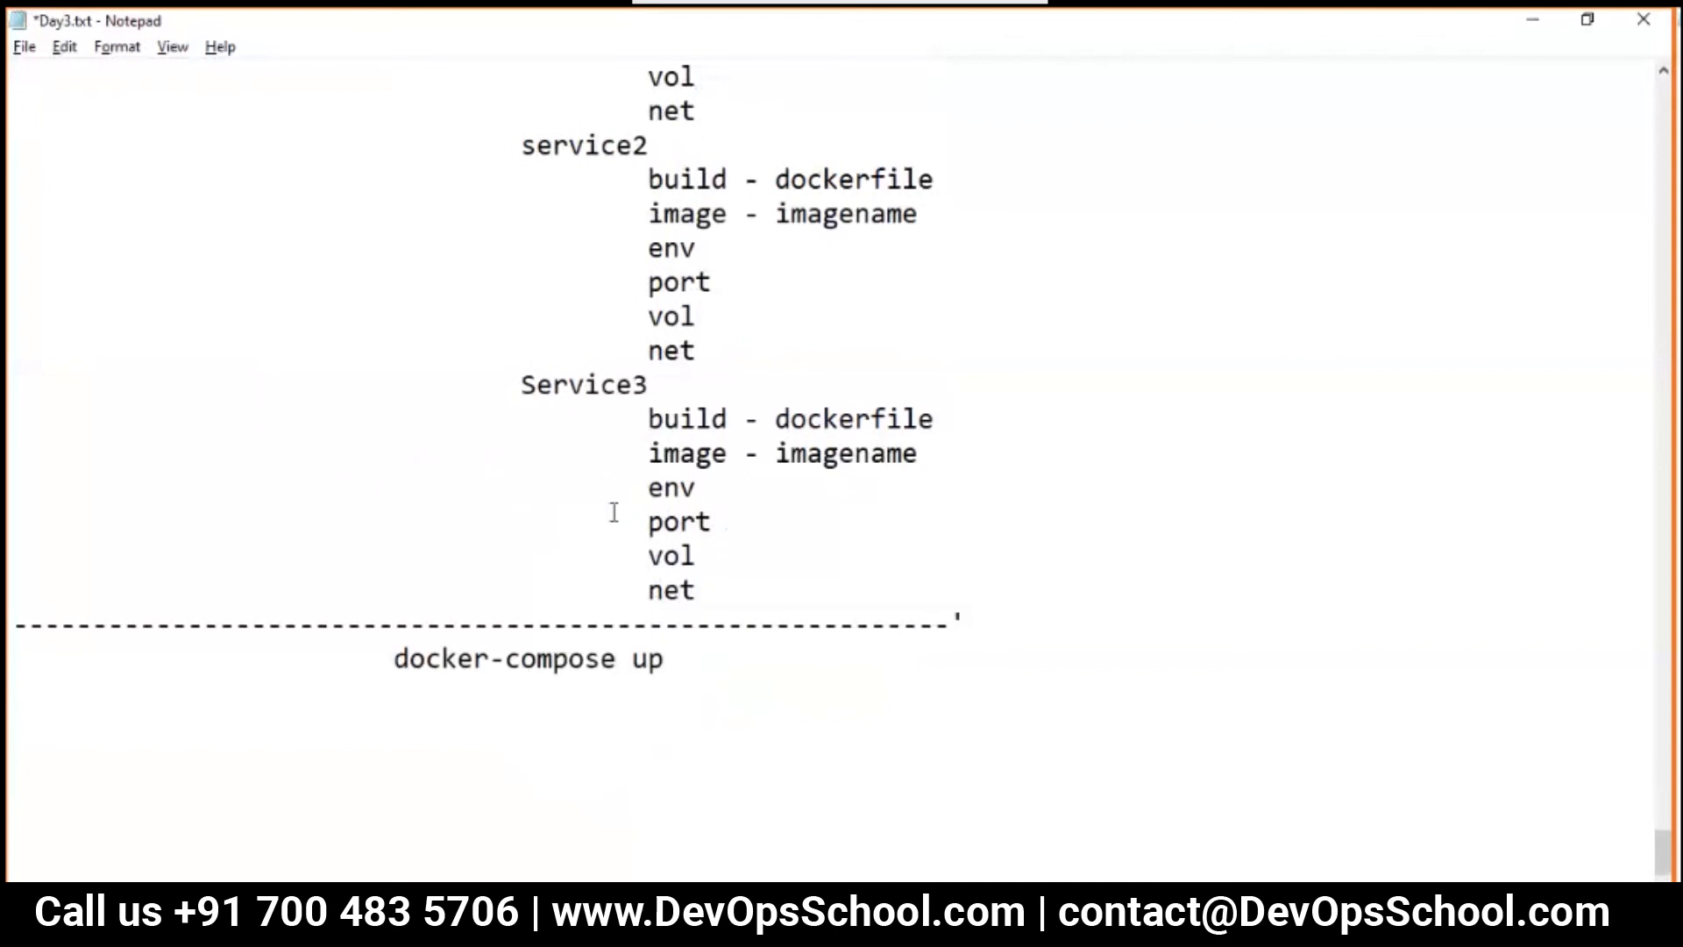
left_click_drag(612, 513, 647, 148)
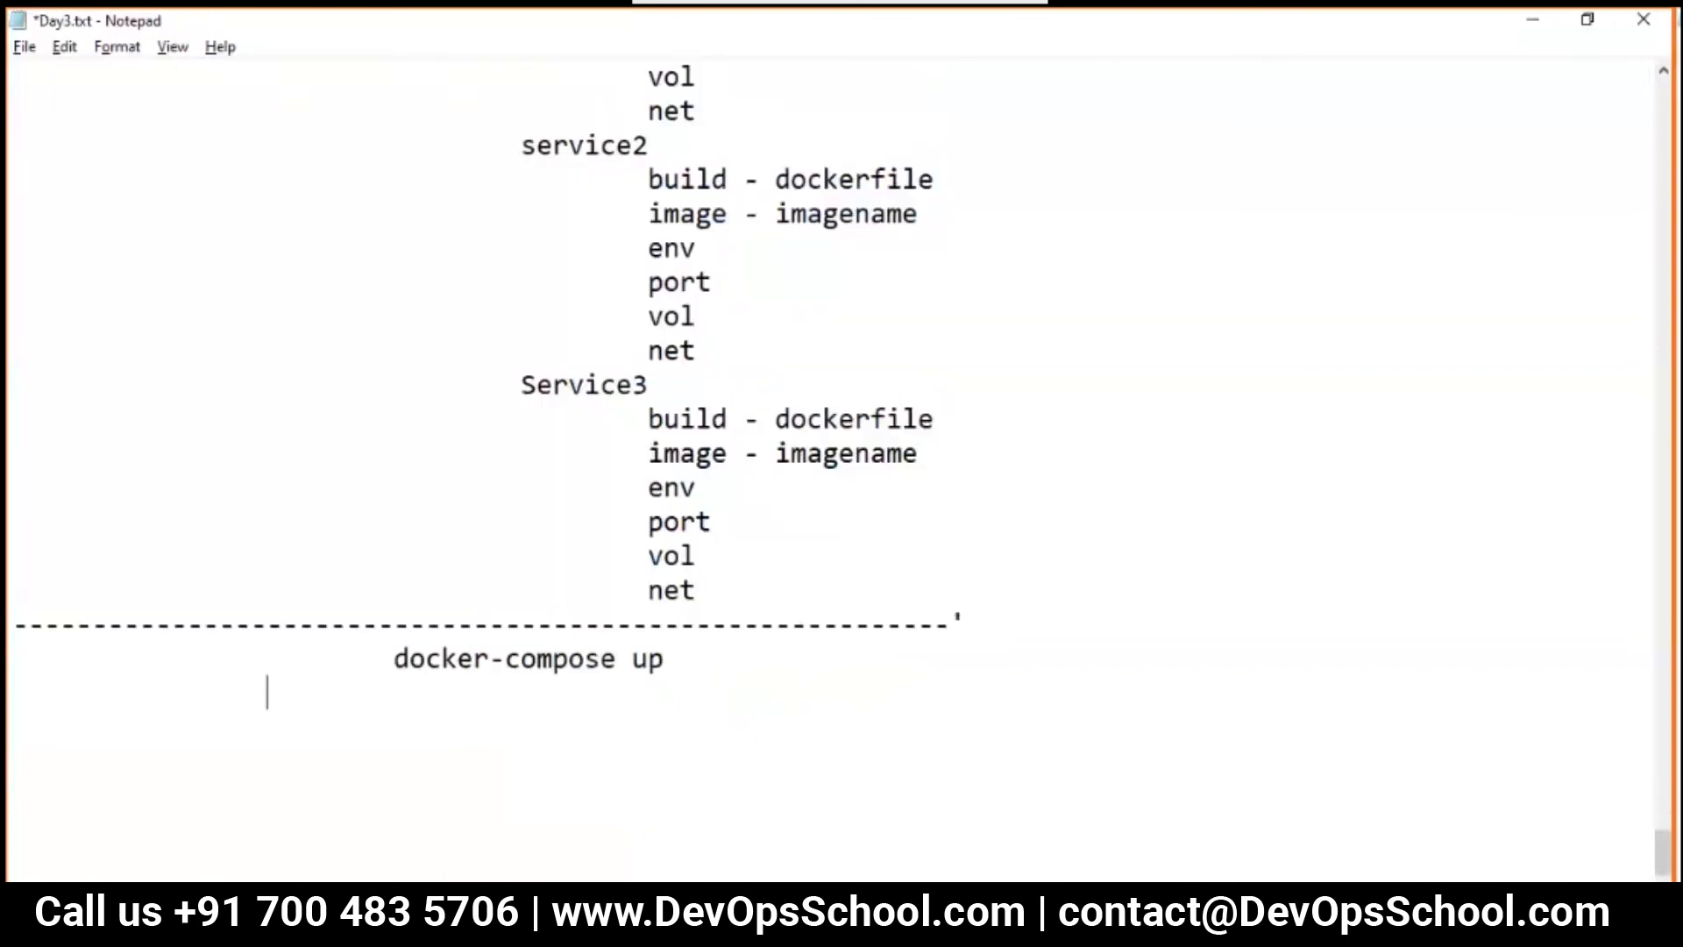
type("docker-compose down")
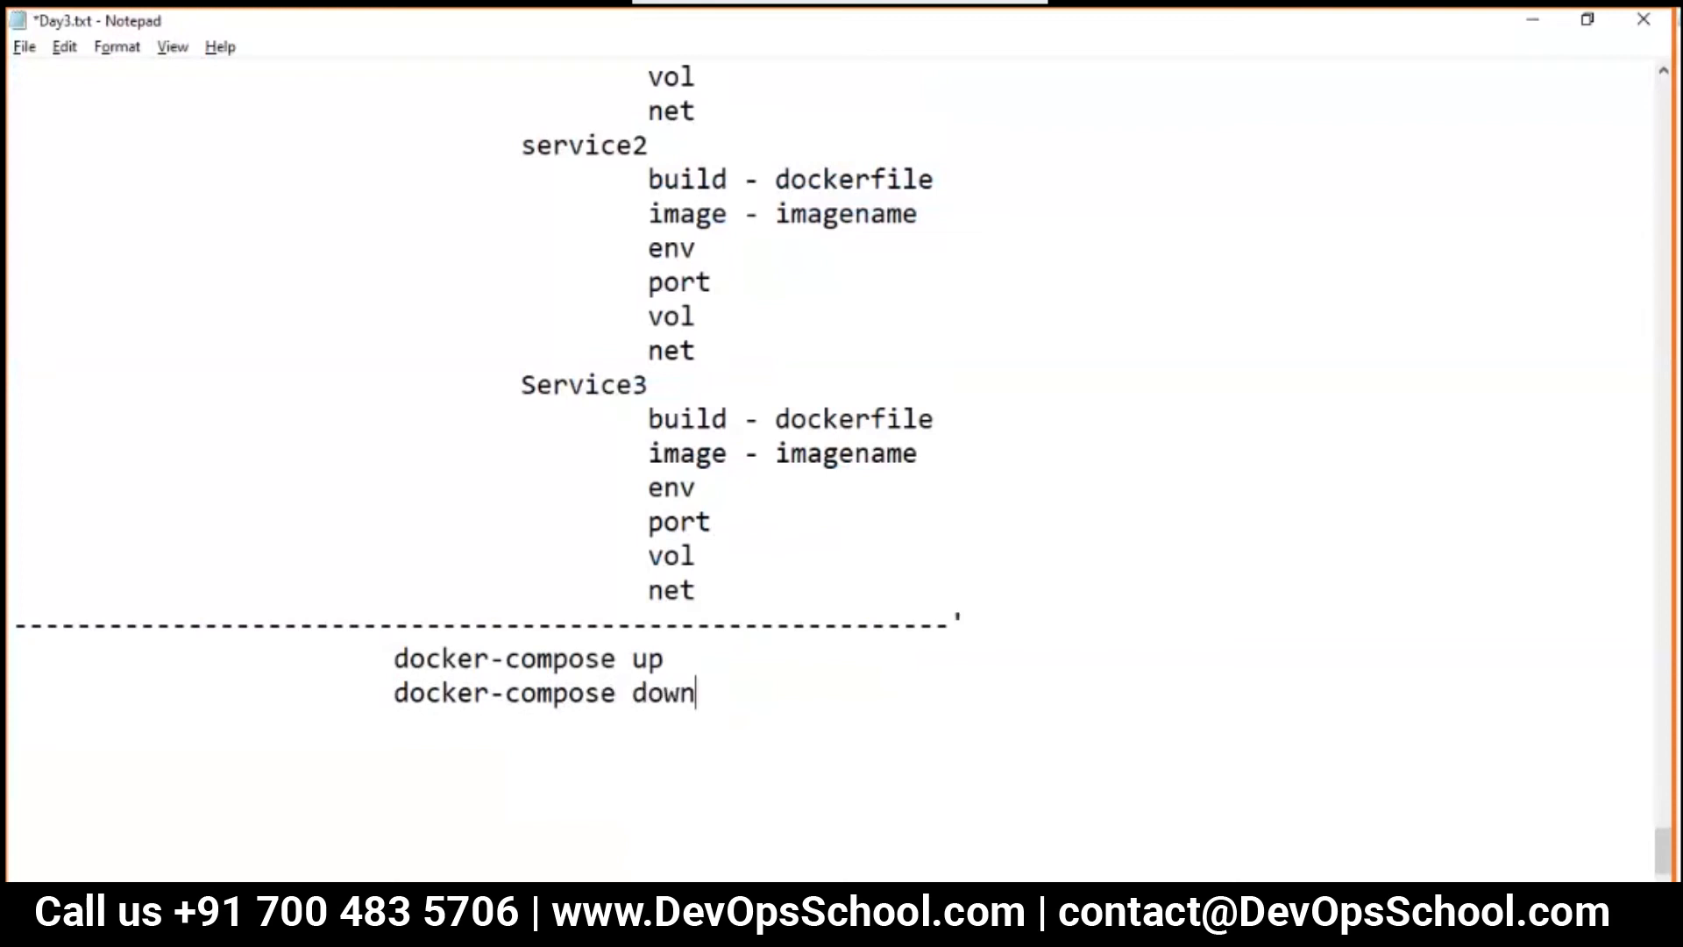
type("docker-compose up")
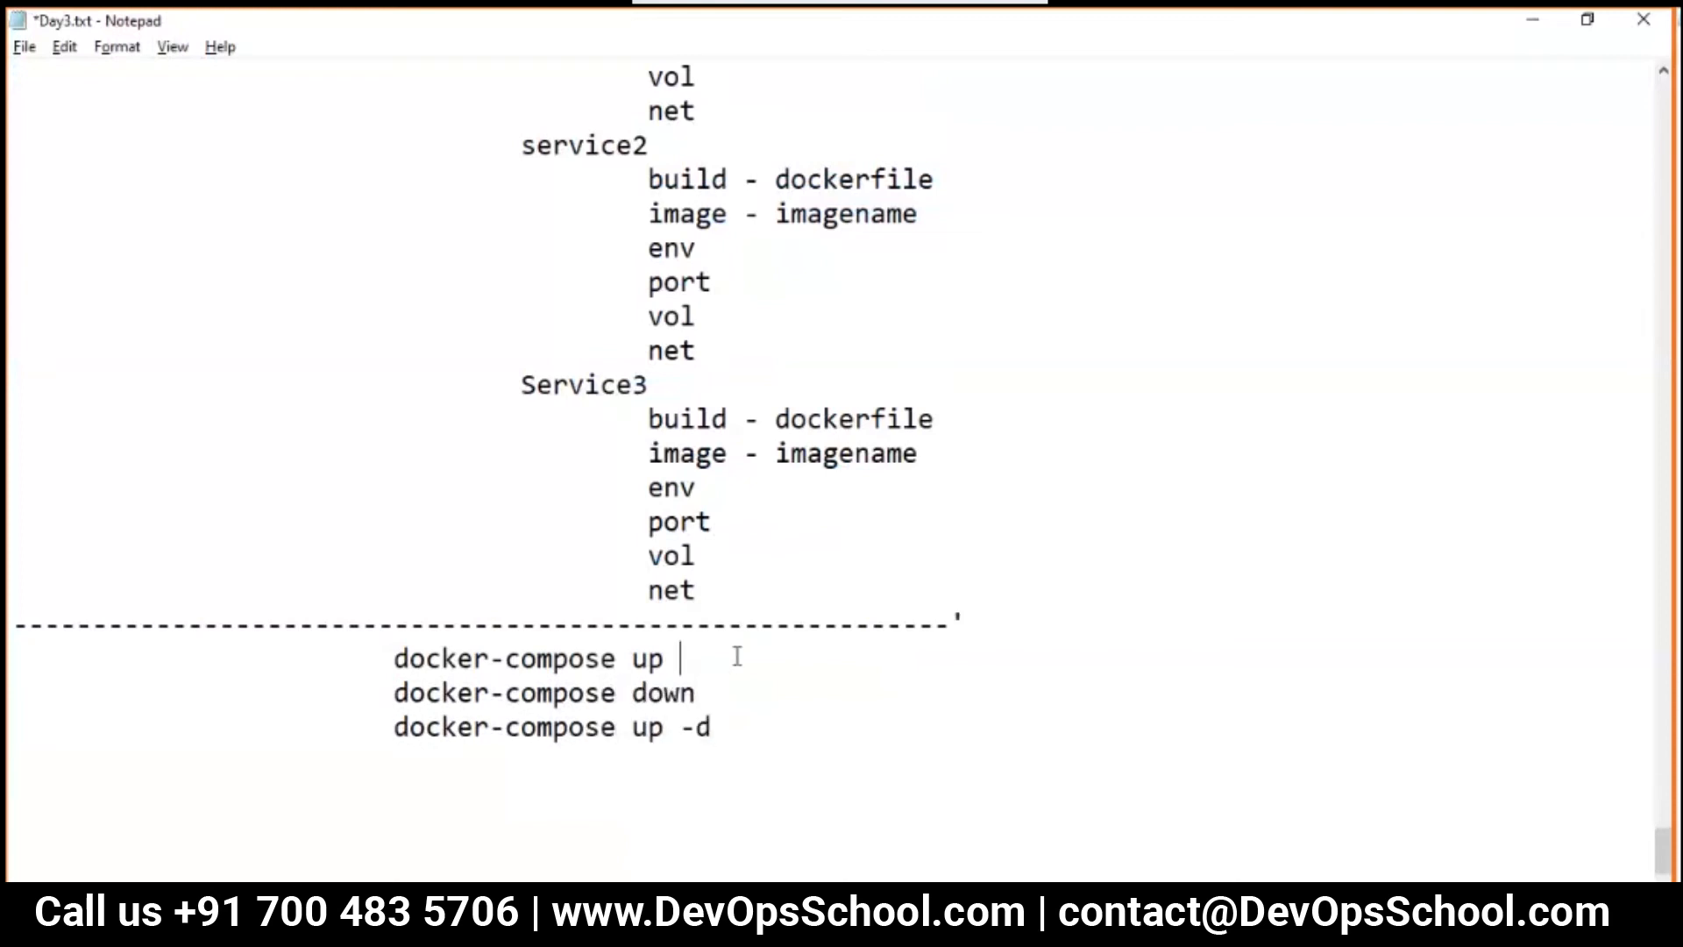
type("-d")
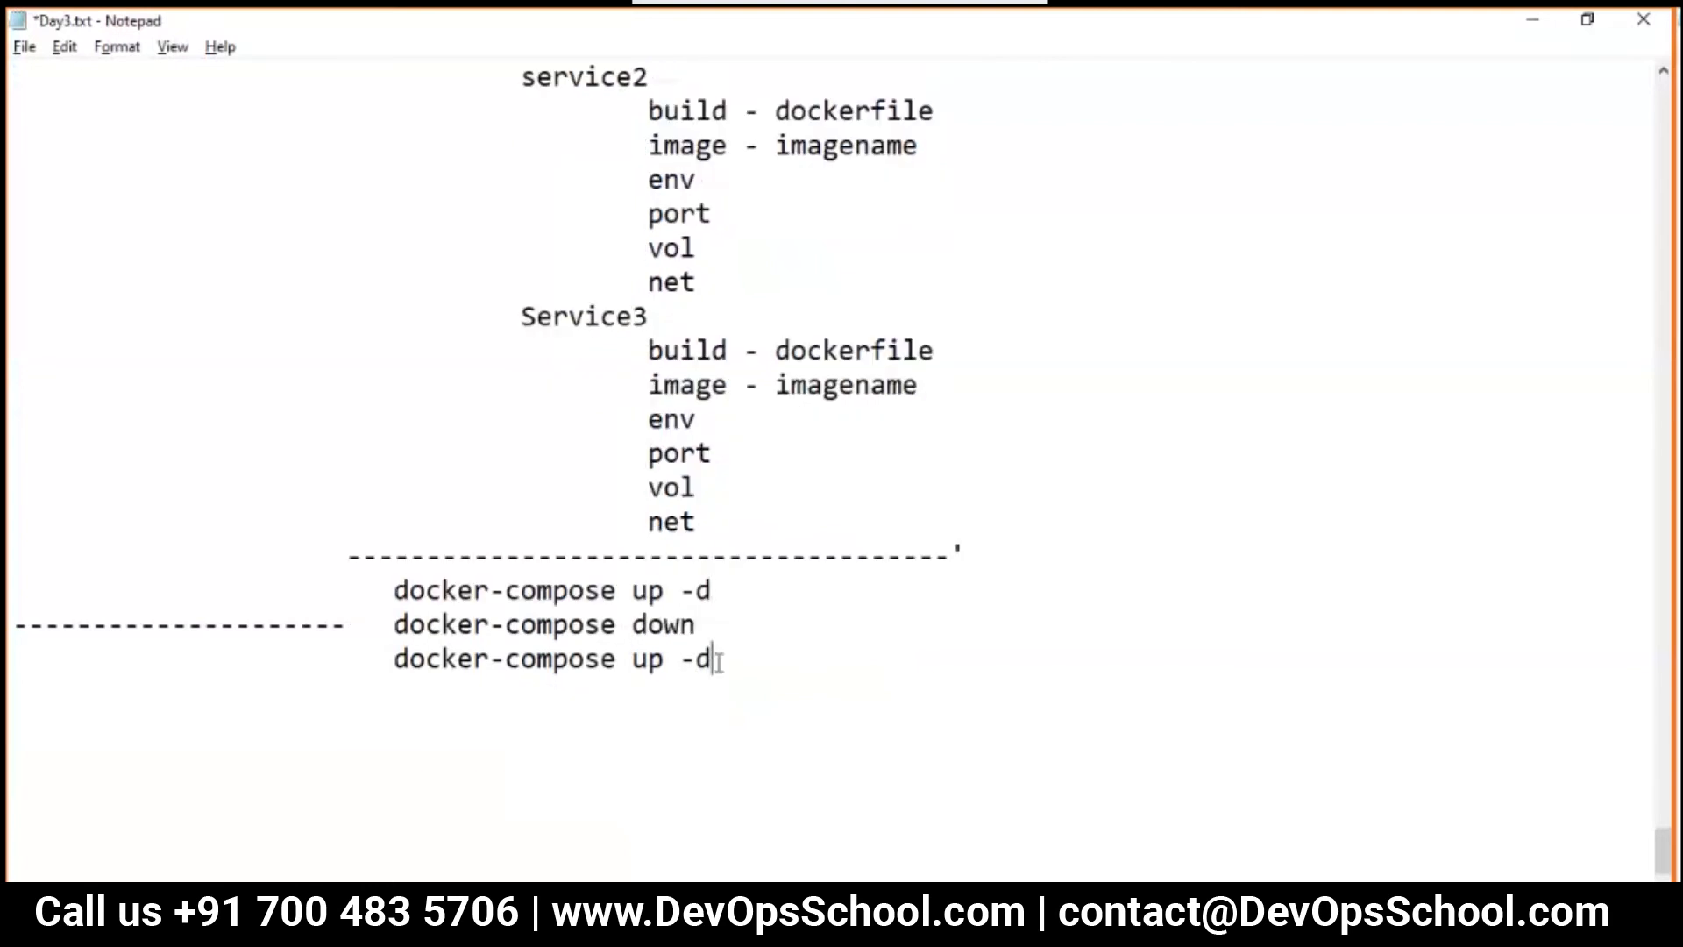
Add the 'docker-compose stop', 'start' and 'ps' commands
type("docker-compos")
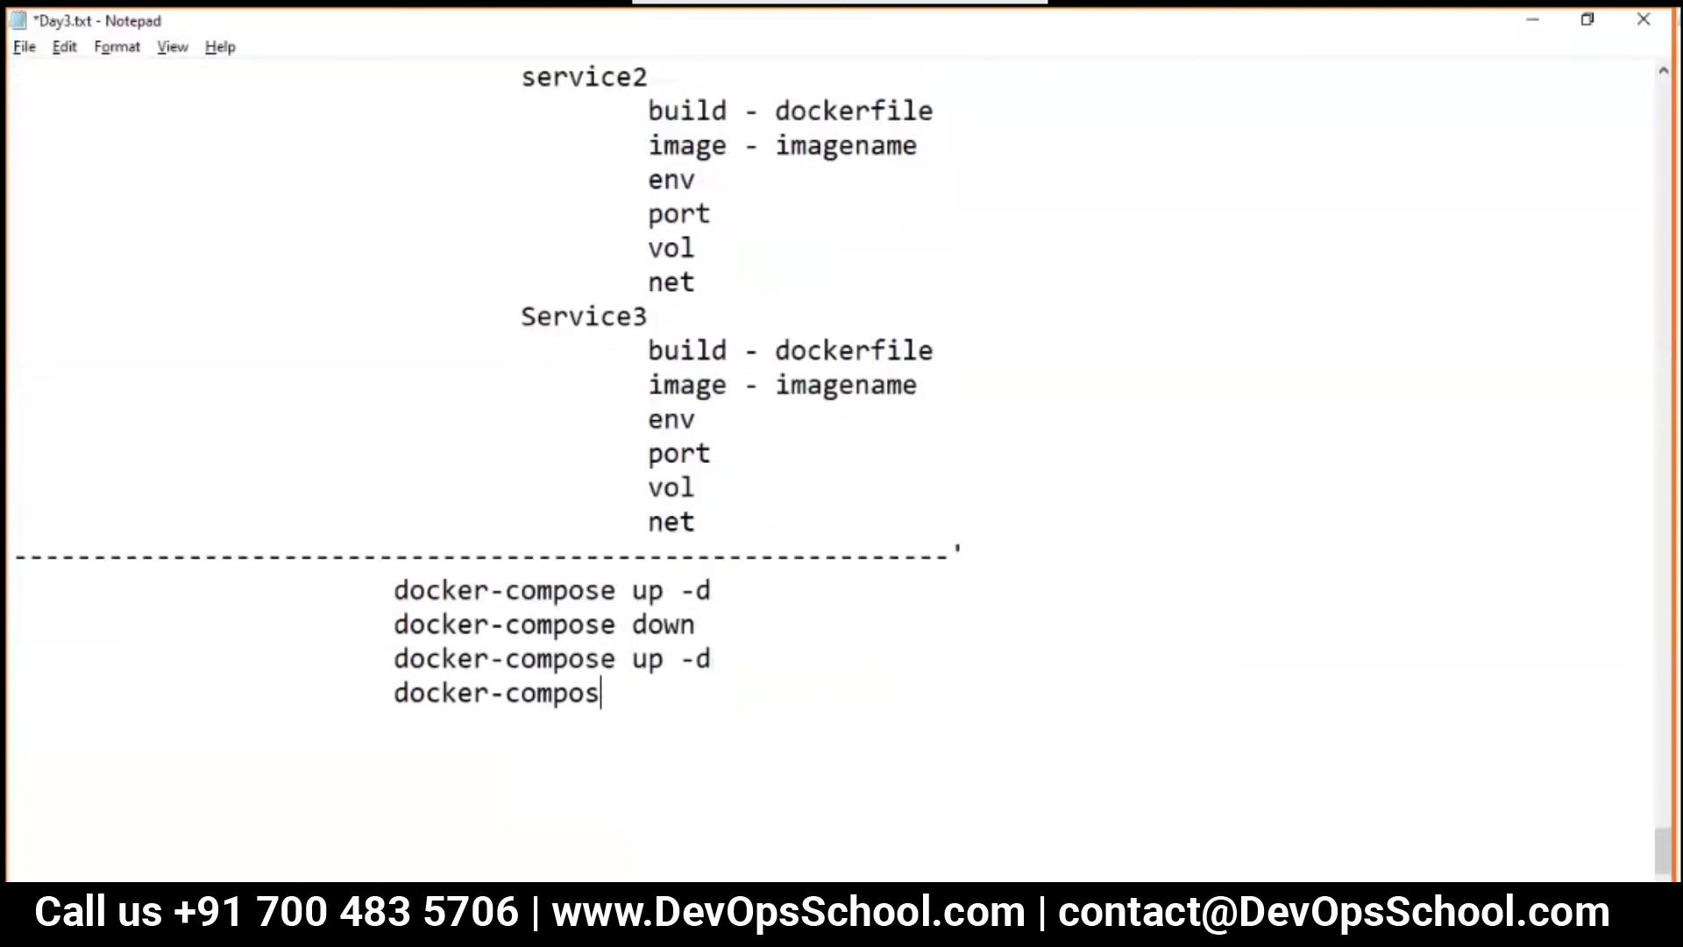
type("e stop")
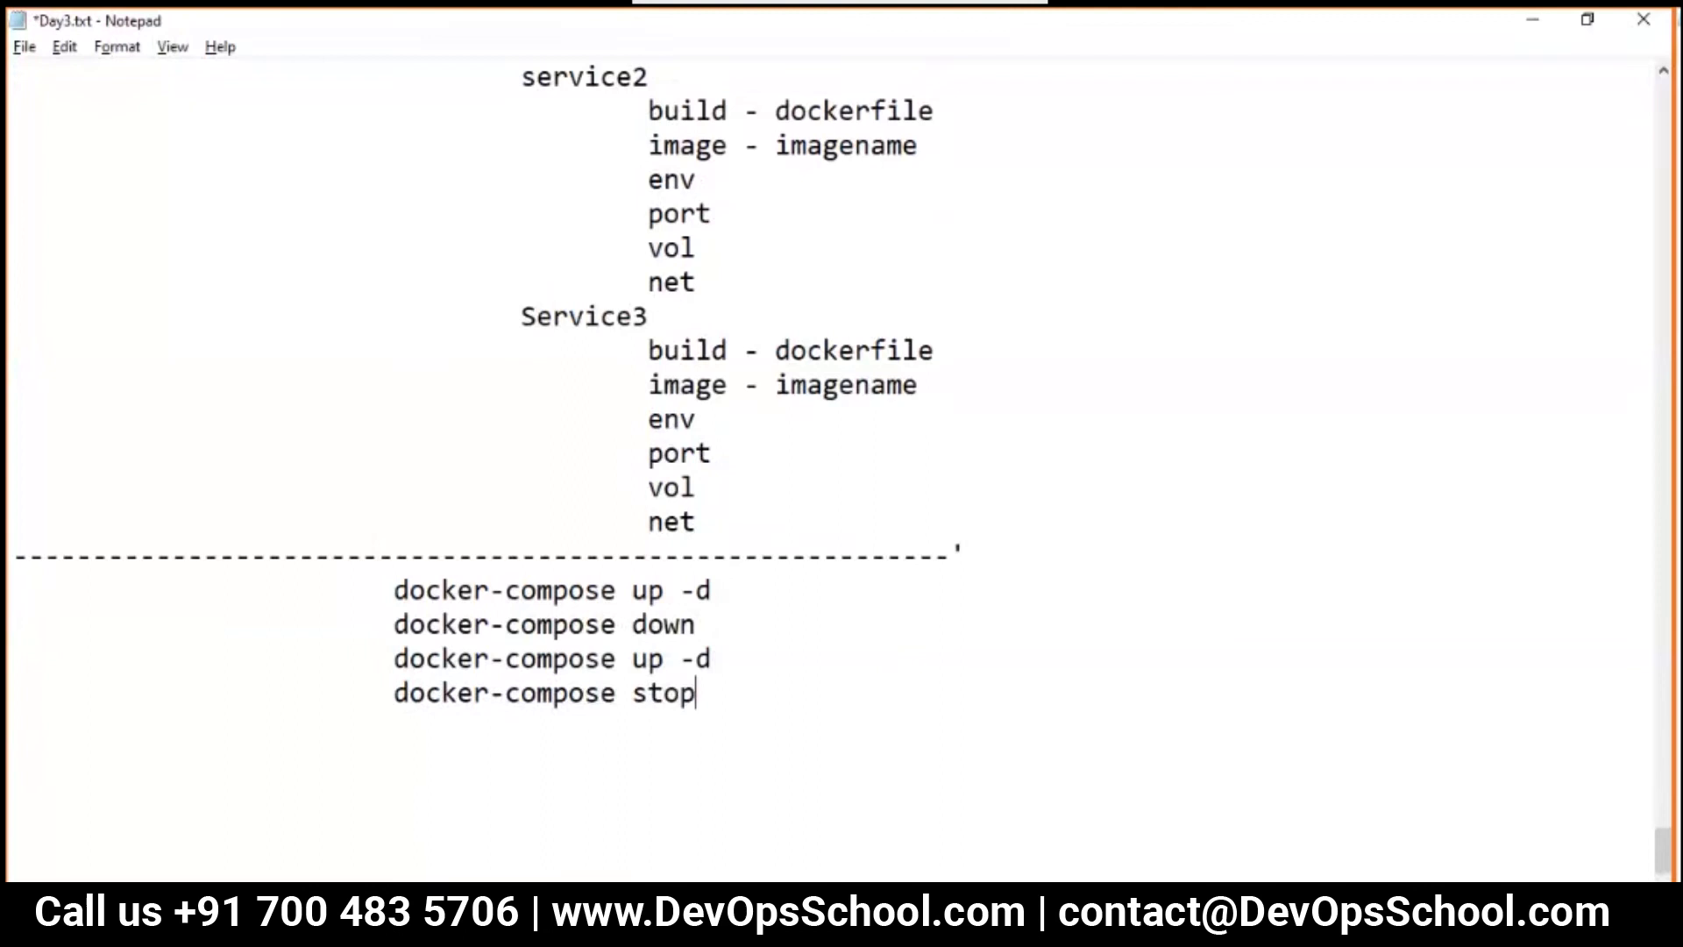
type("docker-compose")
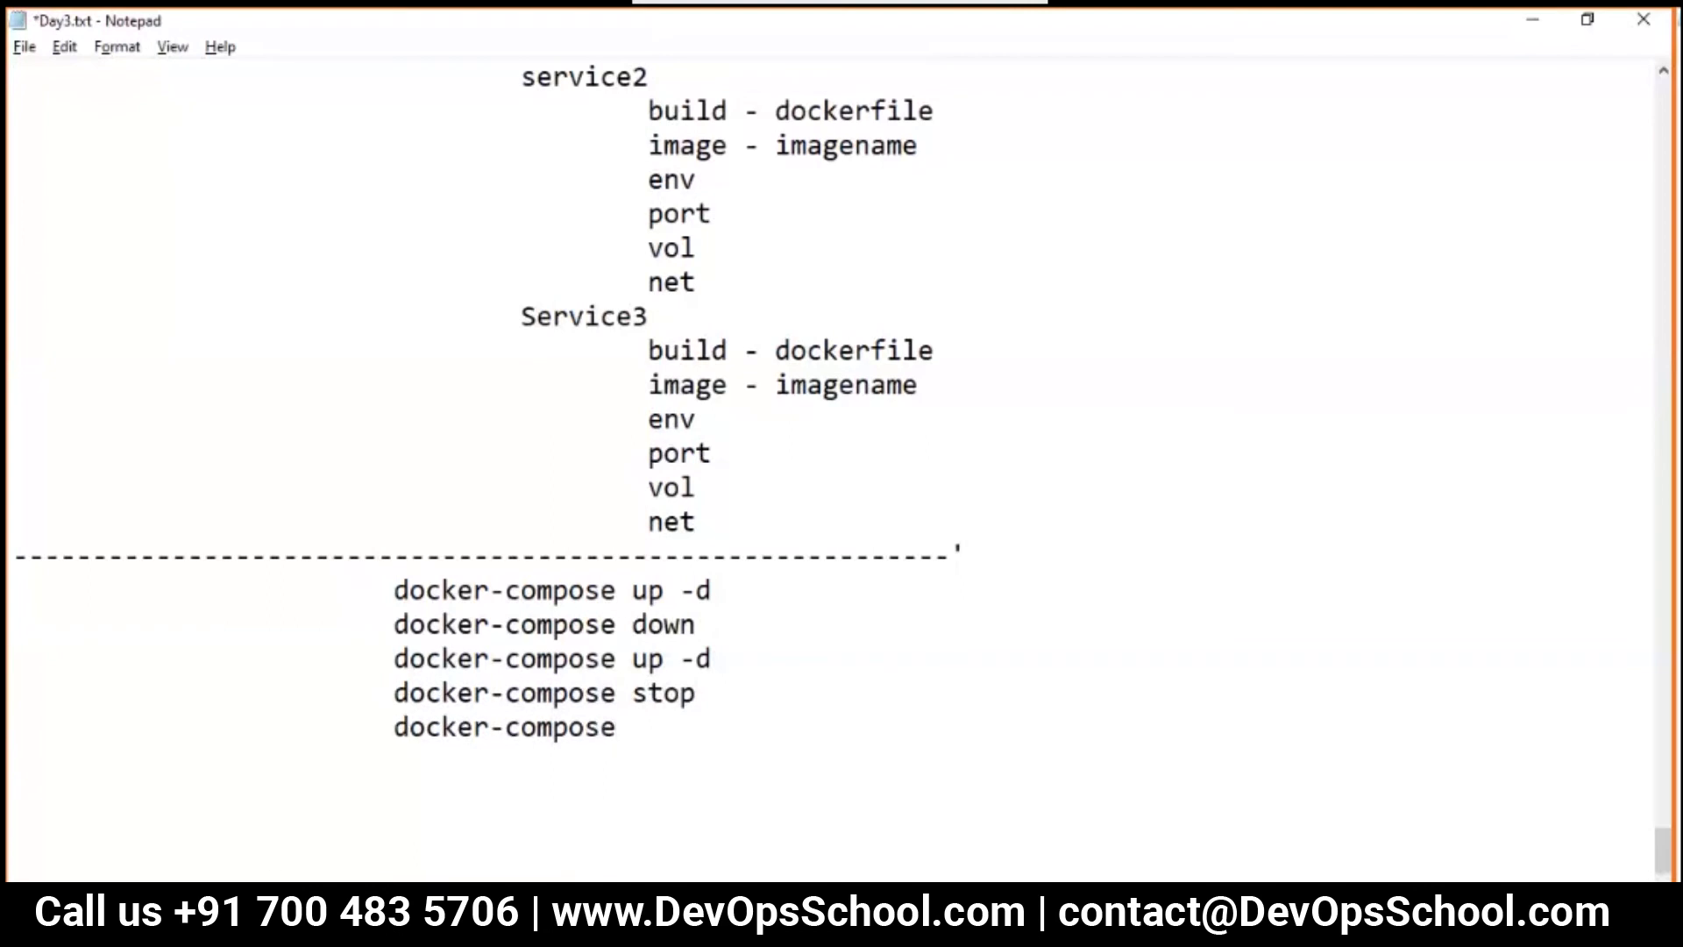
type("start")
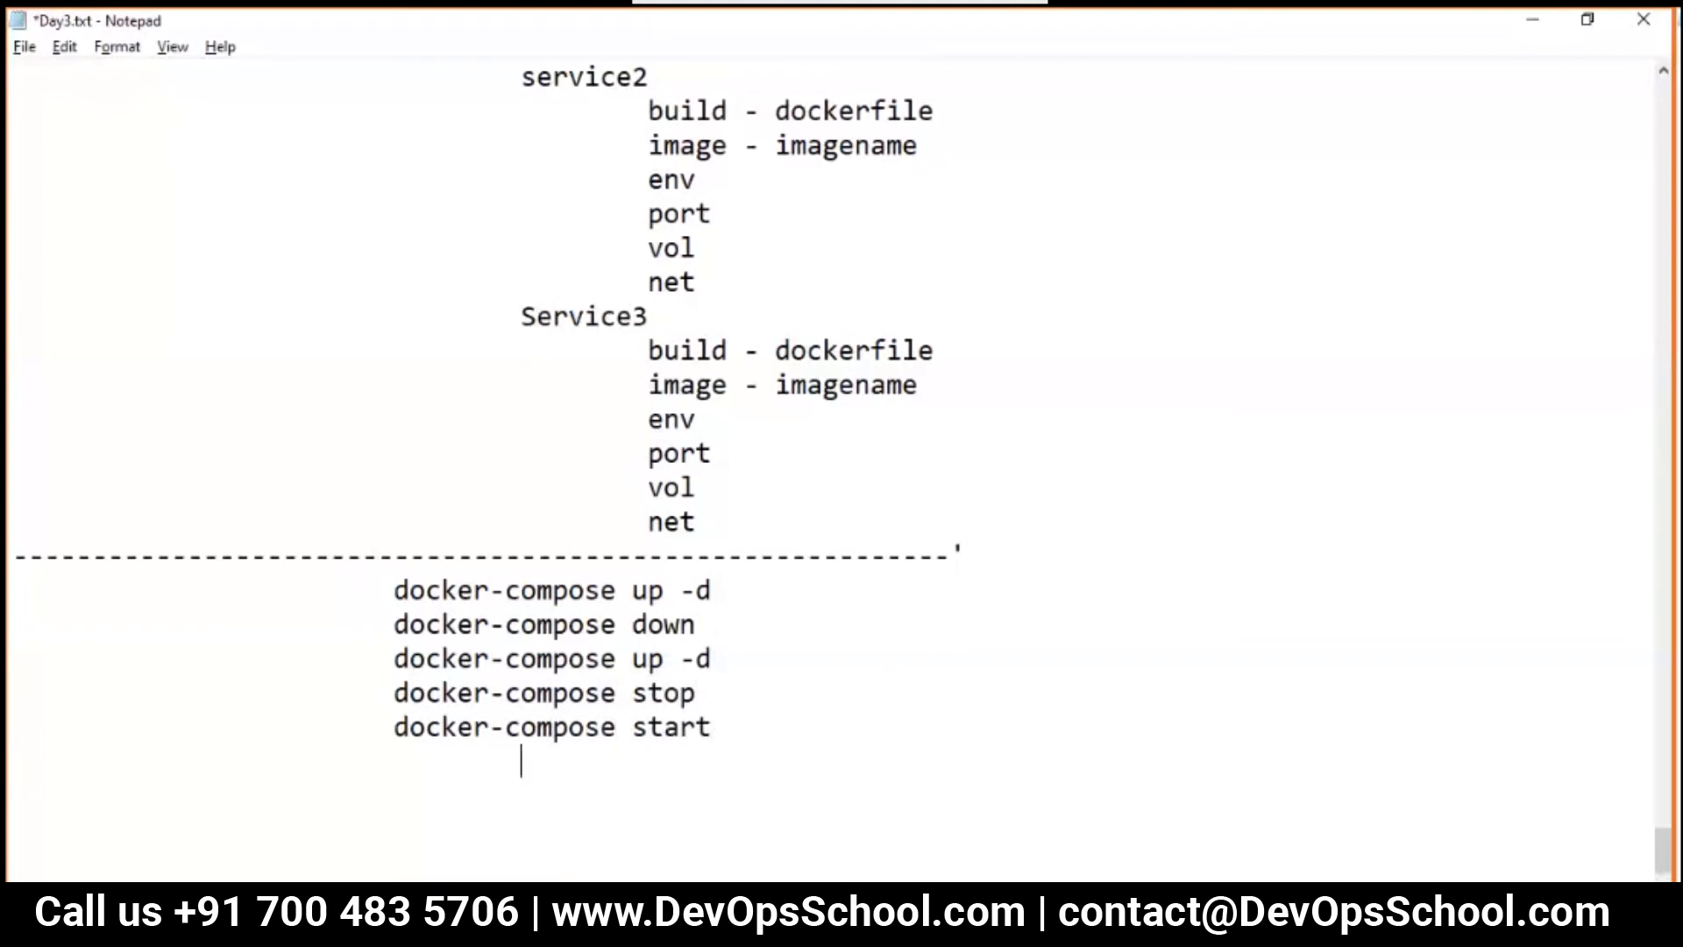
type("docker-compose ps")
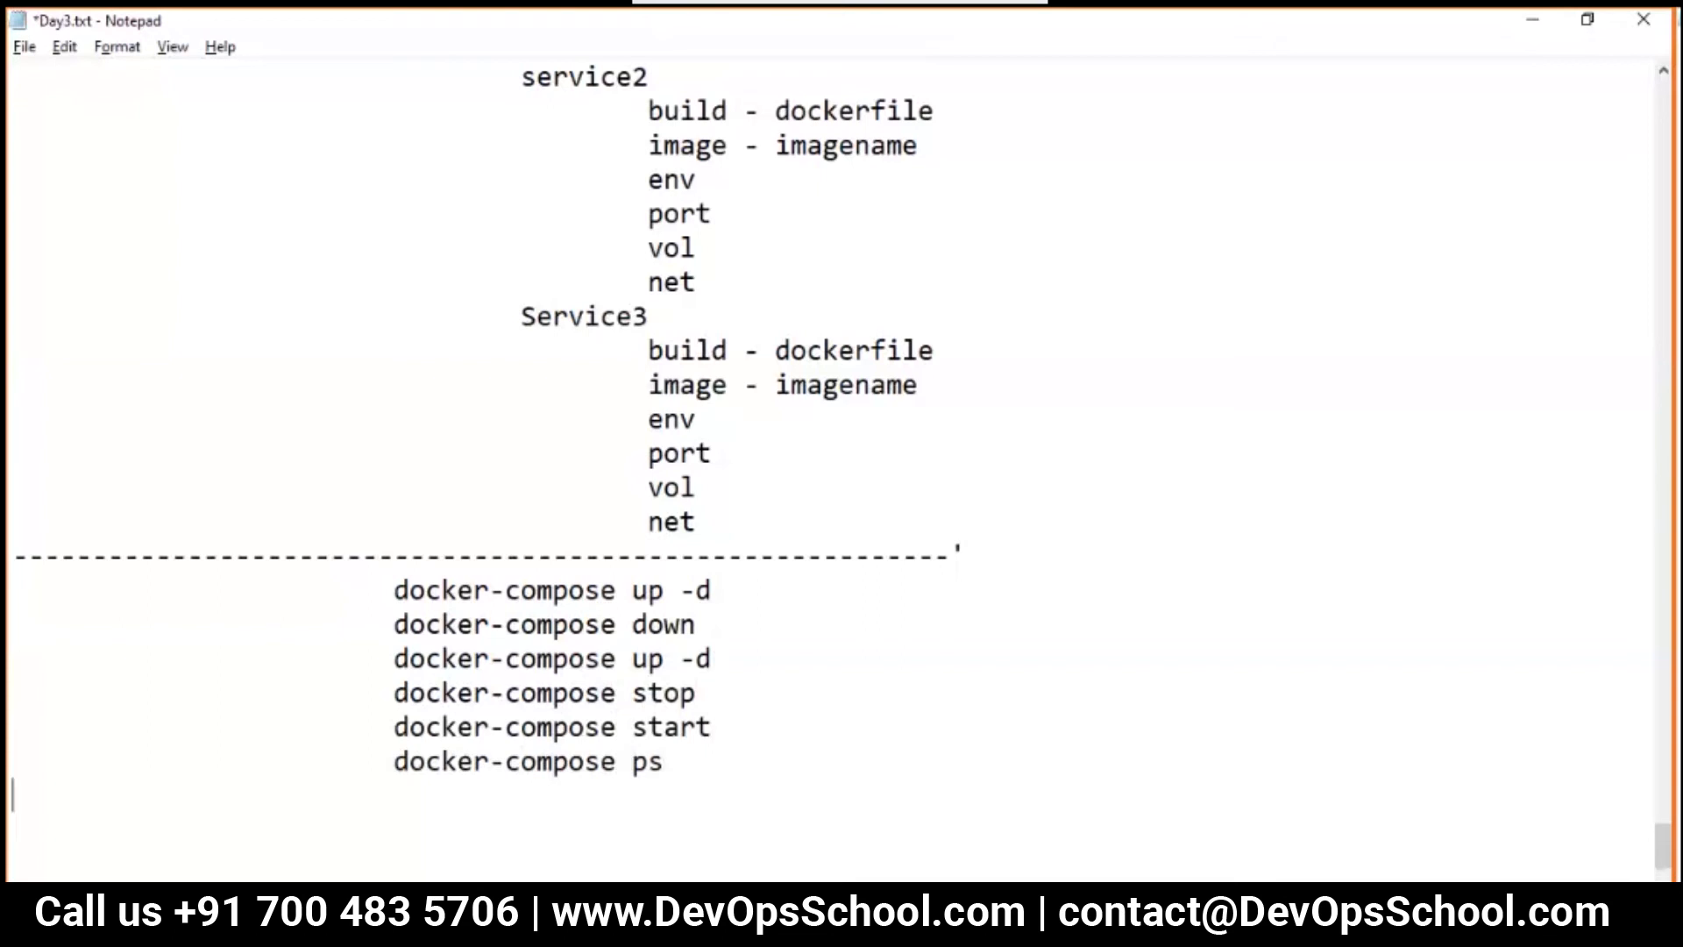
type("docker-compose p")
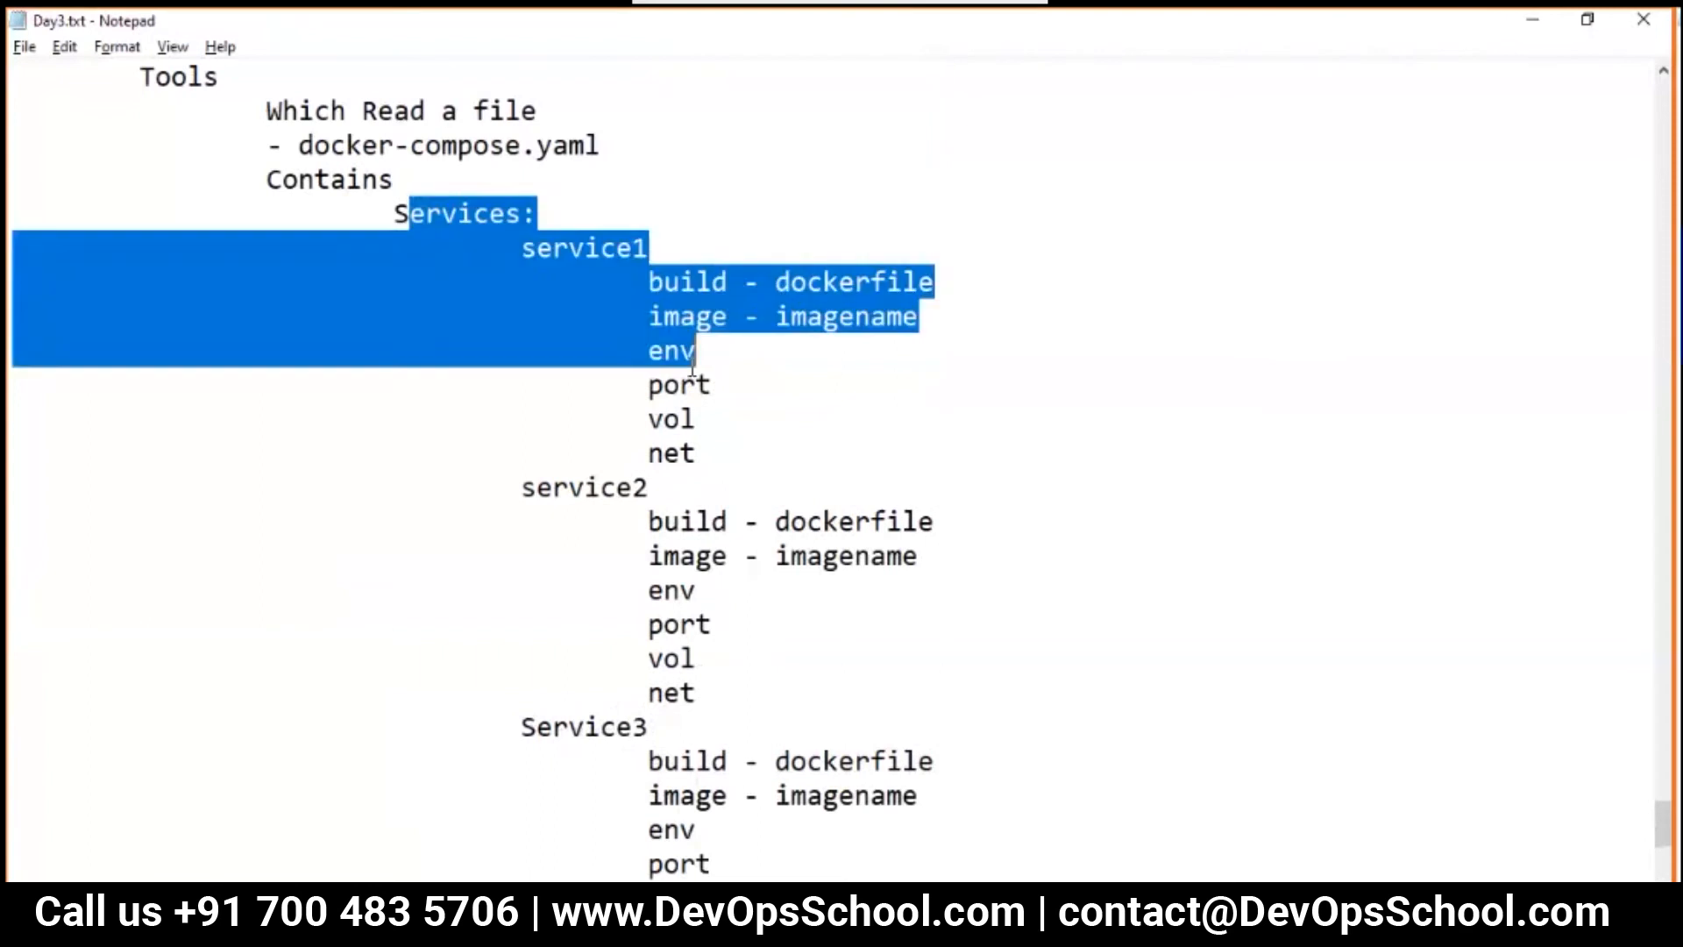
Scroll through the Docker Compose notes in Day3.txt
scroll("down", 3)
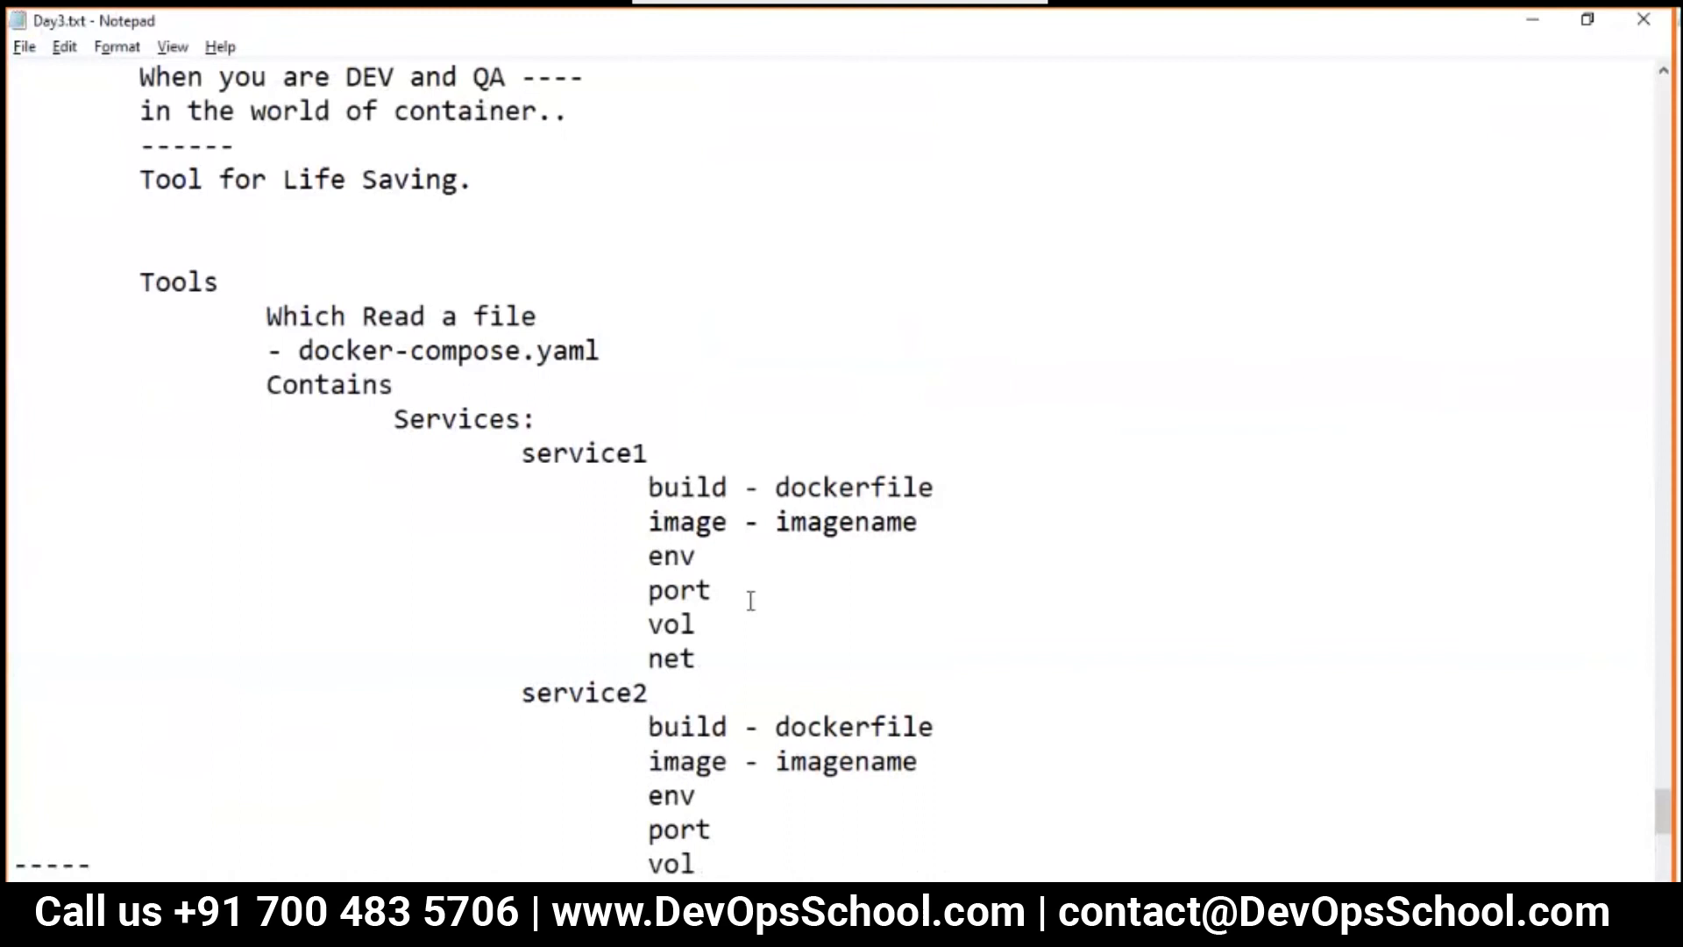
scroll("down", 3)
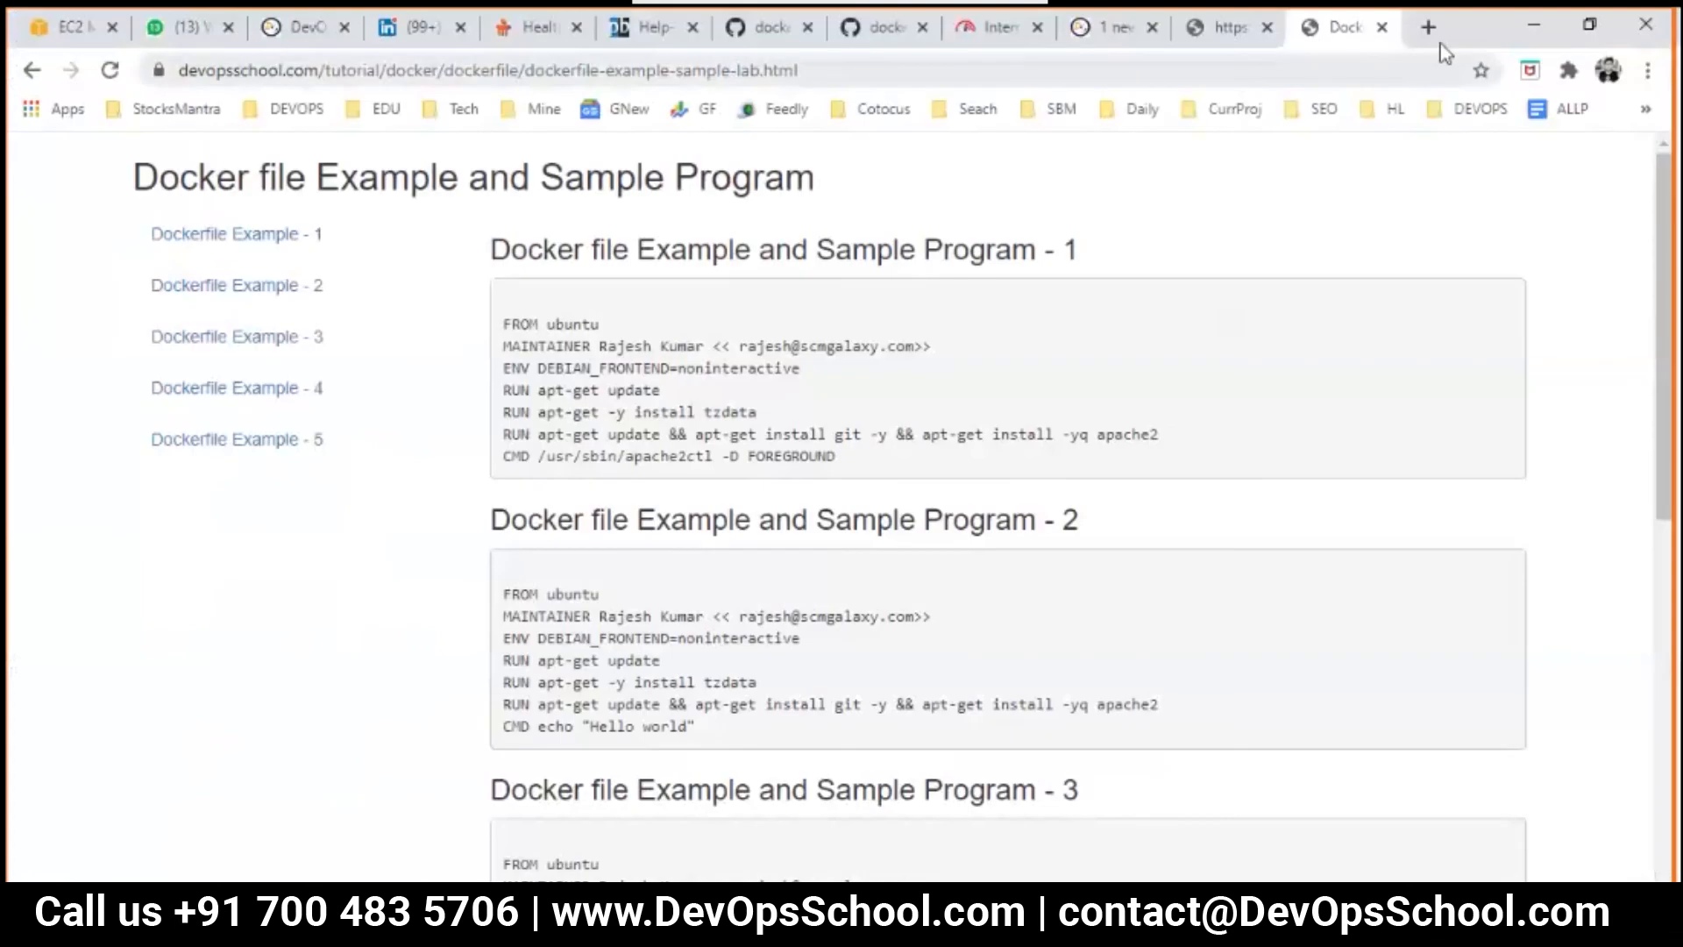
Search Google for 'docker compose download' and open Docker's Linux Compose install instructions
left_click(1428, 27)
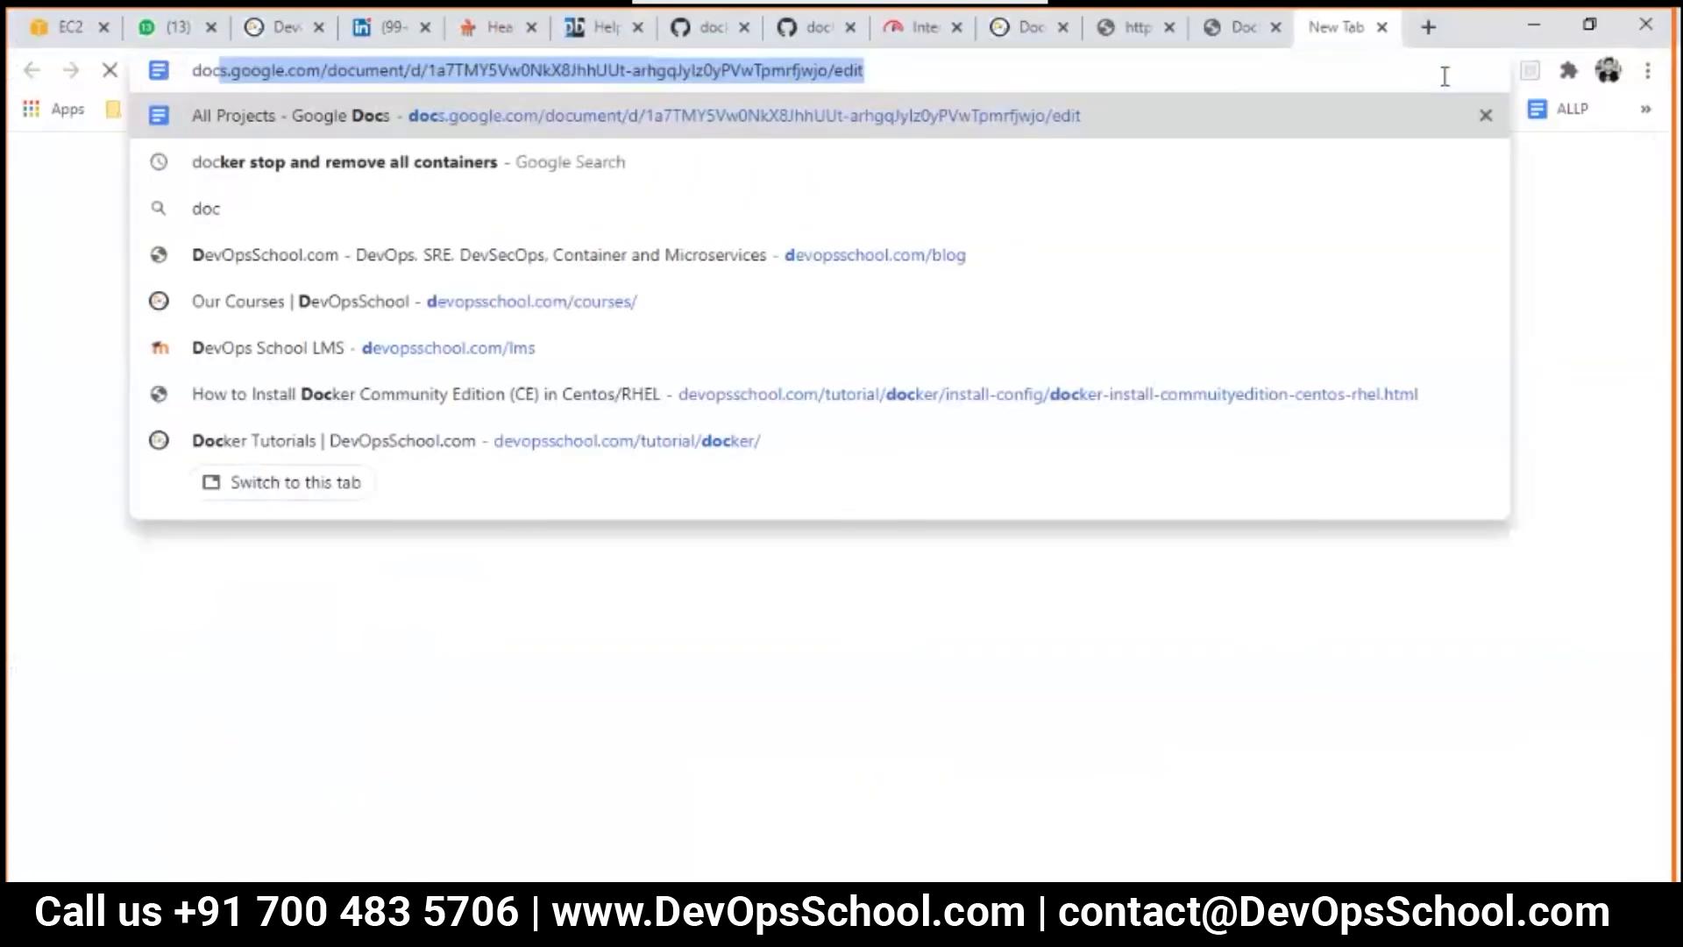
type("docker com")
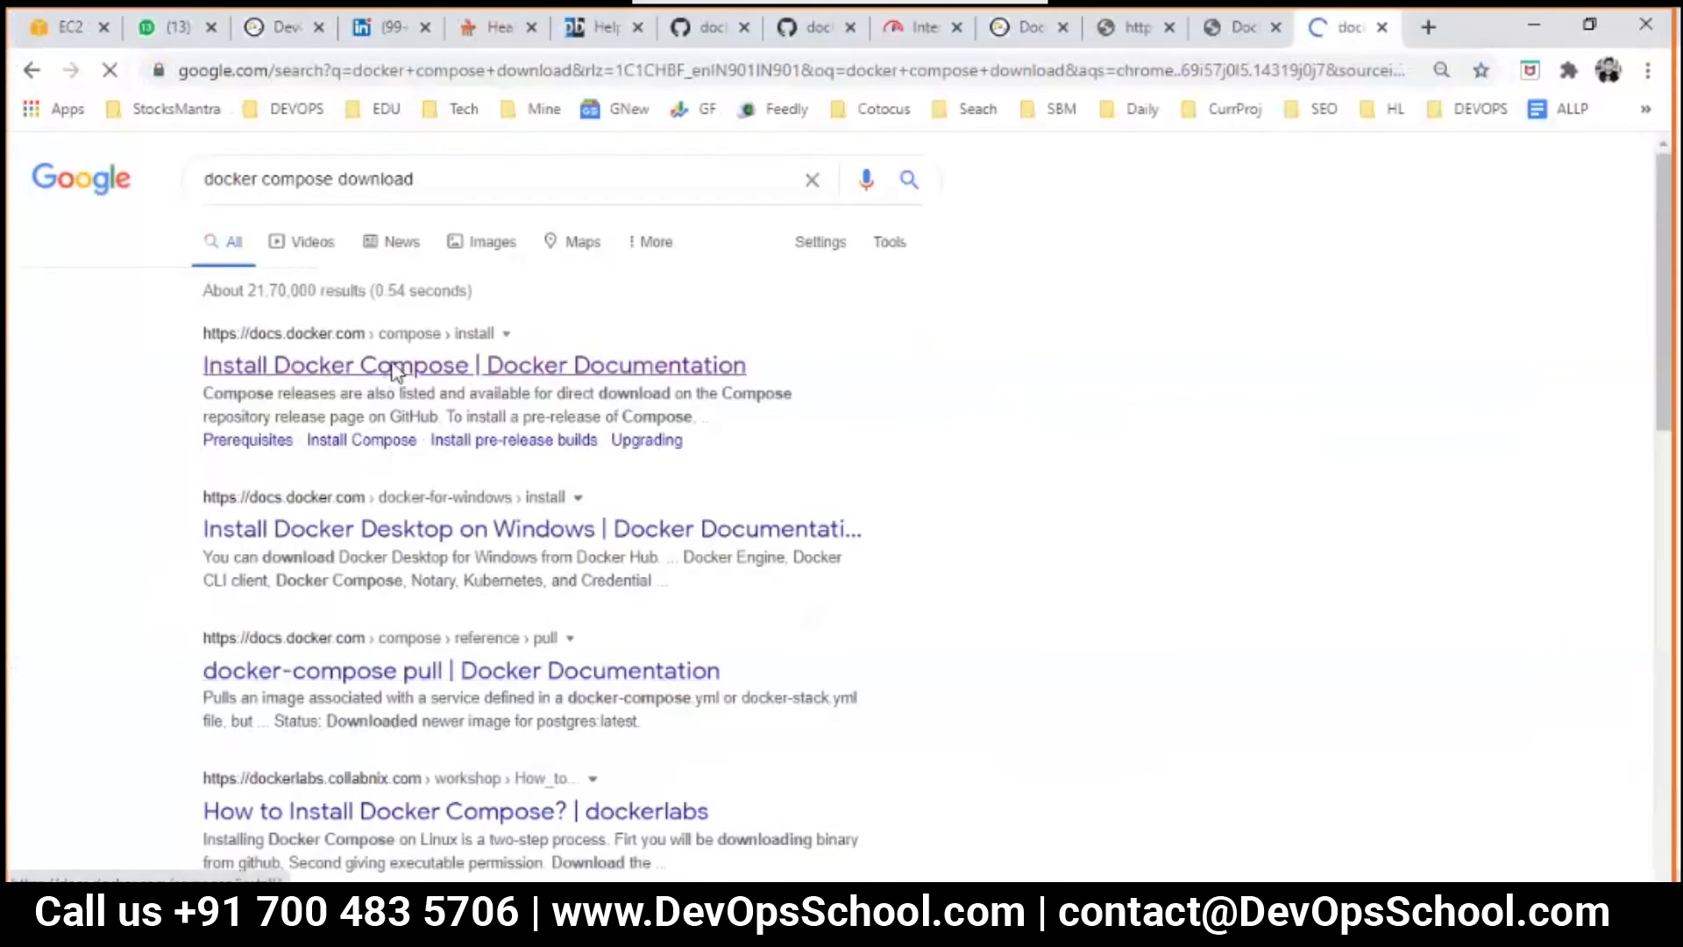
left_click(472, 365)
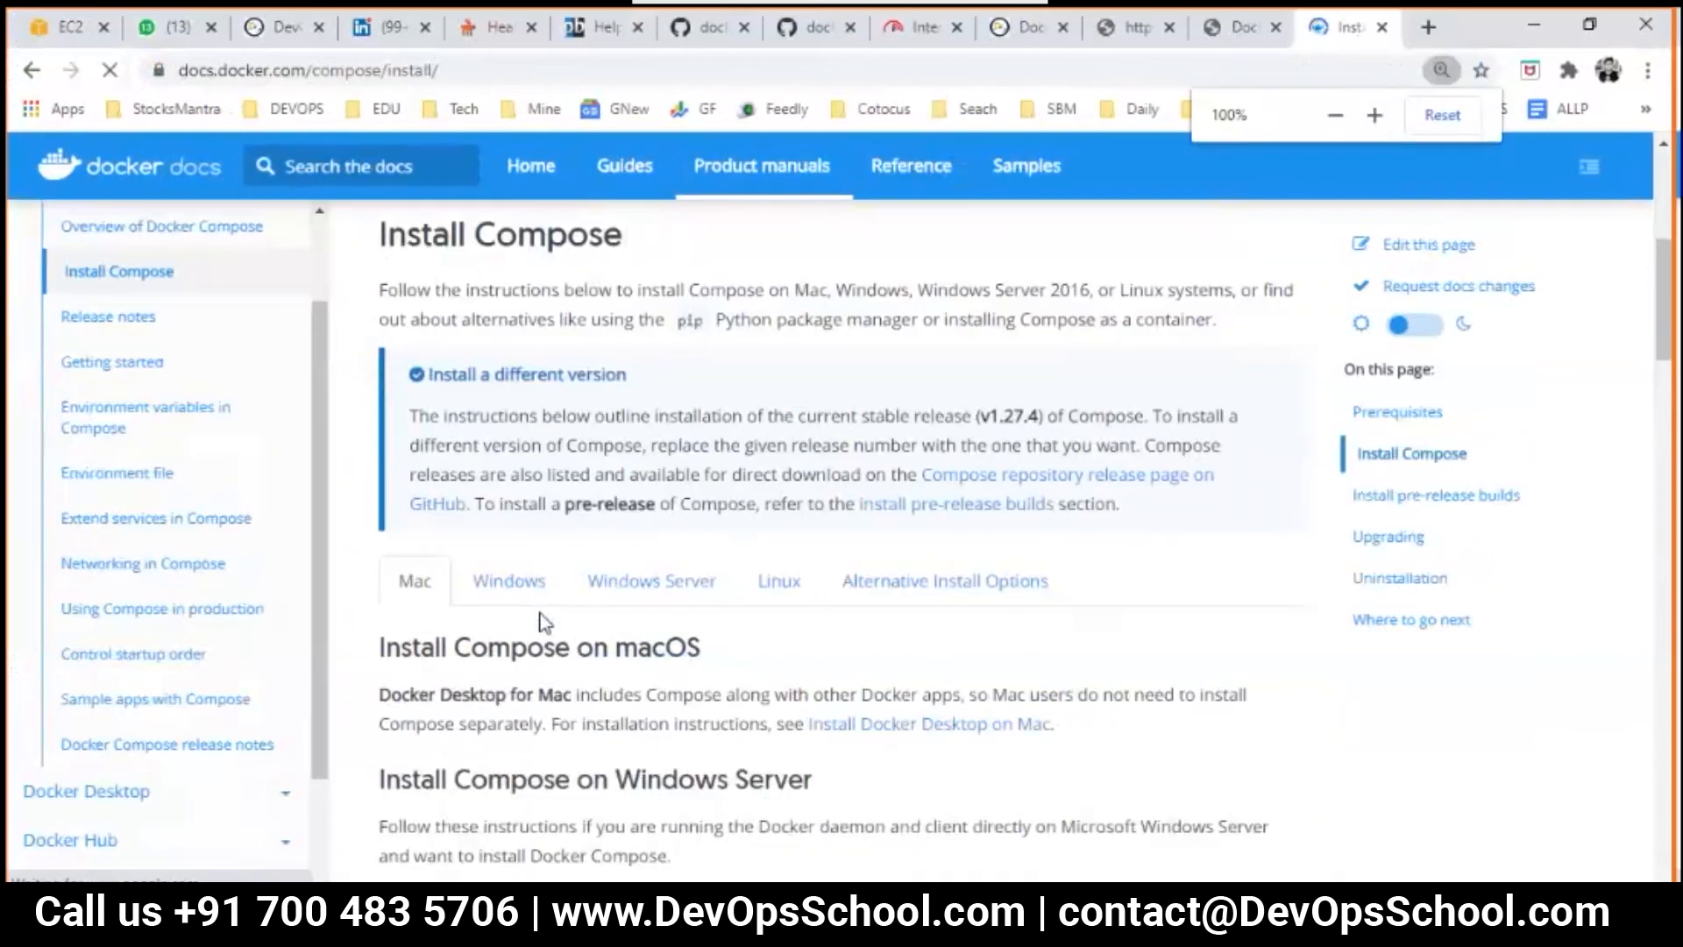
left_click(778, 580)
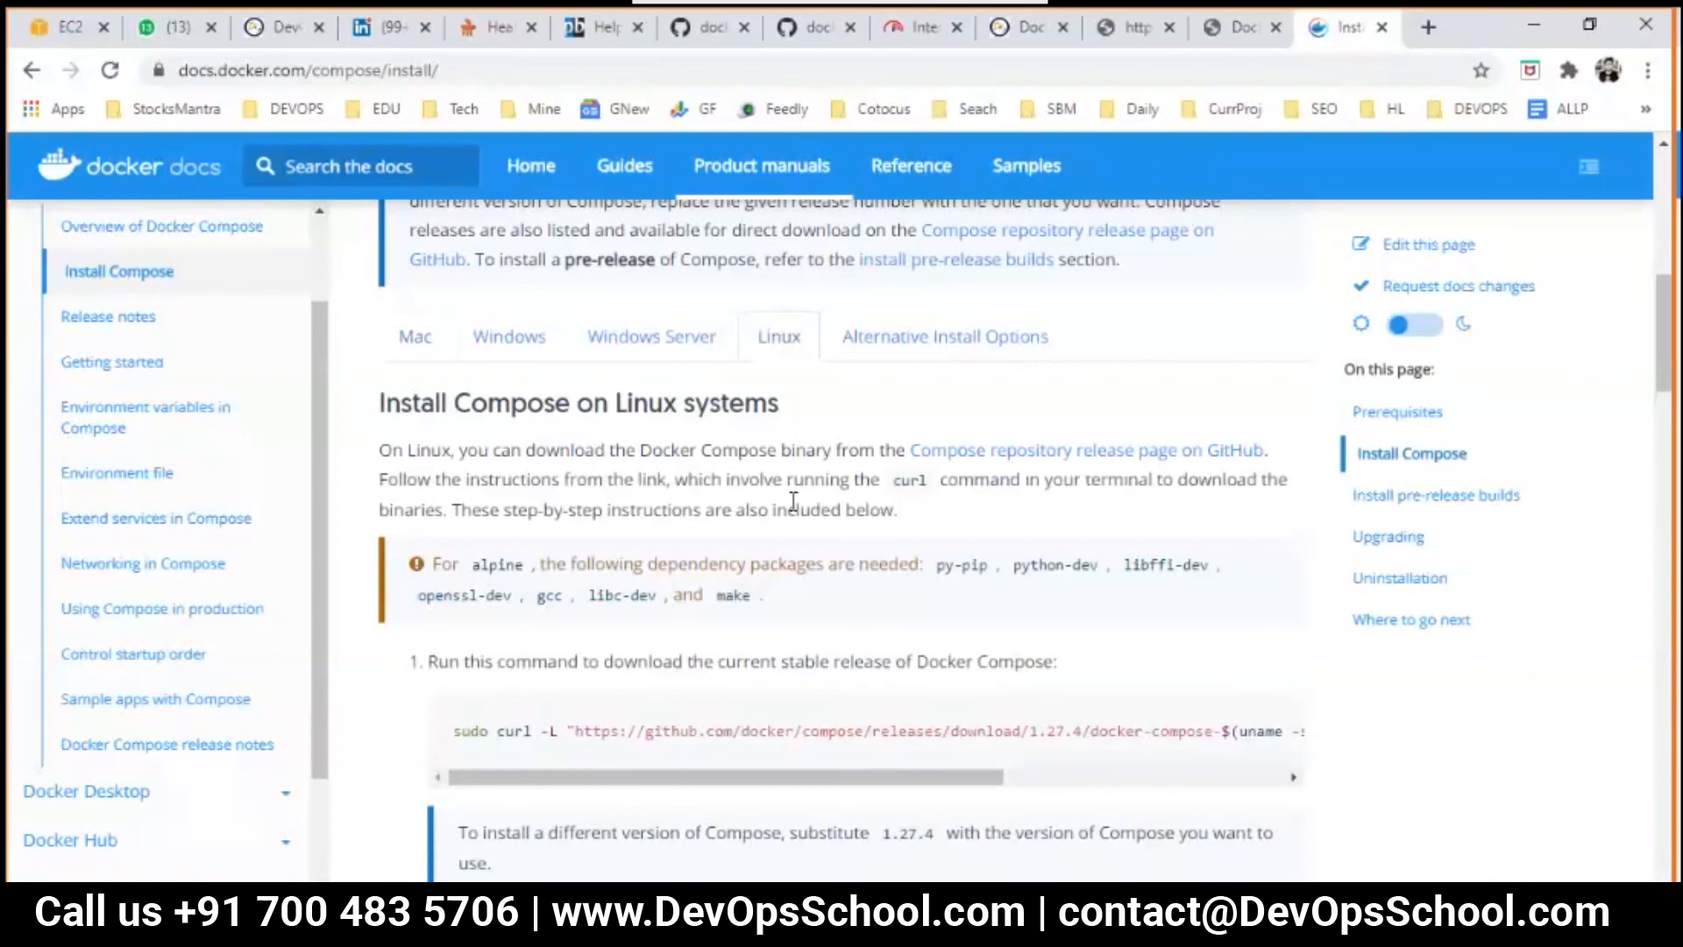
scroll("down", 3)
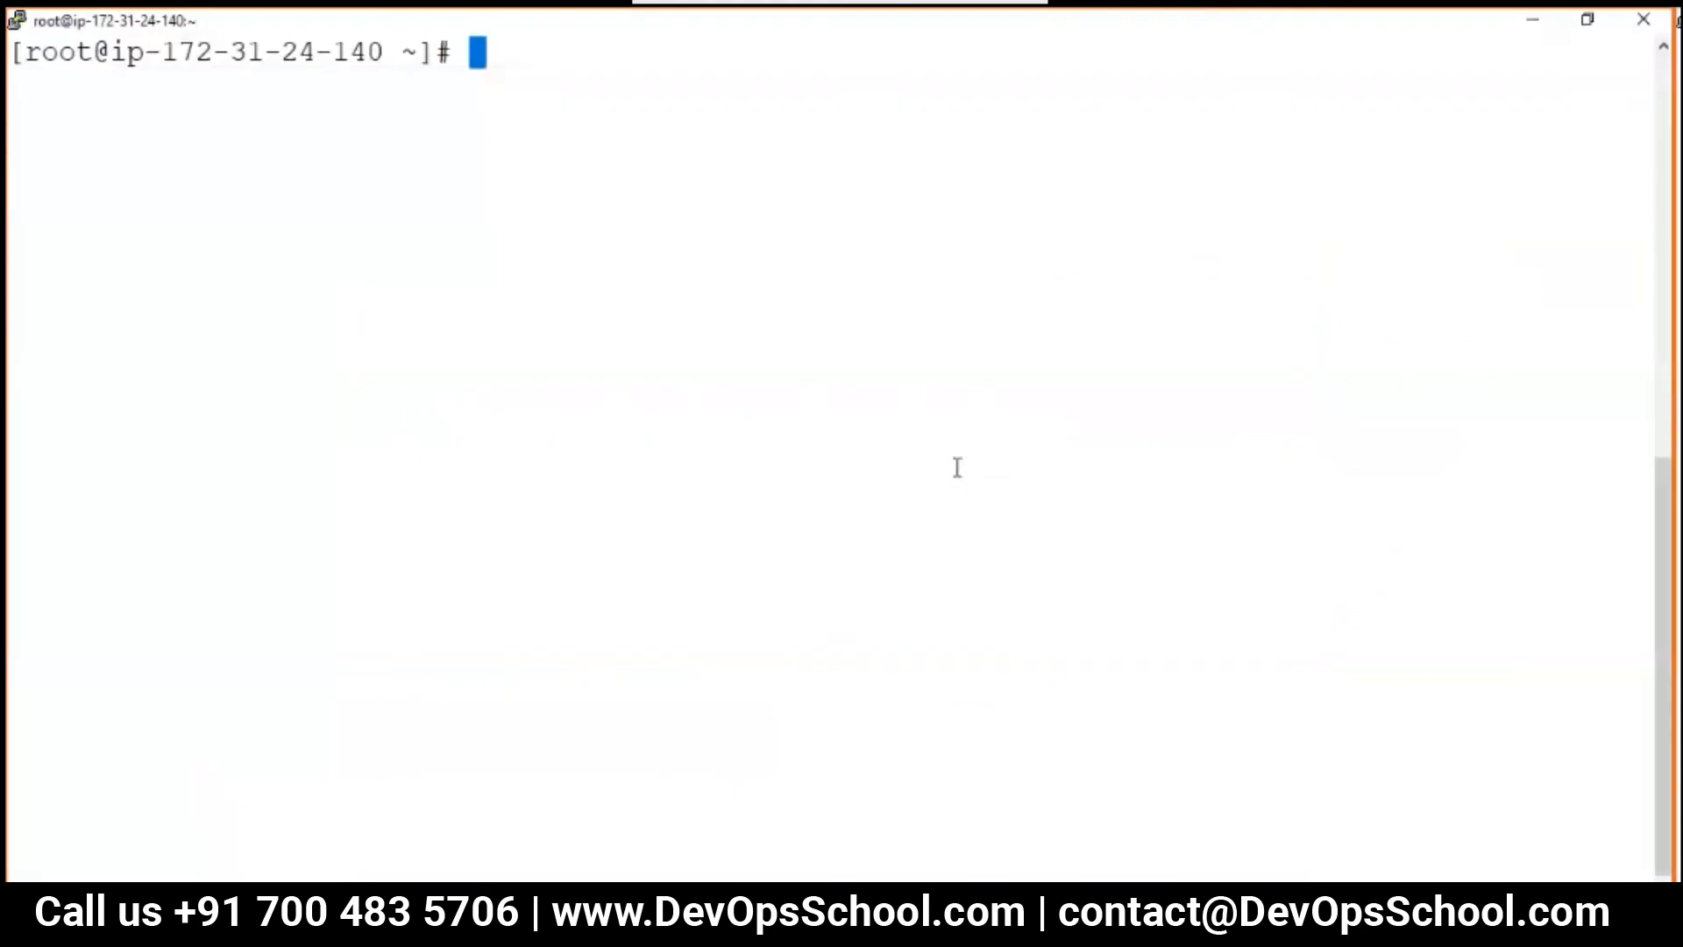
Switch to the PuTTY root session and list the home directory with ls
left_click(1346, 27)
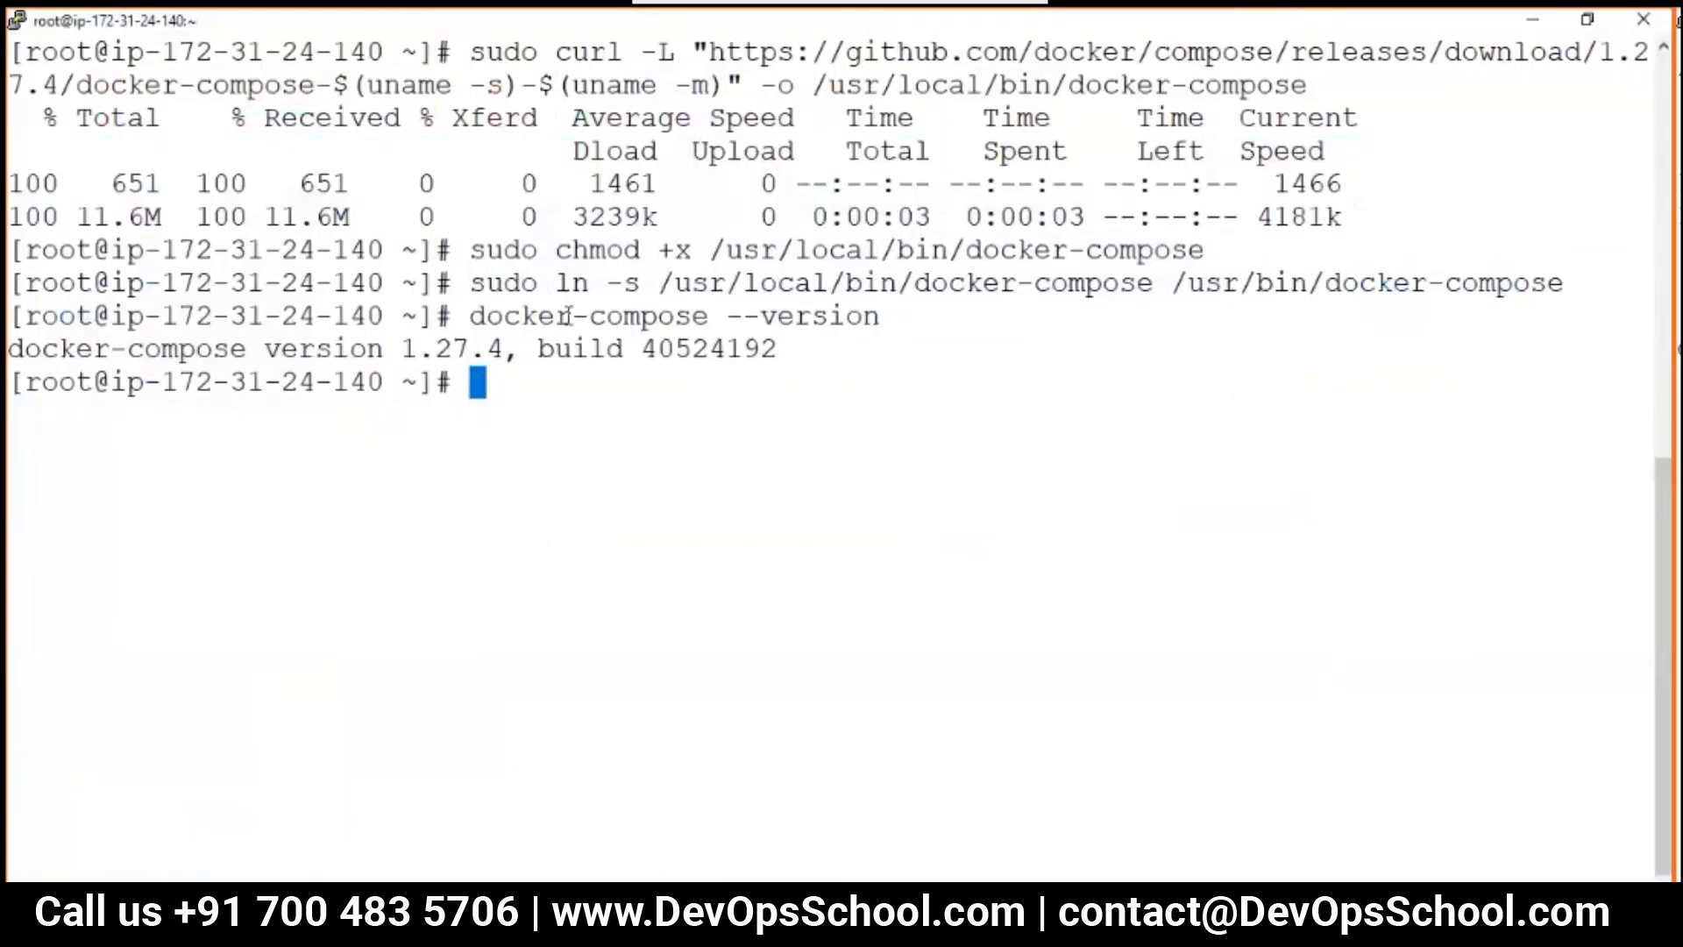
mouse_move(686, 441)
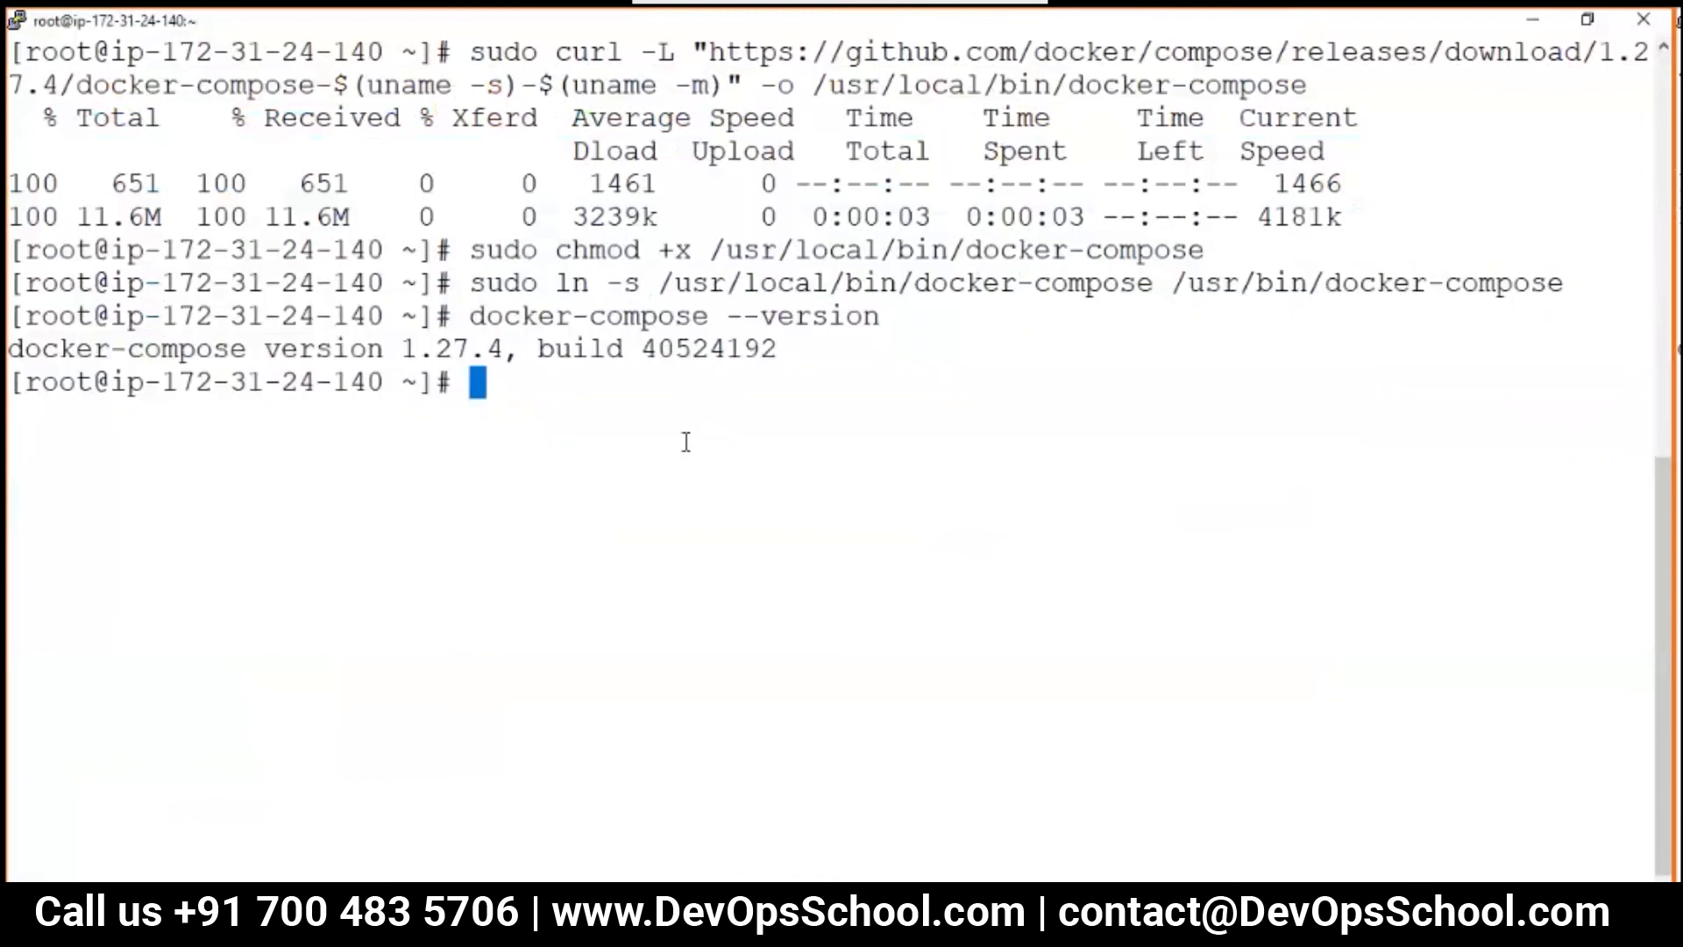
type("ls")
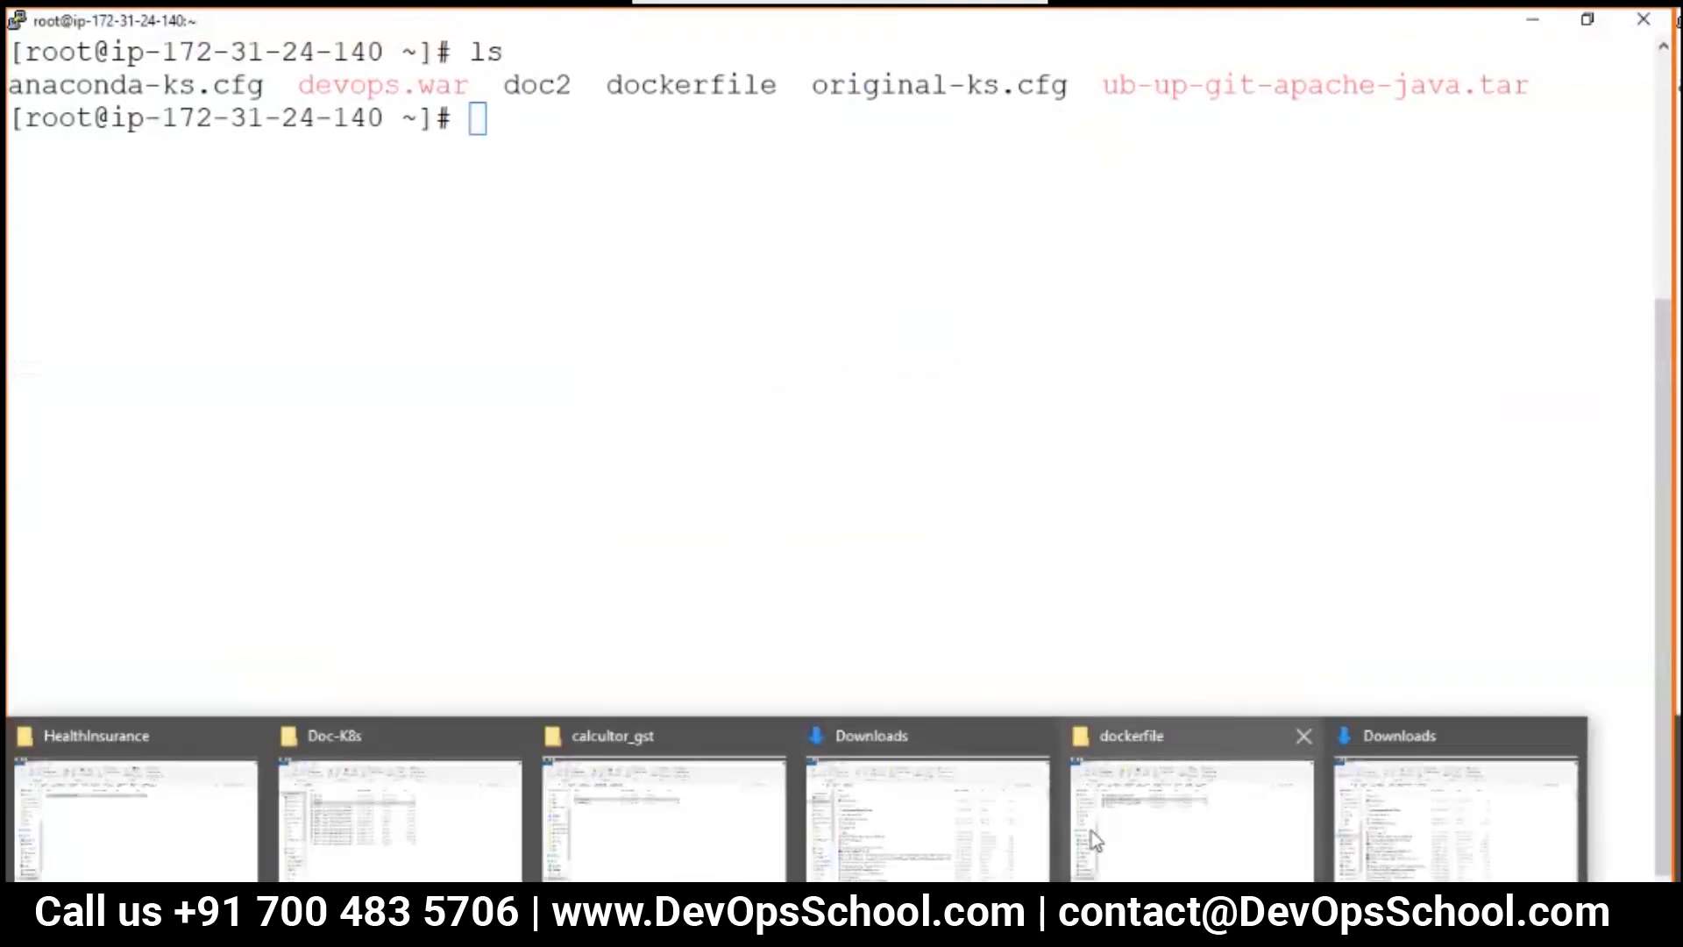
In the dockerfile Explorer window, navigate up to docker and open the docker-compose folder
left_click(1189, 817)
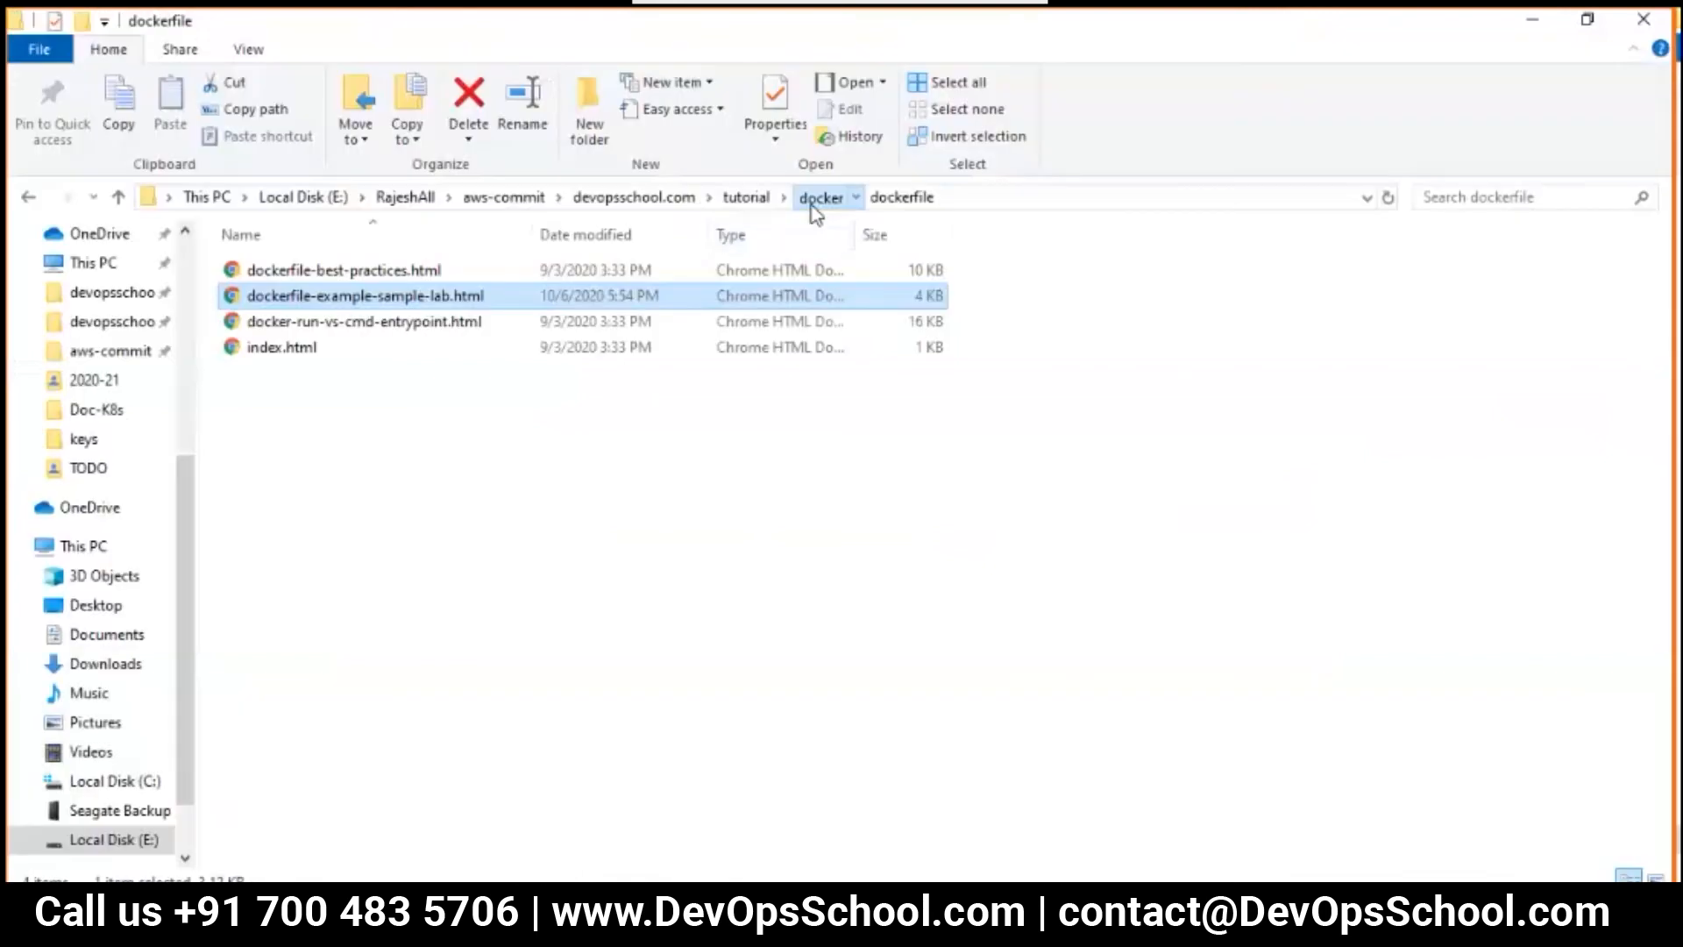
left_click(820, 196)
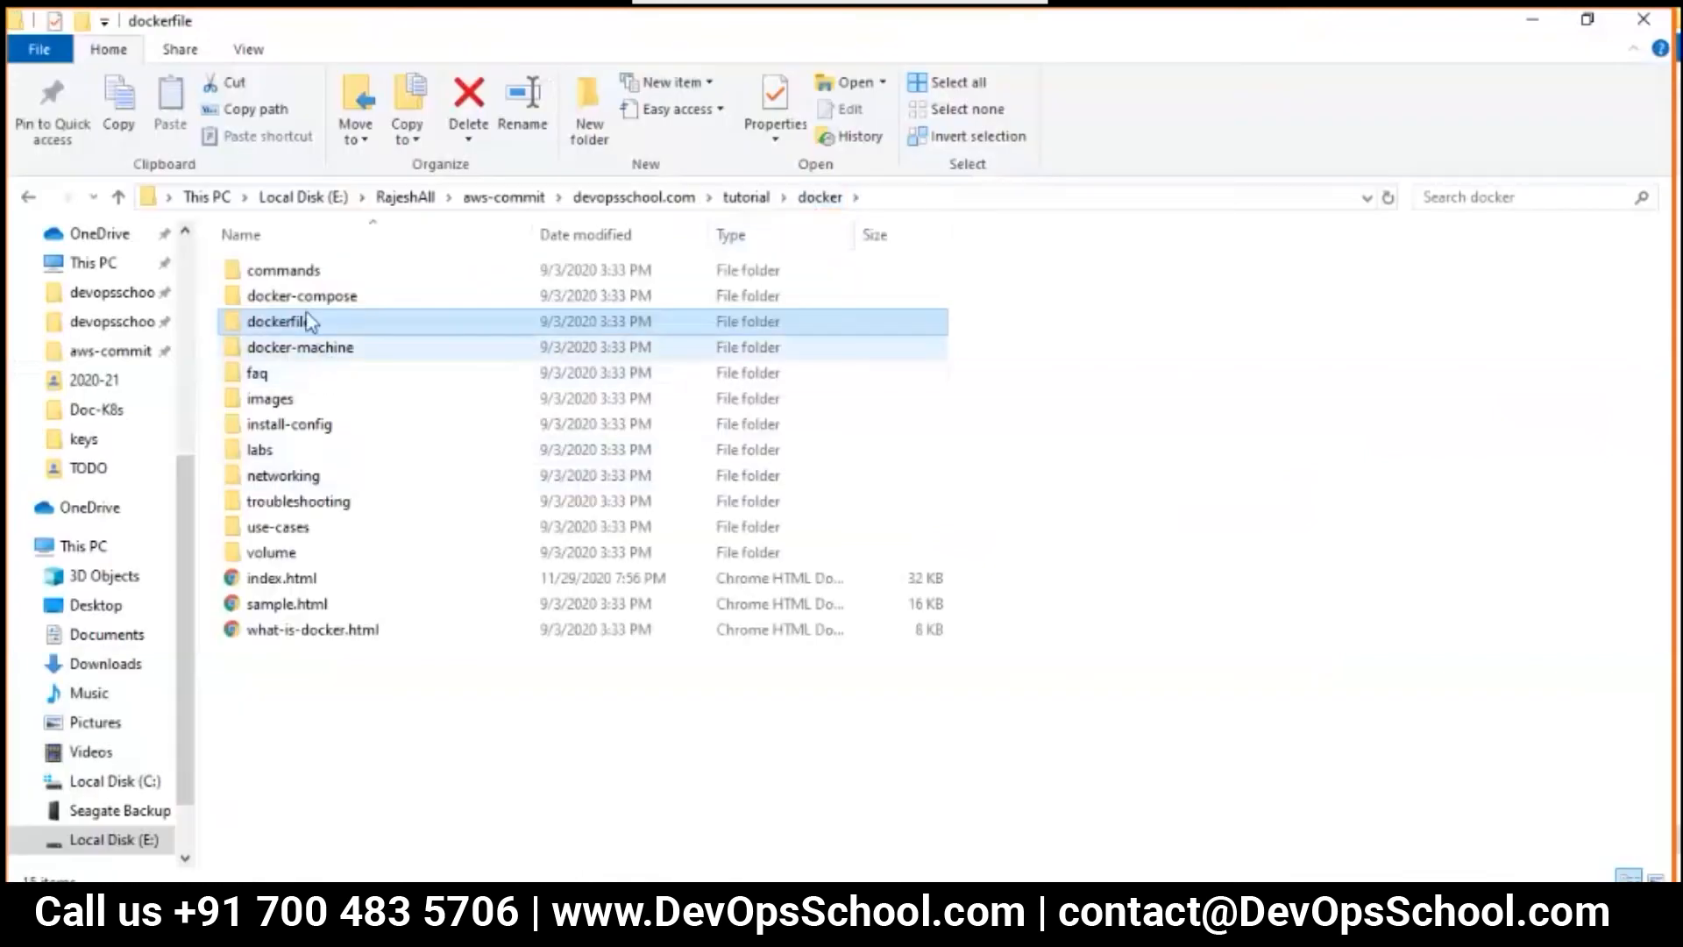
double_click(301, 295)
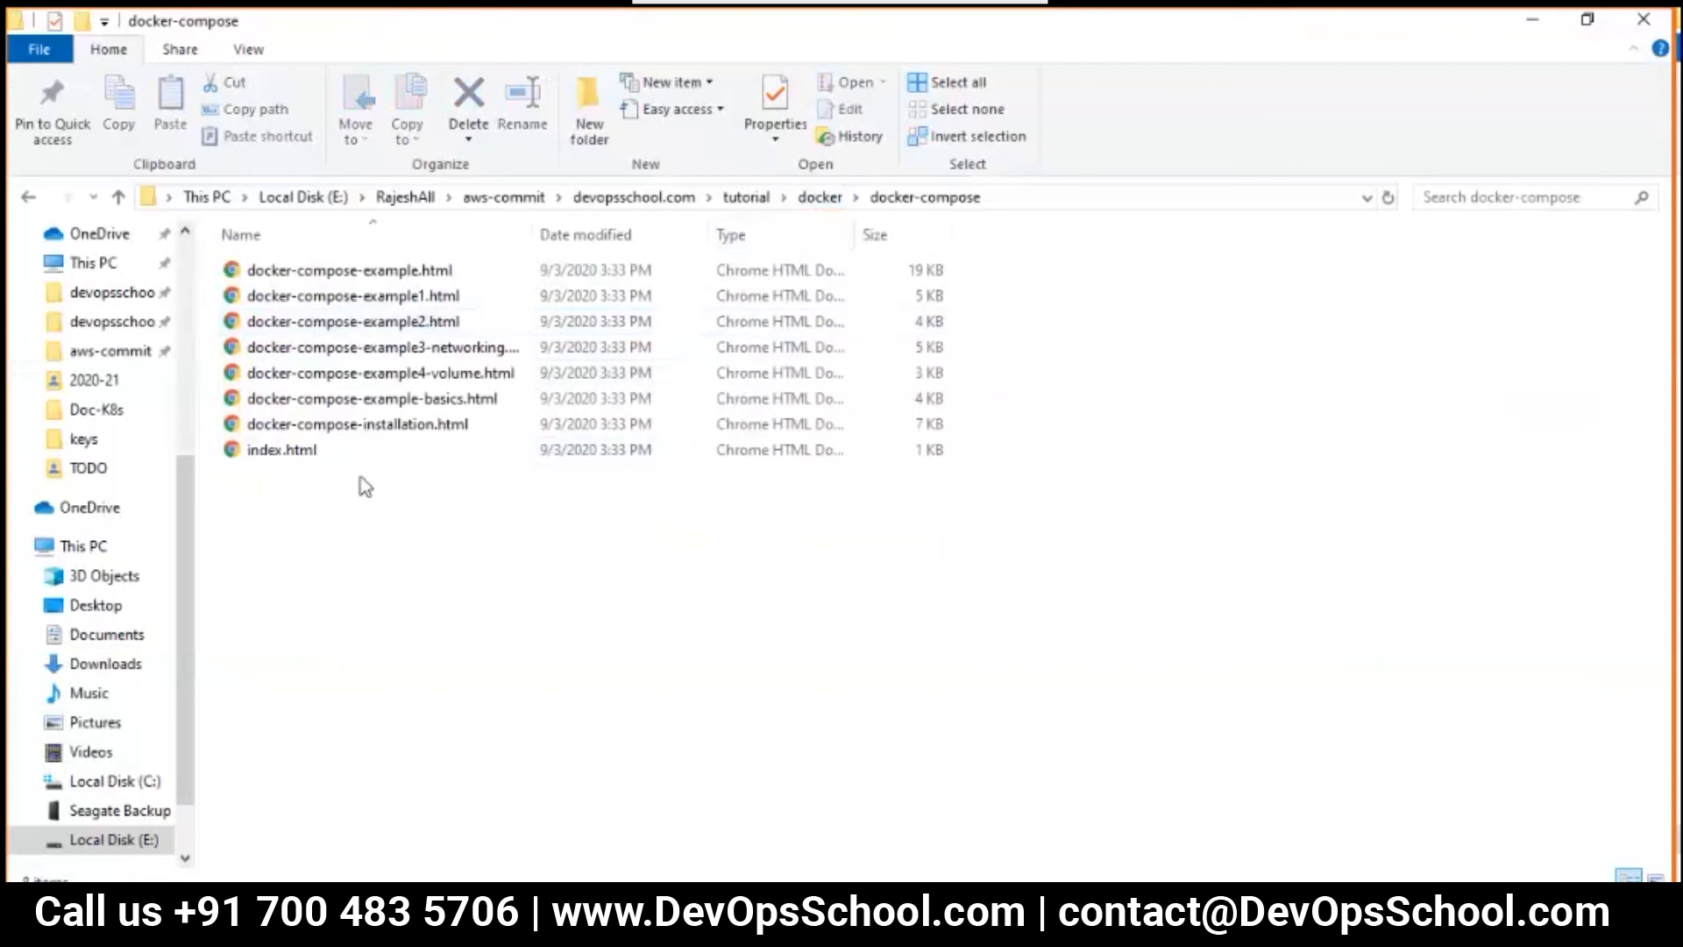
View the networking Compose example page, then open the basics example page
left_click(381, 347)
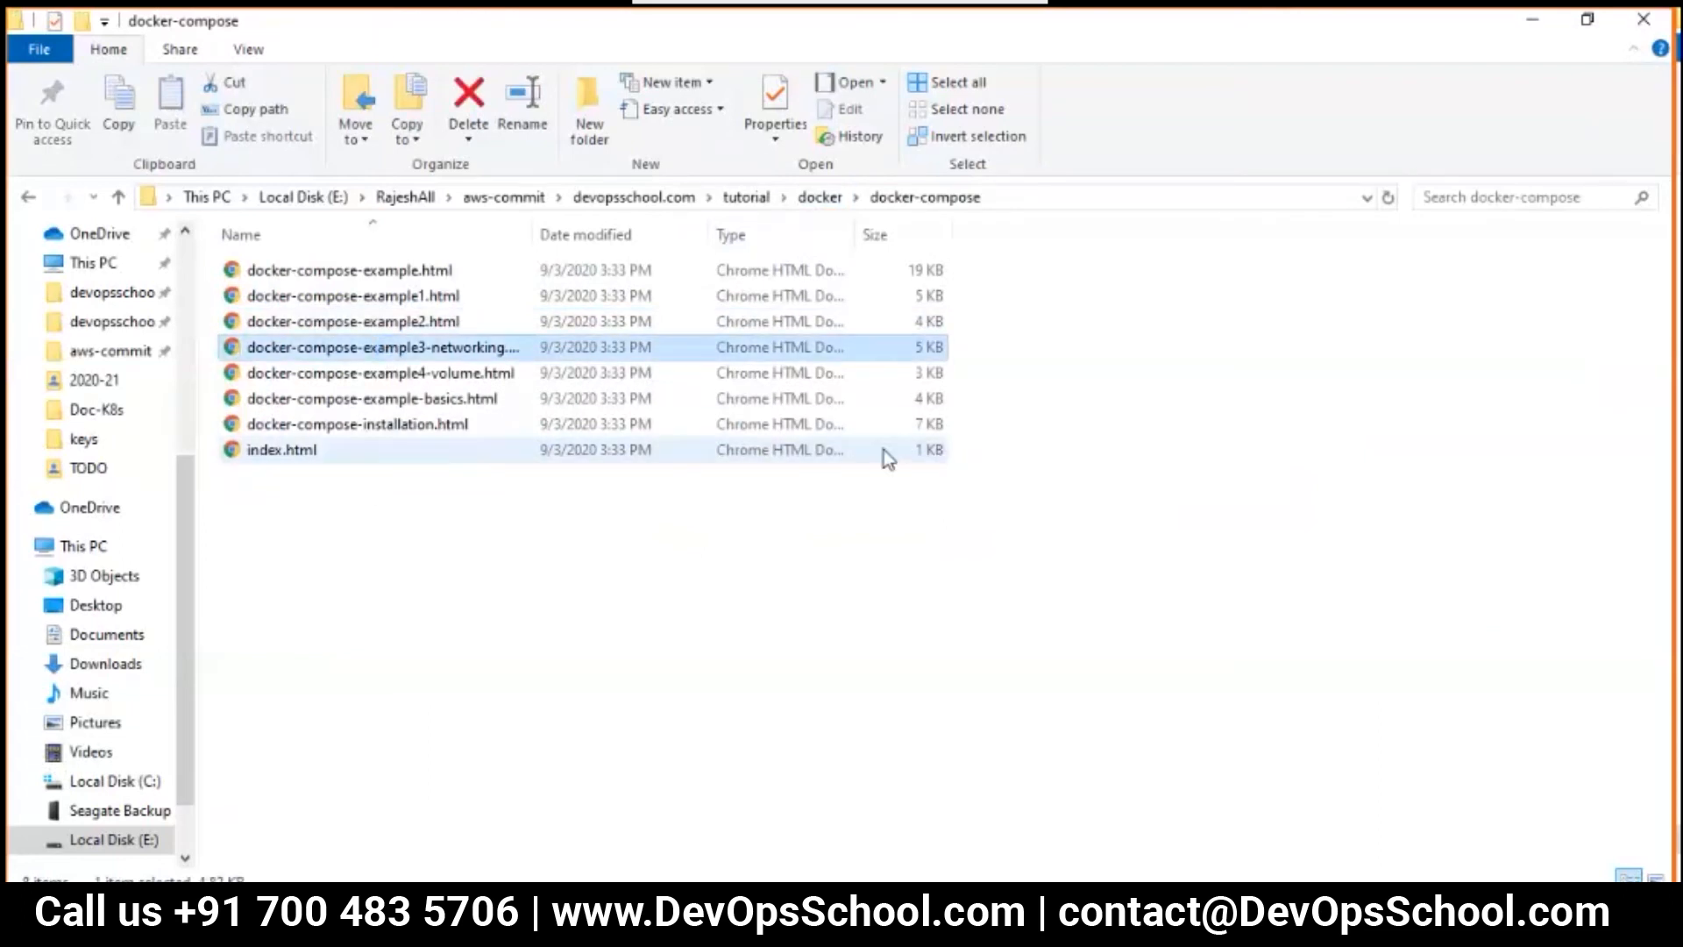
left_click(826, 510)
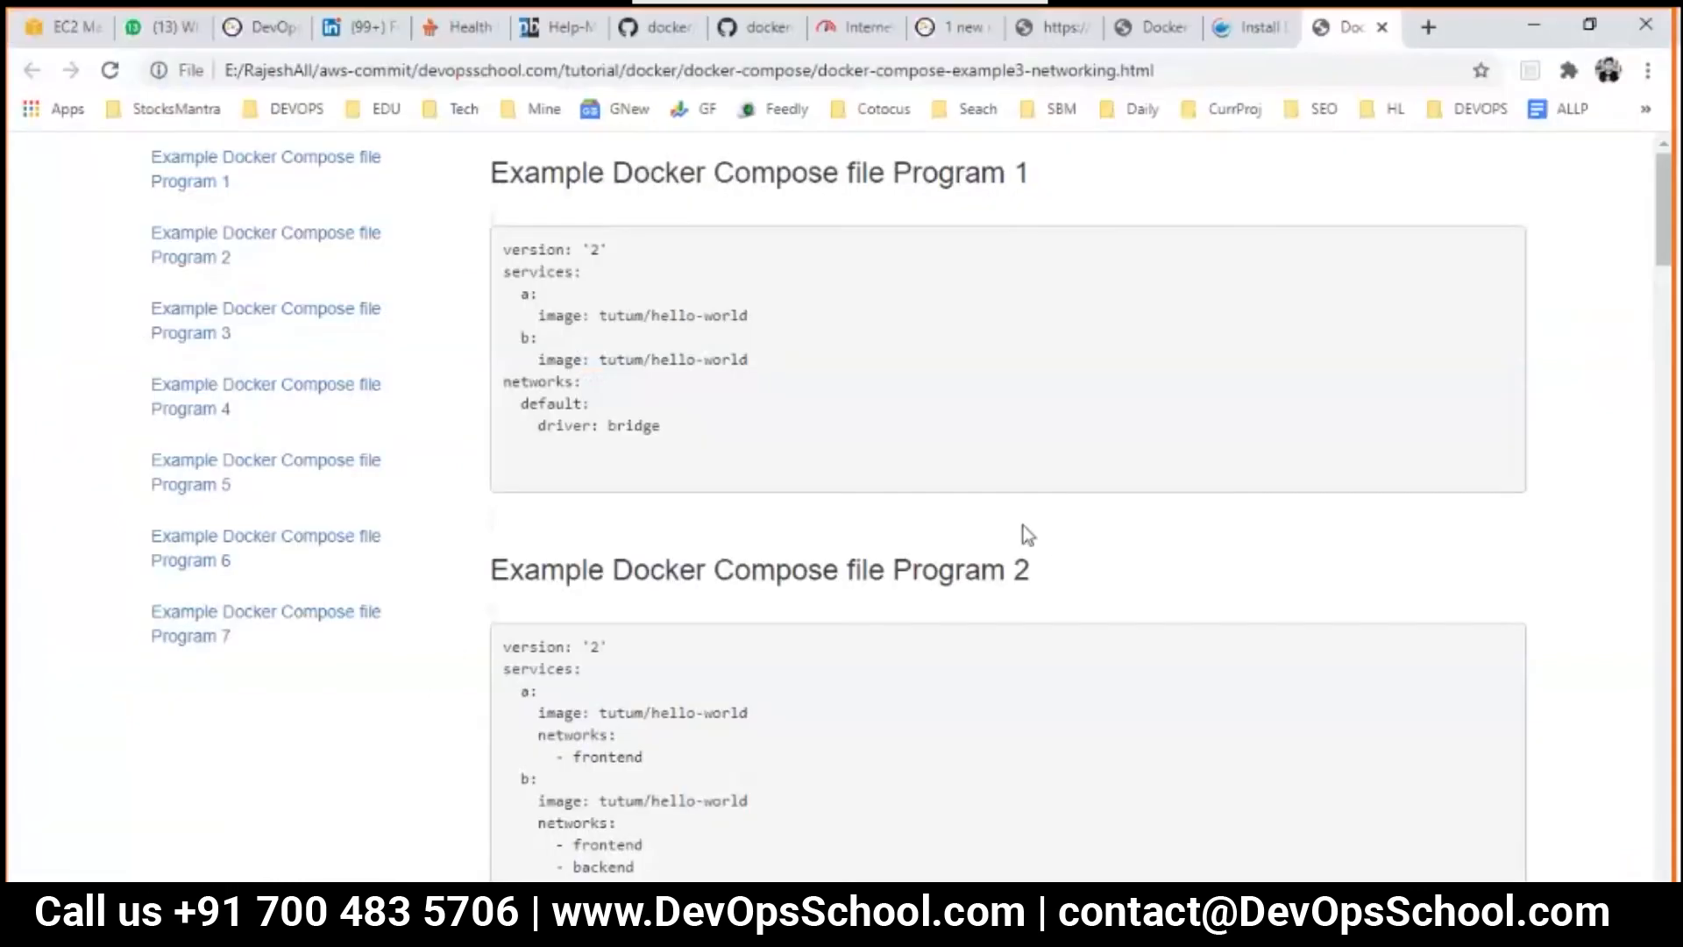
scroll("down", 3)
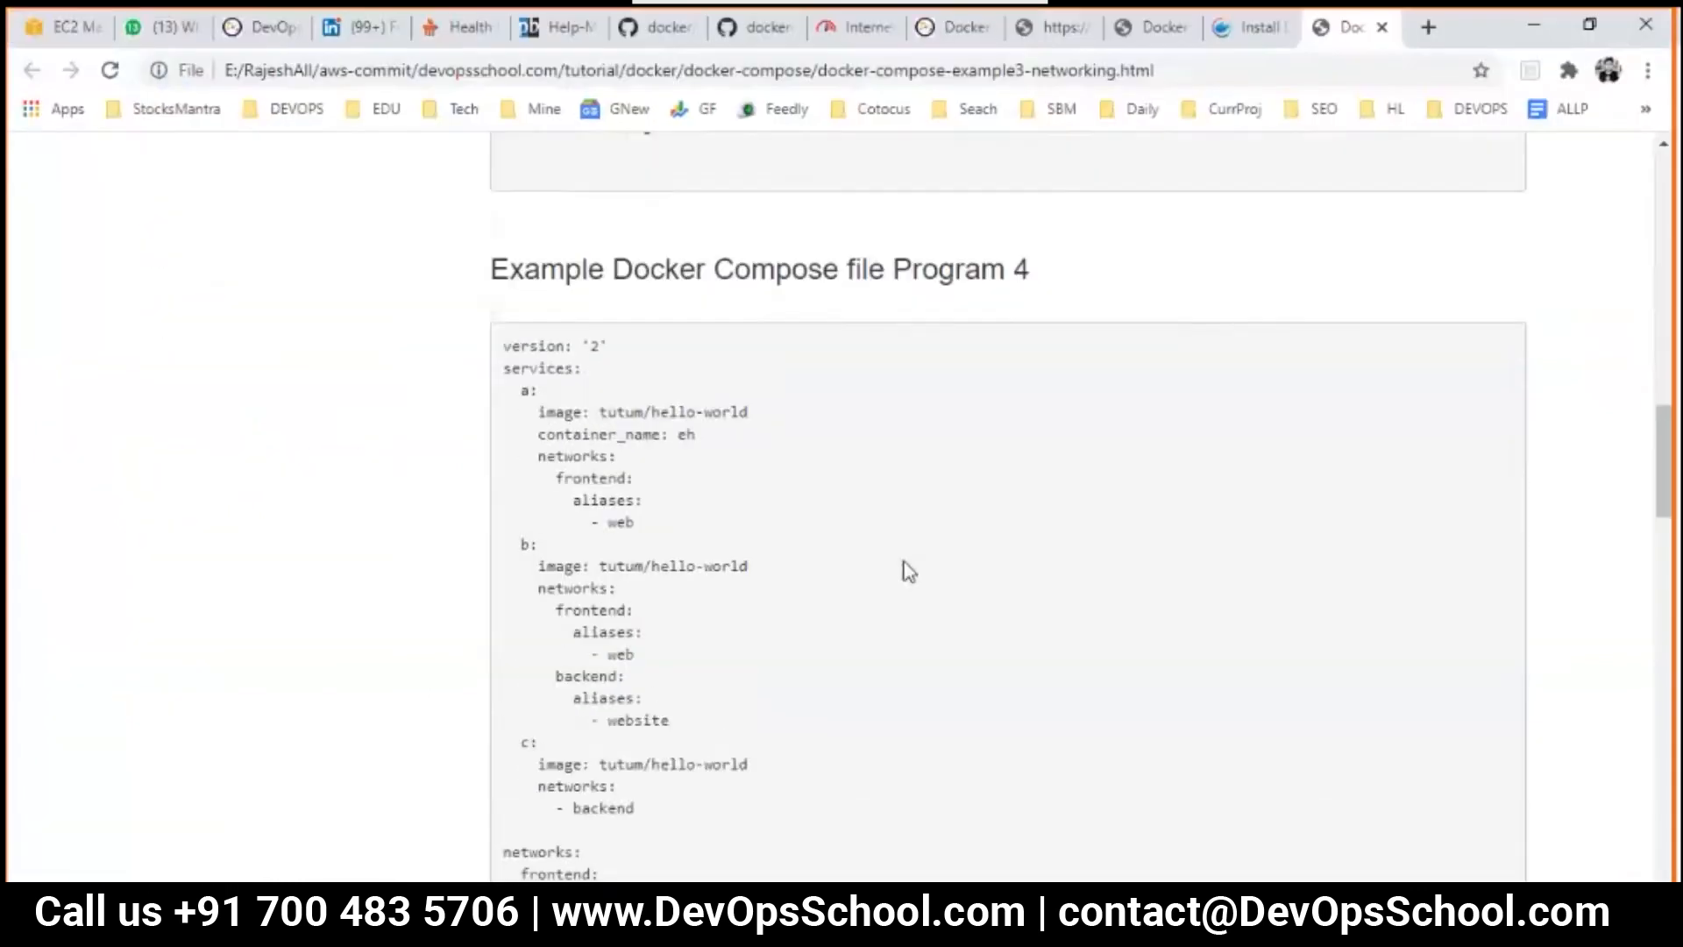
scroll("down", 3)
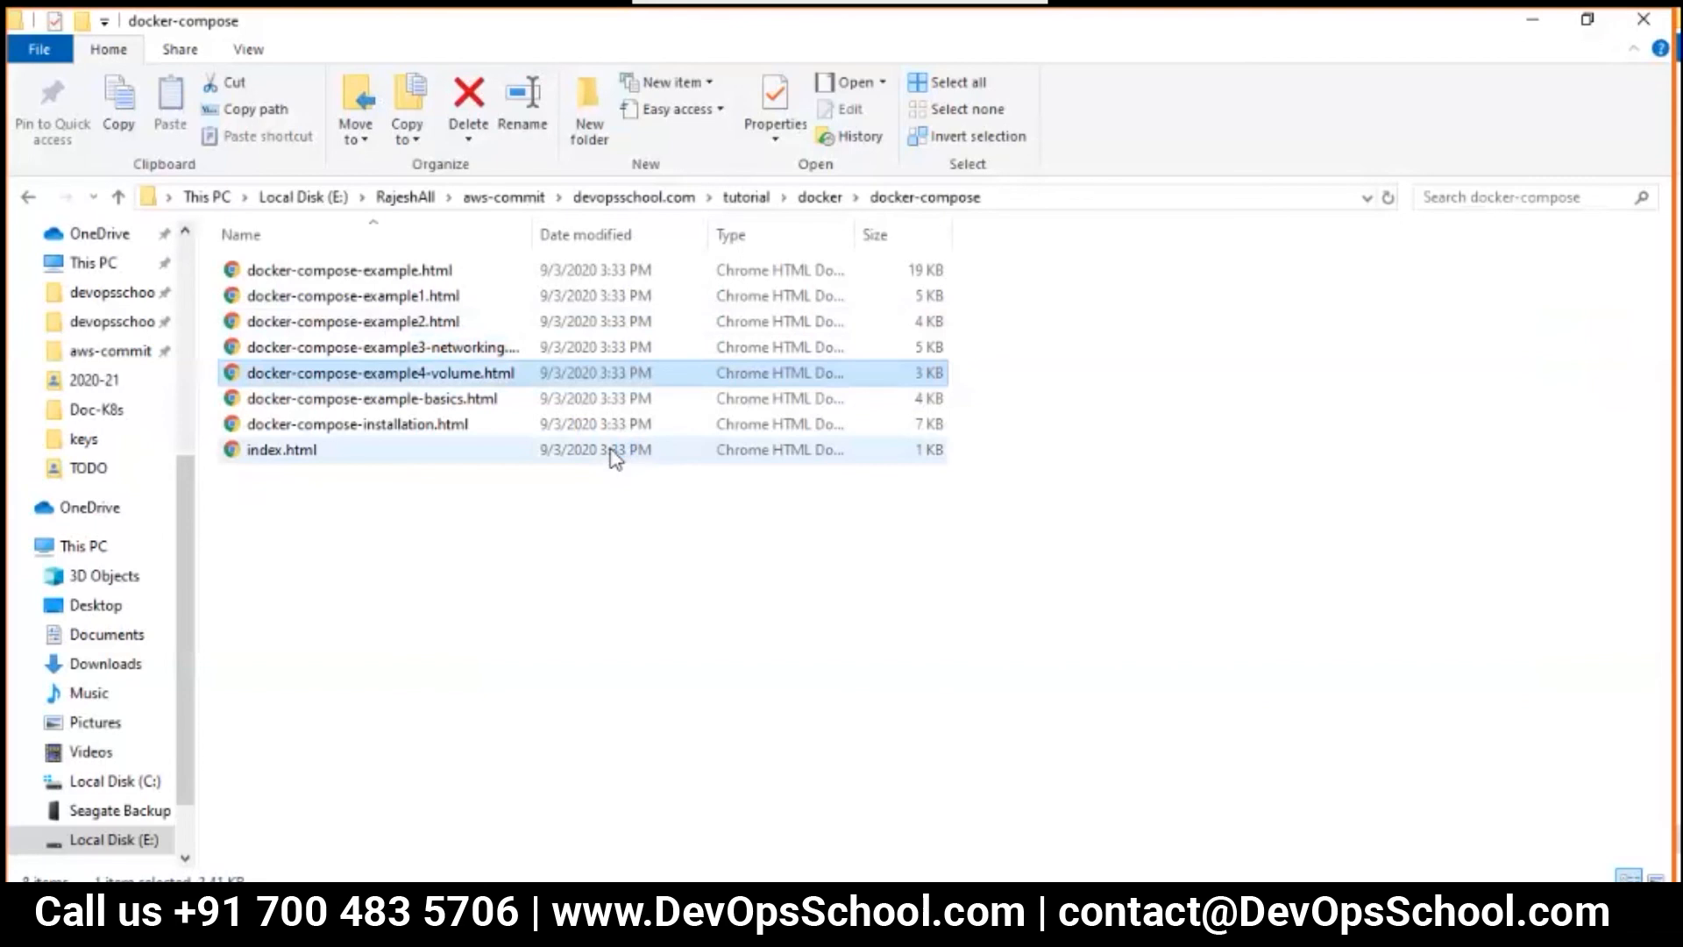
double_click(376, 373)
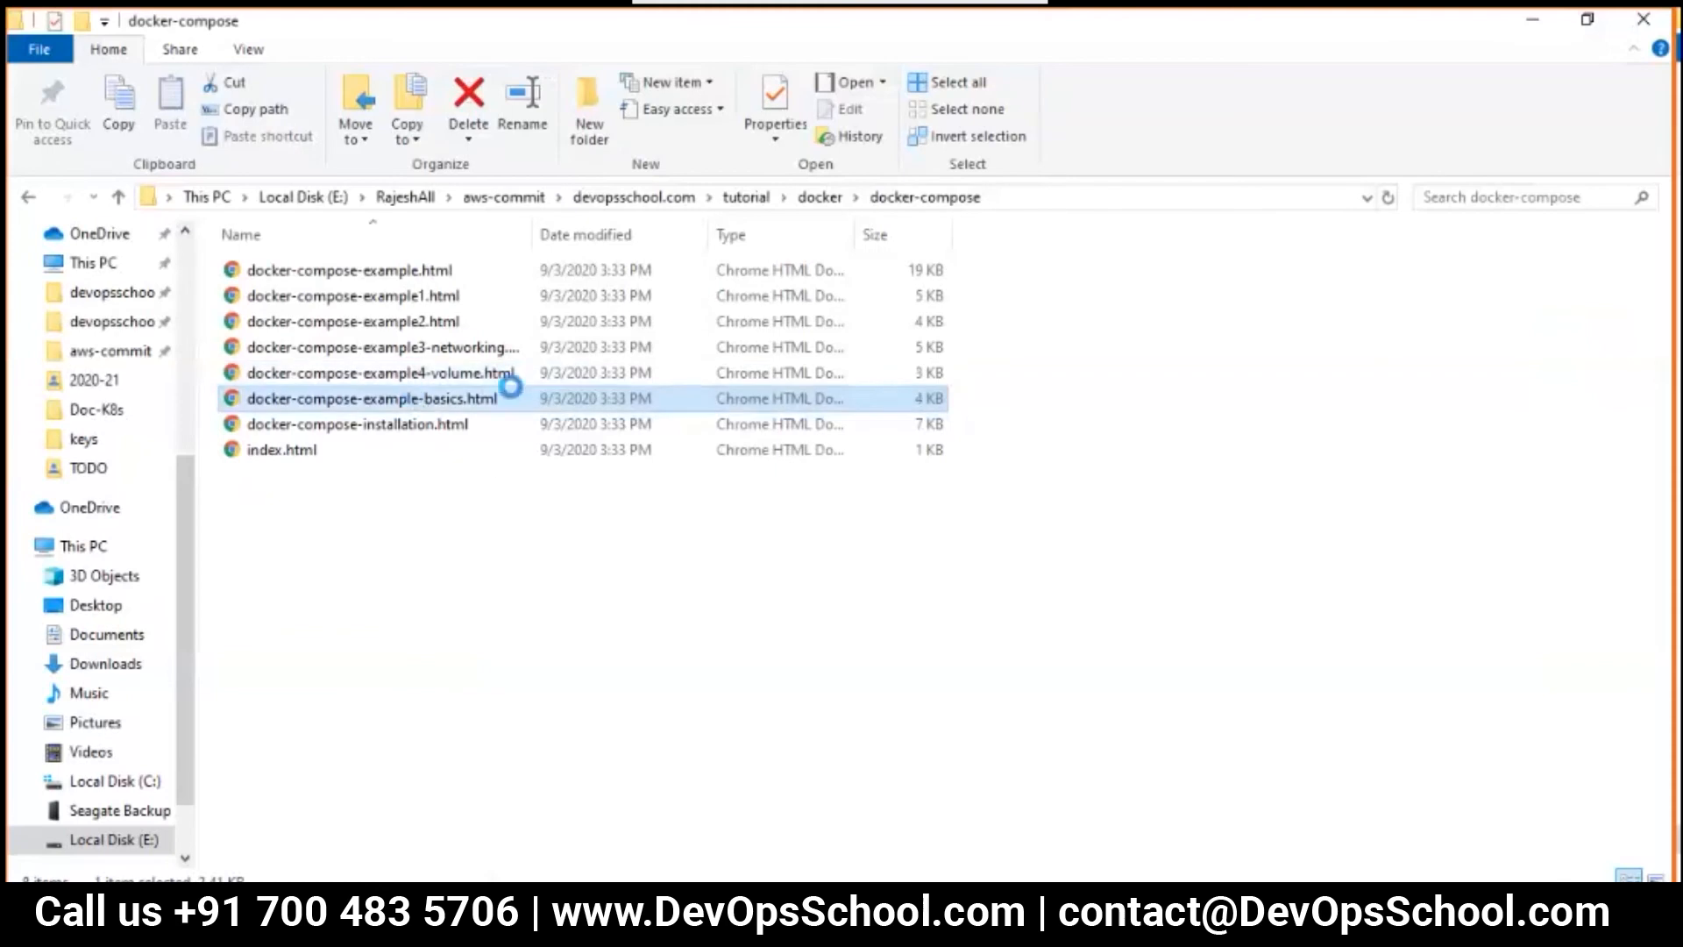
mouse_move(639, 419)
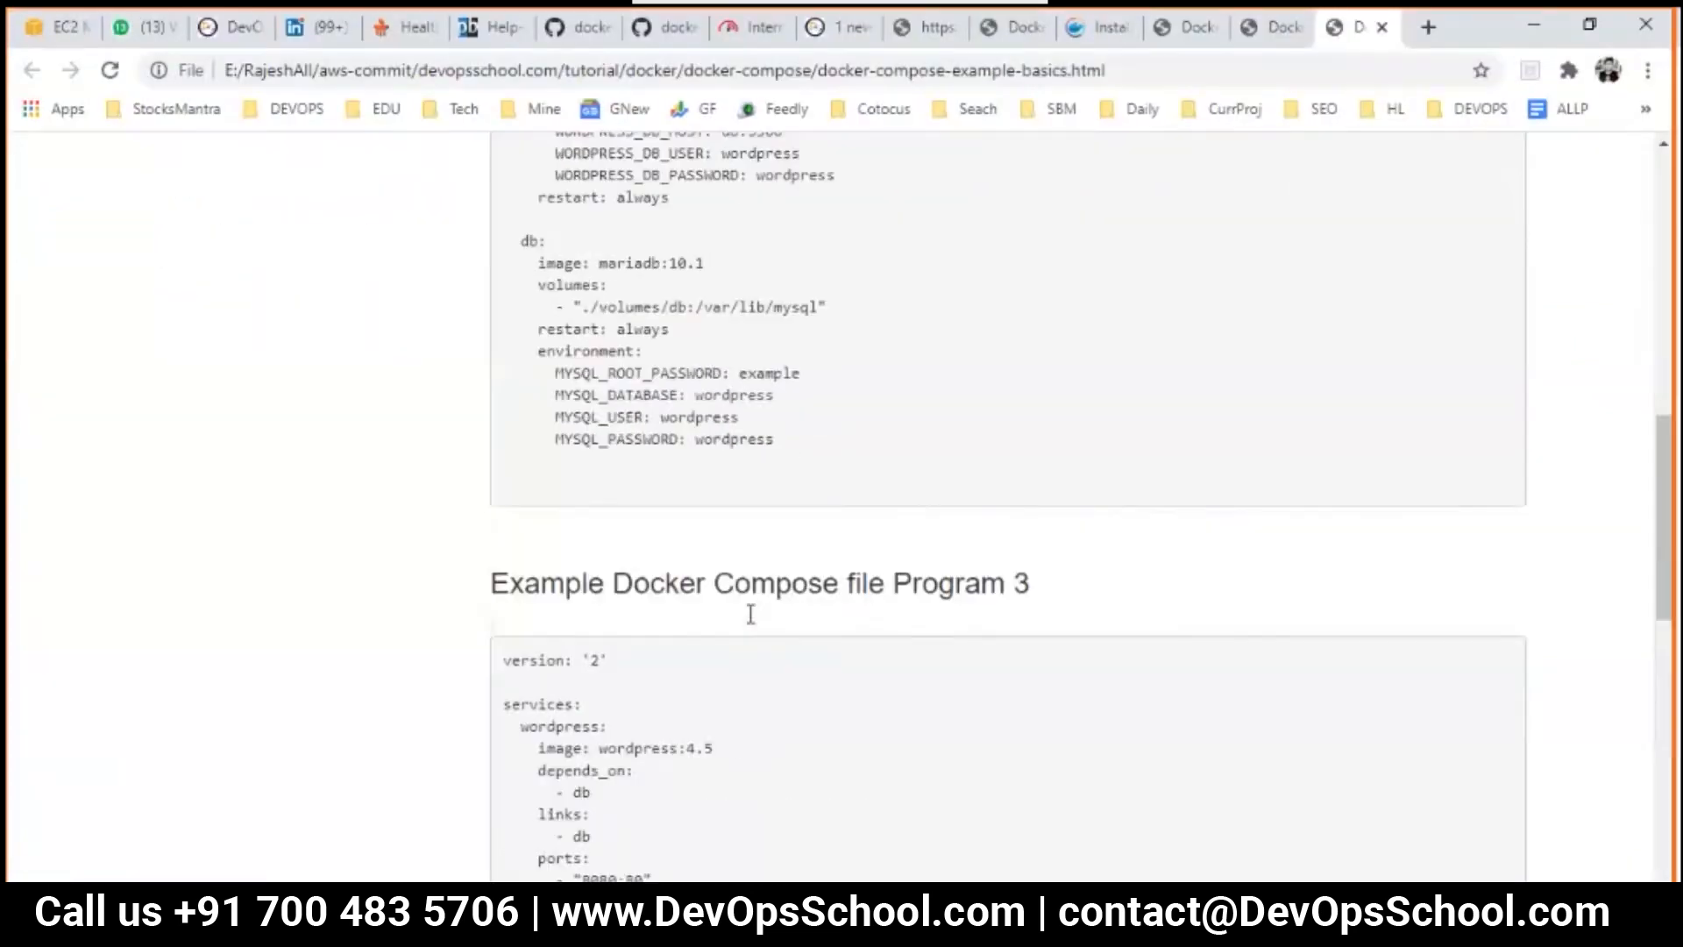
Read through the basics example page and highlight its db service definition
scroll("down", 3)
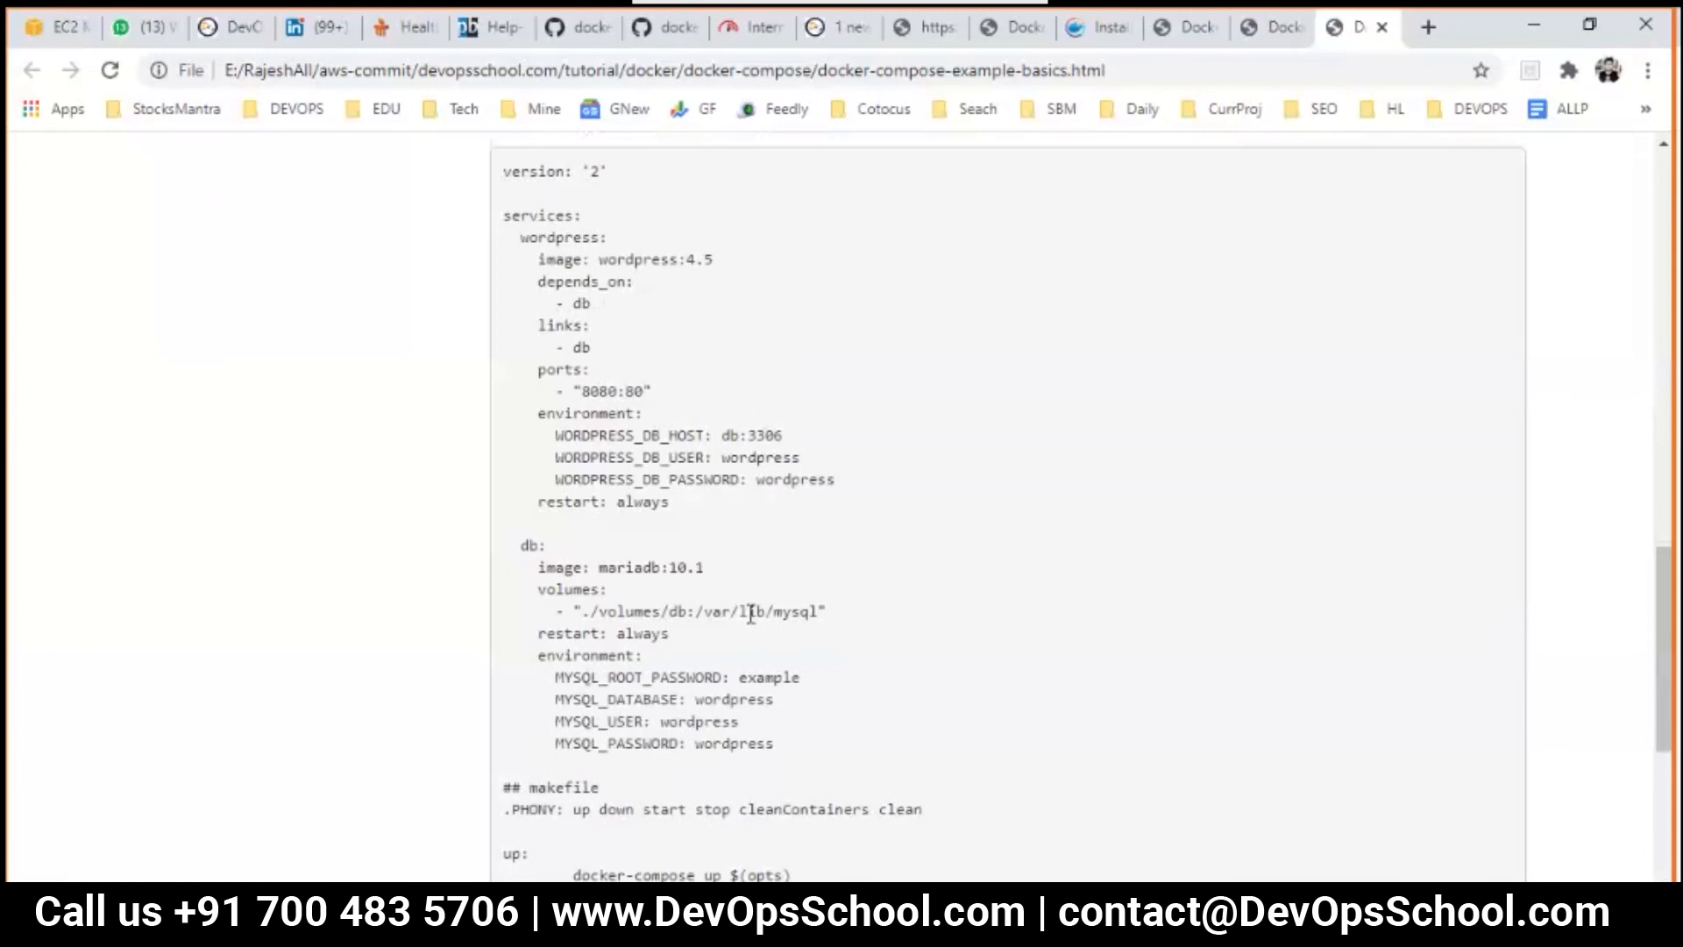
scroll("down", 3)
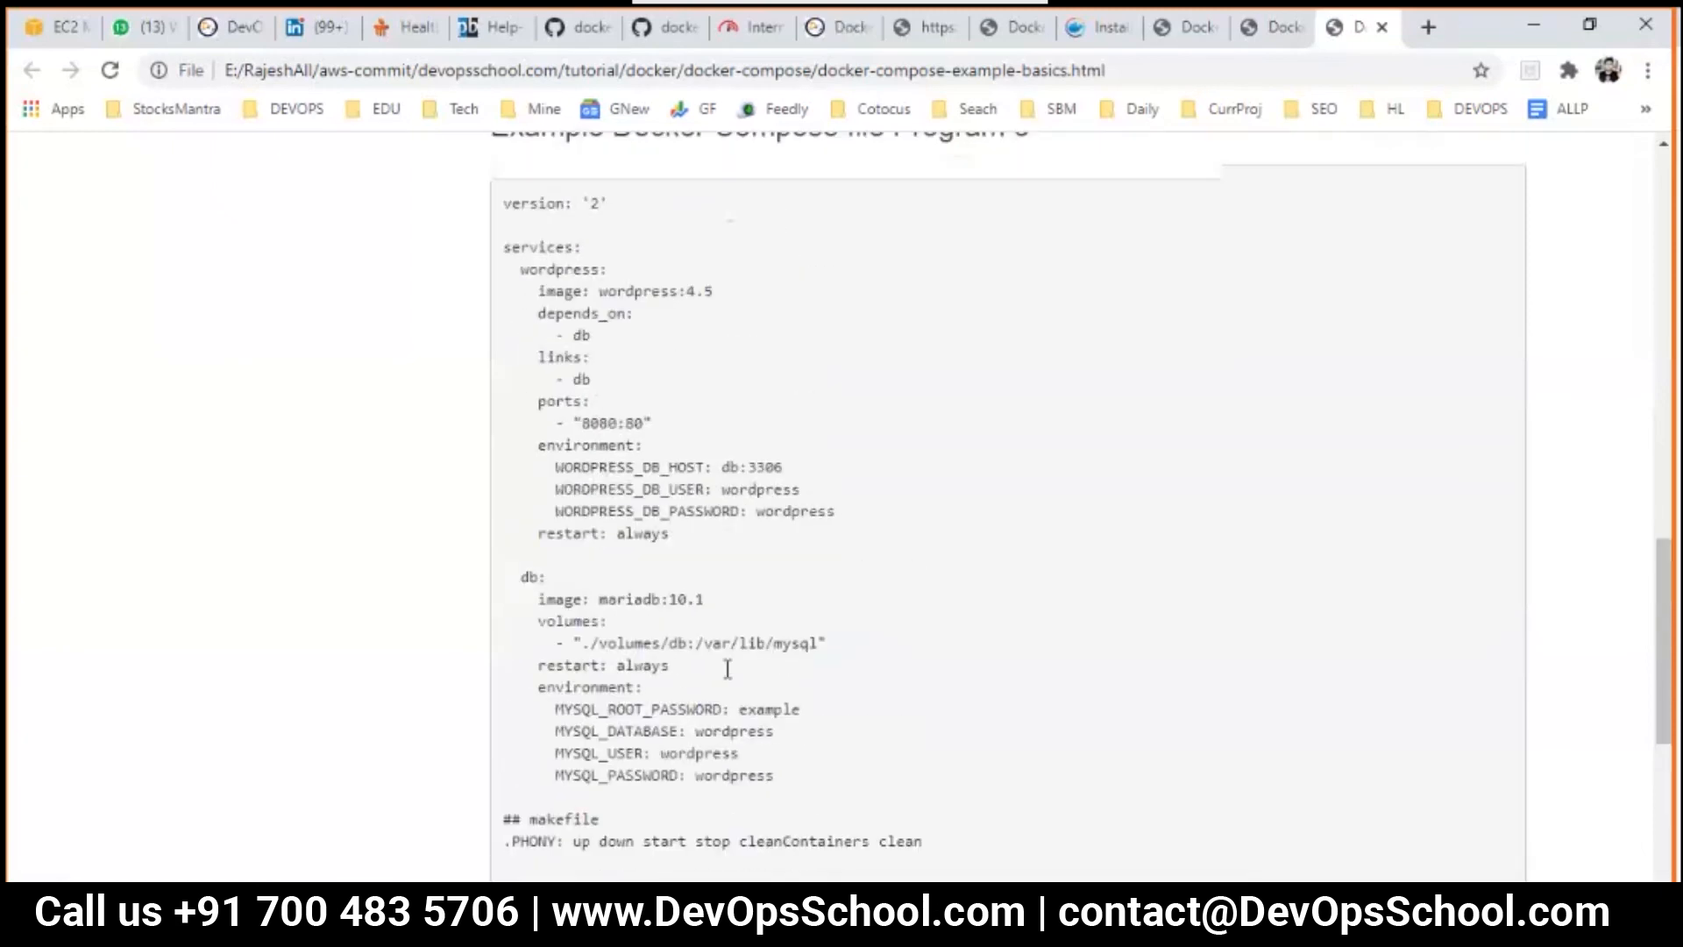
left_click_drag(533, 577, 773, 775)
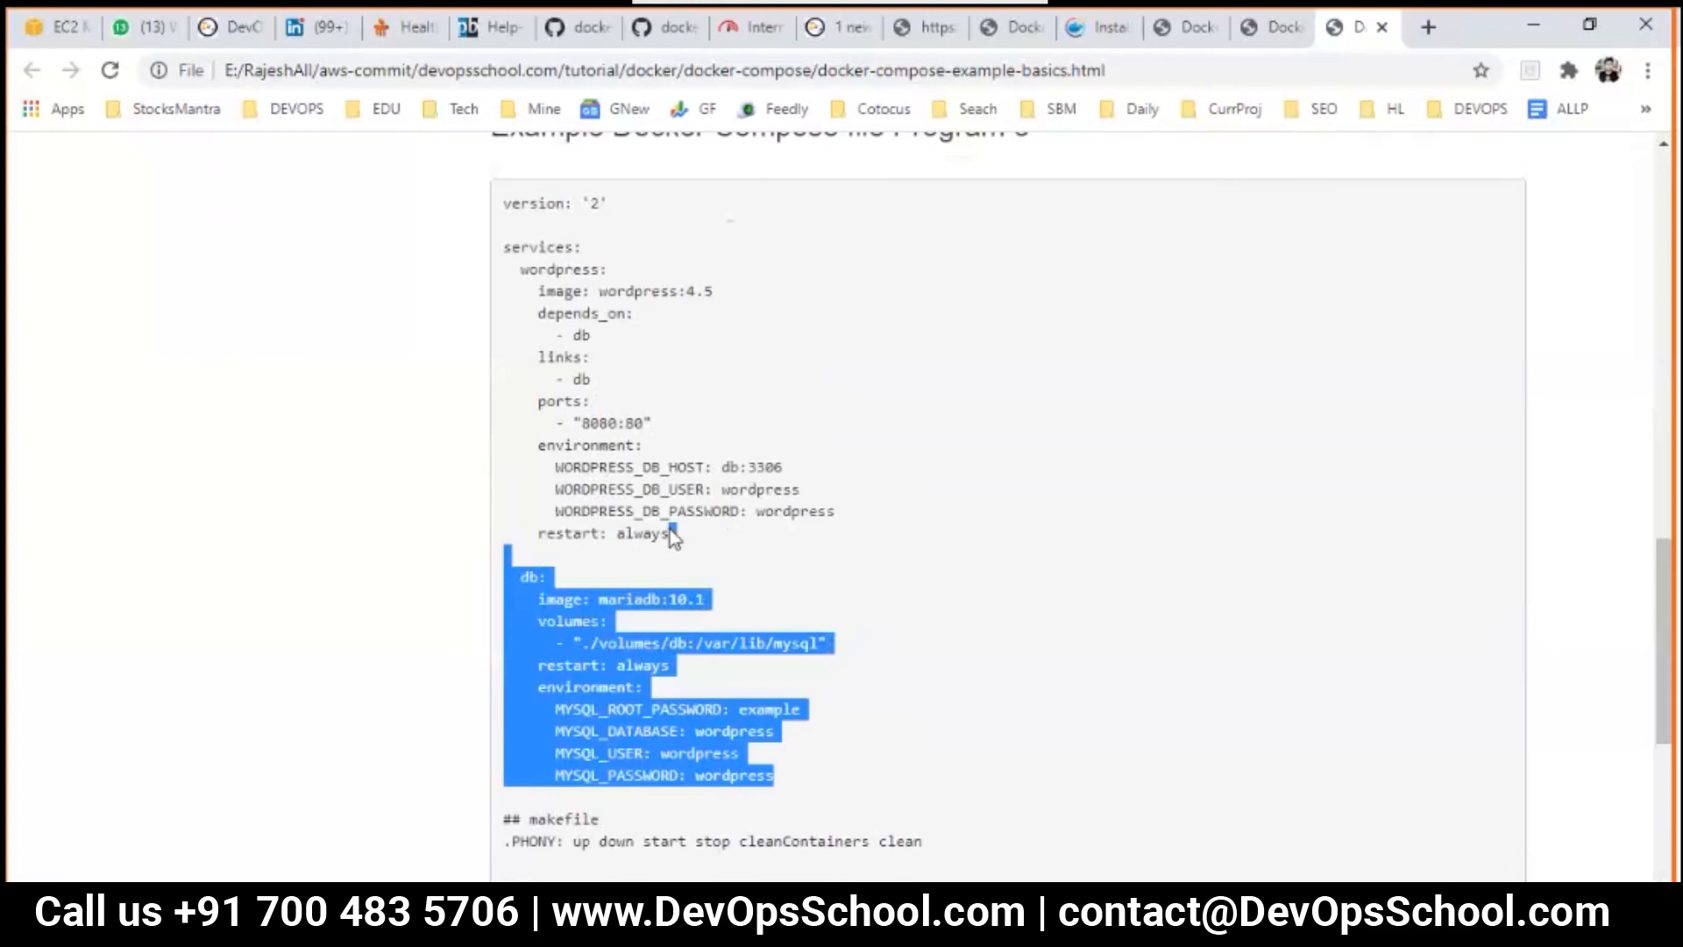
scroll("down", 3)
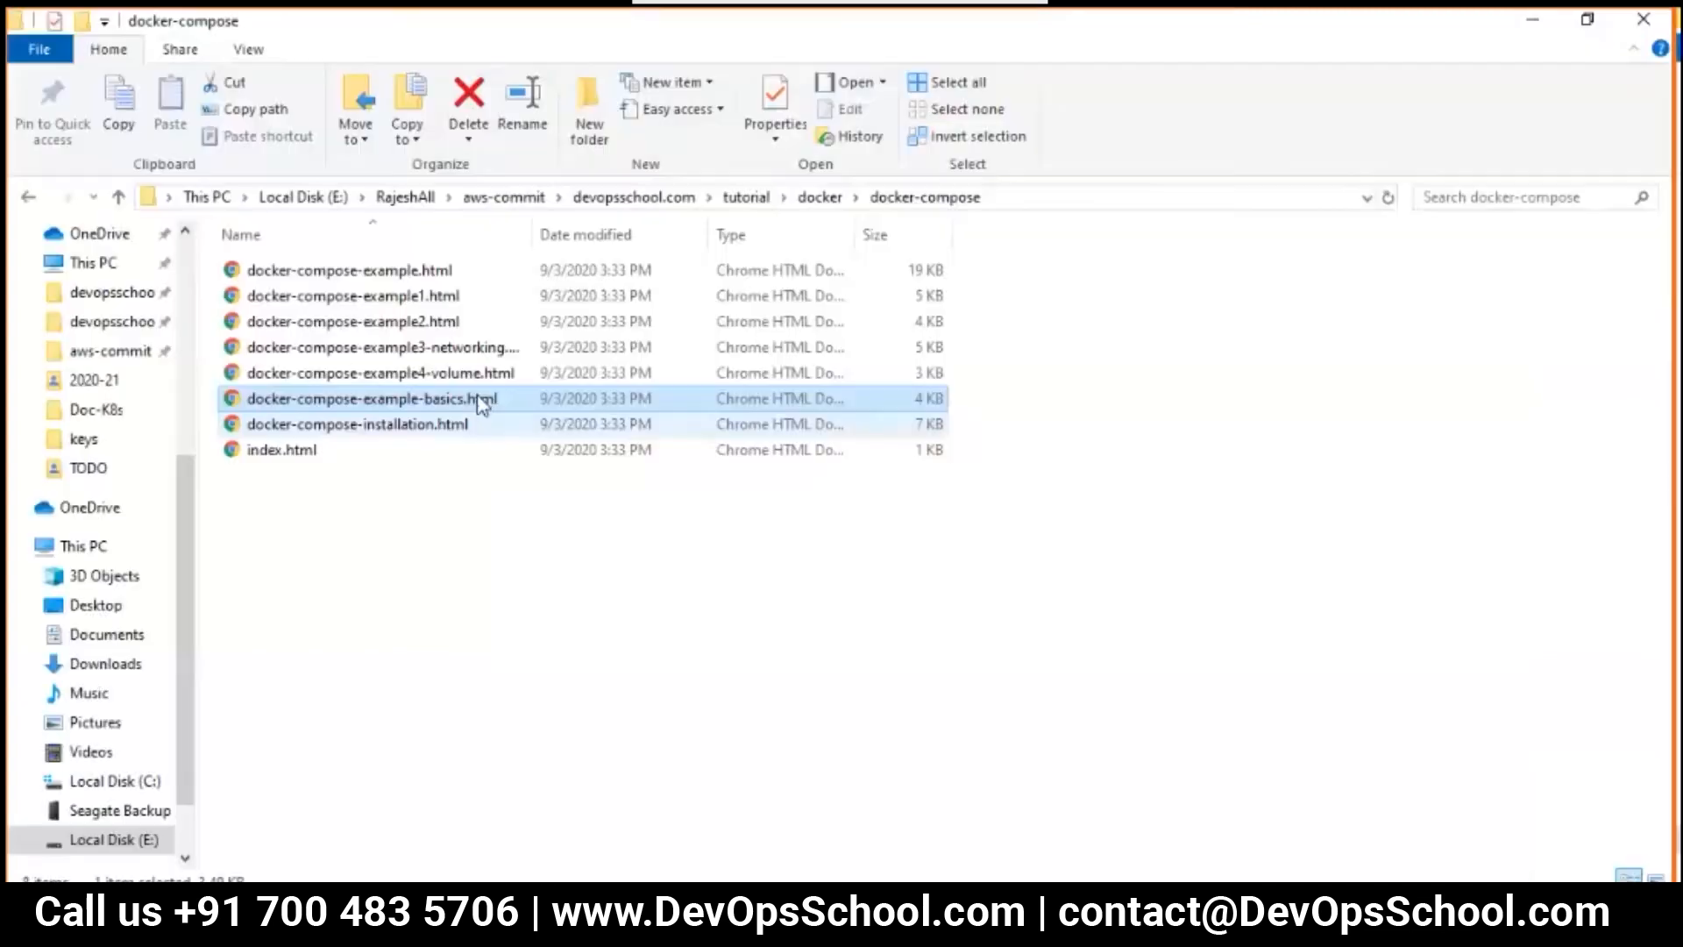
Open docker-compose-example2.html, then docker-compose-example1.html with the WordPress compose file
left_click(351, 321)
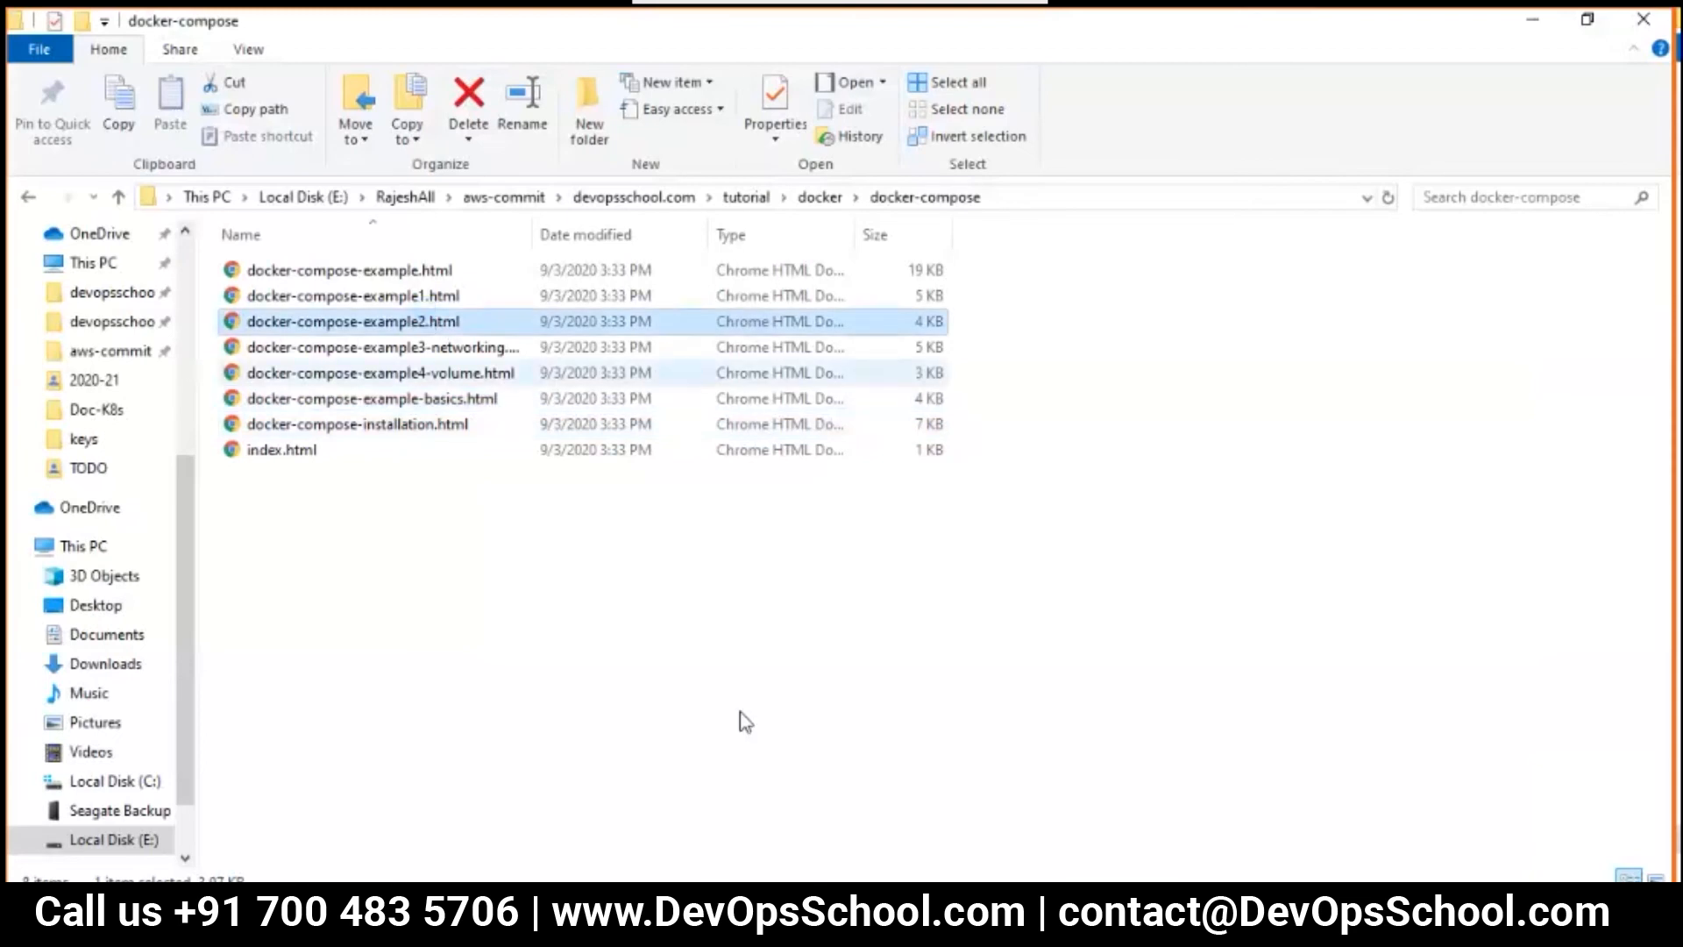
double_click(351, 321)
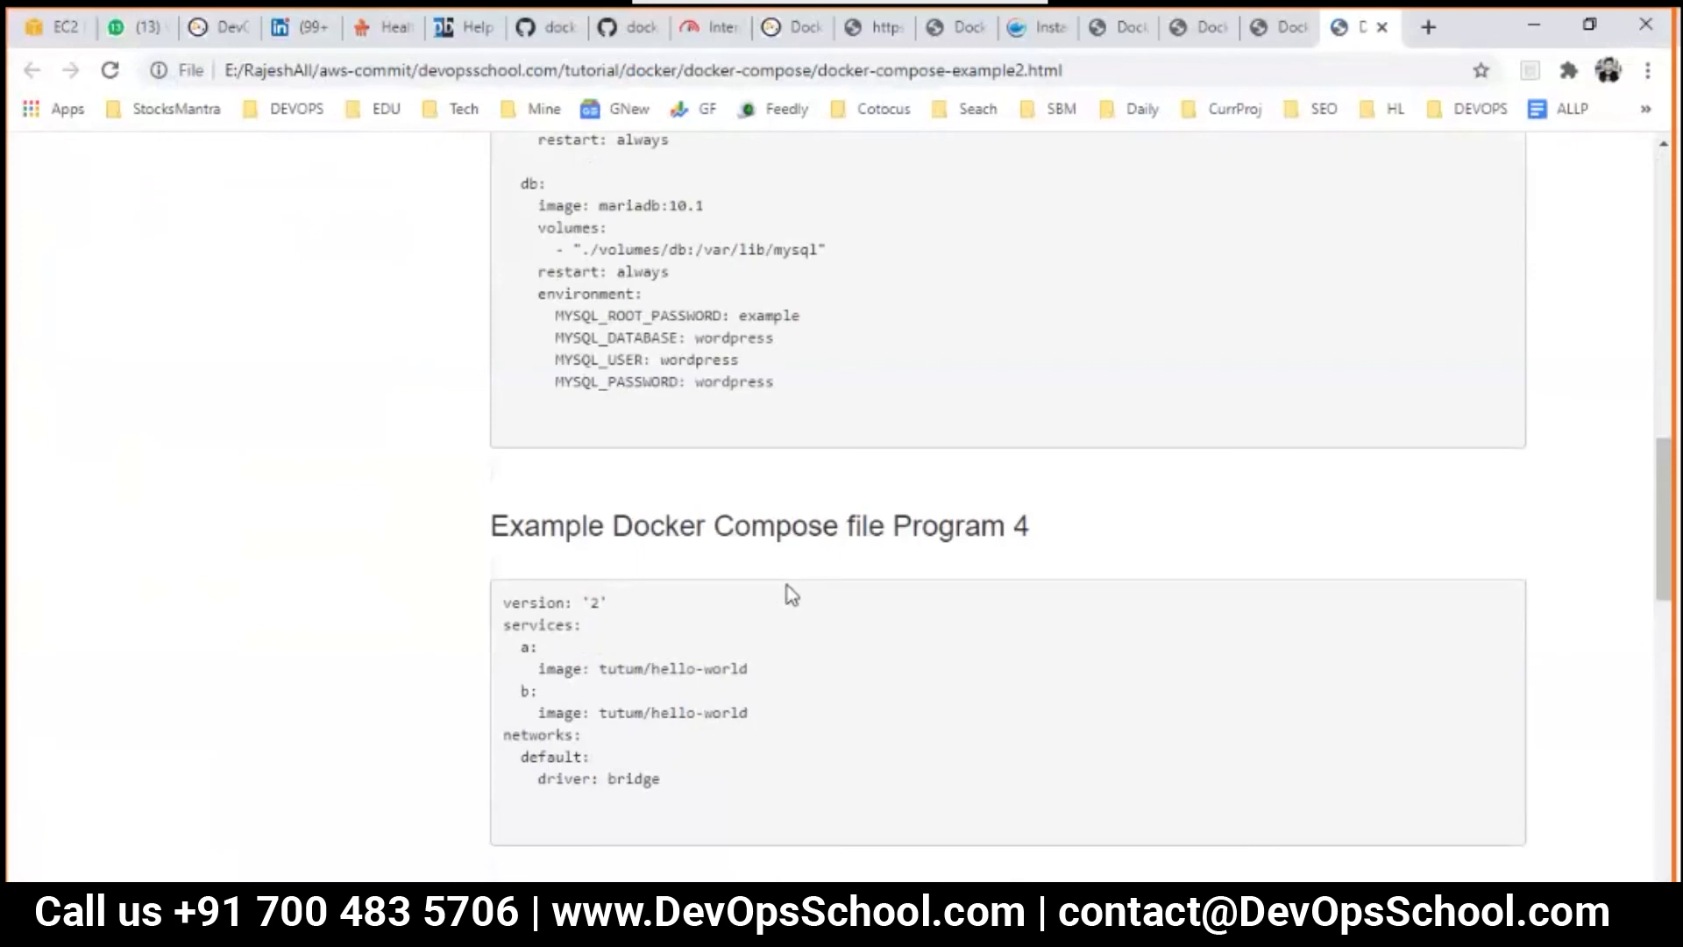
scroll("down", 3)
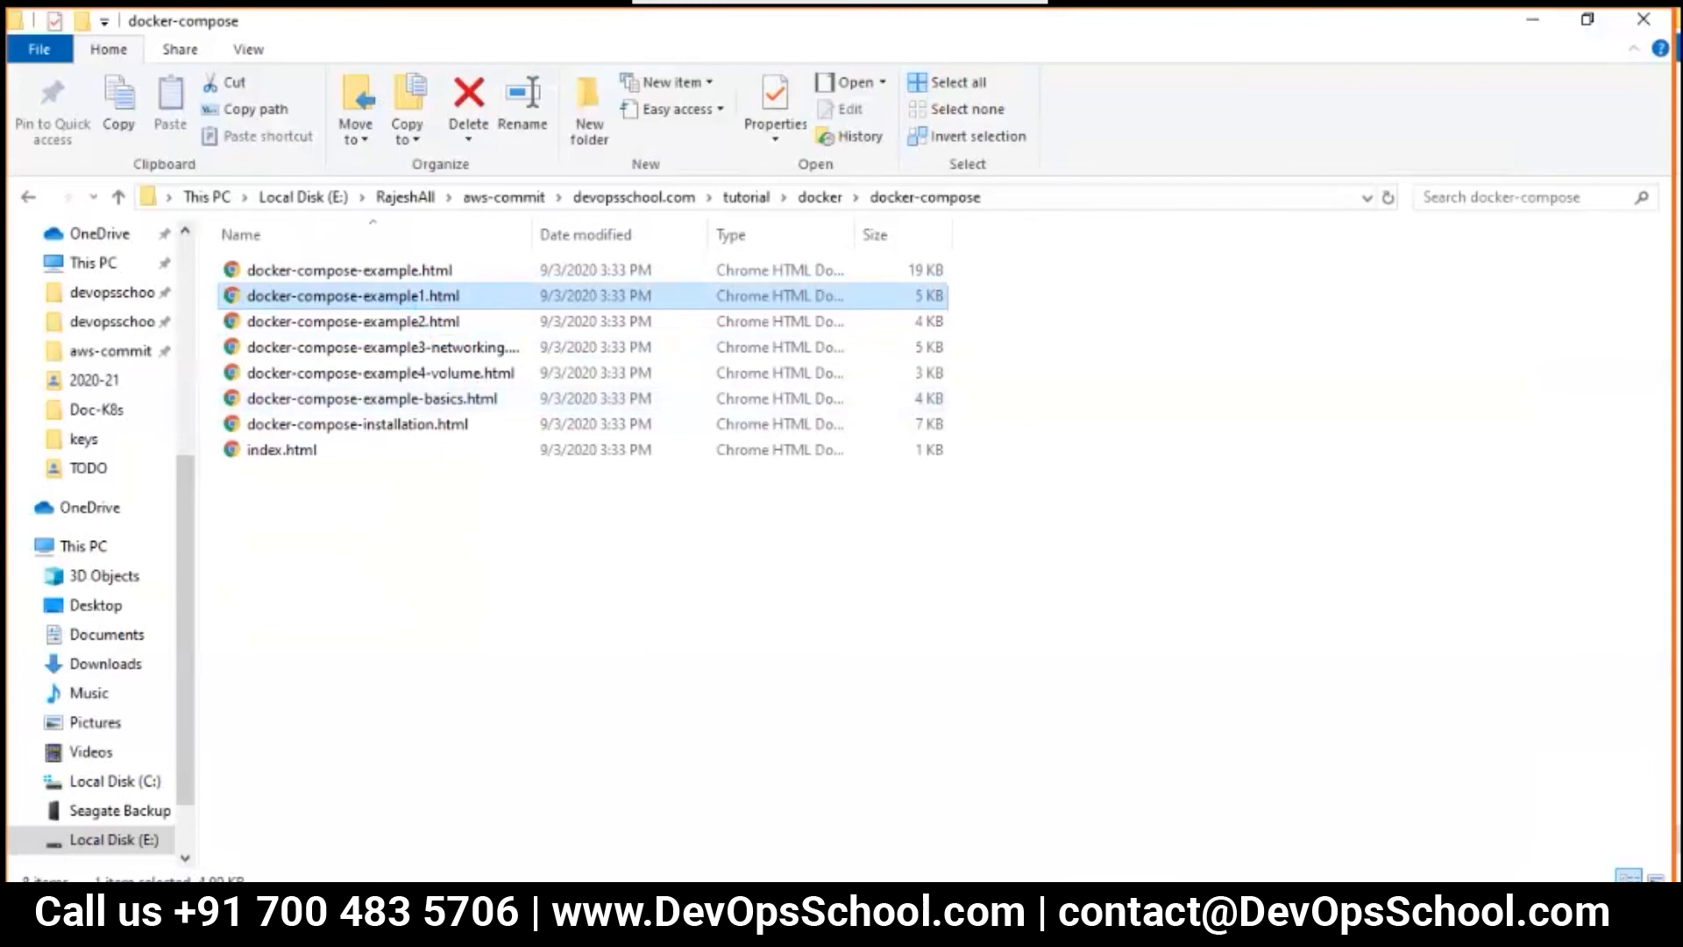
double_click(354, 296)
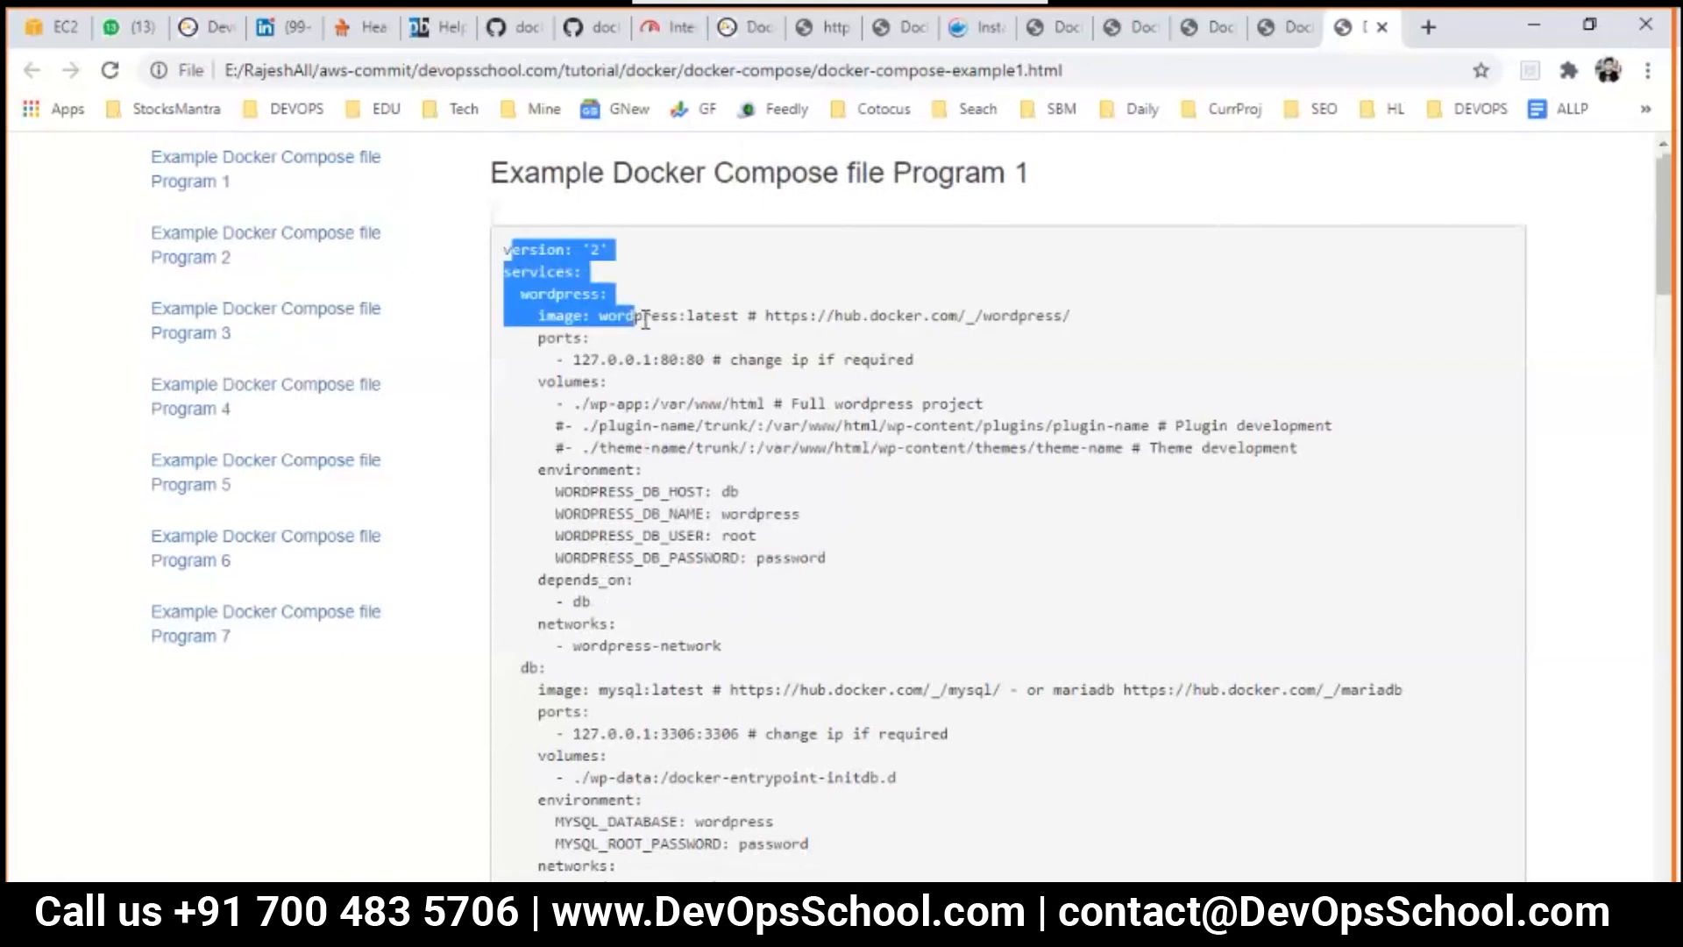
scroll("down", 3)
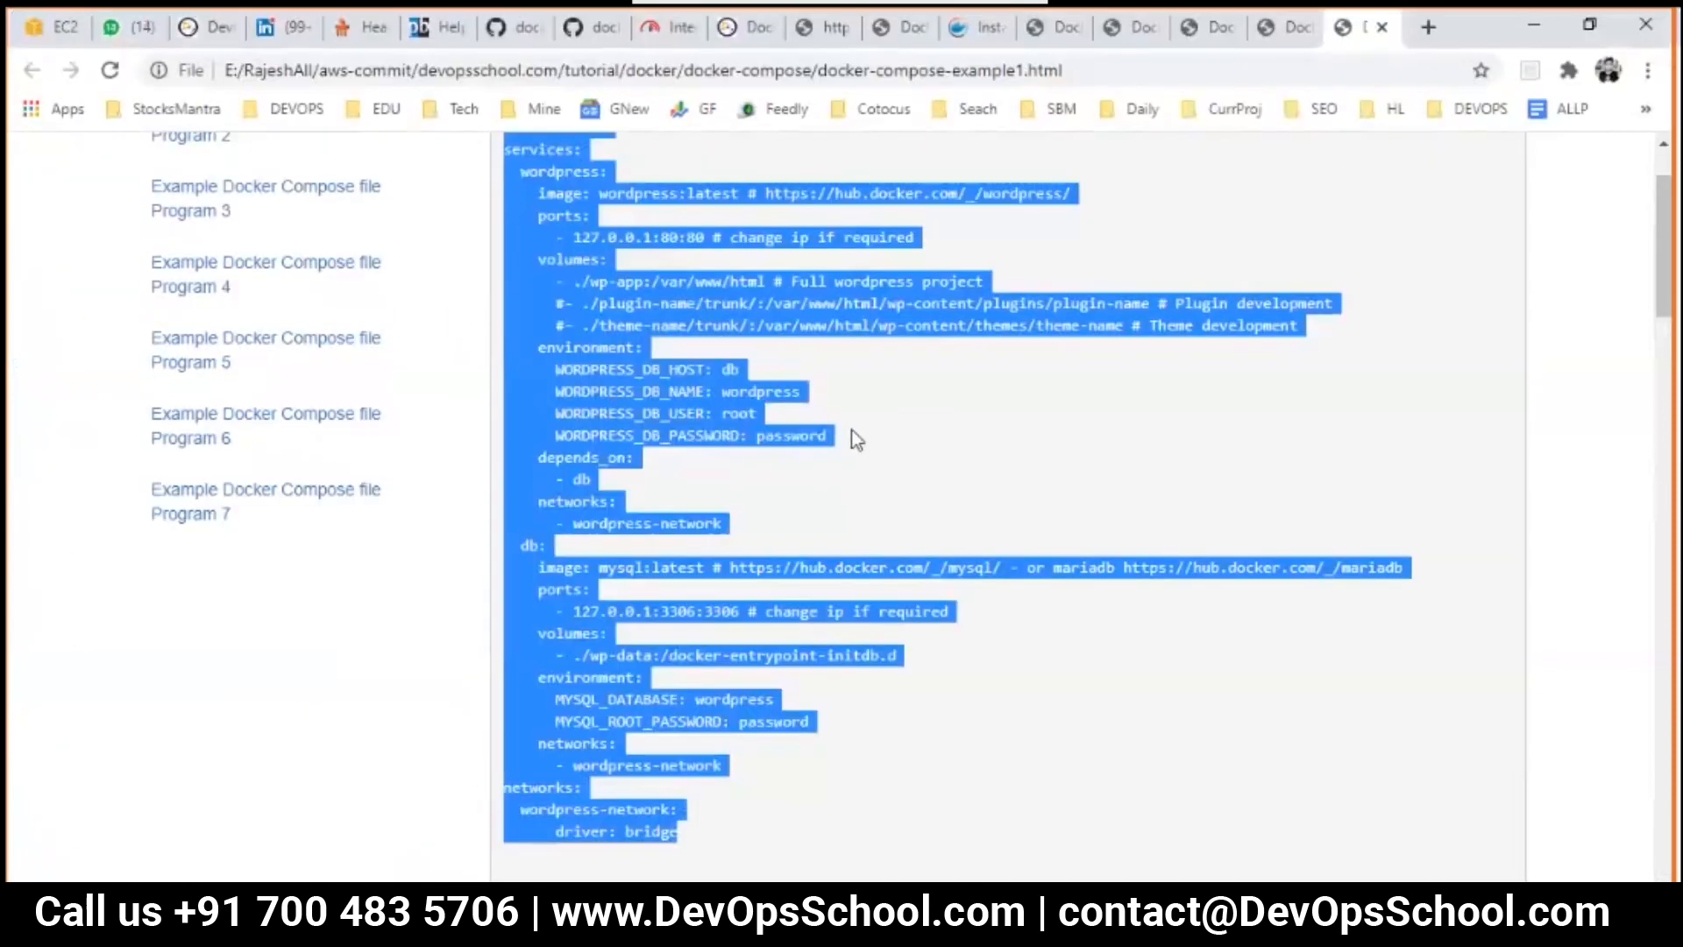
left_click(855, 438)
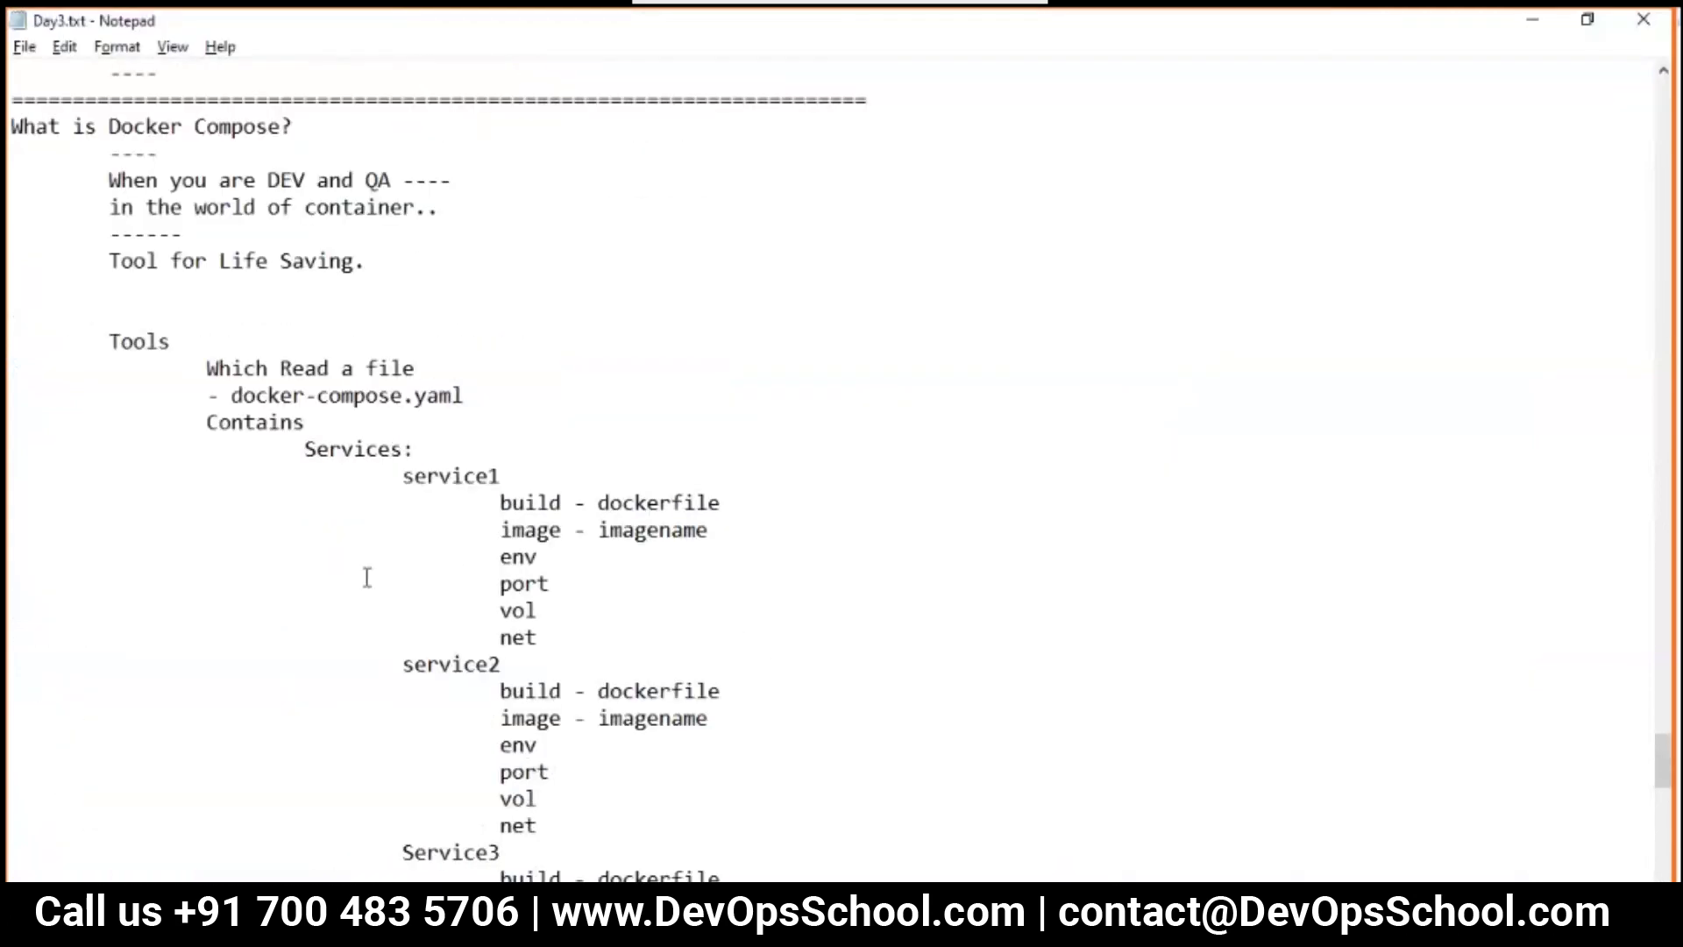
double_click(357, 449)
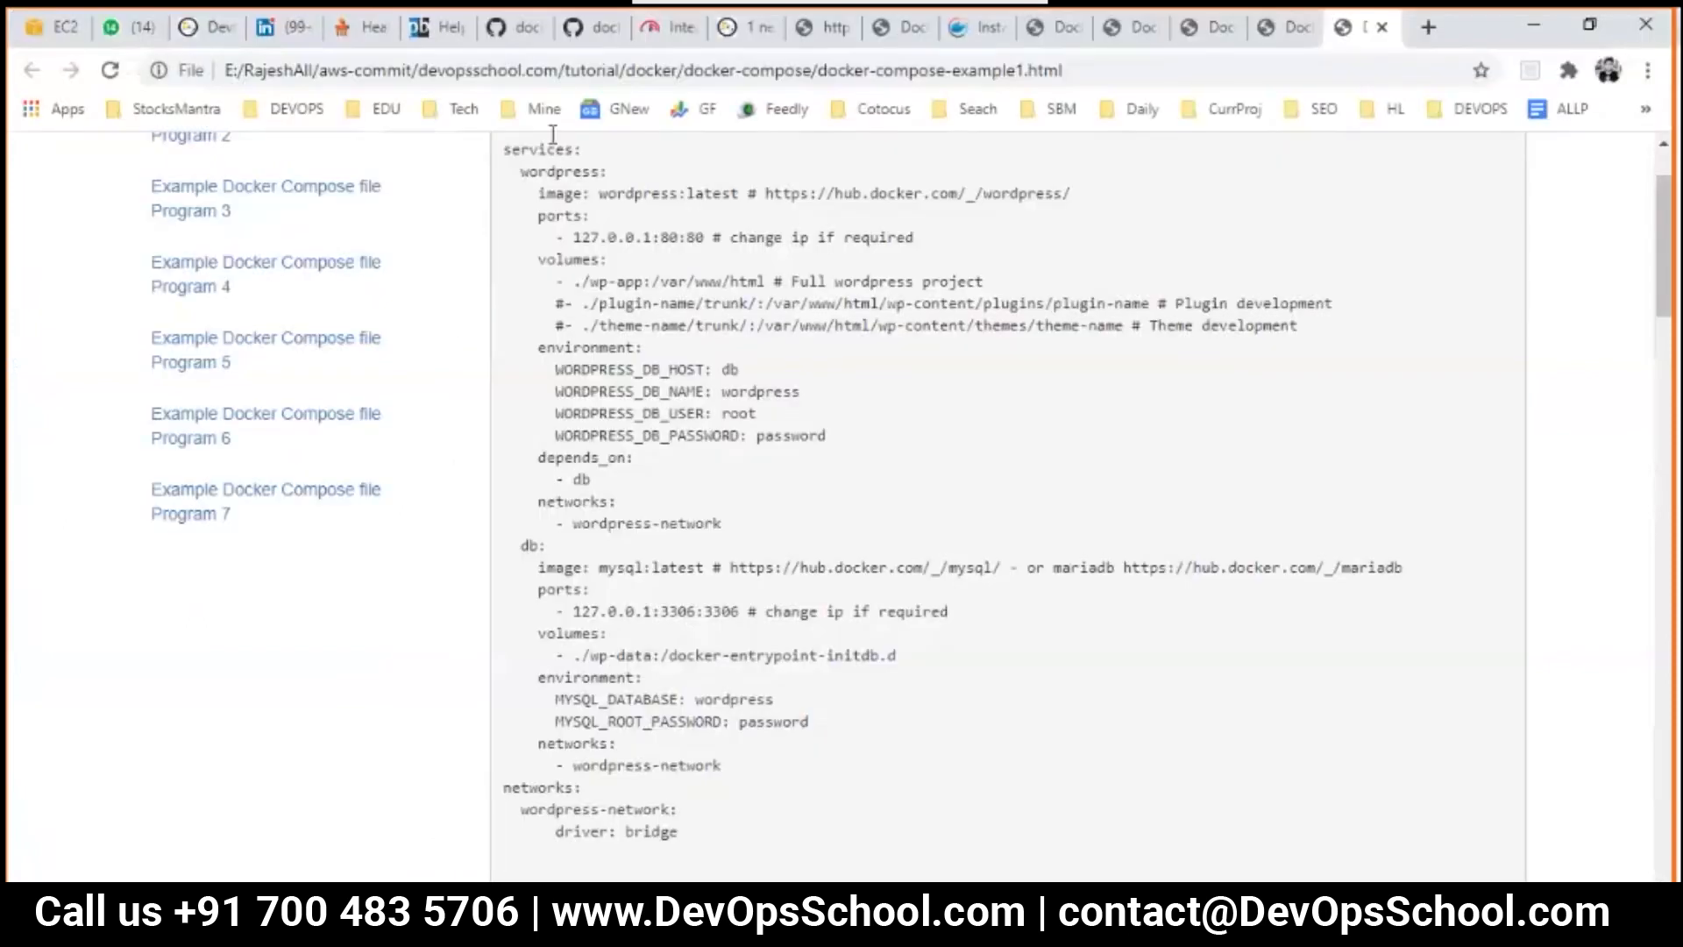
double_click(557, 171)
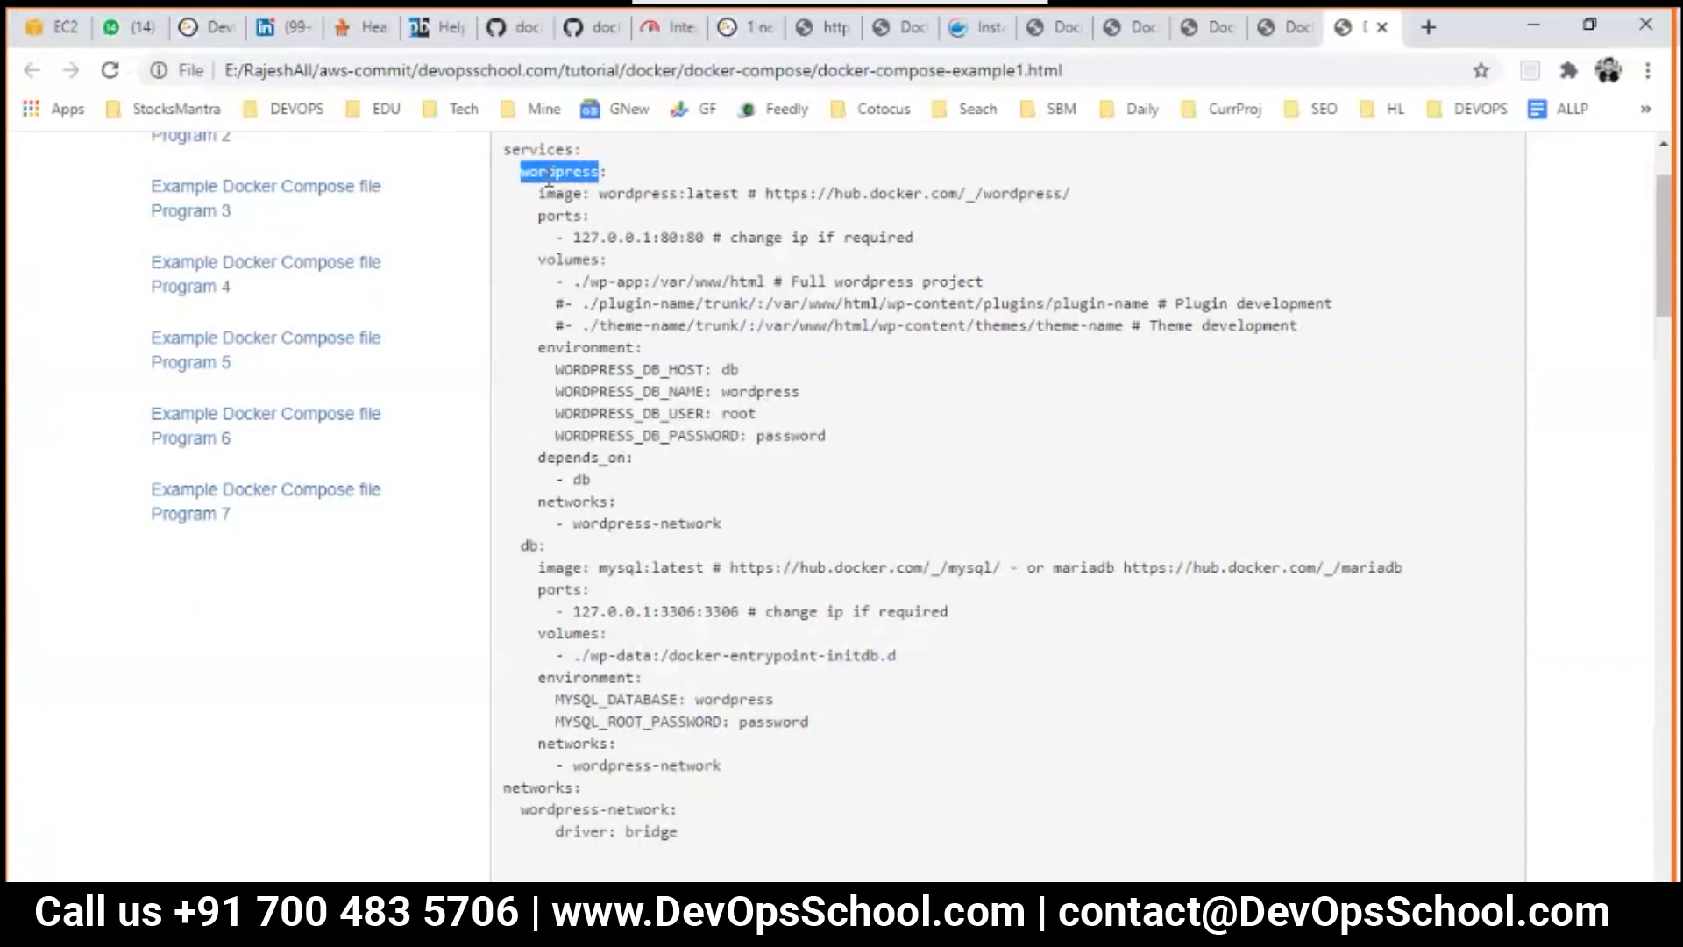
double_click(528, 545)
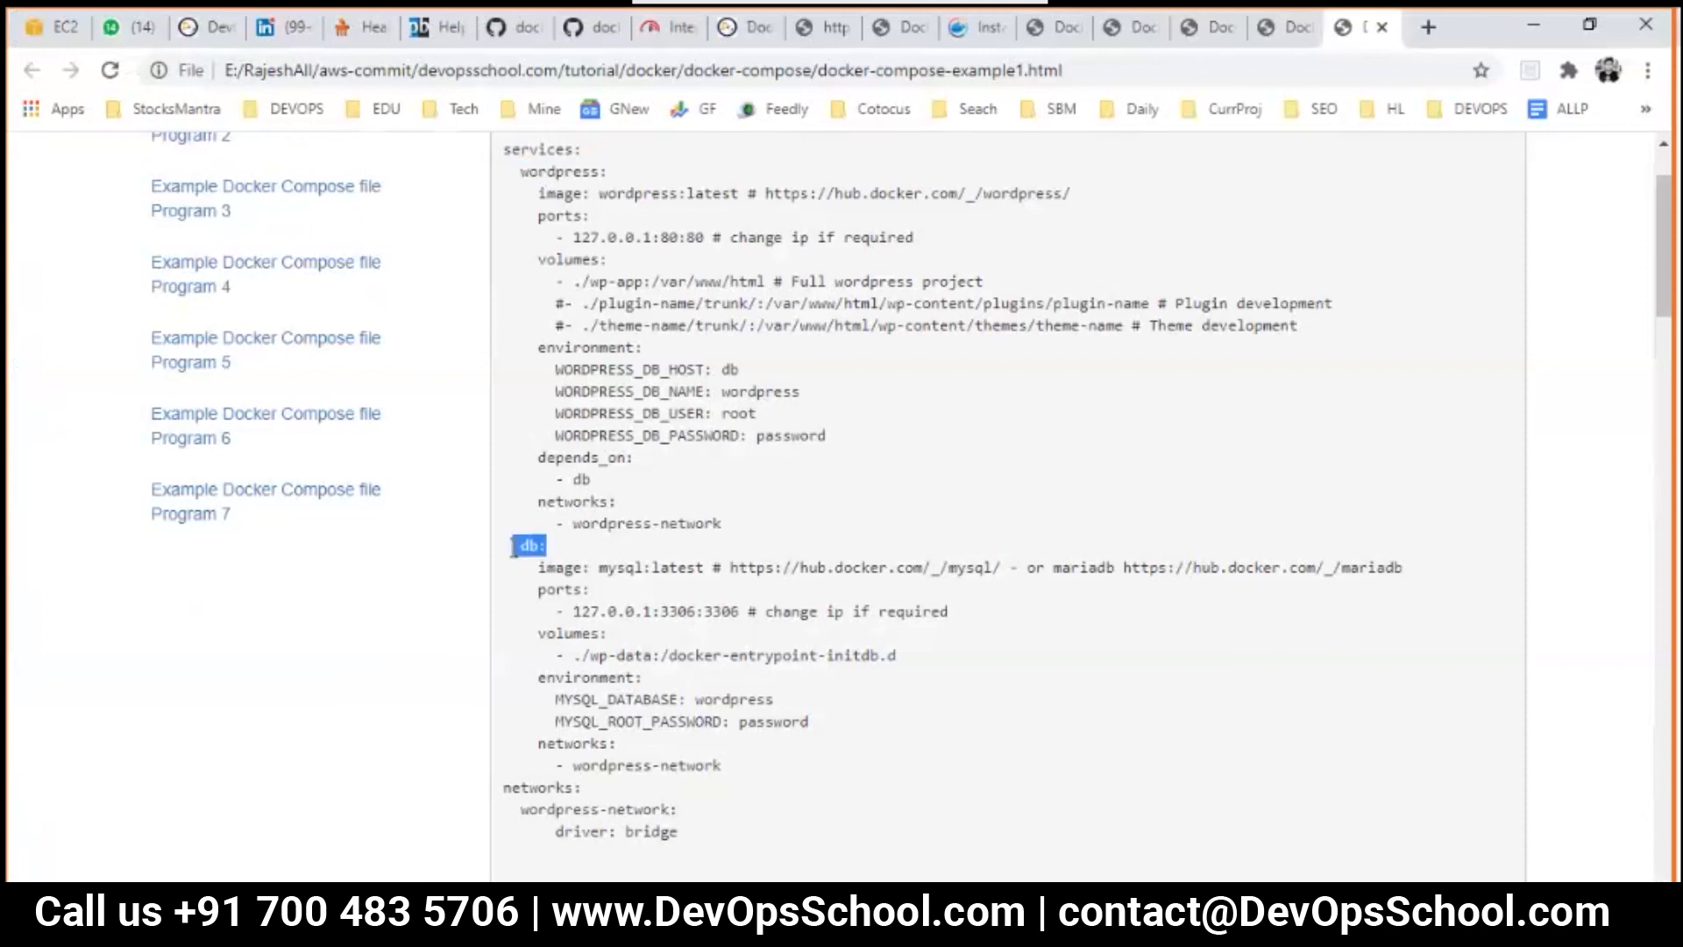
double_click(558, 172)
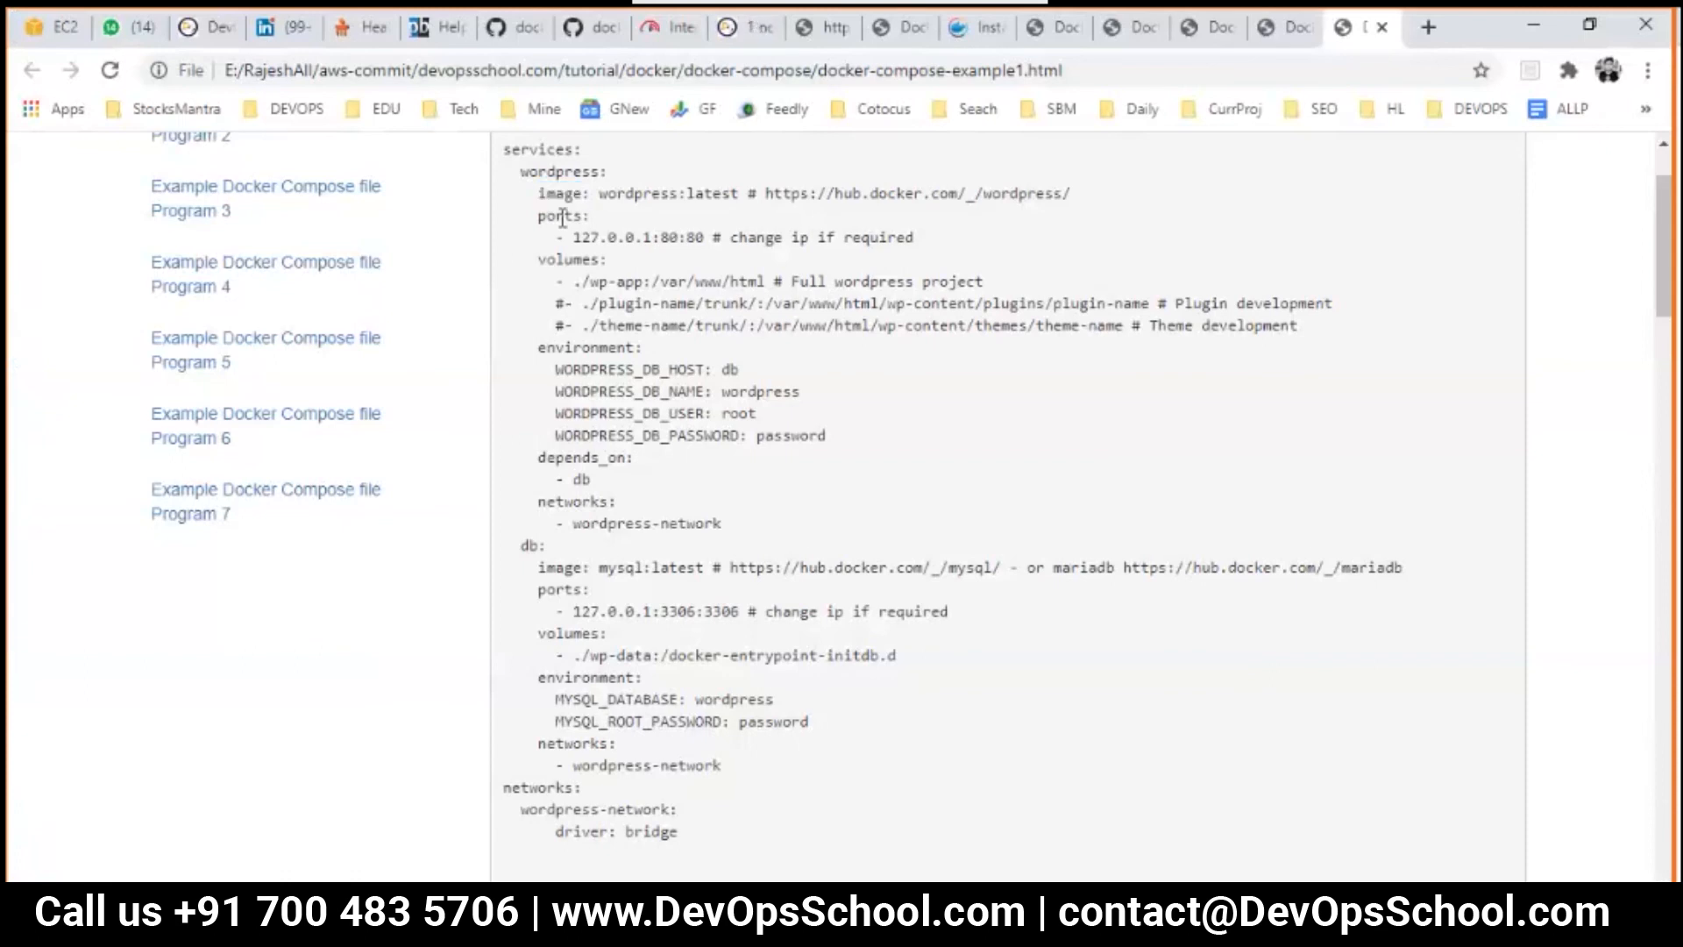
double_click(570, 259)
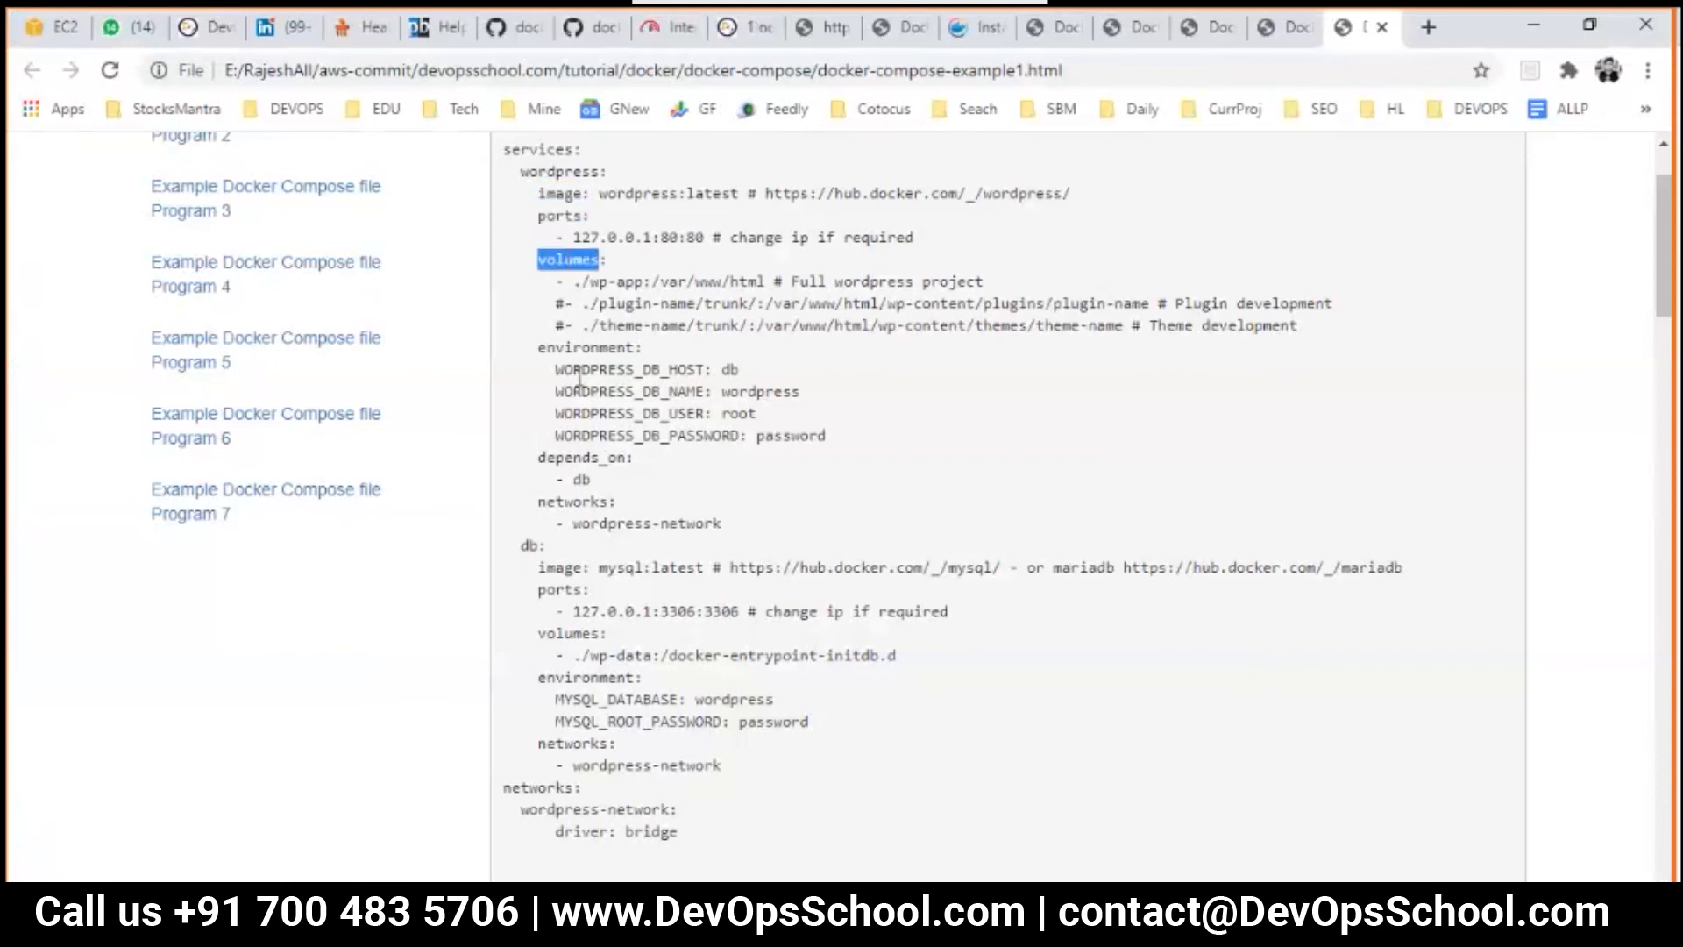
double_click(584, 347)
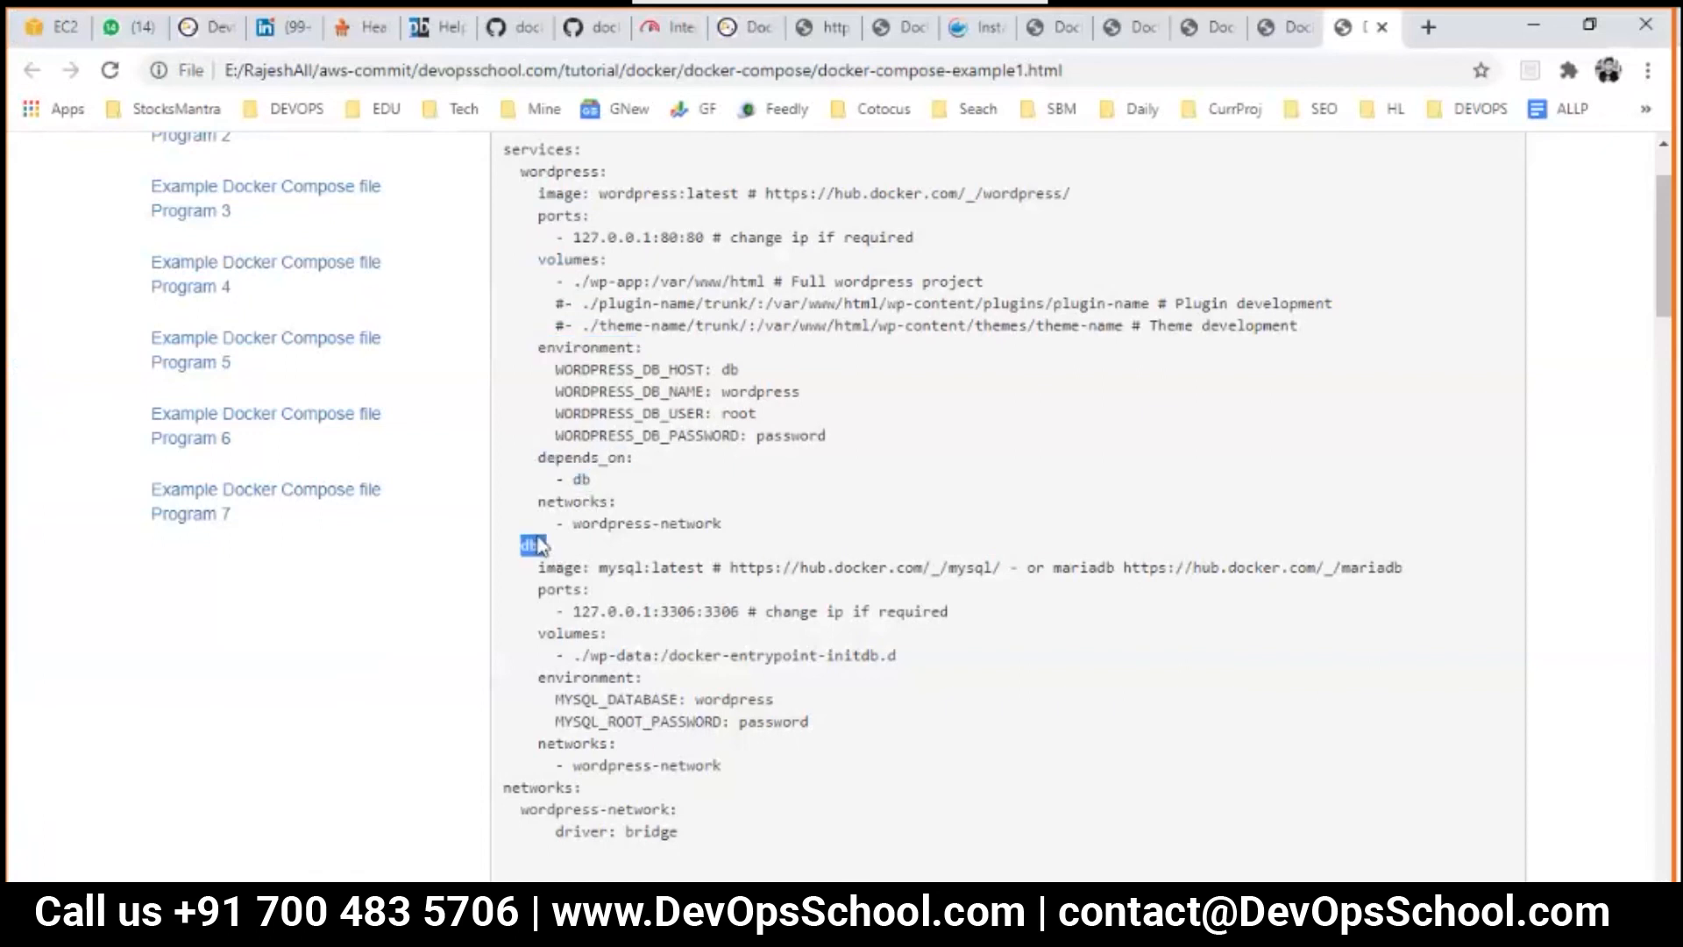
double_click(647, 524)
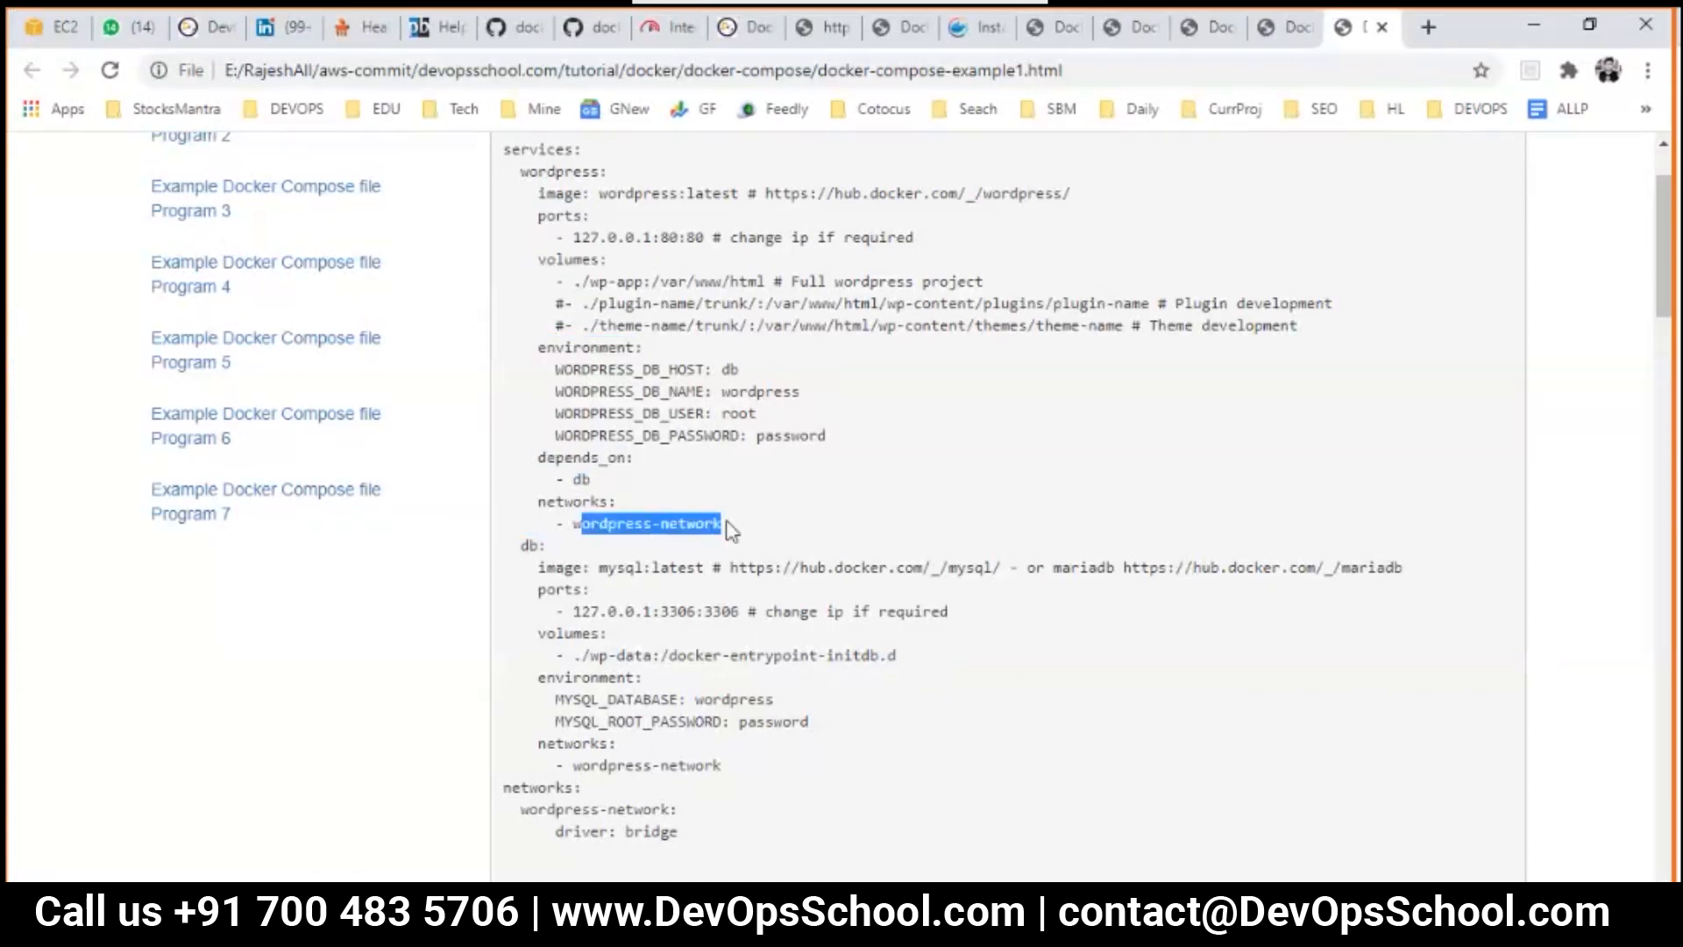
scroll("down", 3)
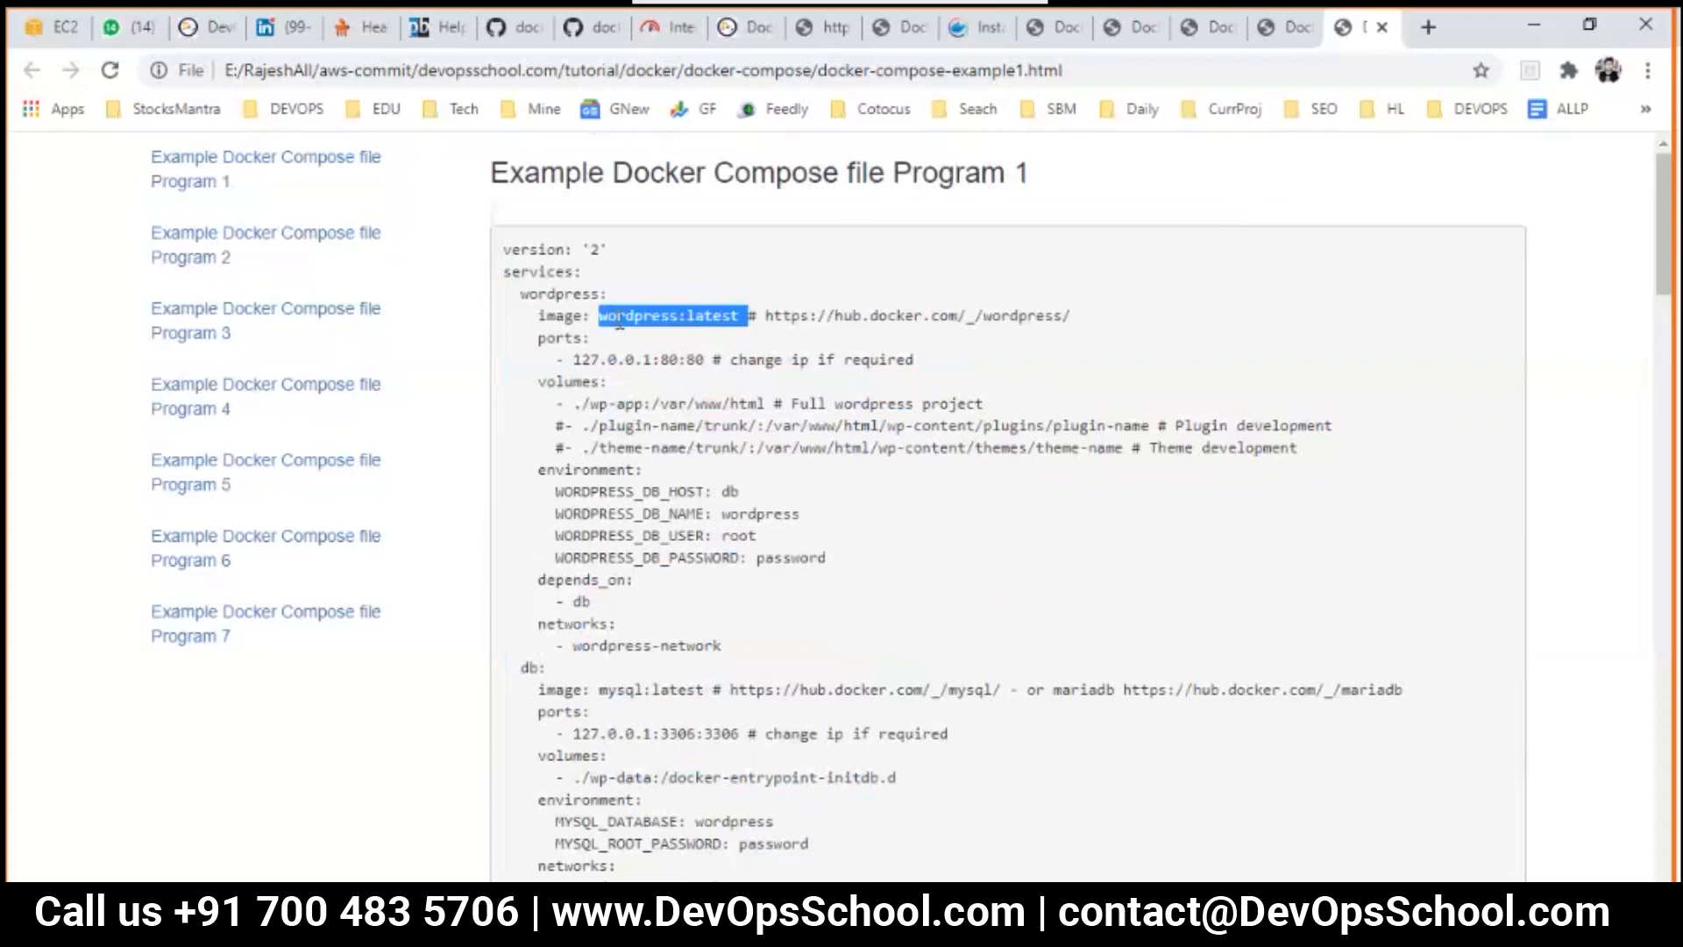
mouse_move(480, 306)
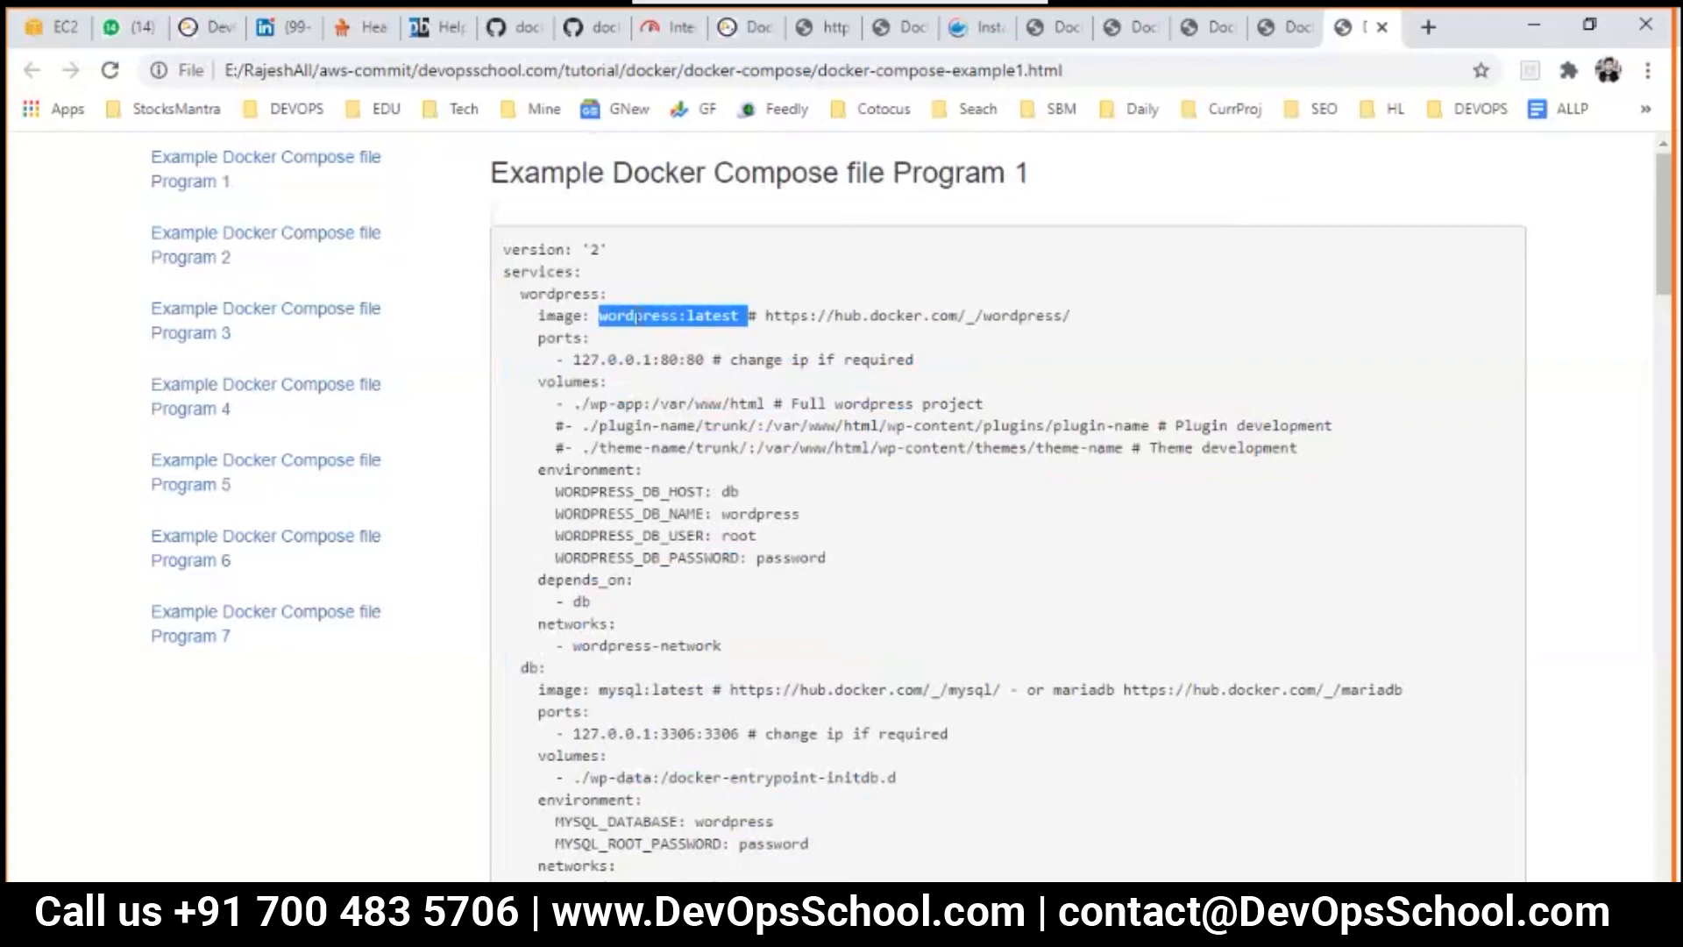
double_click(639, 314)
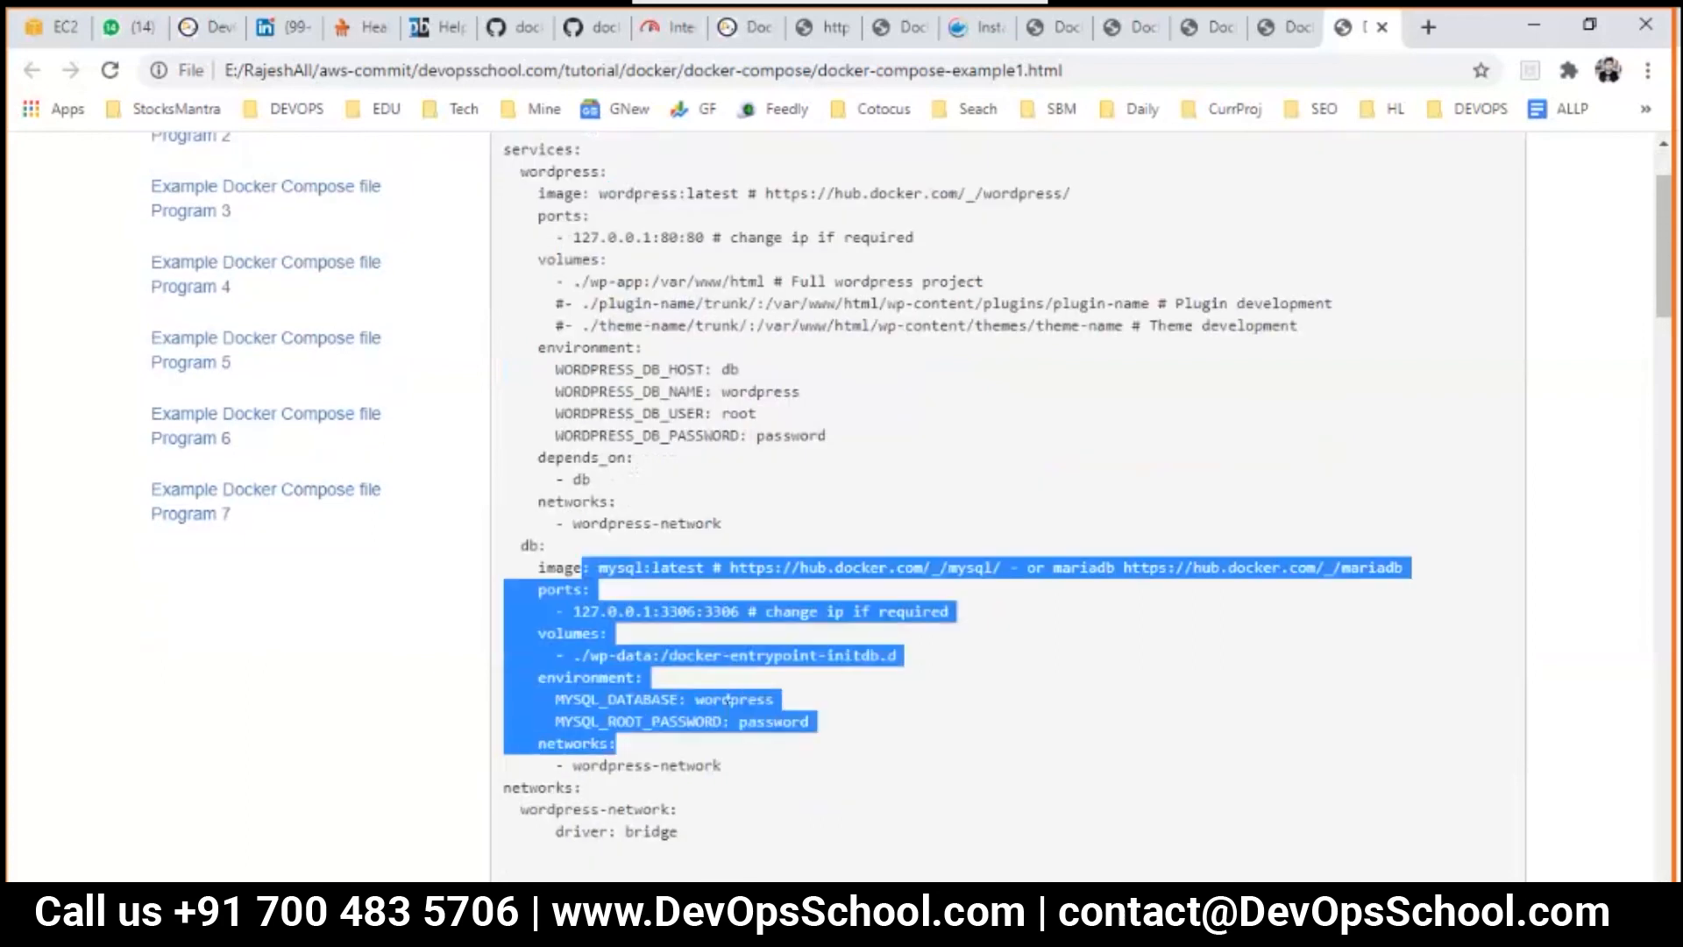
left_click(709, 542)
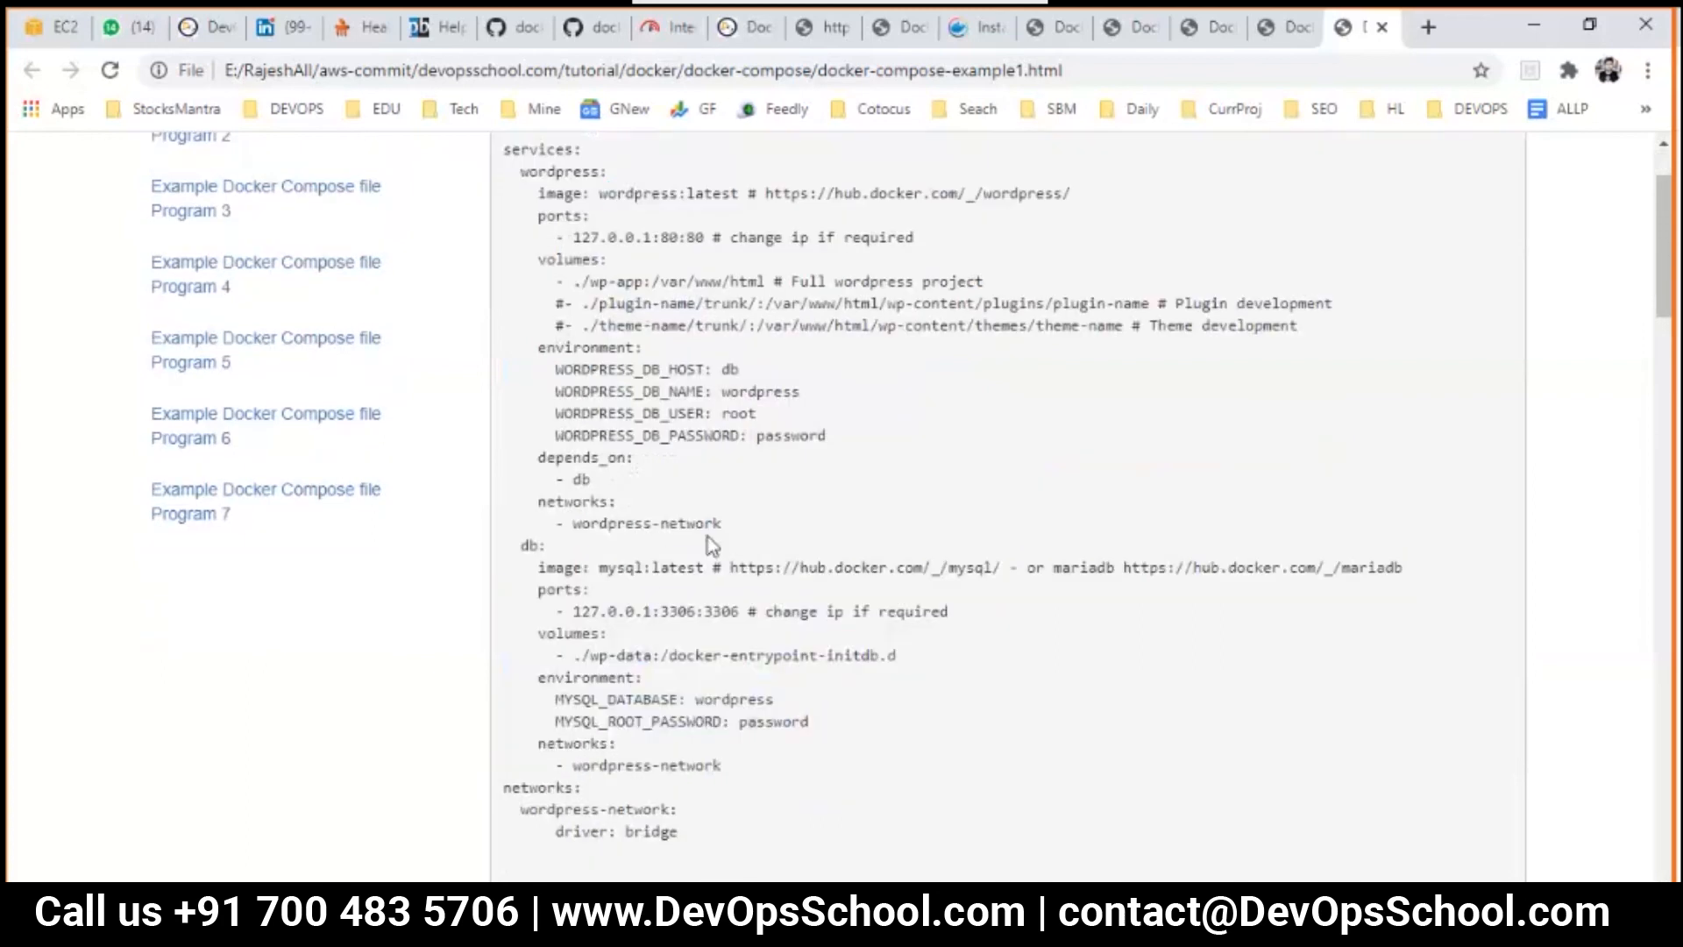
left_click_drag(547, 193, 721, 524)
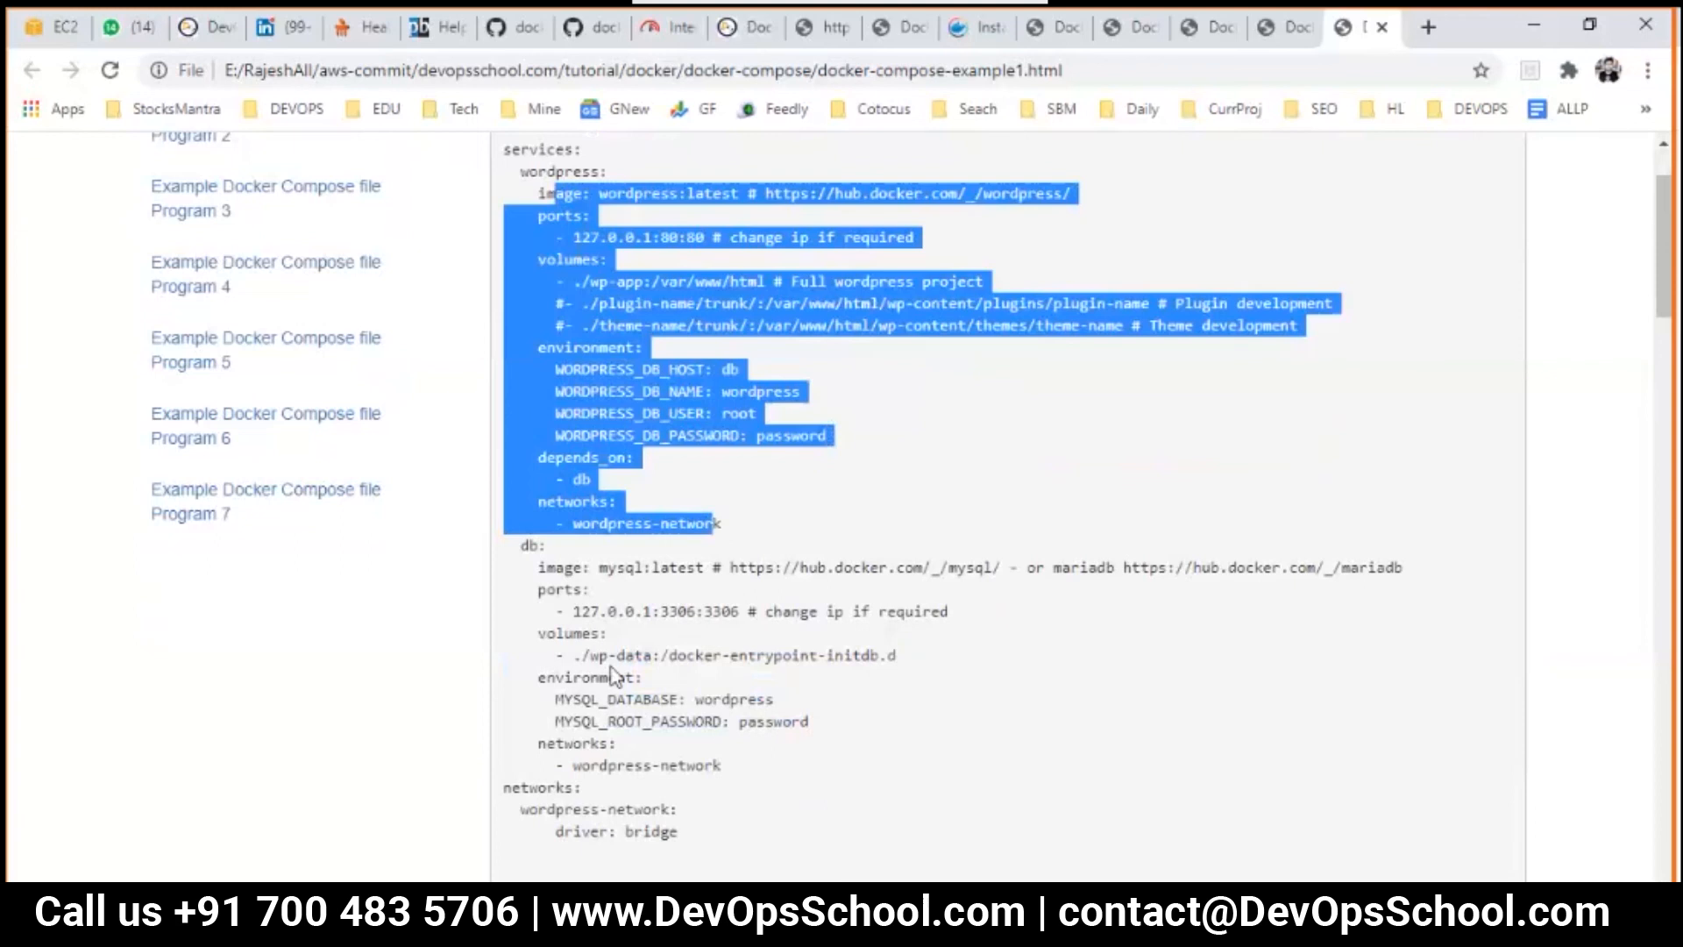
left_click_drag(559, 193, 688, 722)
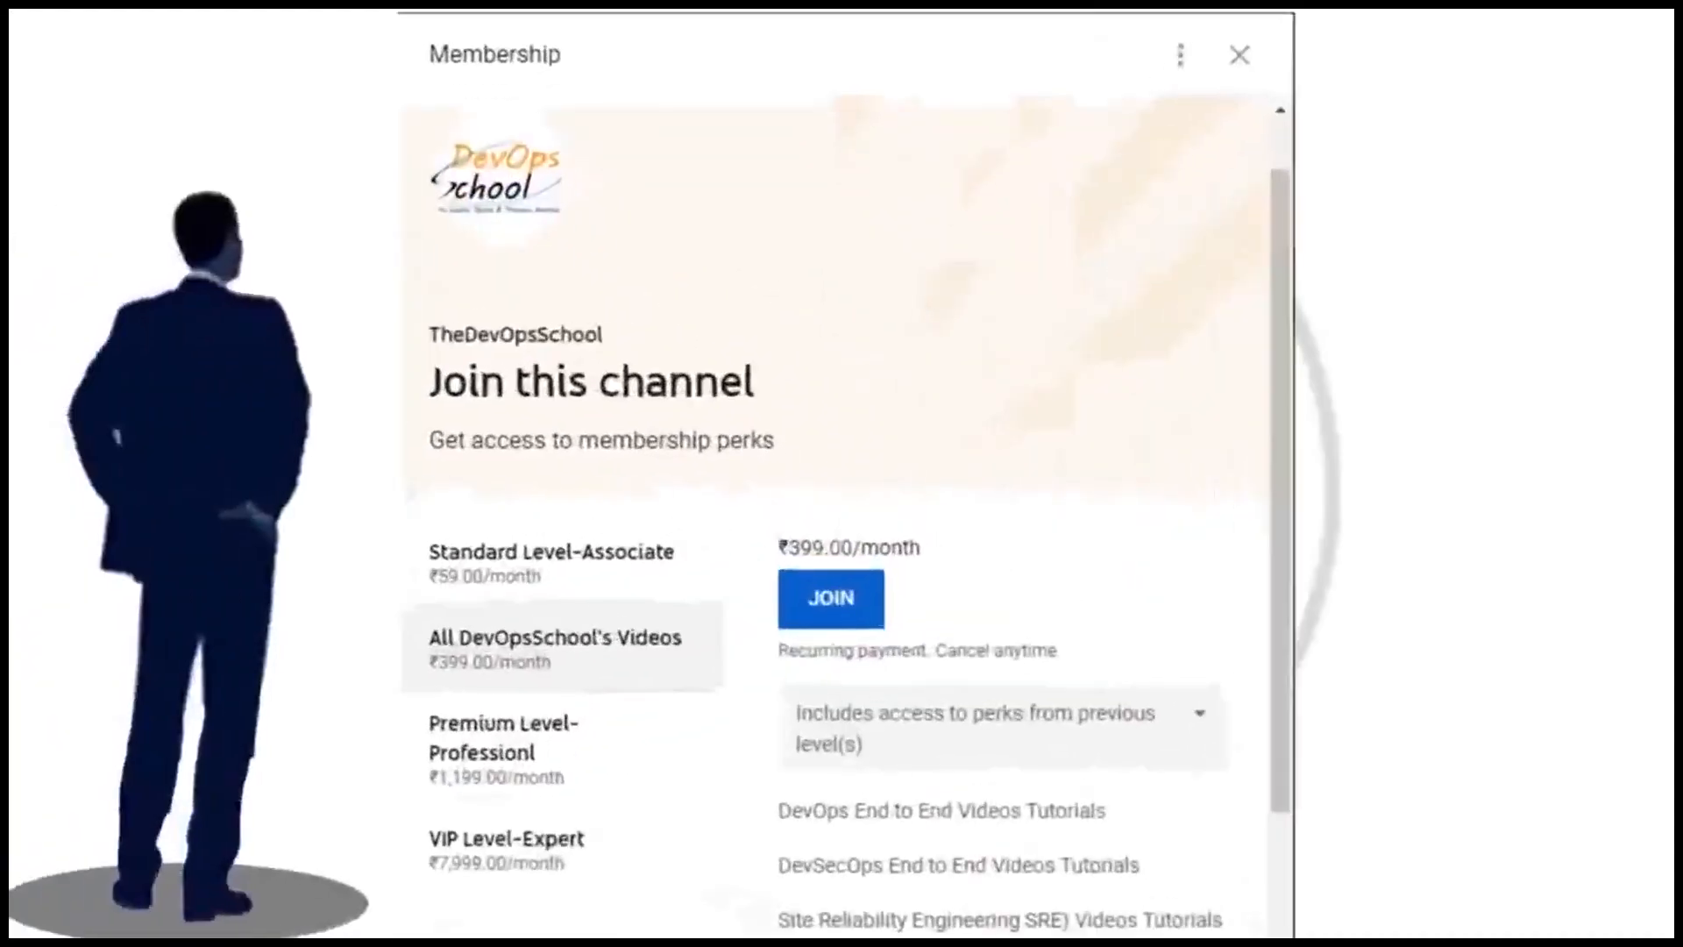
Go to TheDevOpsSchool channel and show the JOIN membership tiers, including ₹399.00/month
left_click(1240, 55)
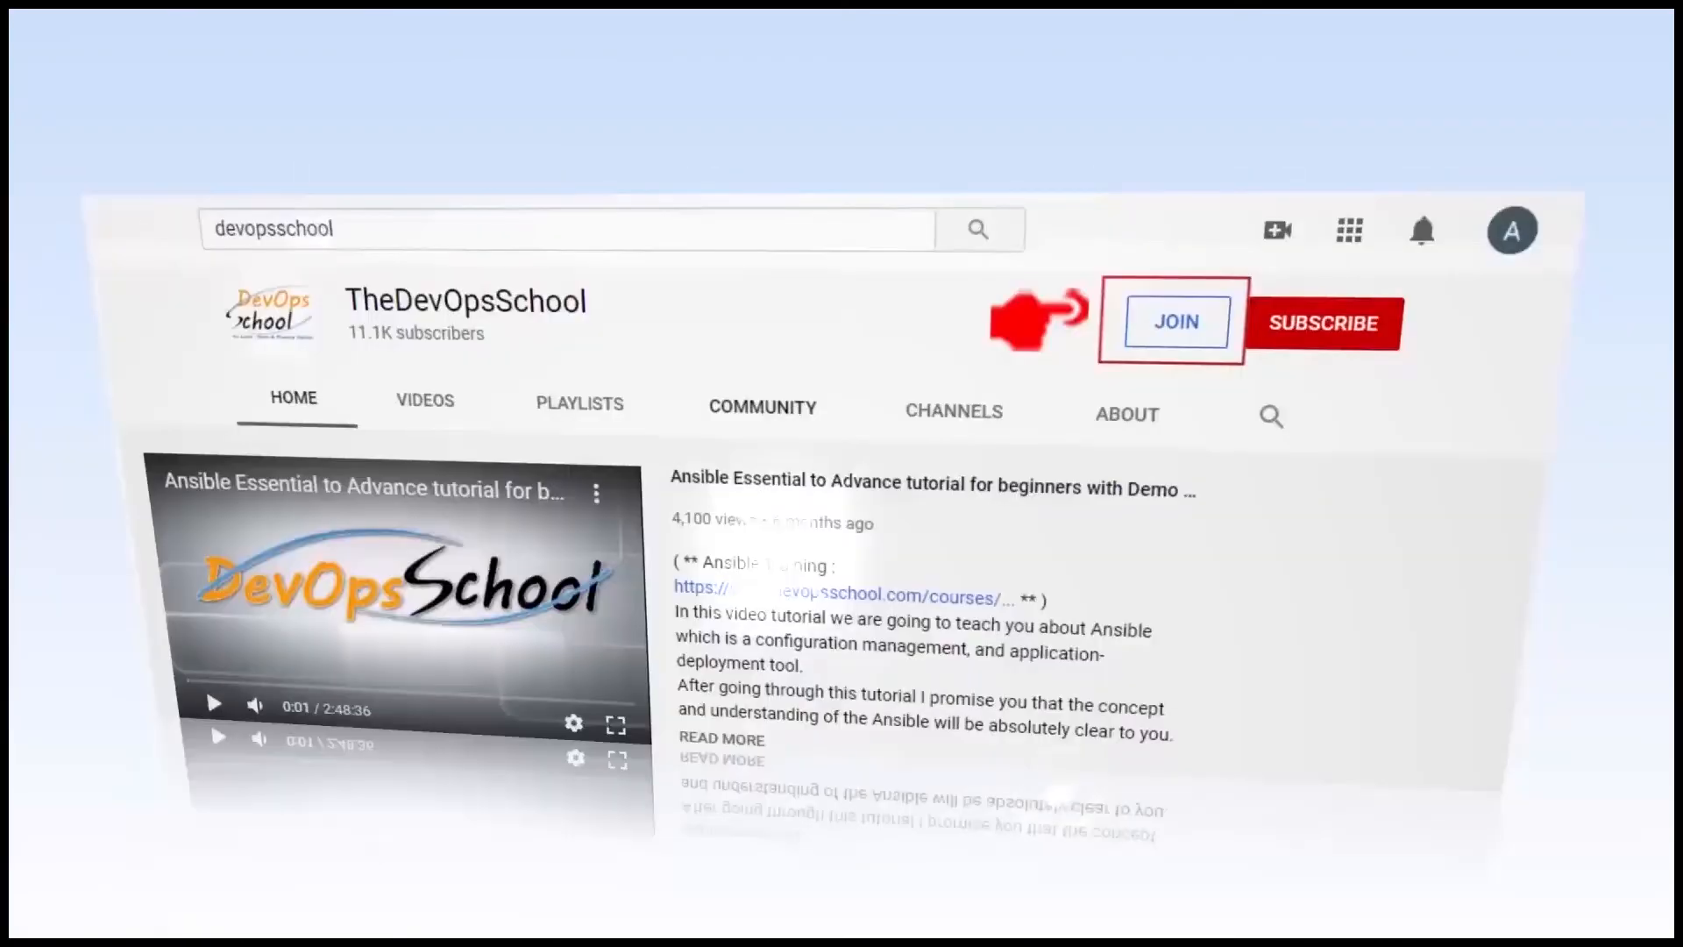
left_click(1173, 322)
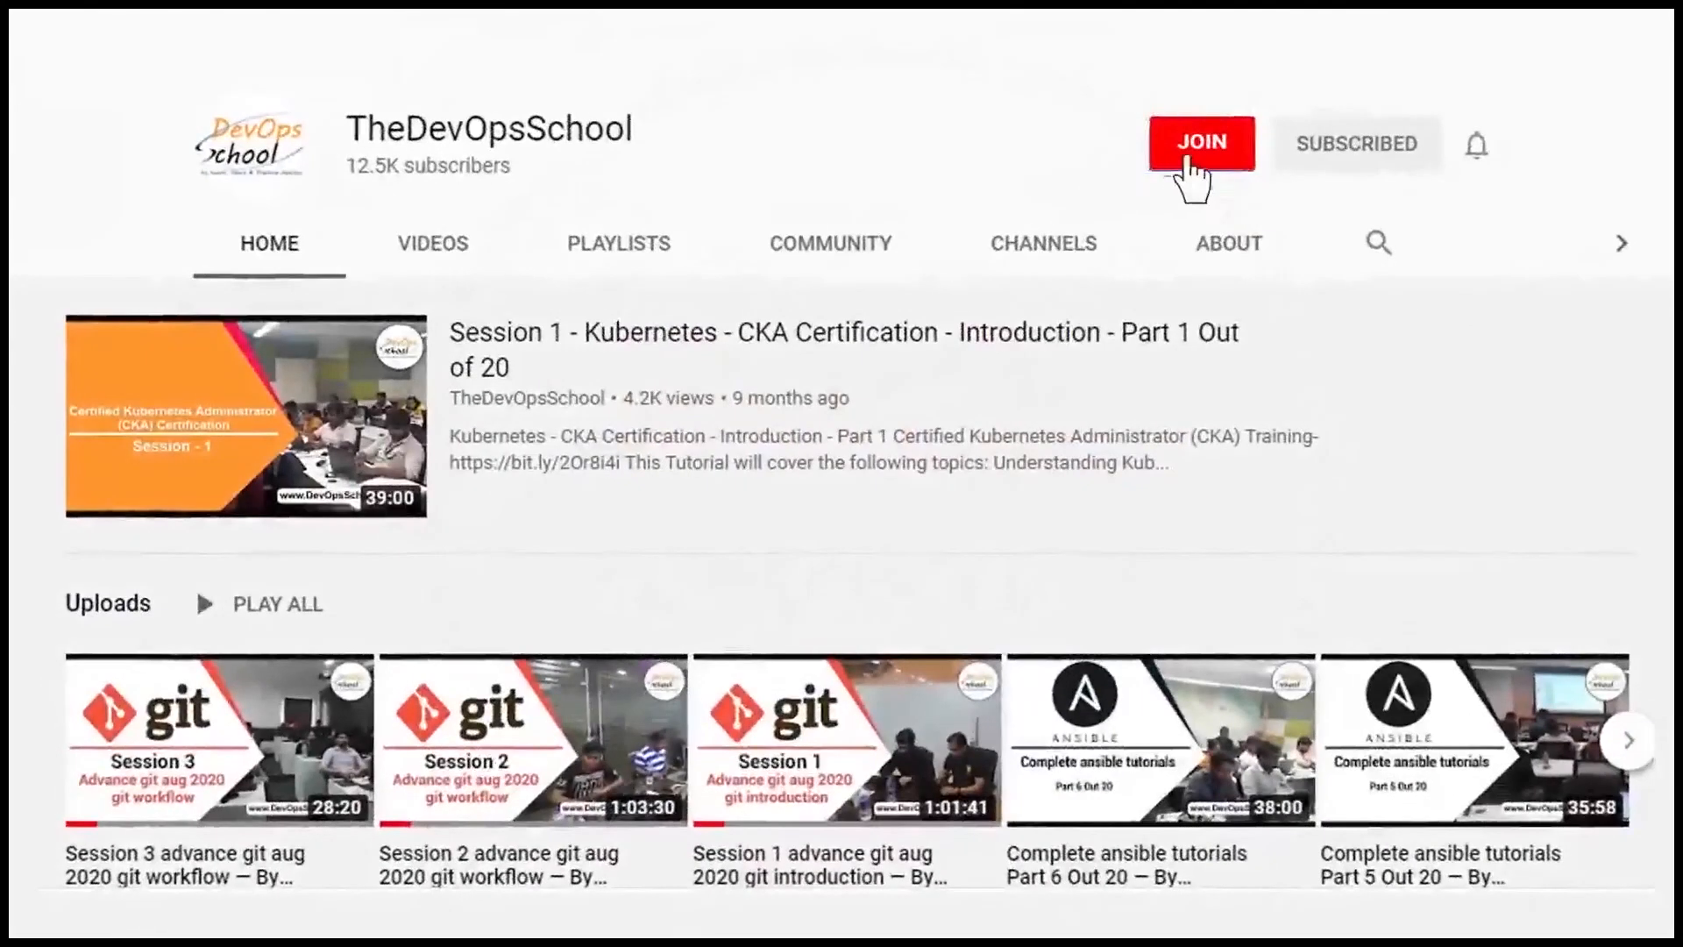
mouse_move(1319, 220)
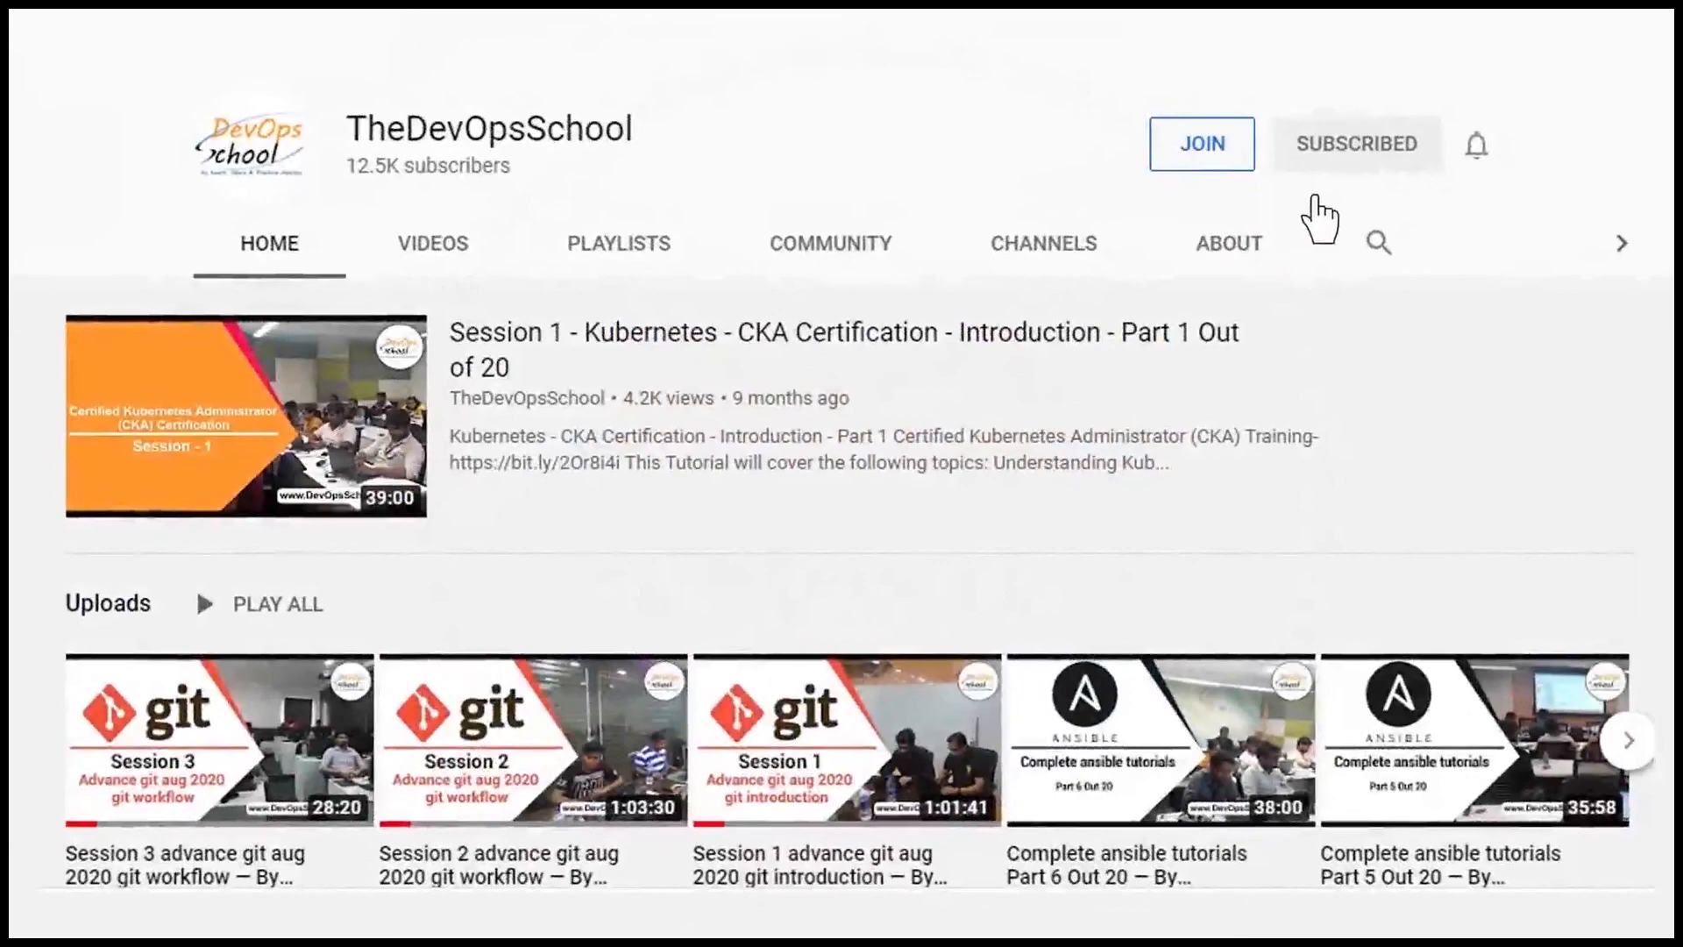
left_click(1201, 143)
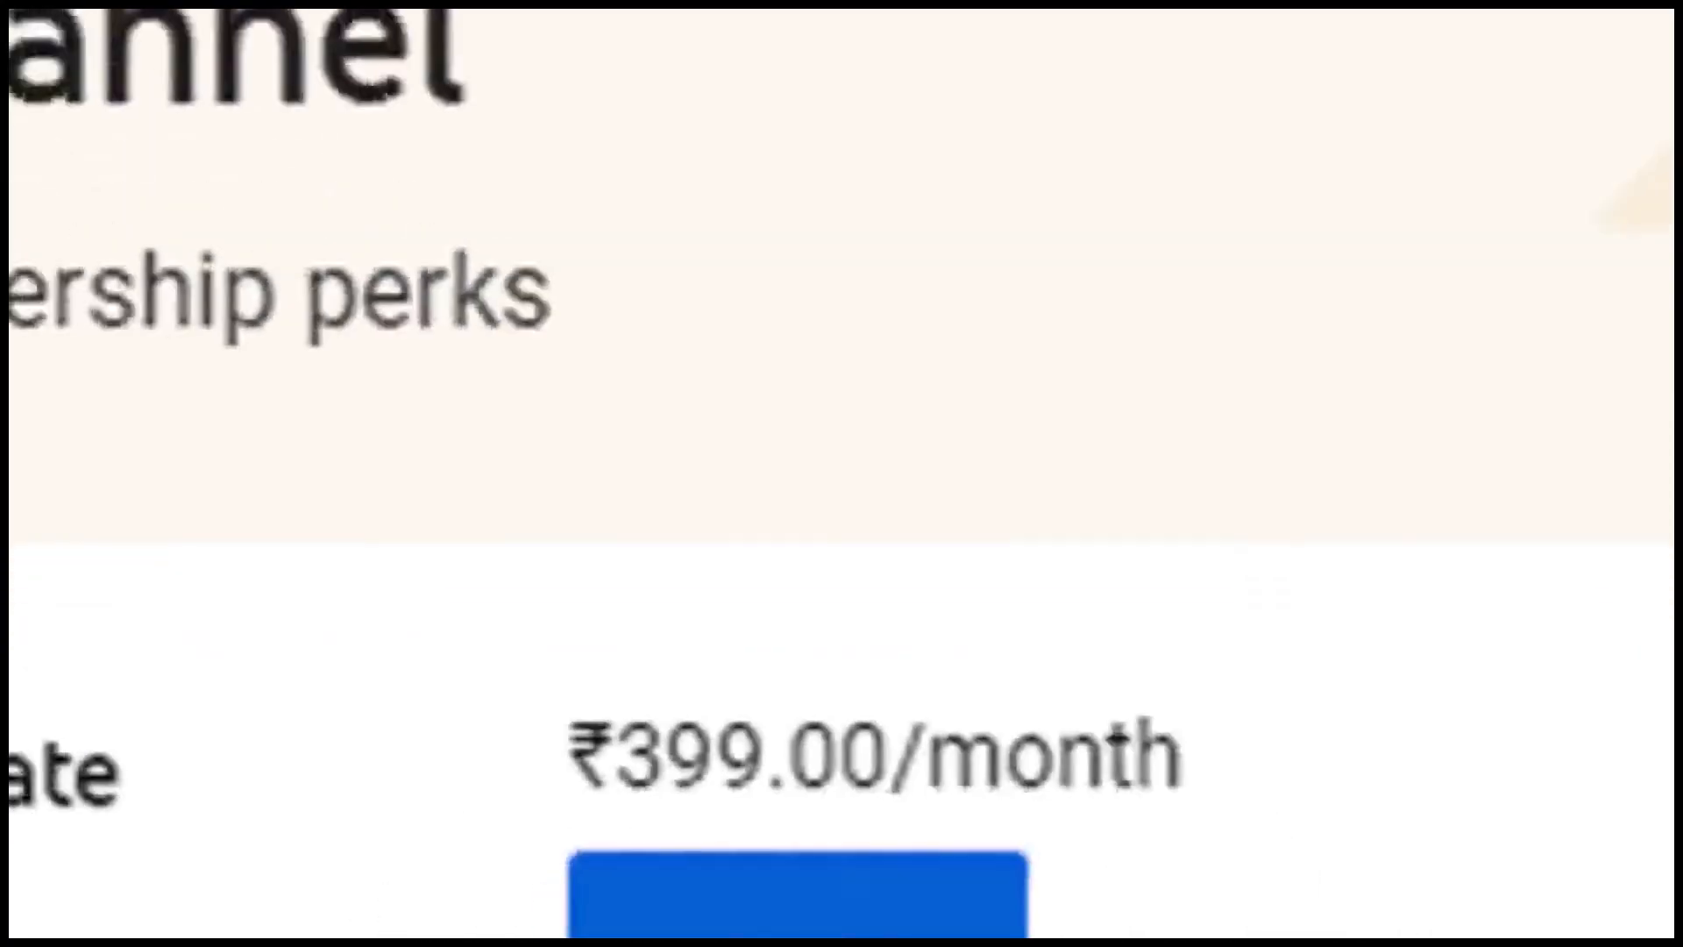